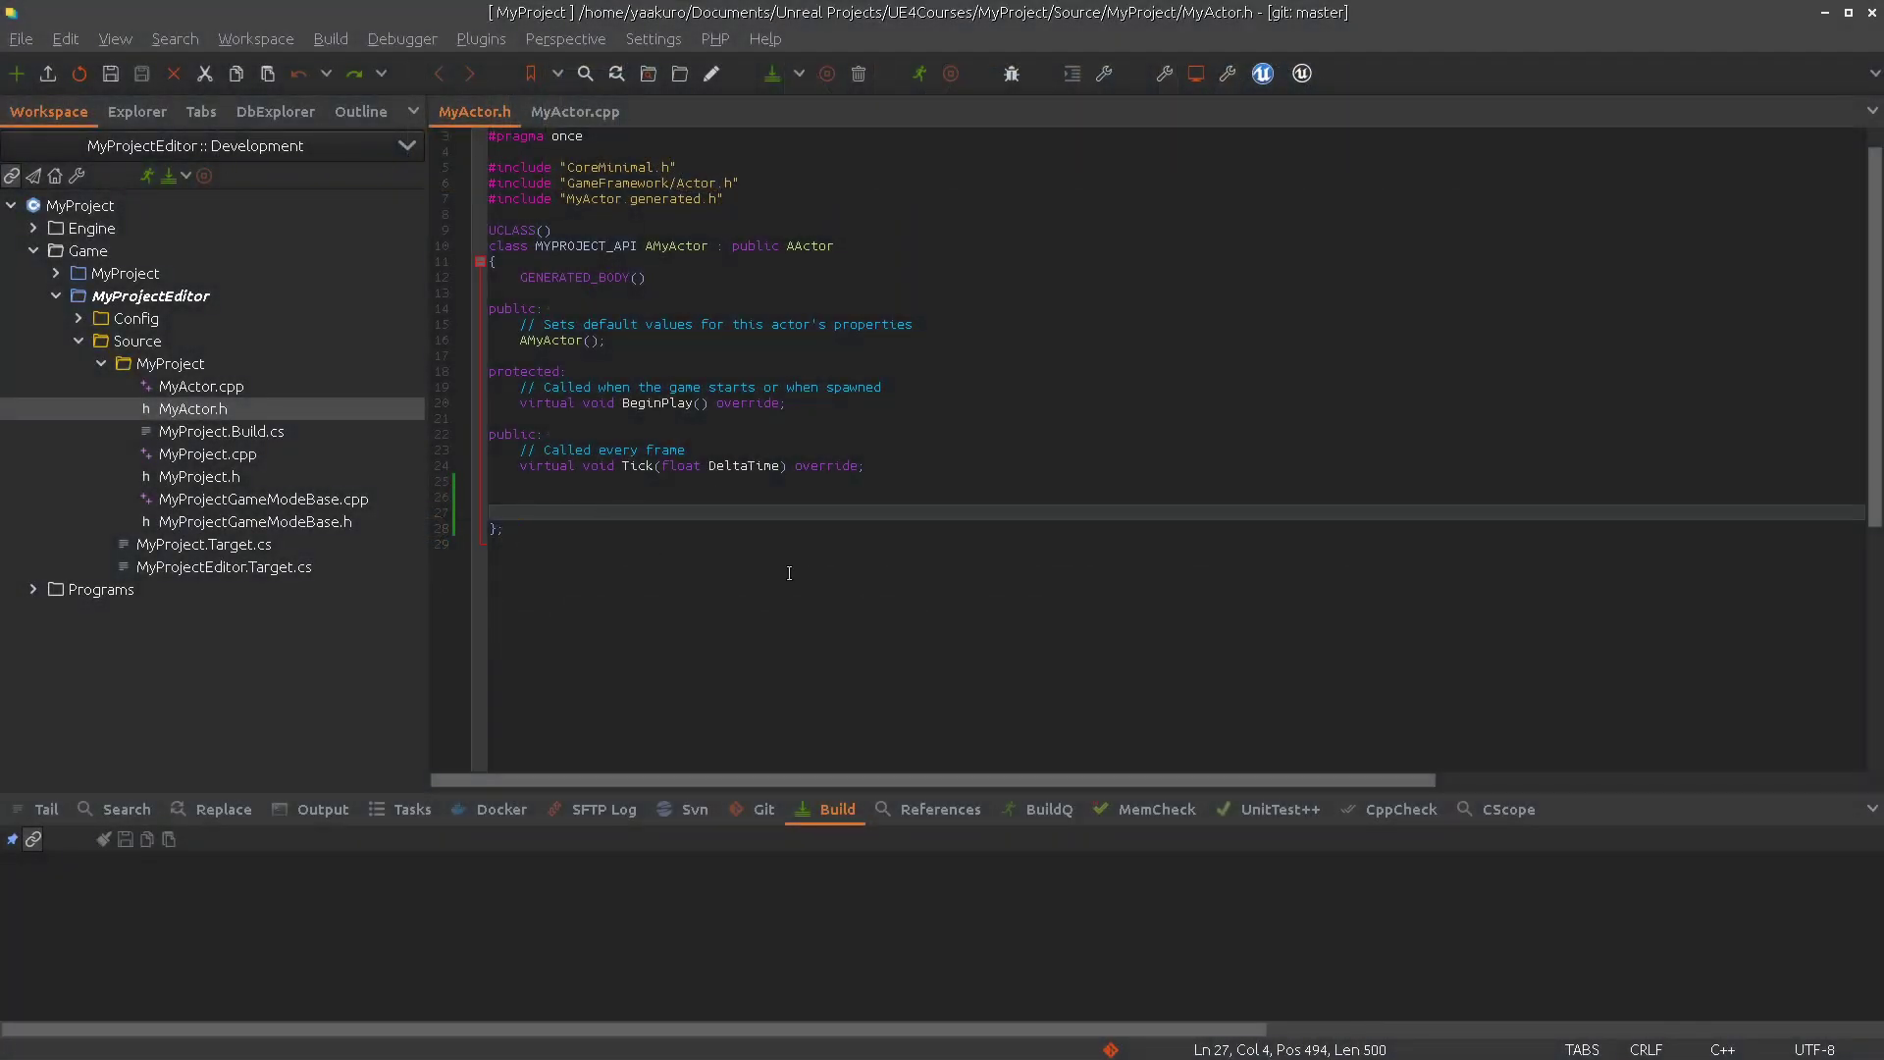
Add a UFUNCTION(BlueprintImplementableEvent) specifier below Tick in MyActor.h
type("UFUNCTION")
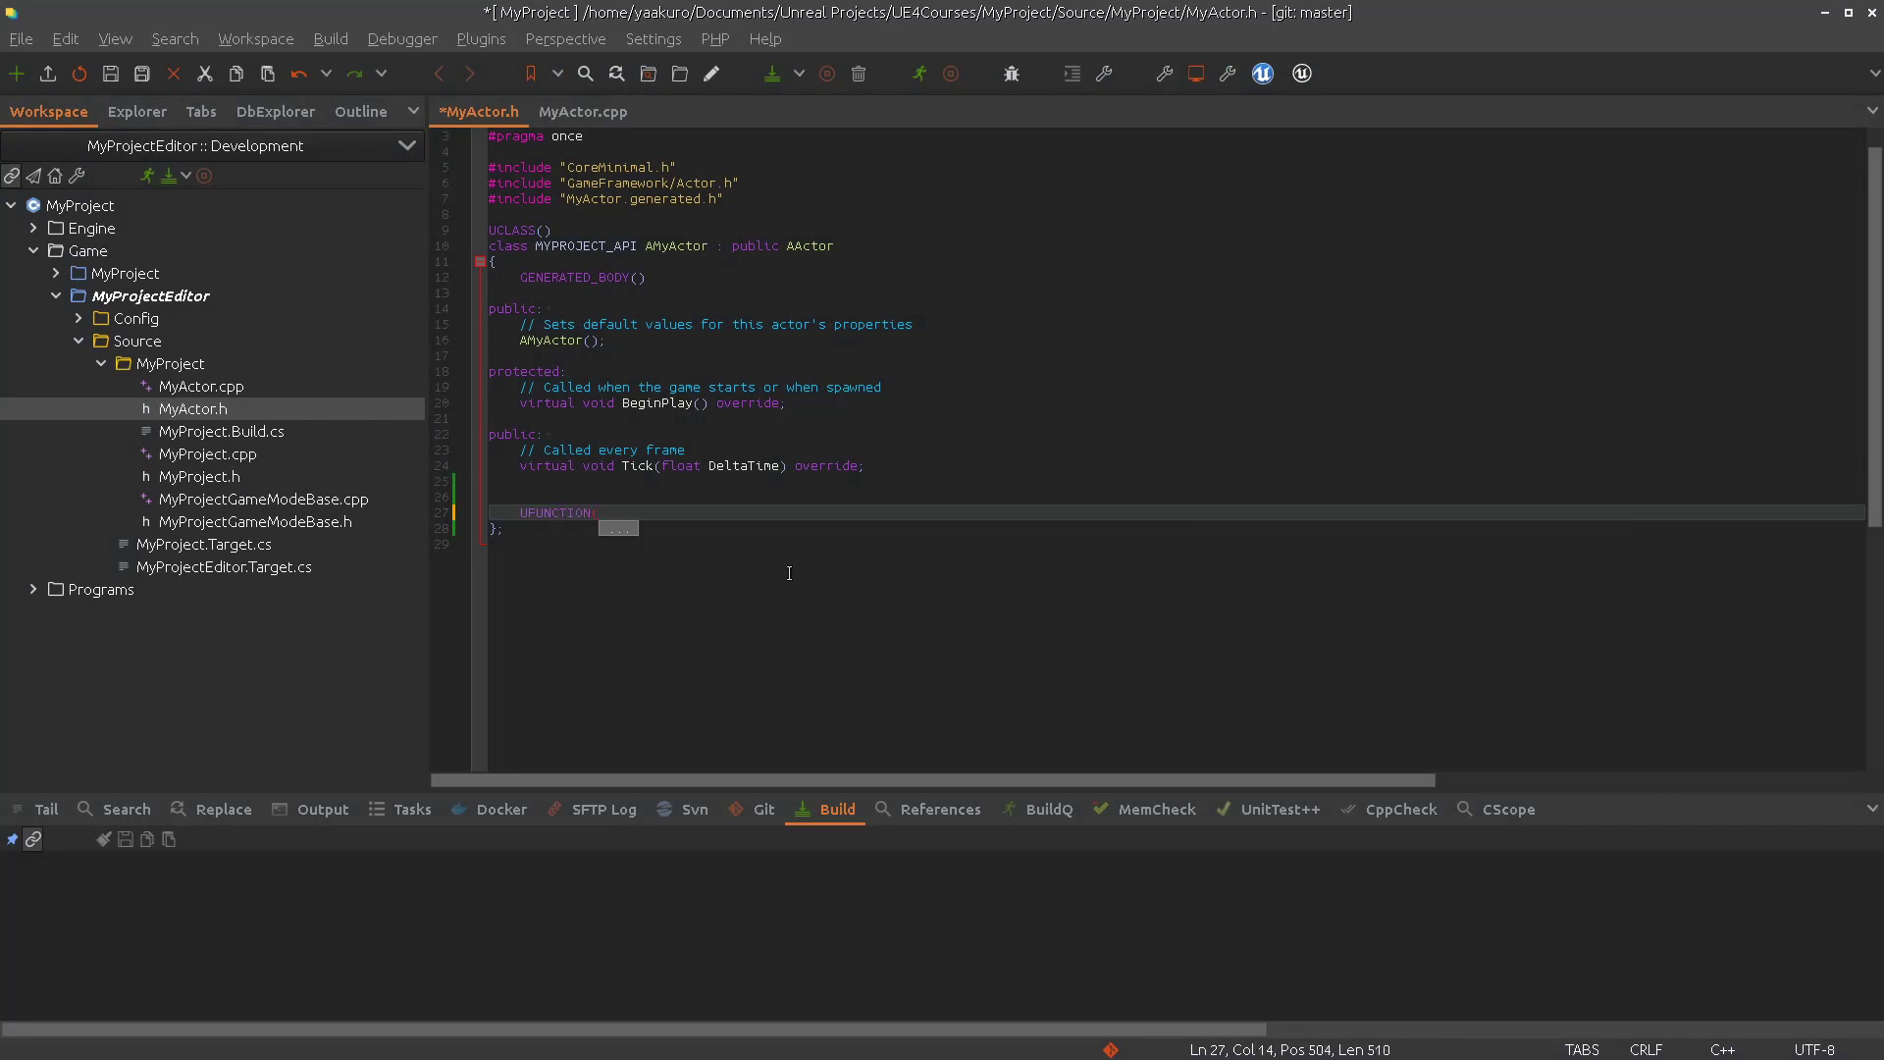
type("(BlueprintImp")
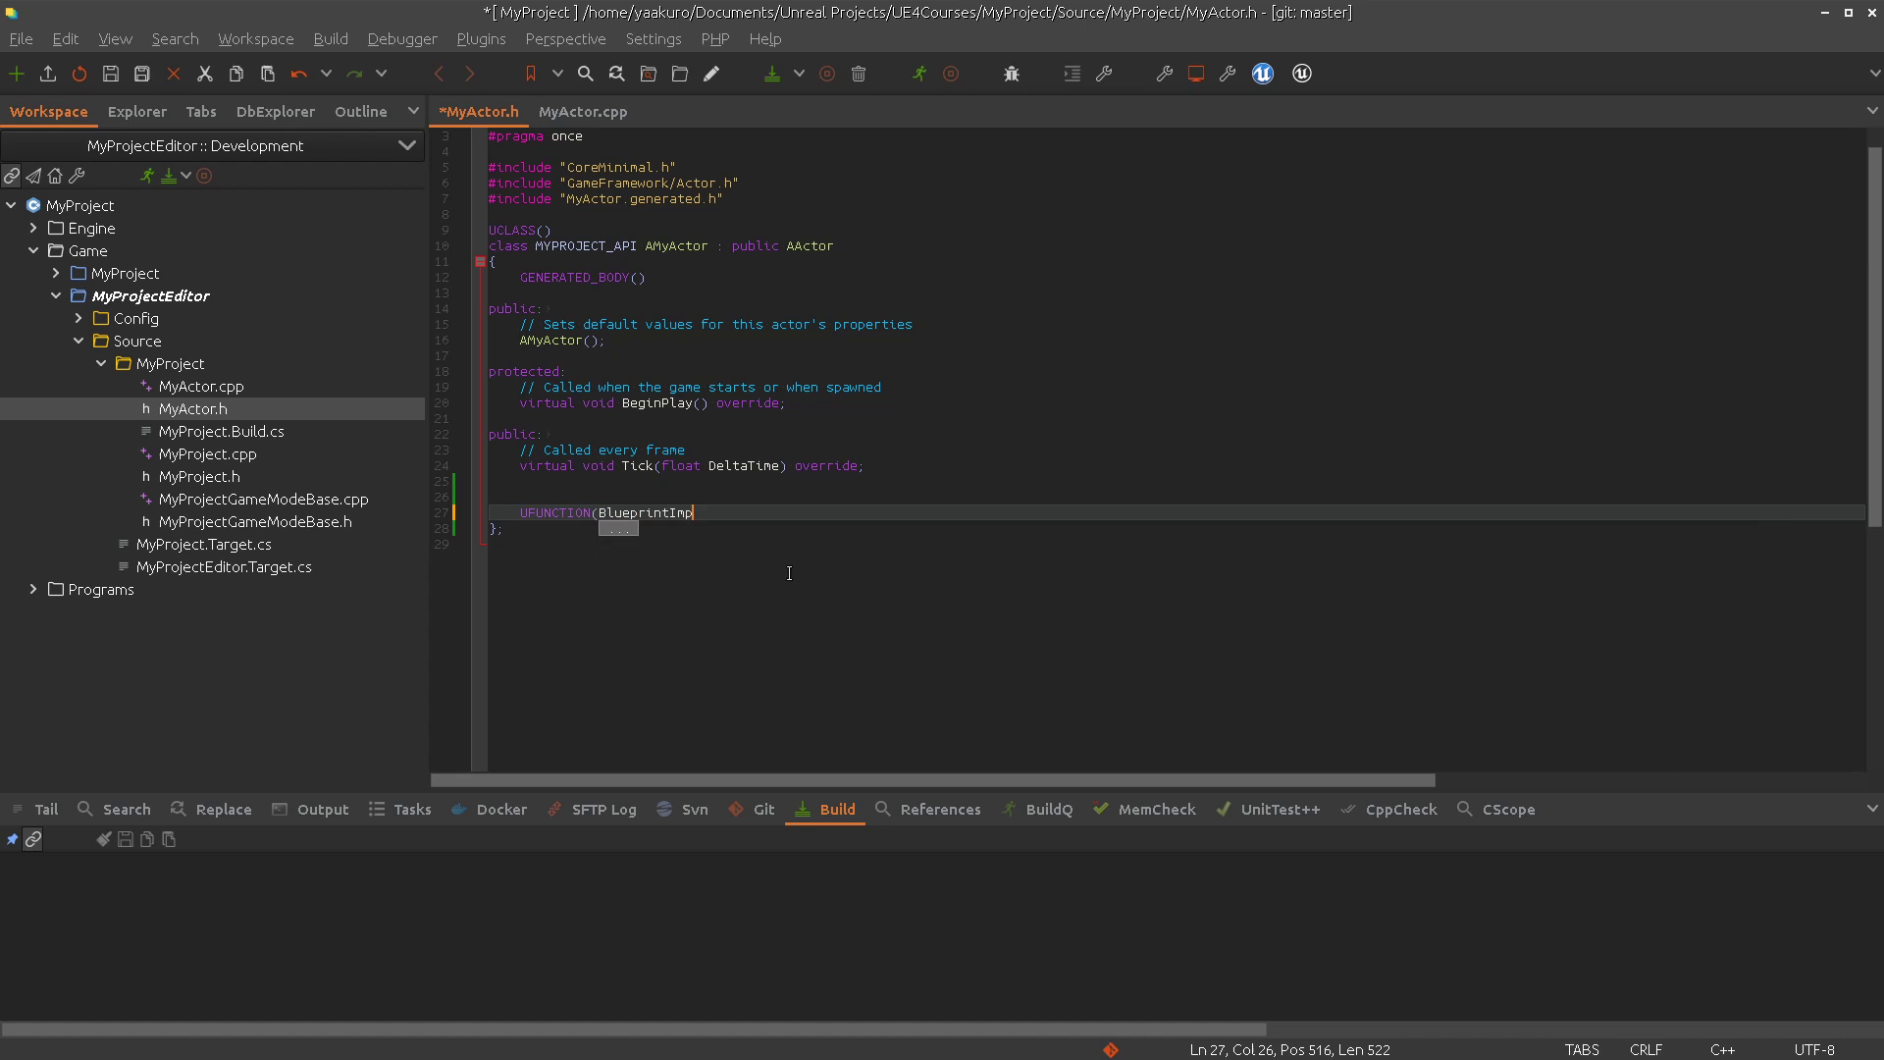
type("elmentable")
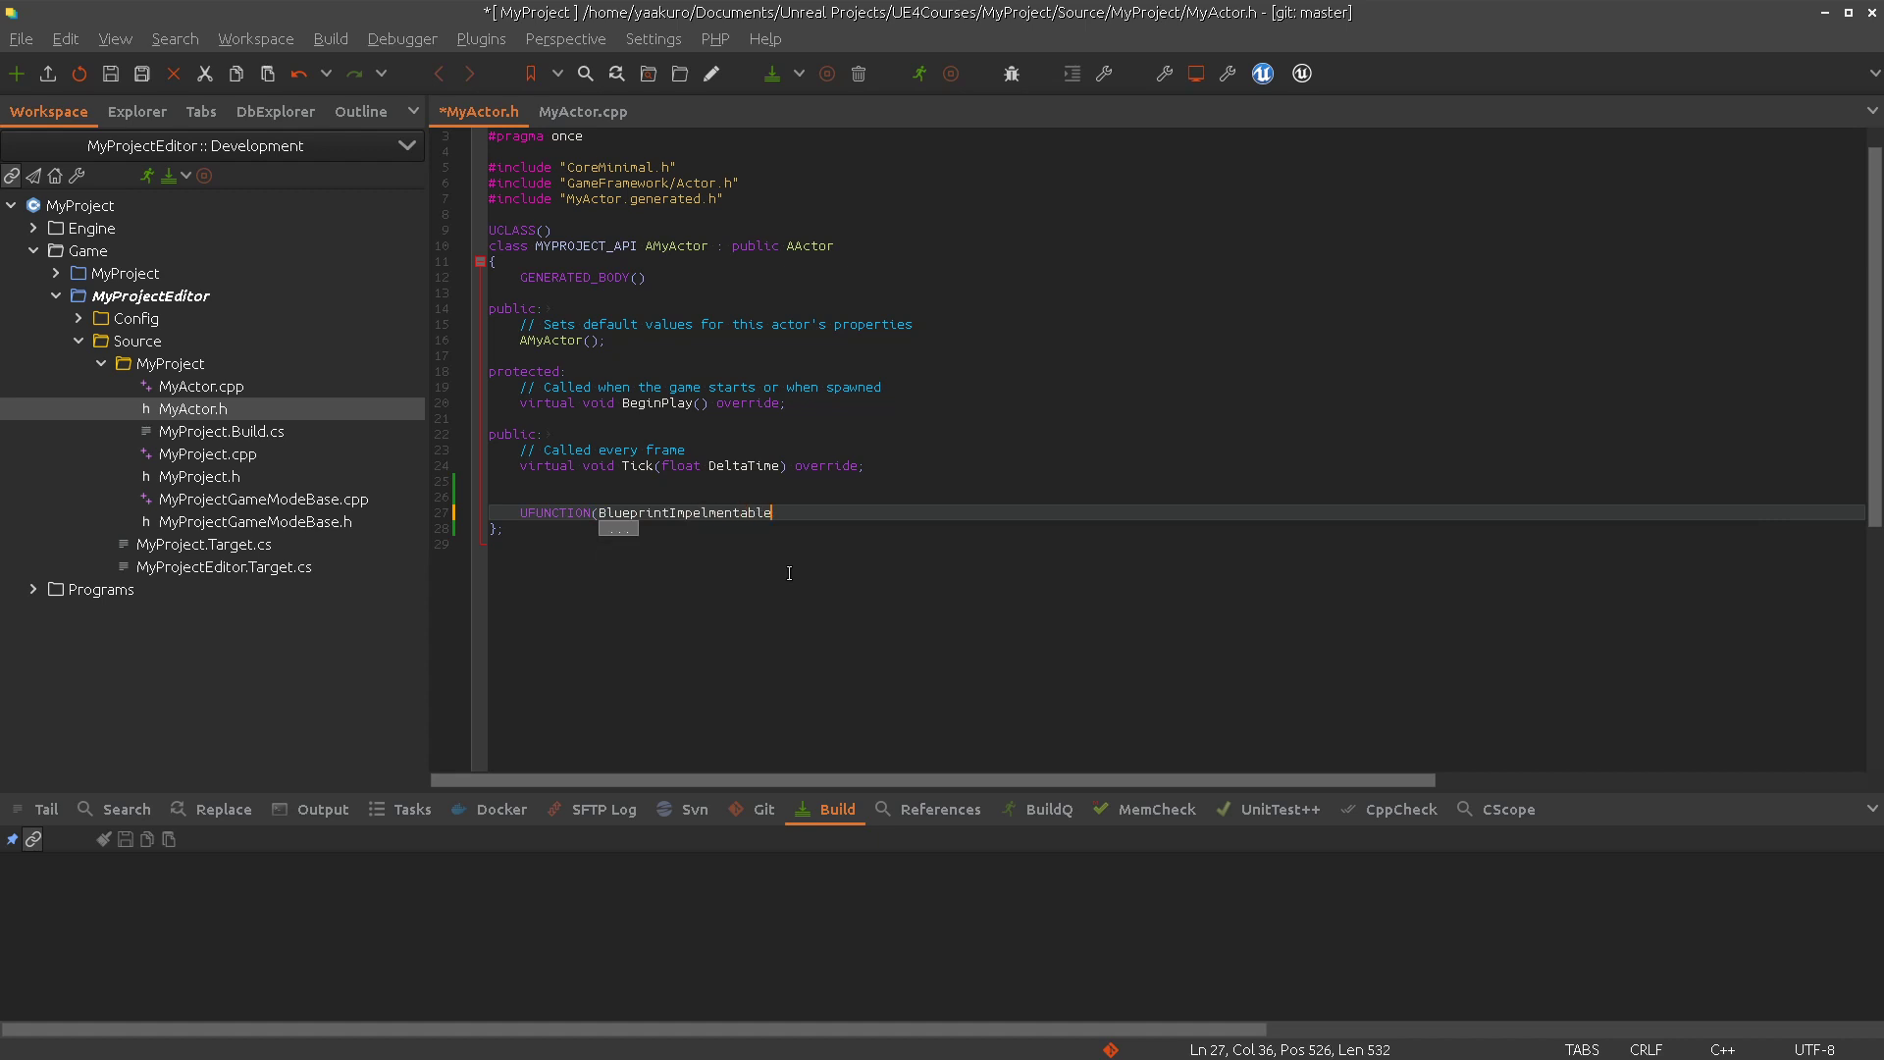
type("Event)")
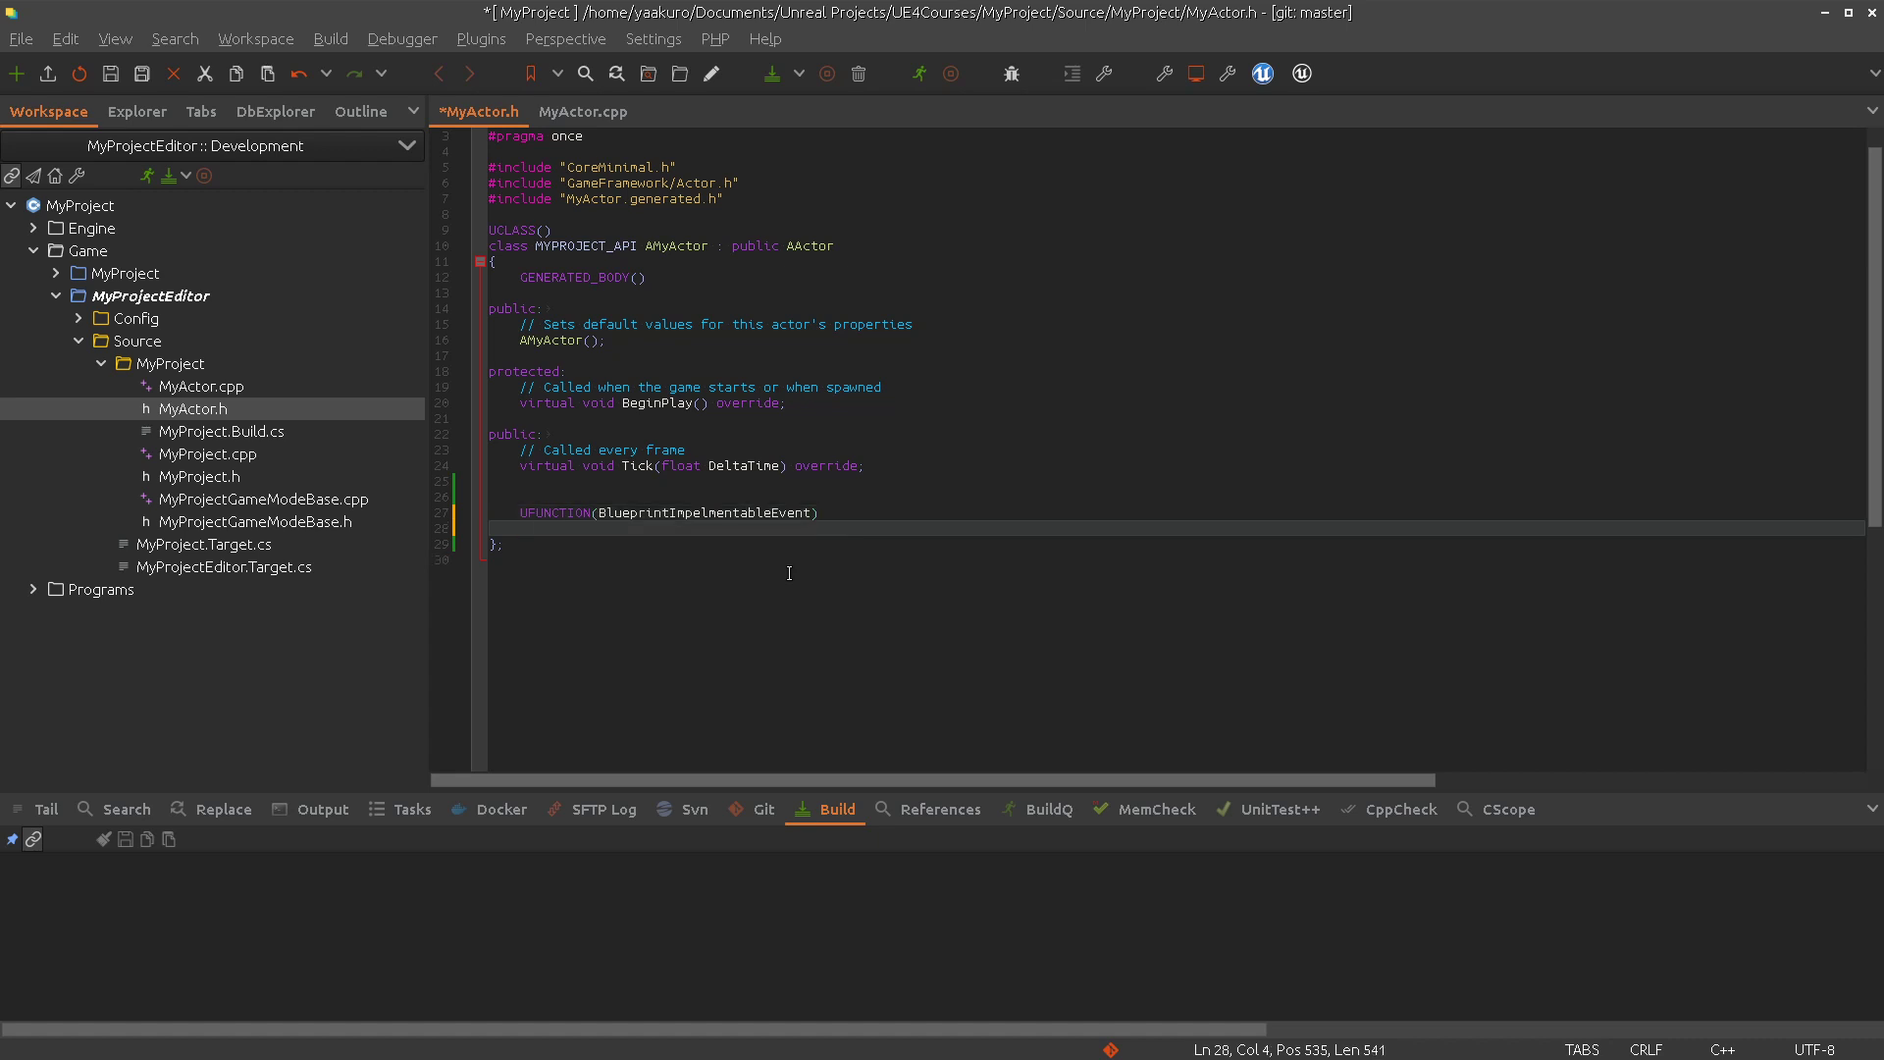
Declare TArray<FString> GetListWeapons(); under the specifier and select the function name
type("TArray")
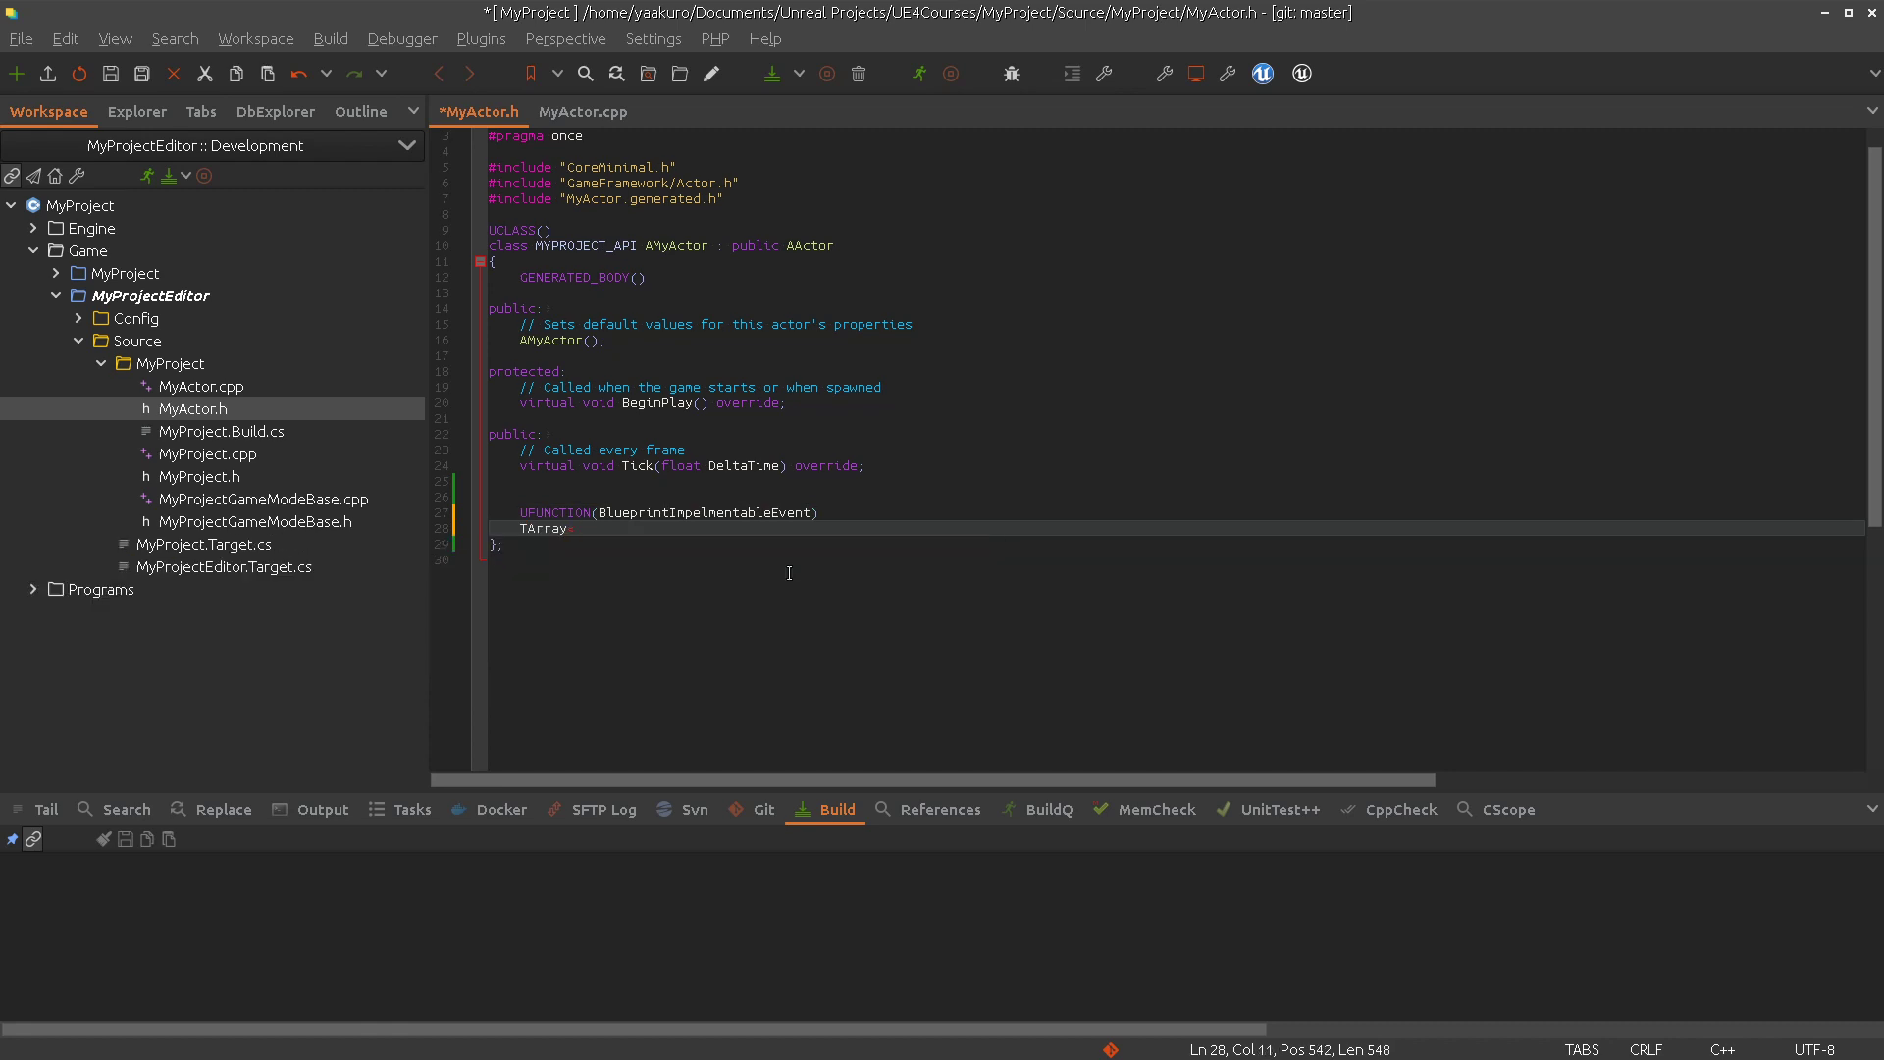
type("<FString> GetLi")
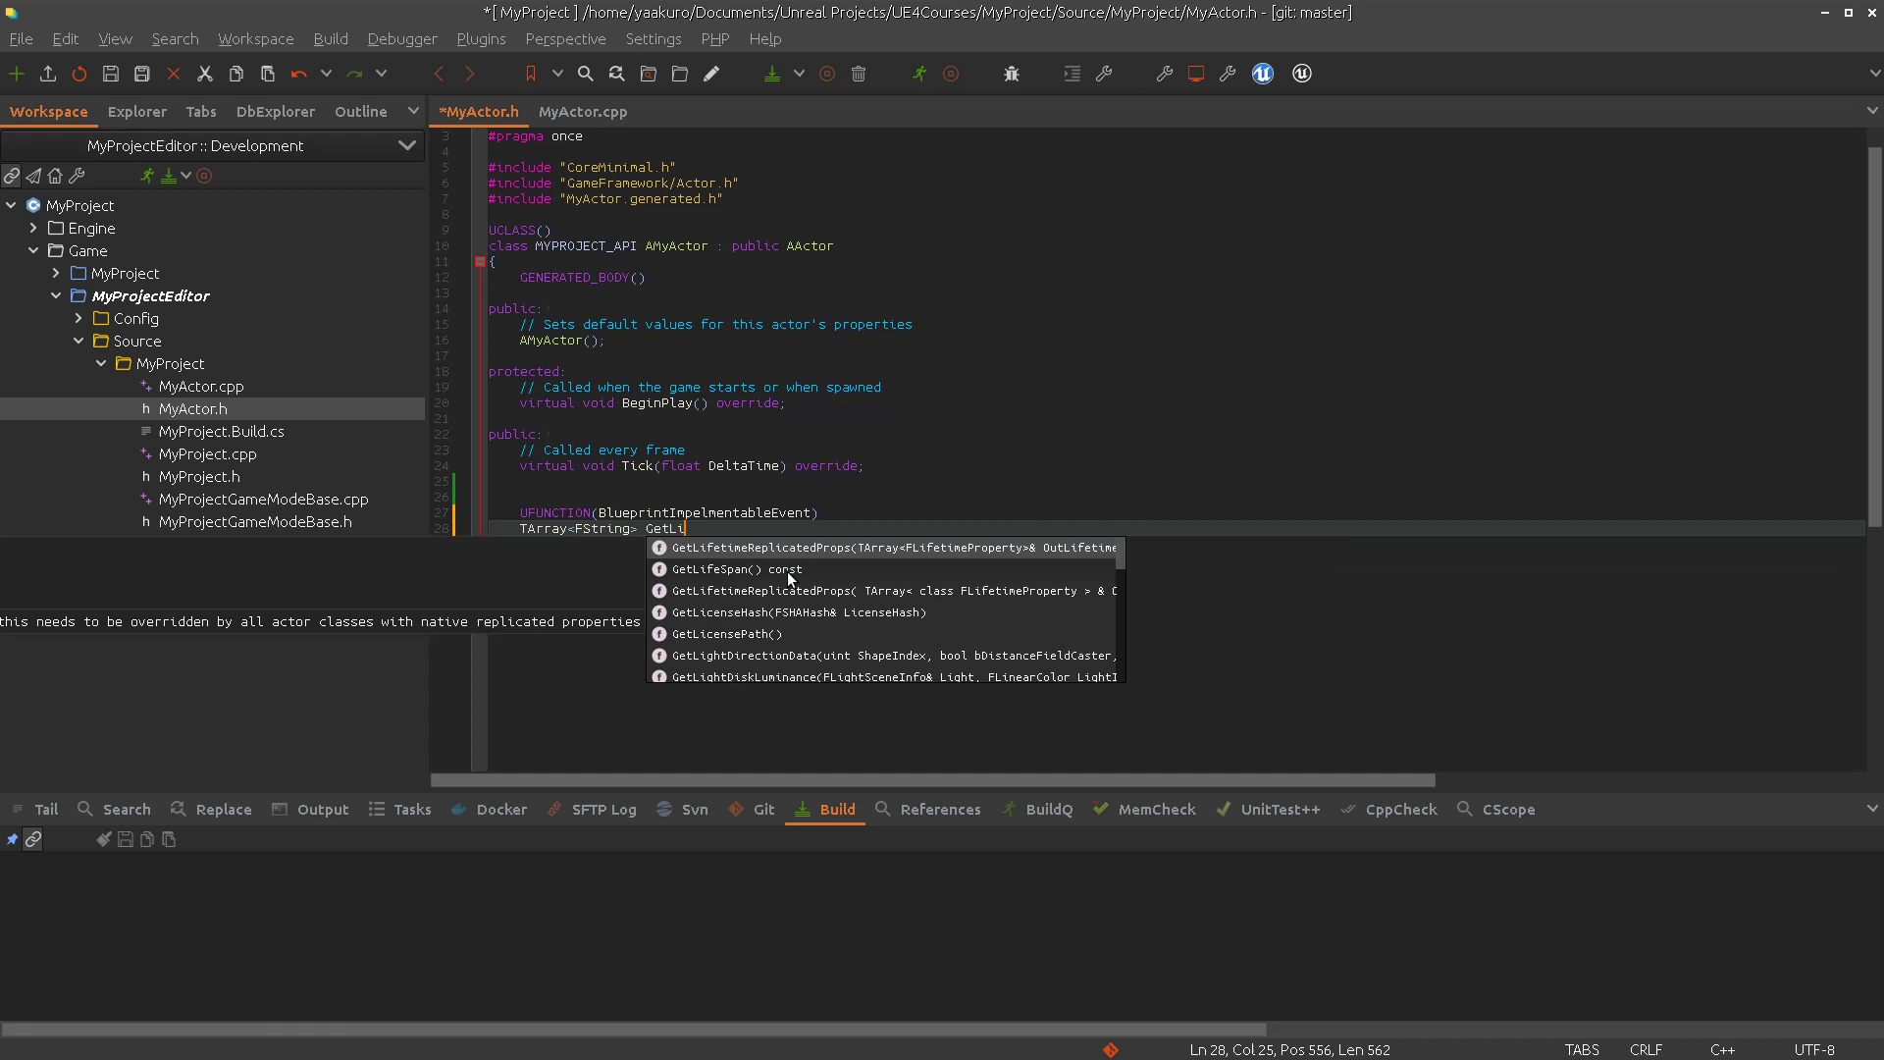
type("st")
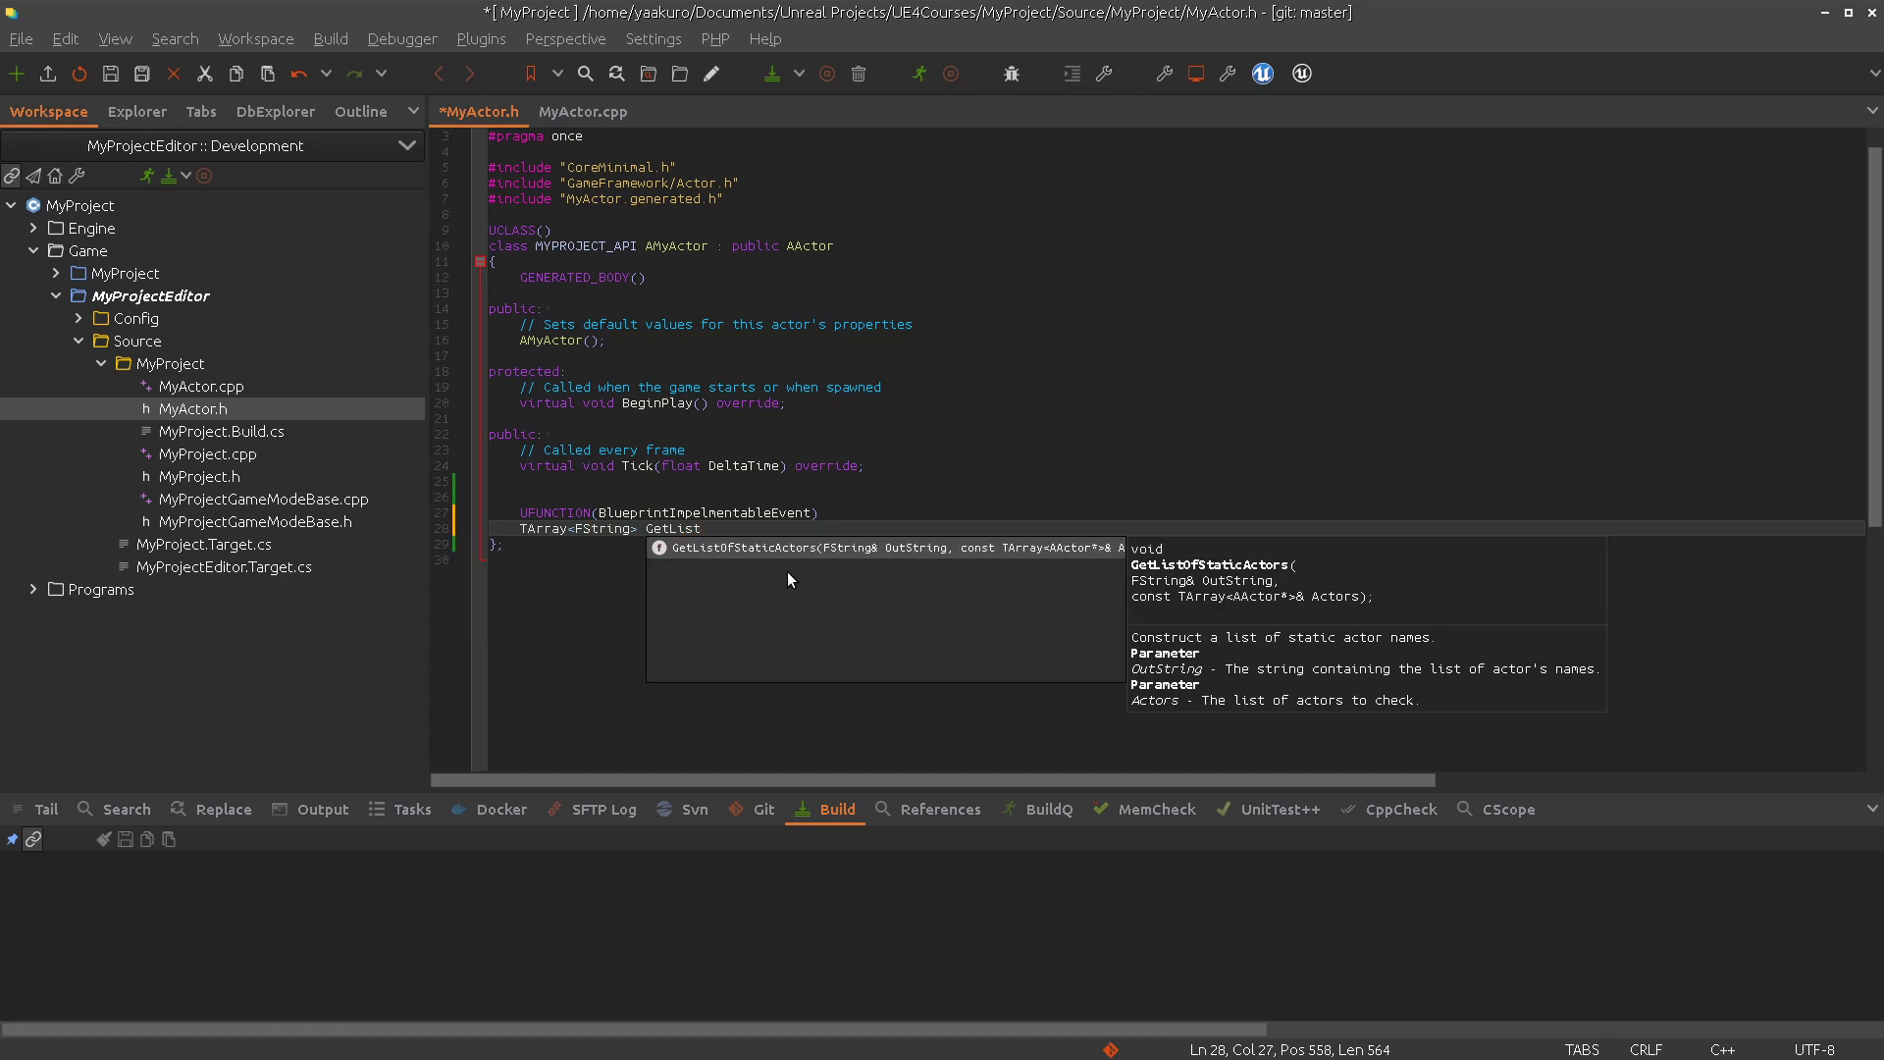
type("Weapons")
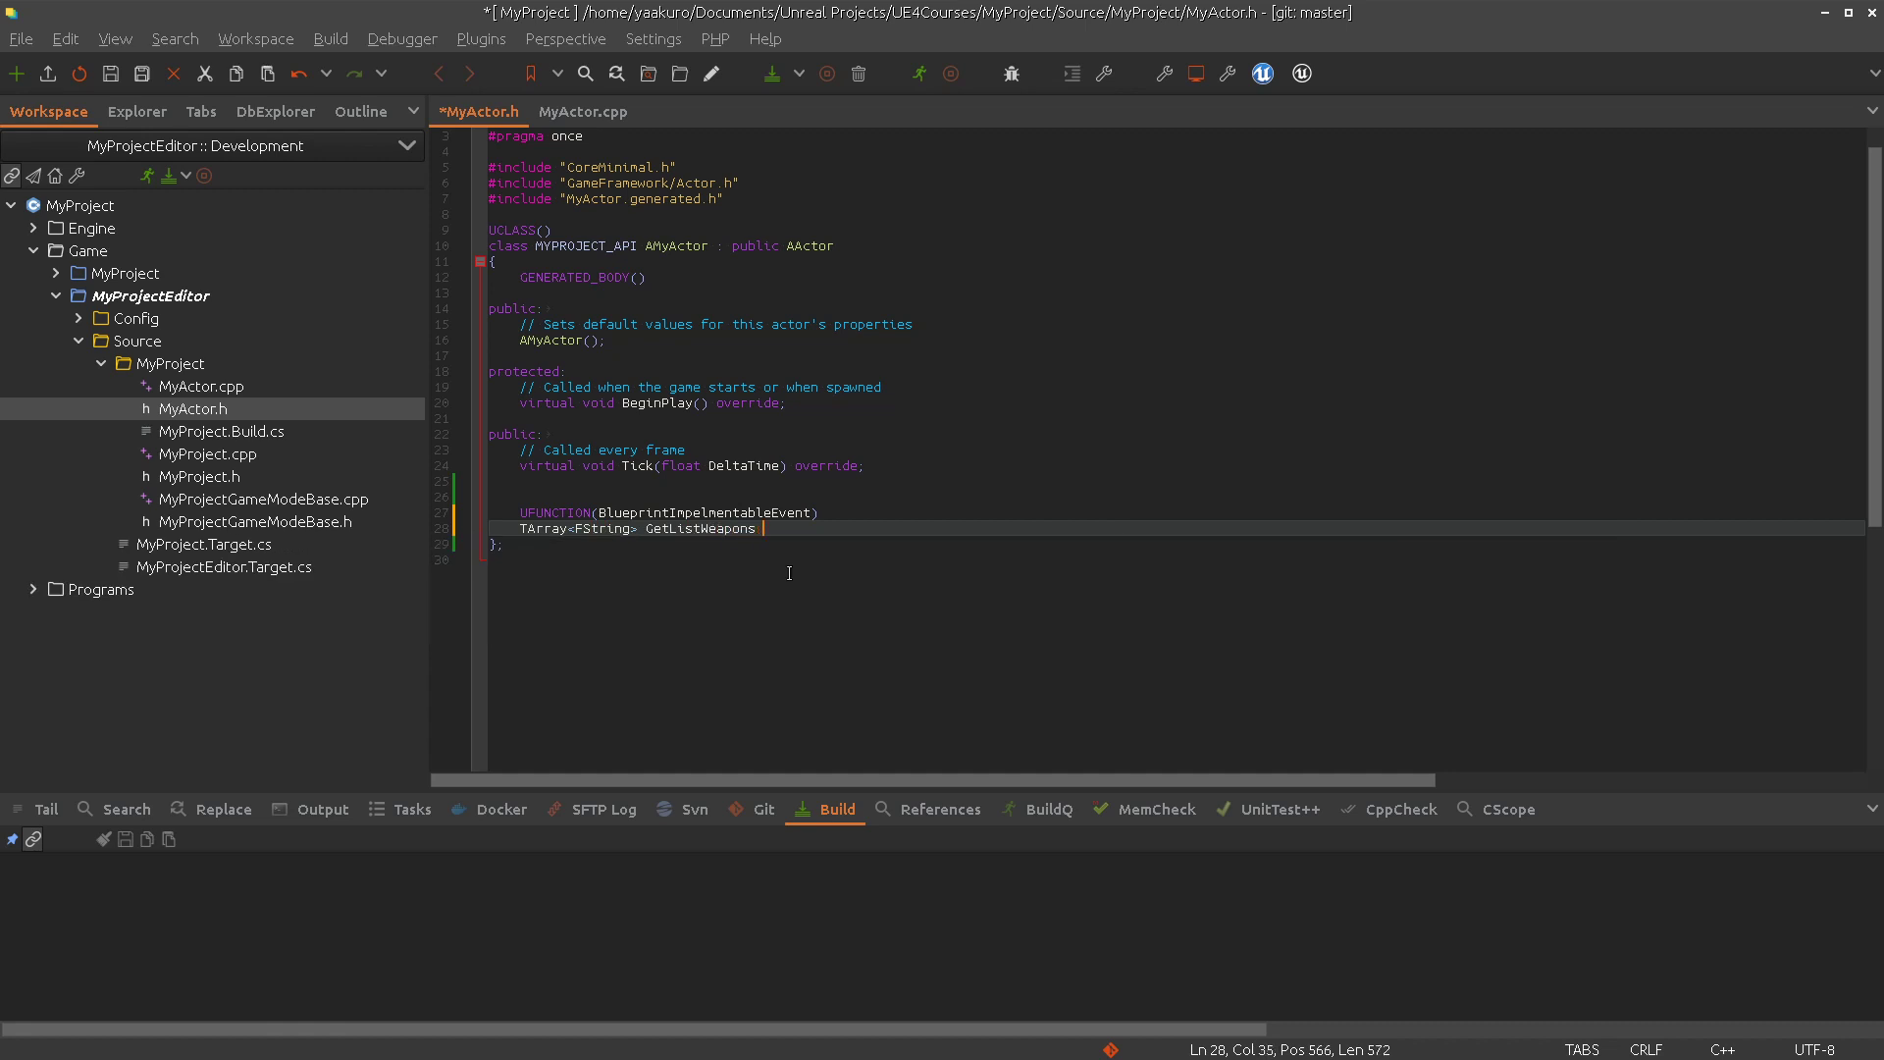
type("();")
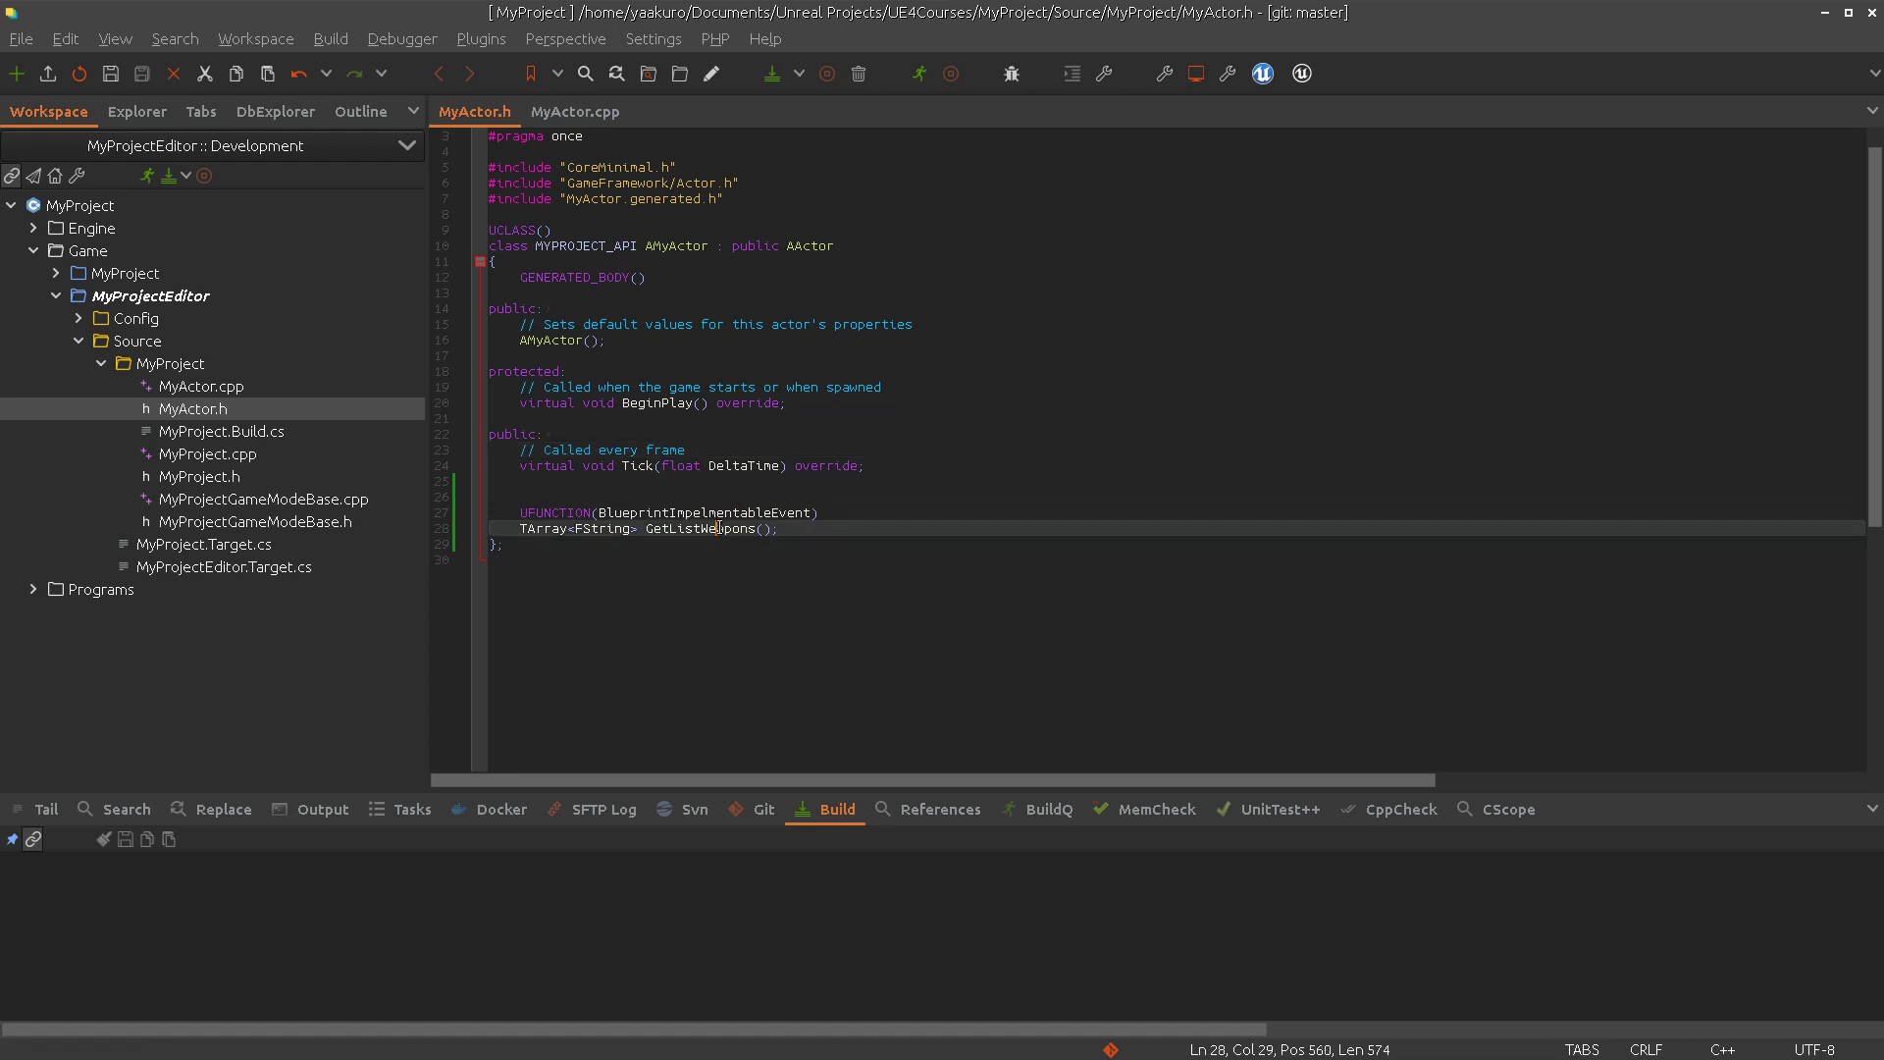
double_click(695, 529)
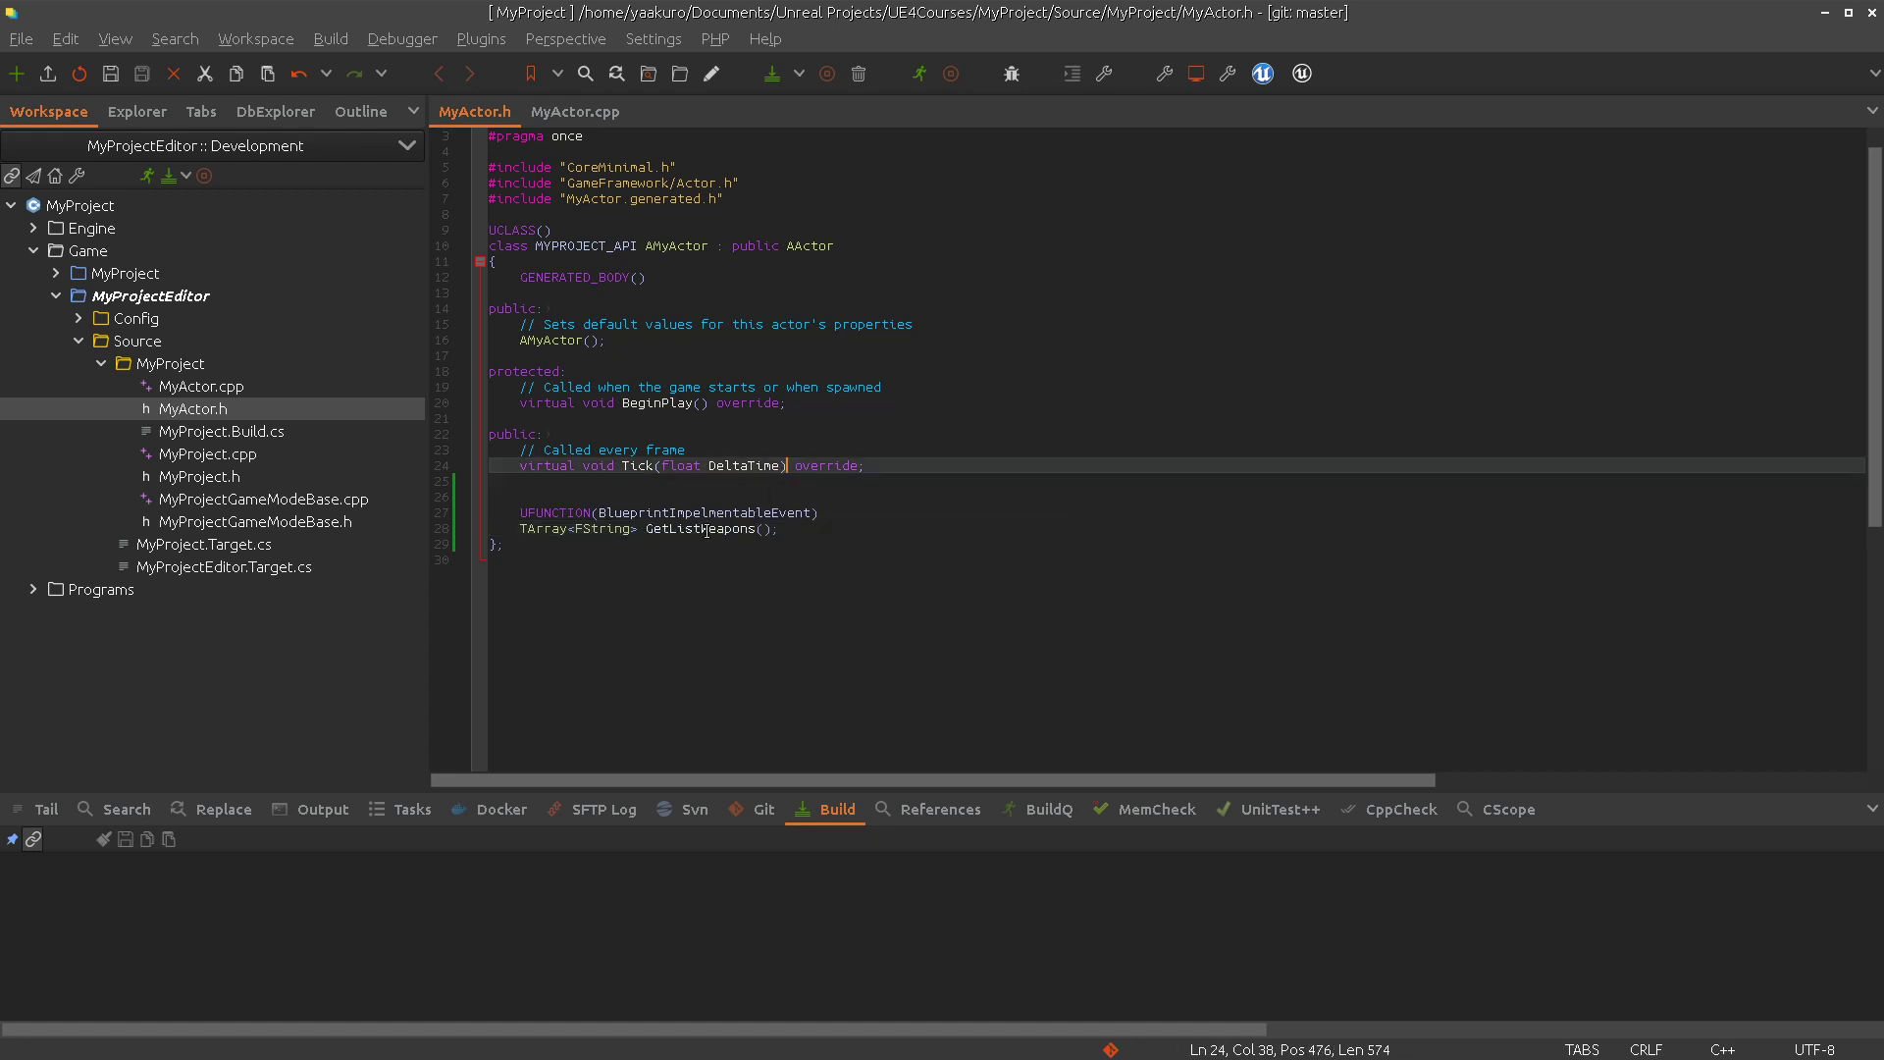
left_click(574, 112)
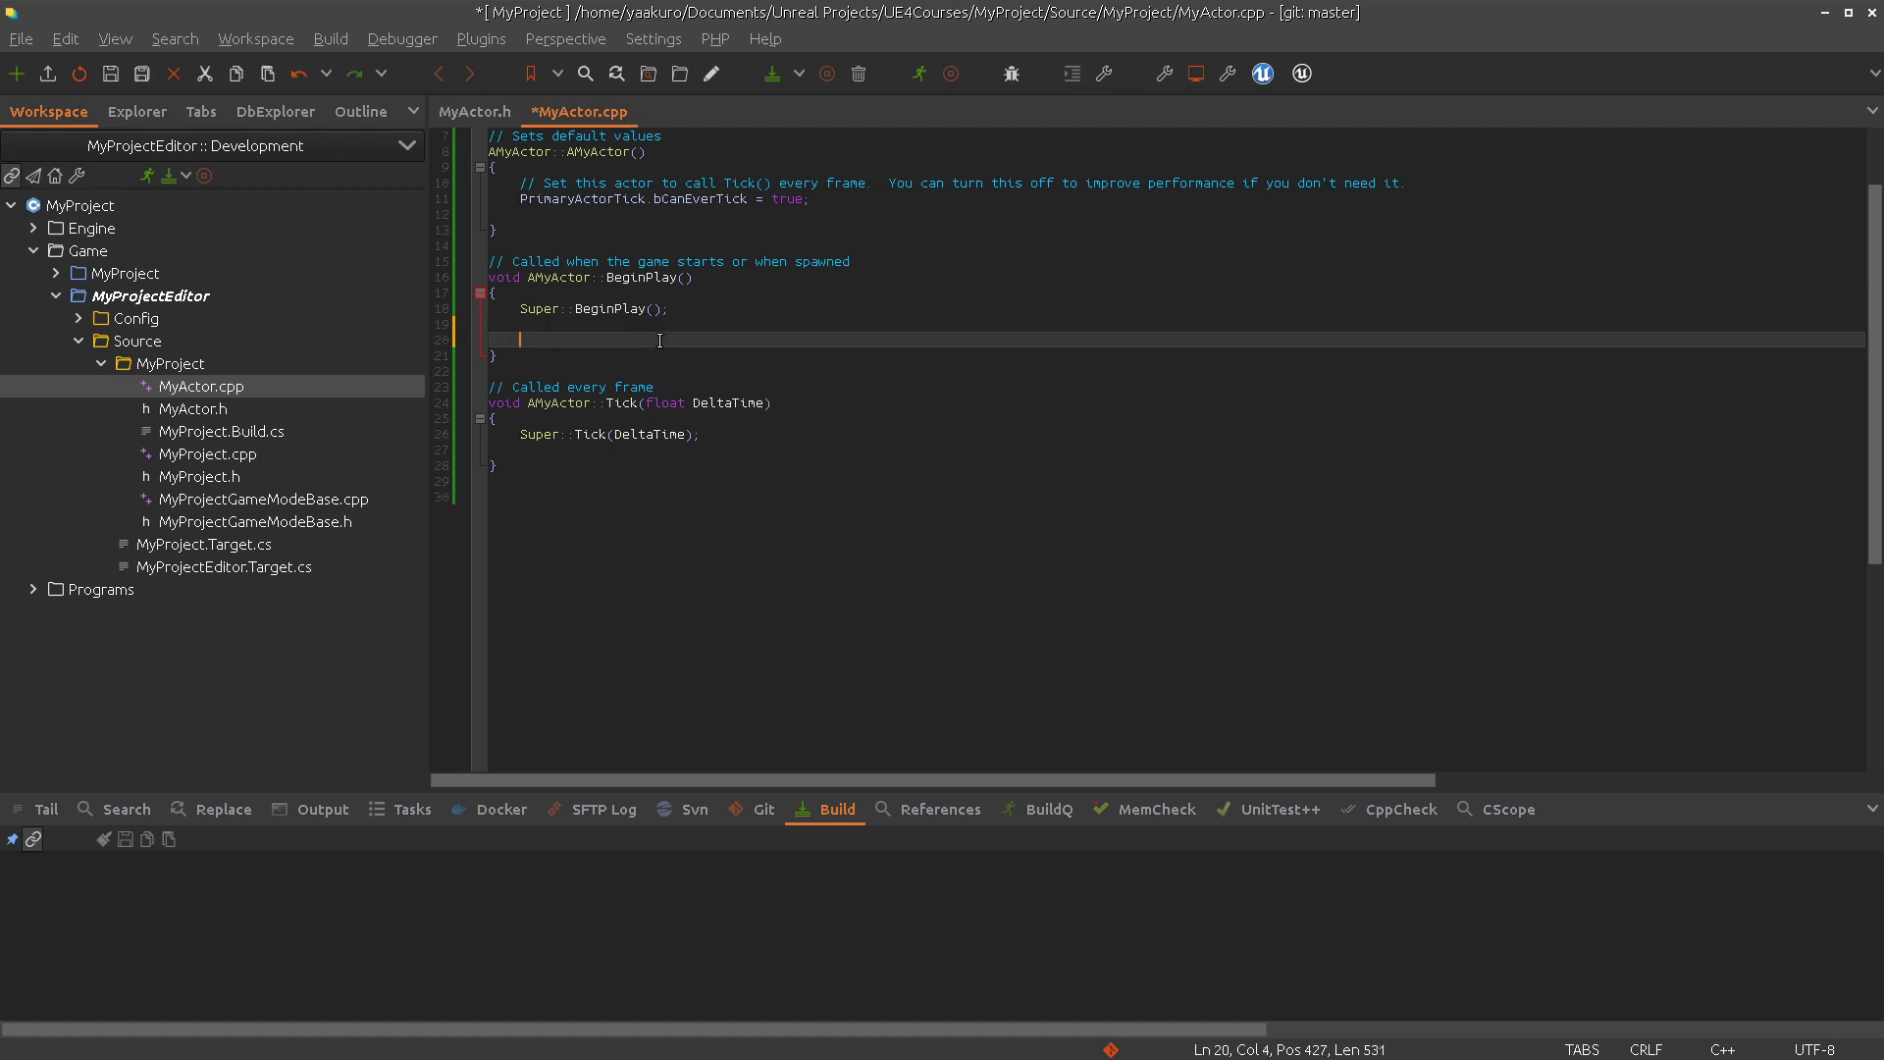
In BeginPlay, store the result in TArray<FString> List = GetListWeapons();
type("T")
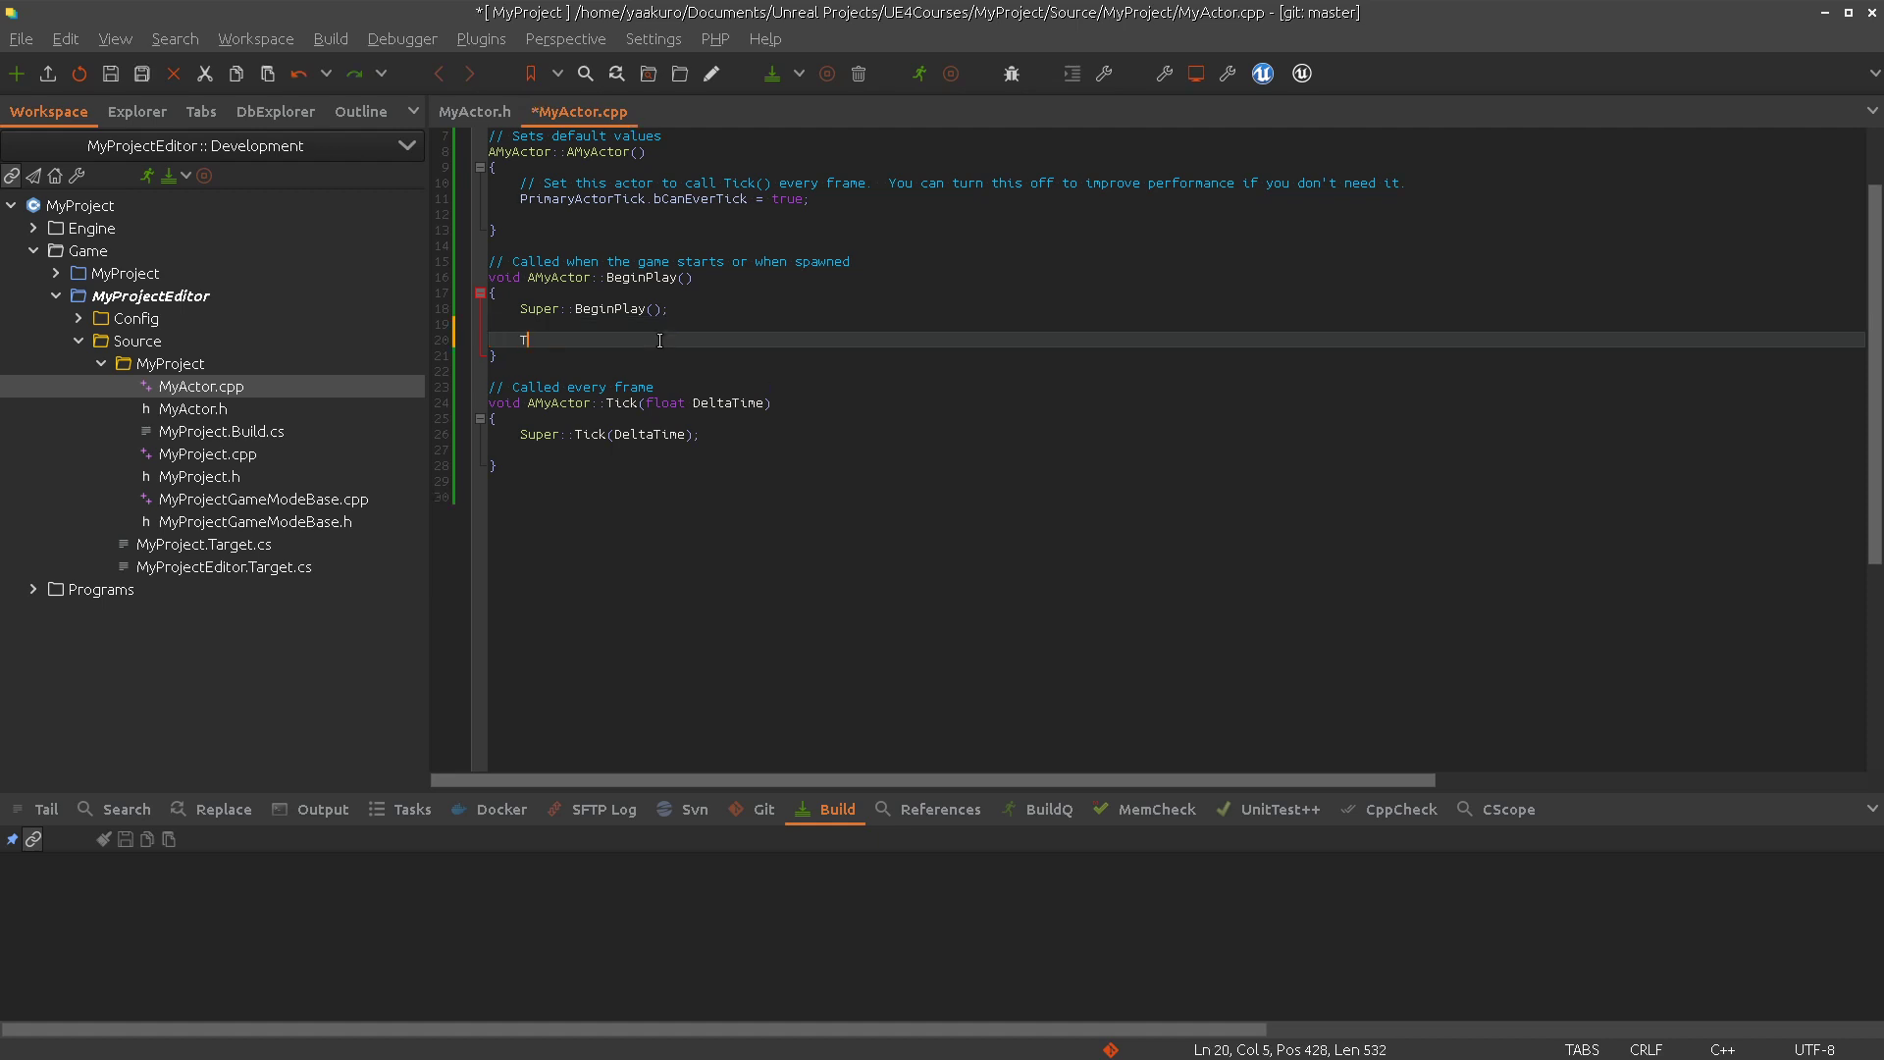
type("Array<FString> List =")
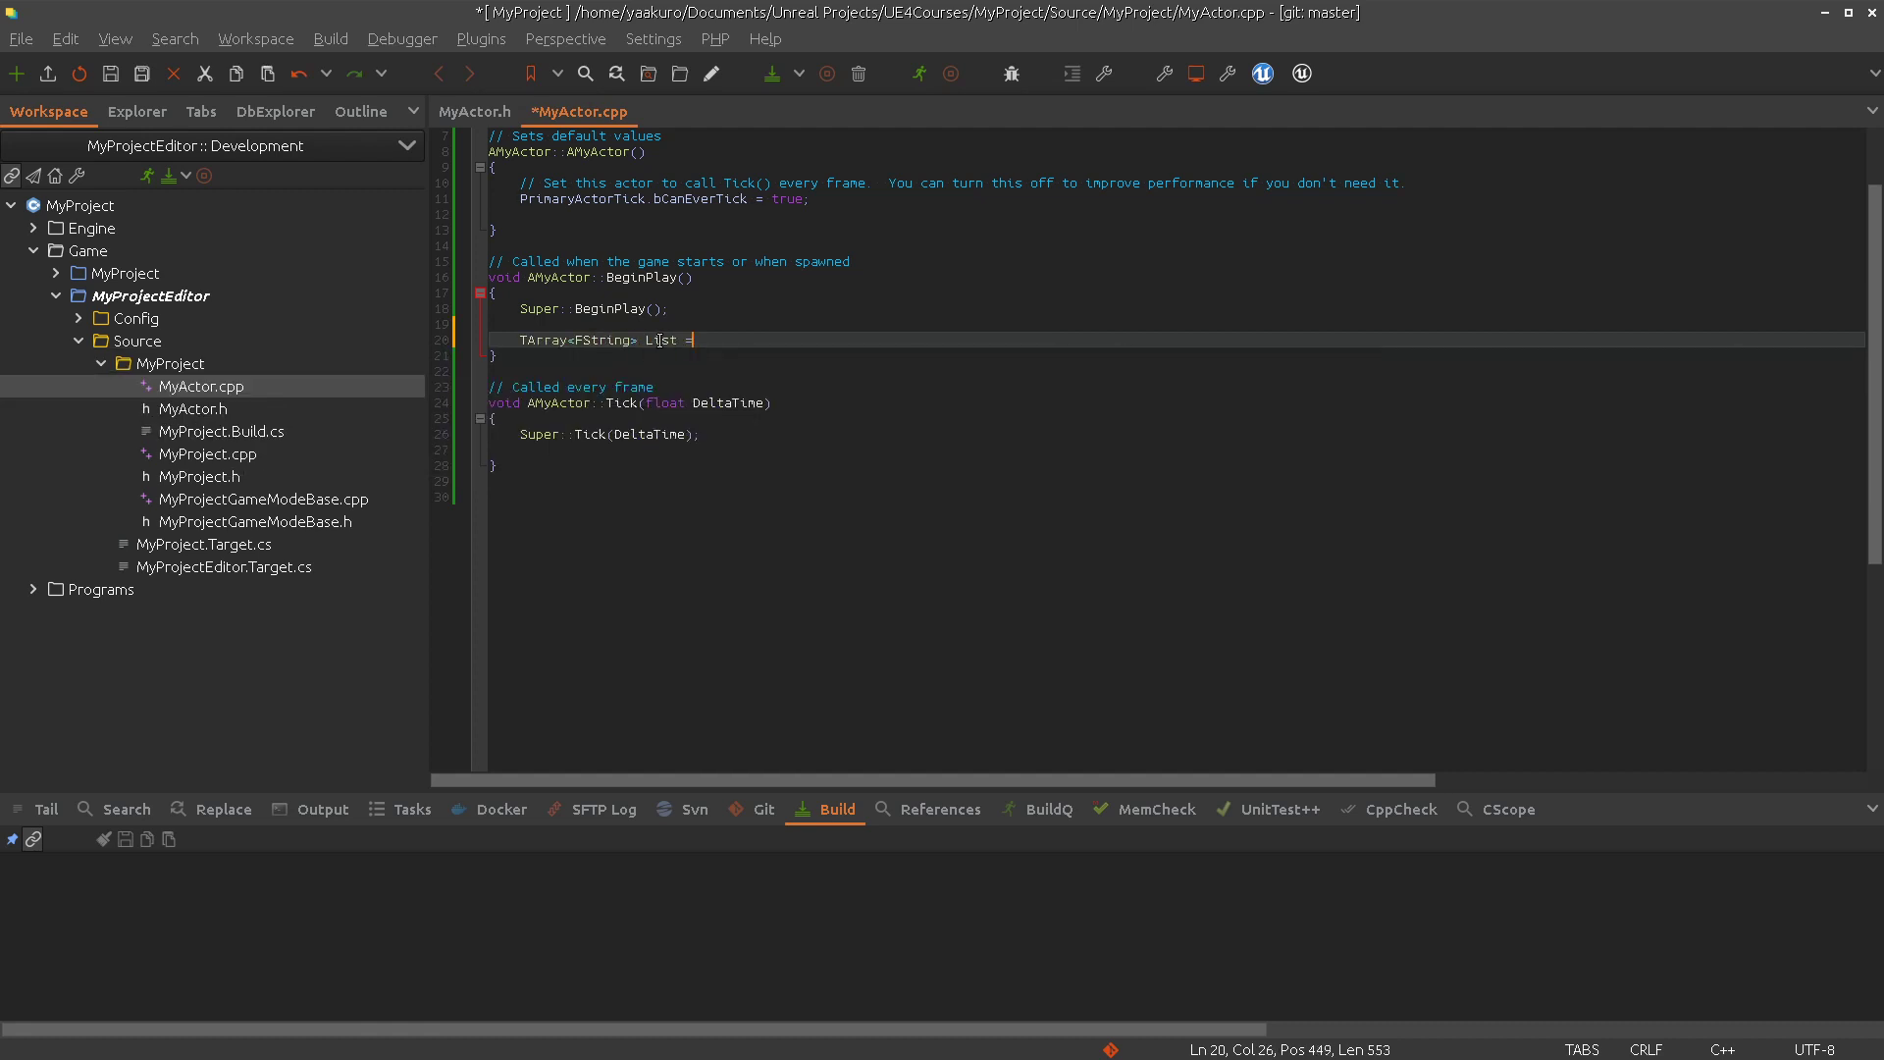
type("GetListWeapons();")
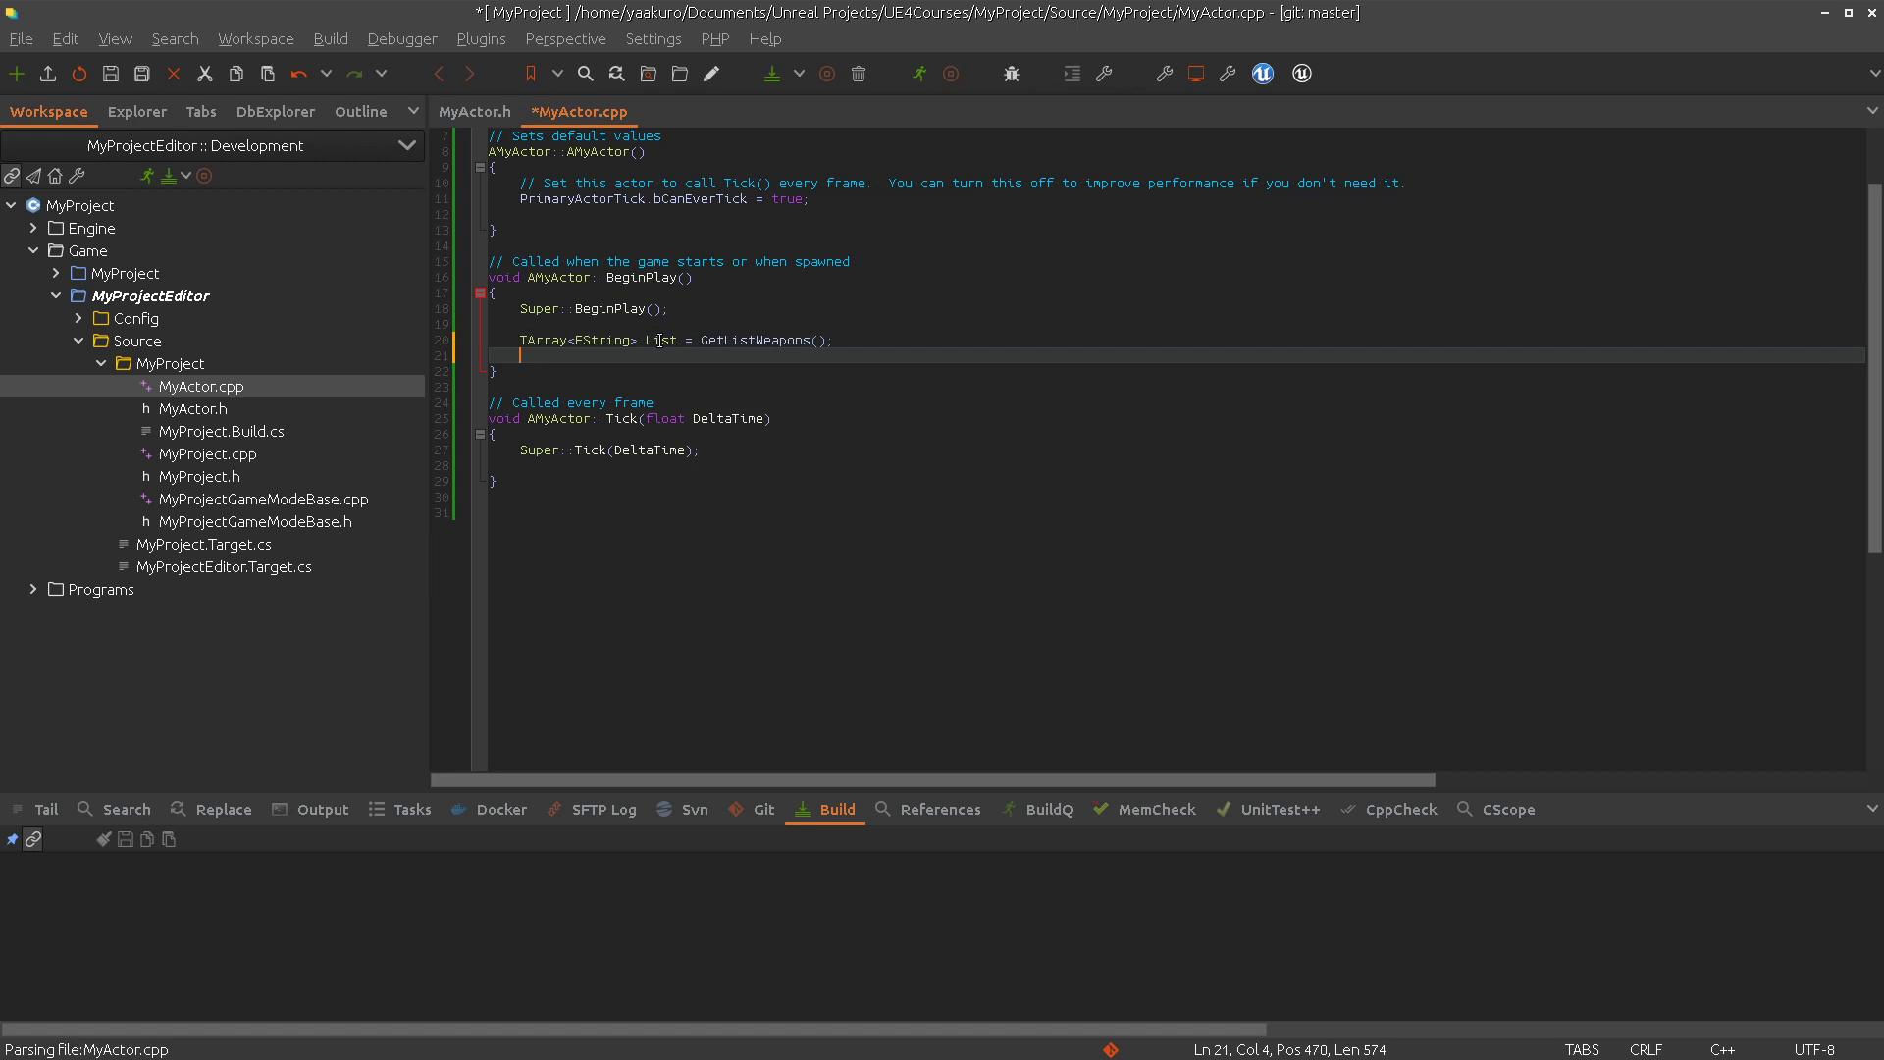
Loop over List, logging each item with UE_LOG(LogTemp, Warning, TEXT("Item: %s"), *Item)
type("for")
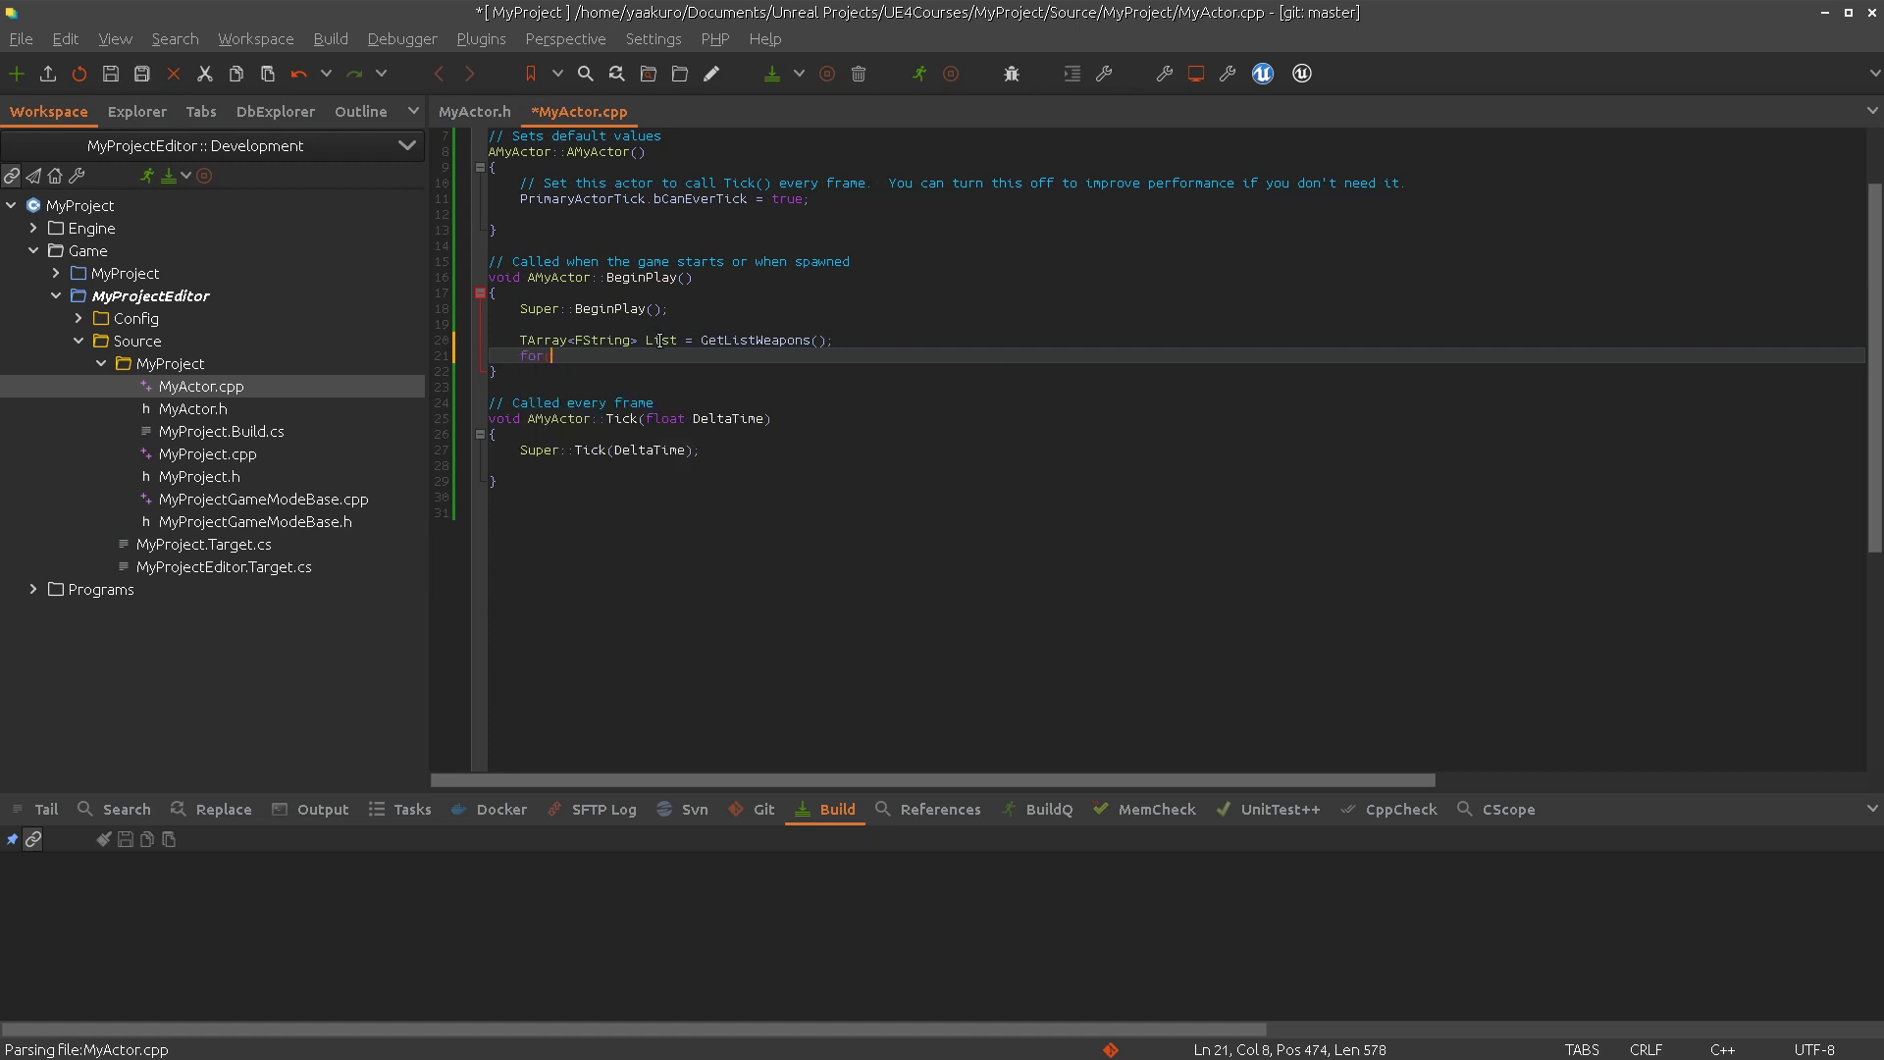
type("(auto& Item : List")
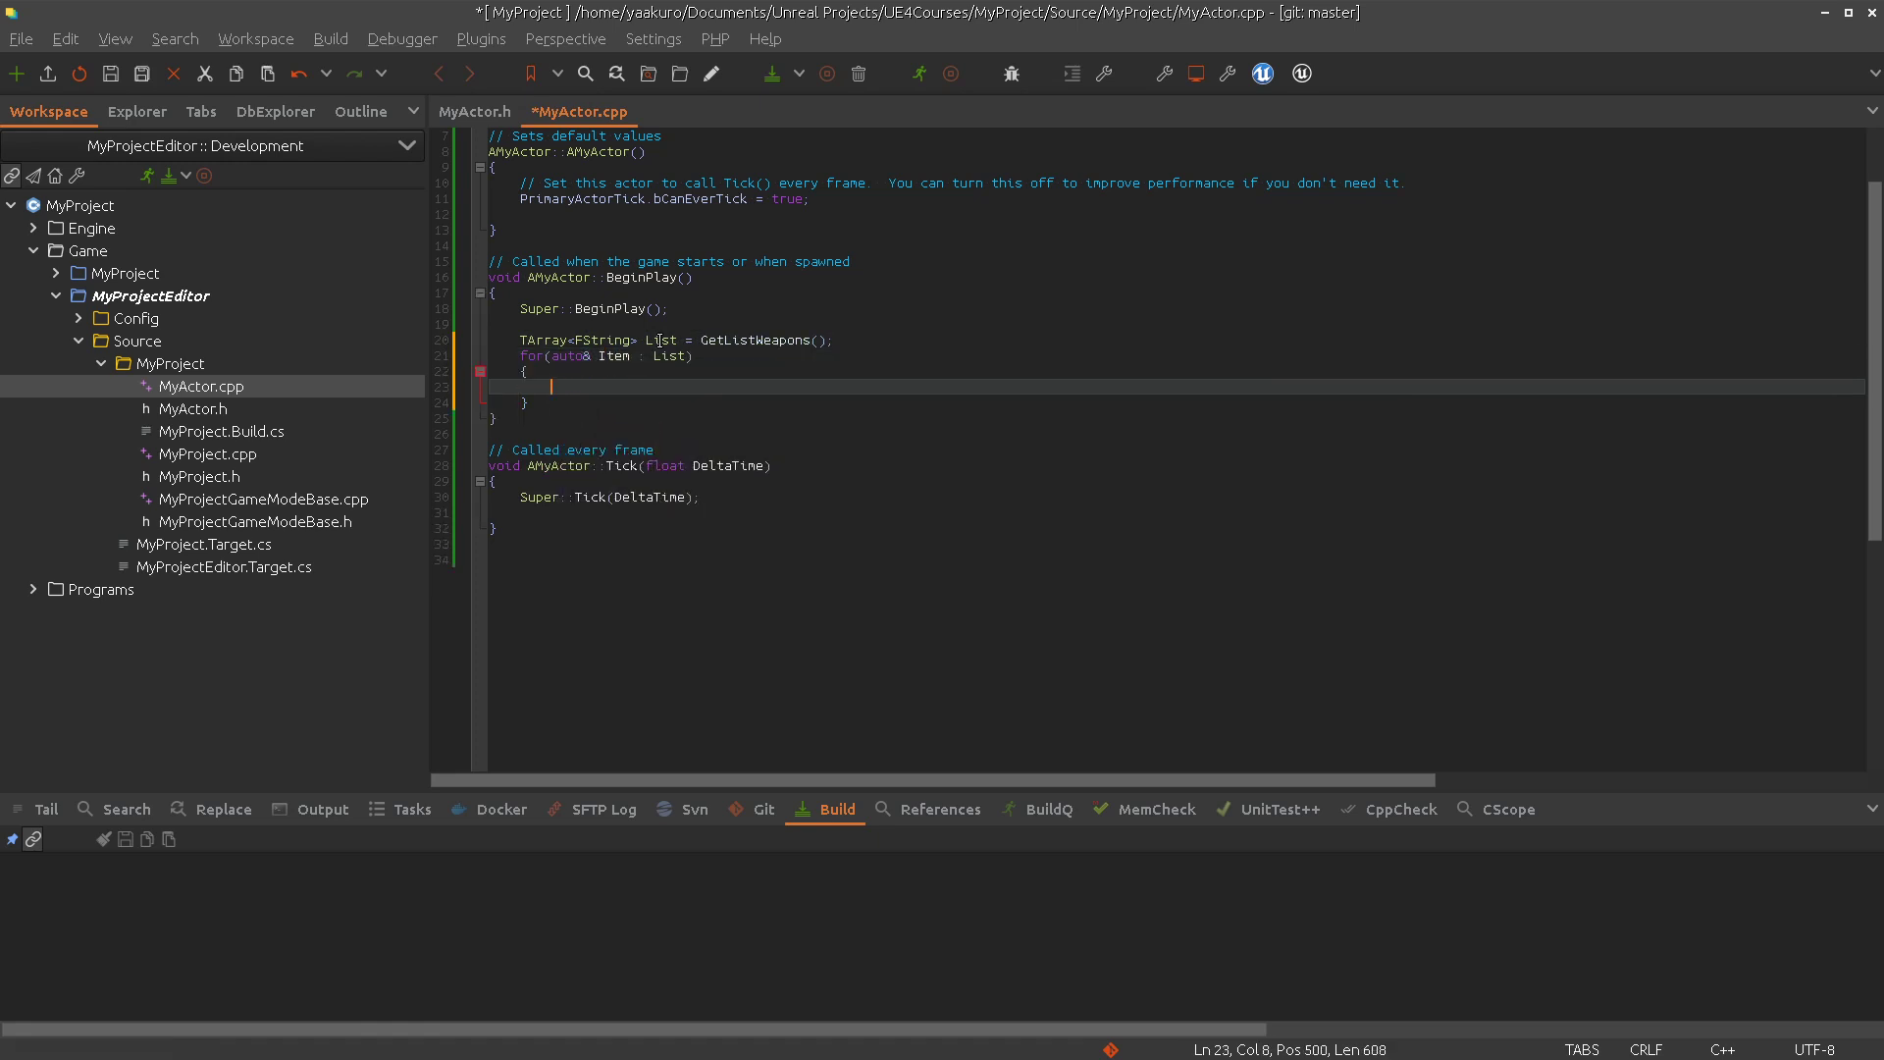
type("UE_LOG(")
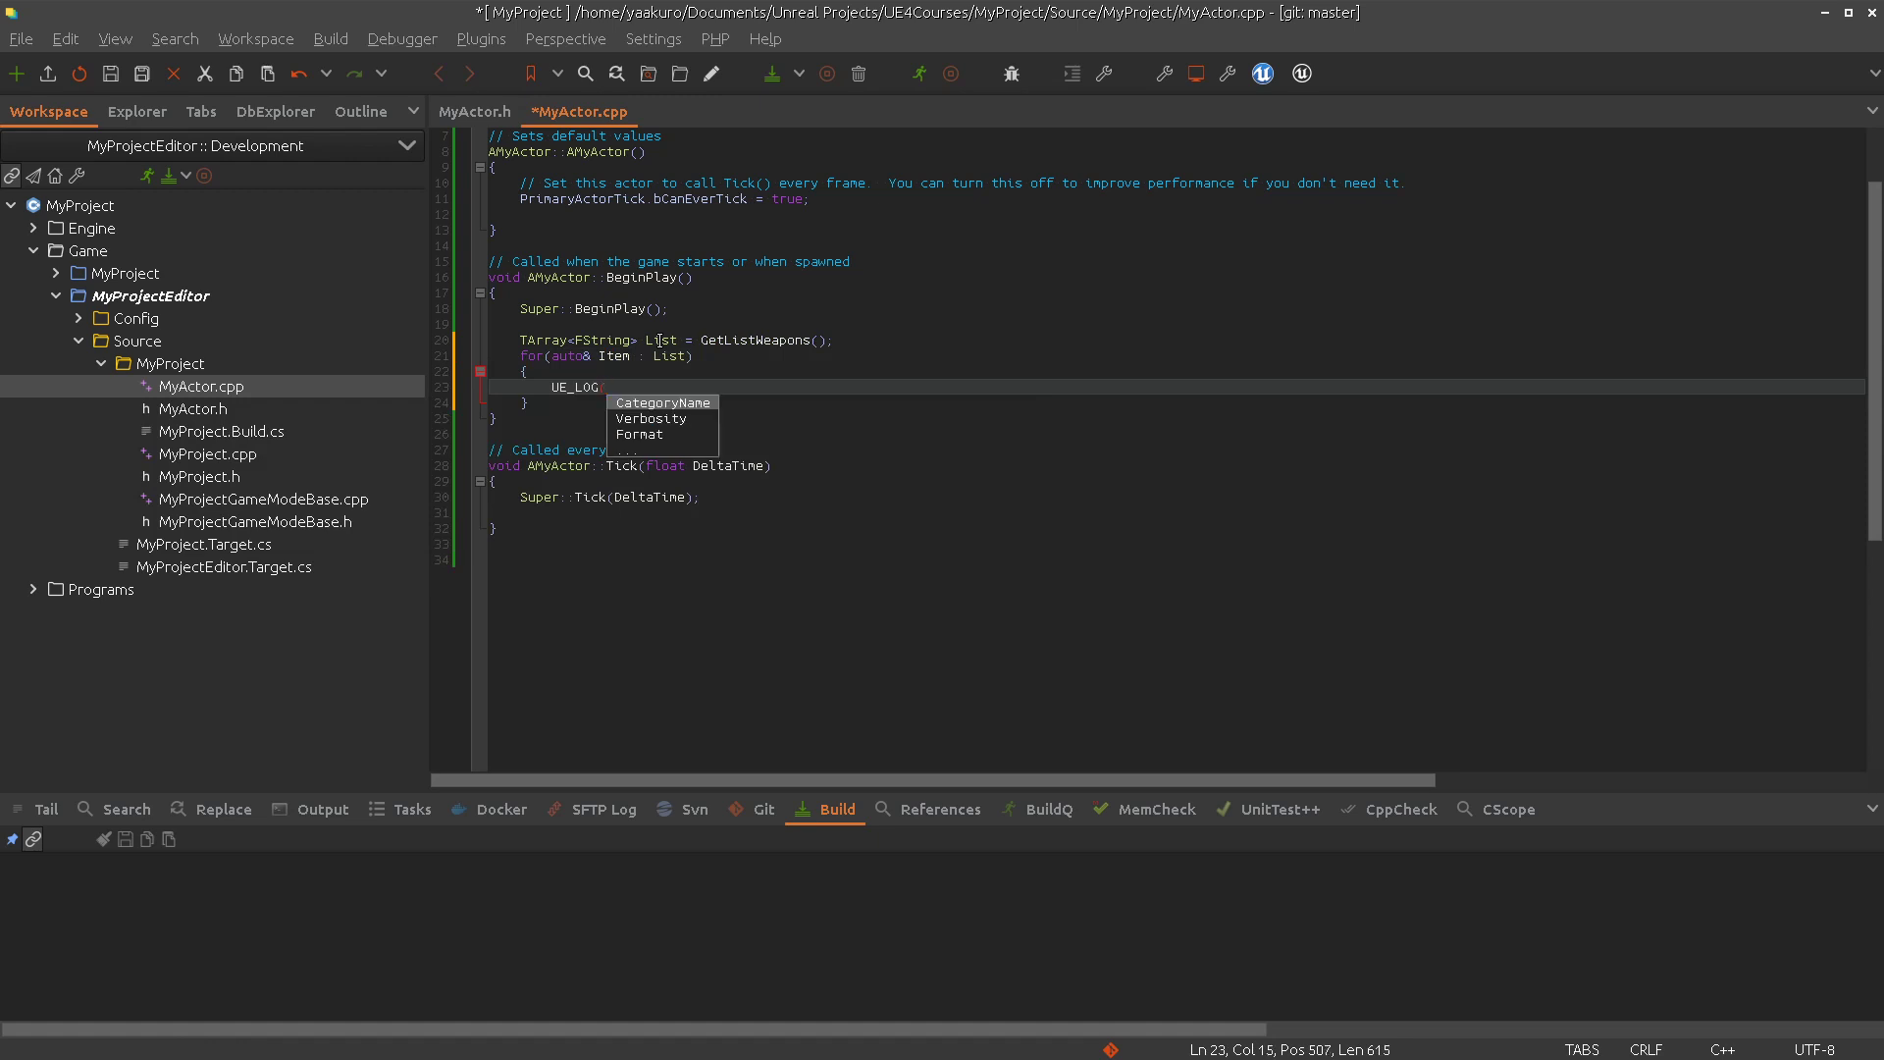
type("(LogTemp, Warning, TEXT(\"i")
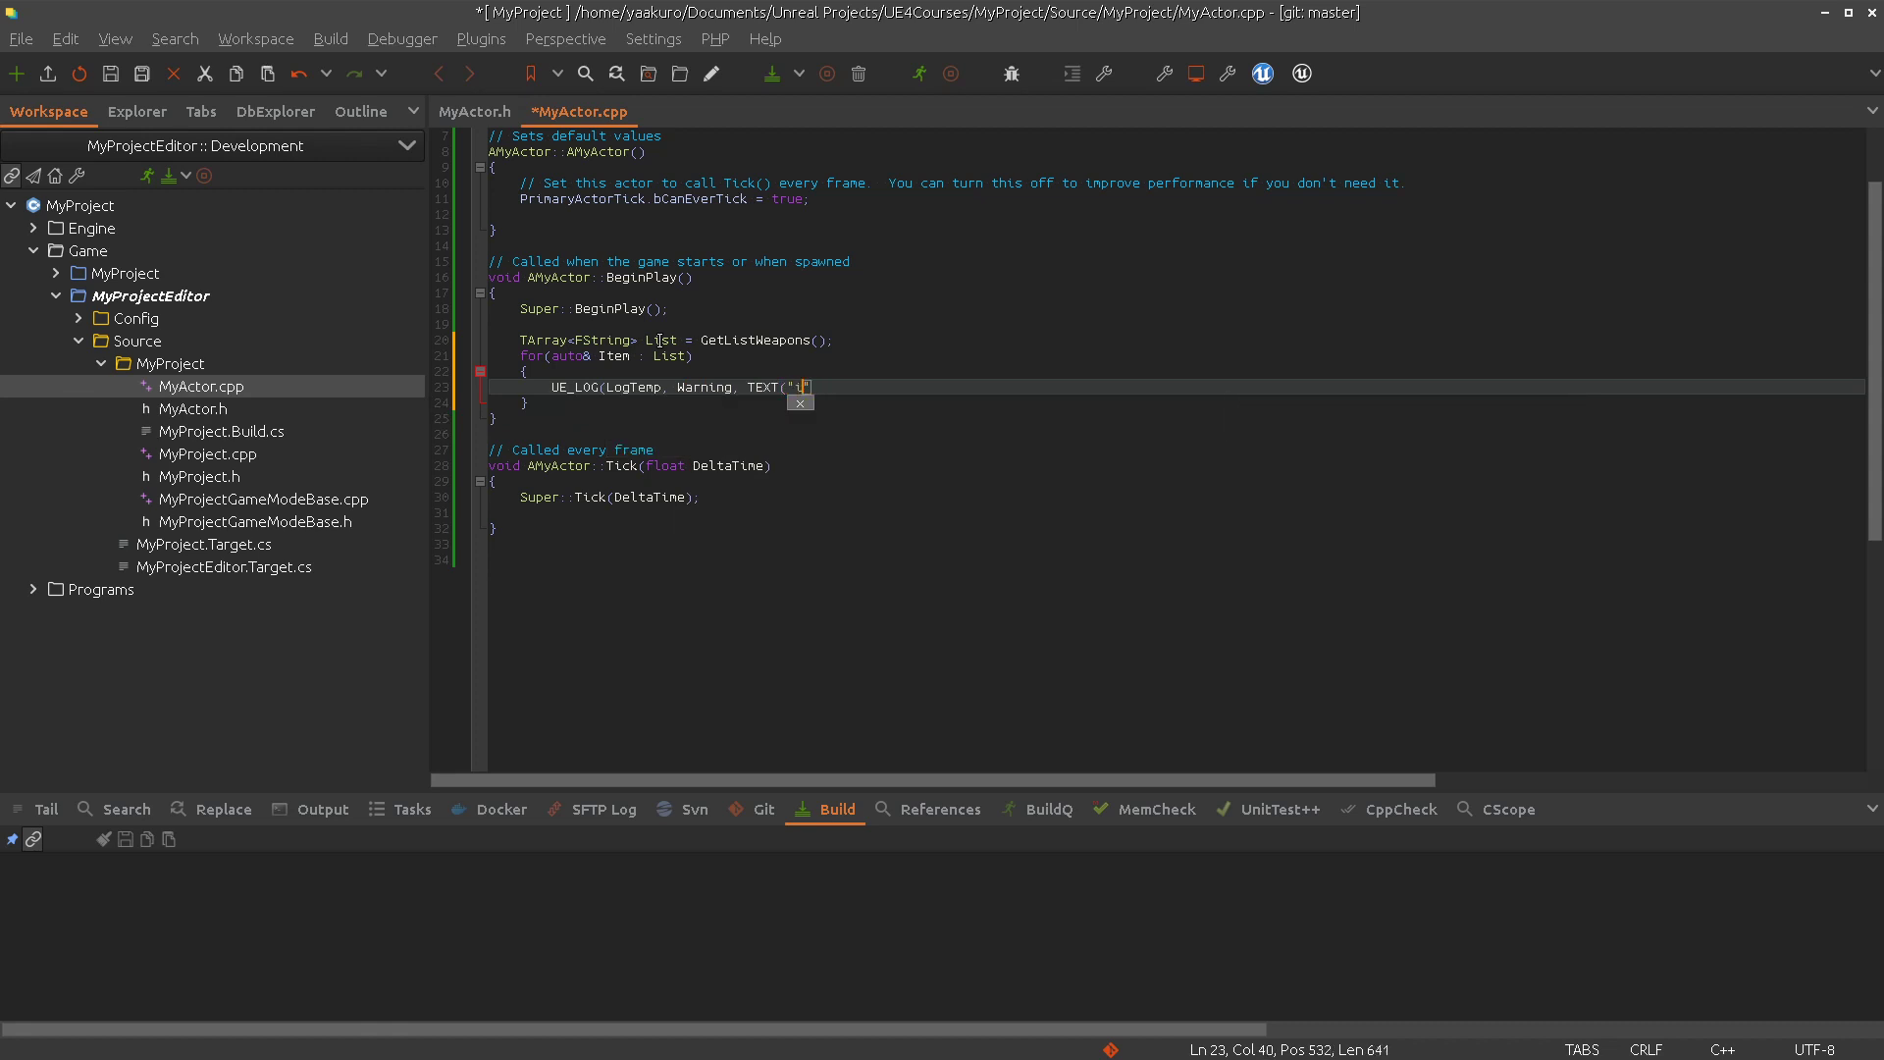
type("tem: %")
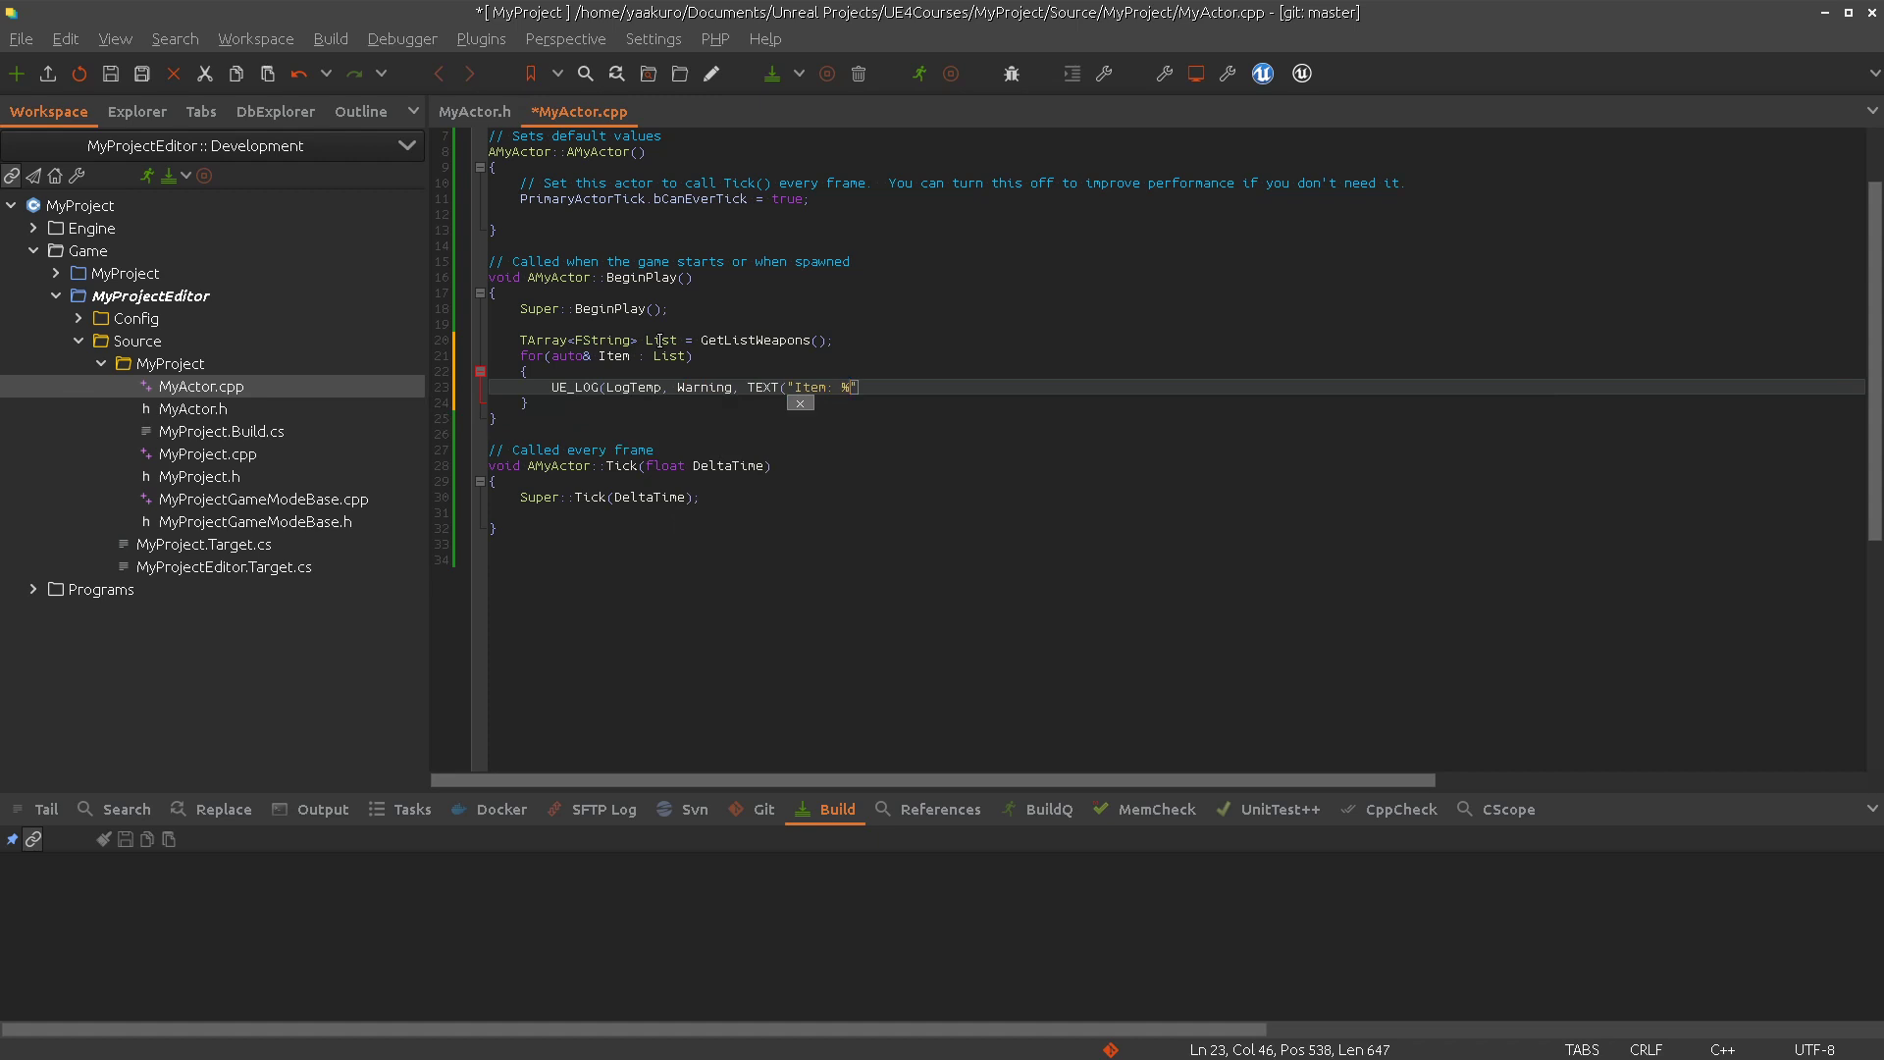
type("s")
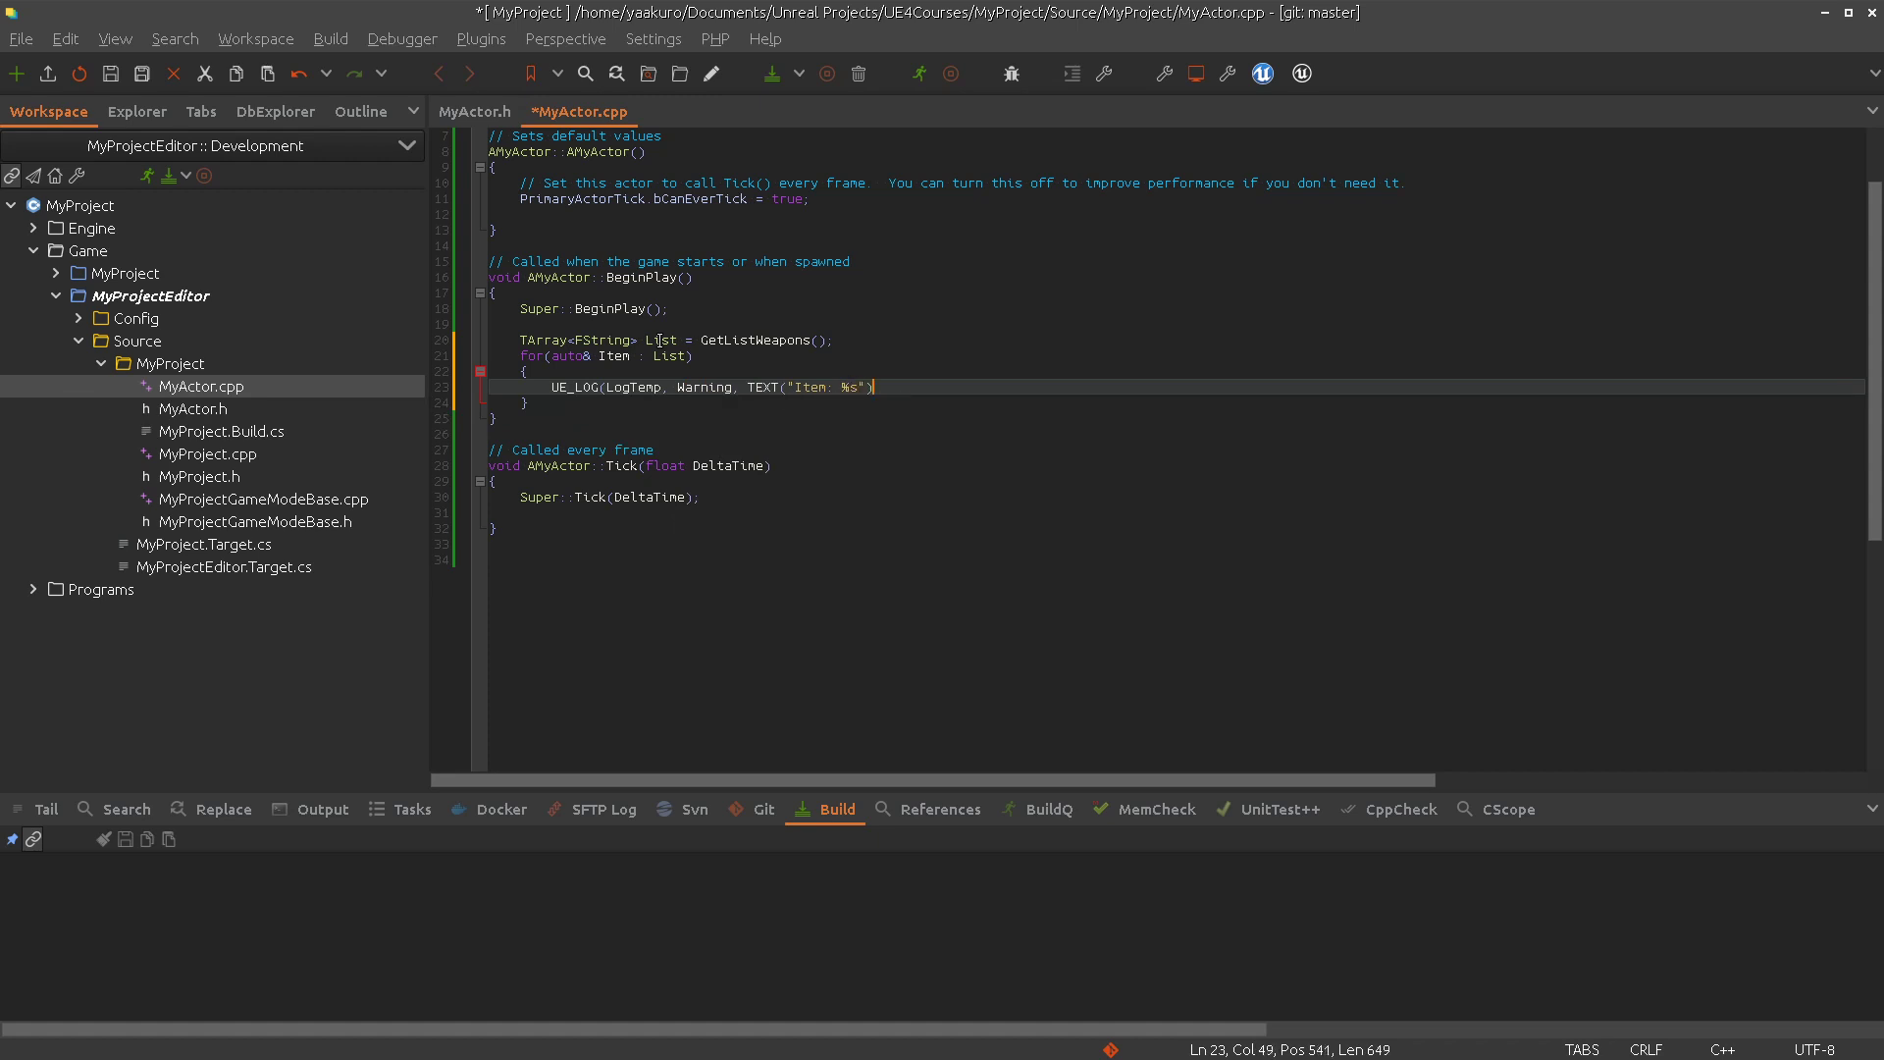
type(", *")
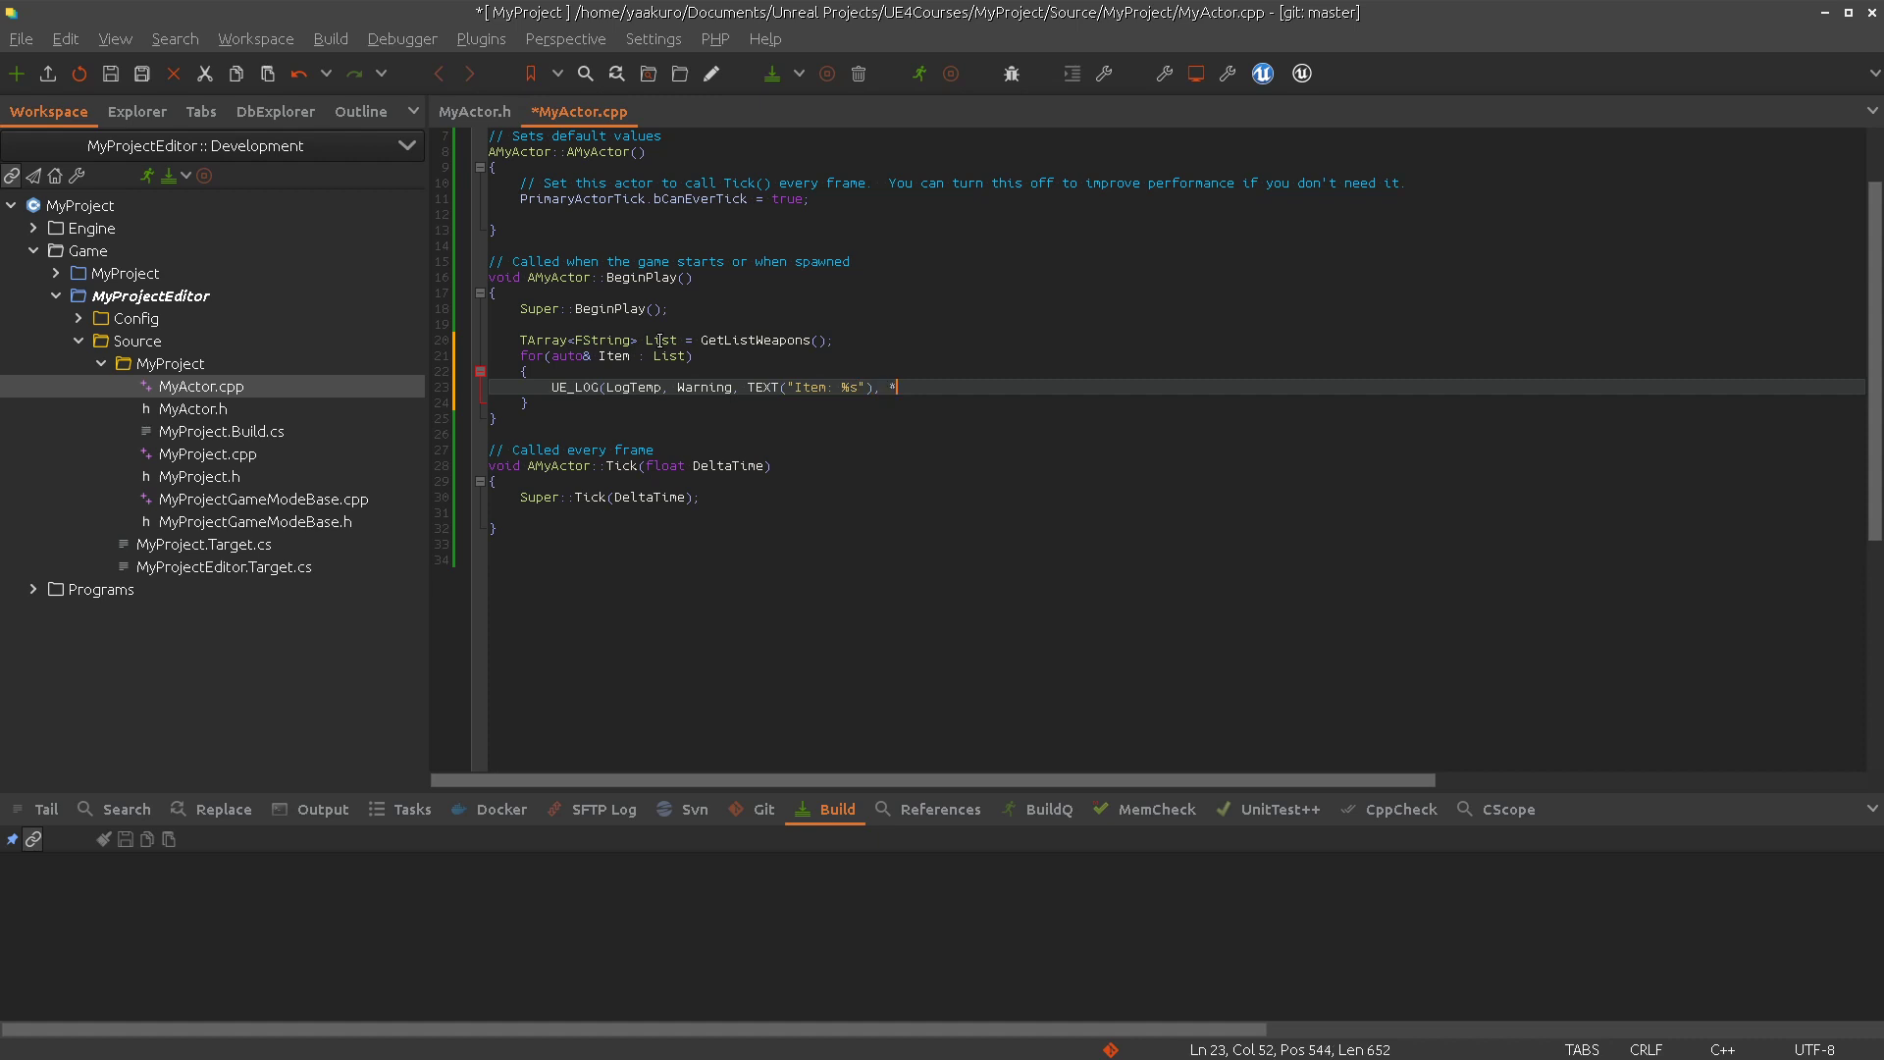
type("Item);")
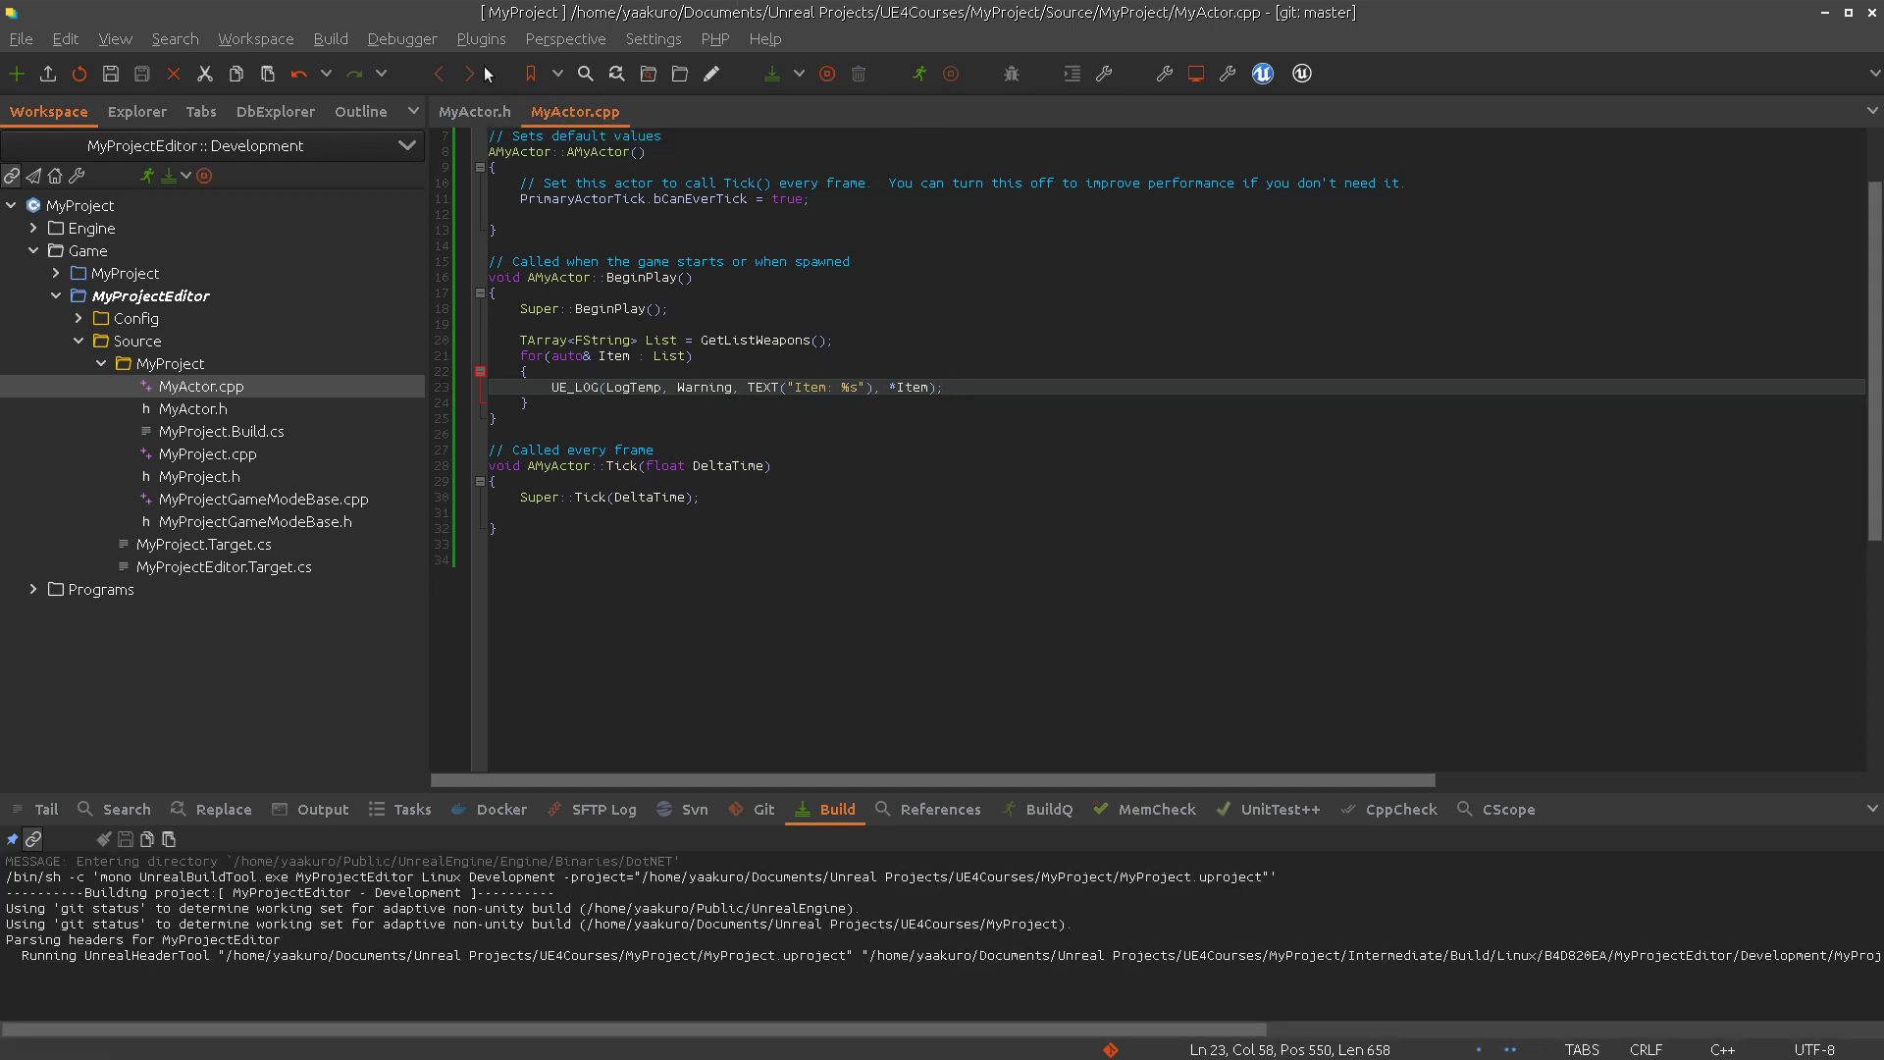
Jump to the build error in MyActor.h and correct the BlueprintImplementableEvent typo
left_click(194, 408)
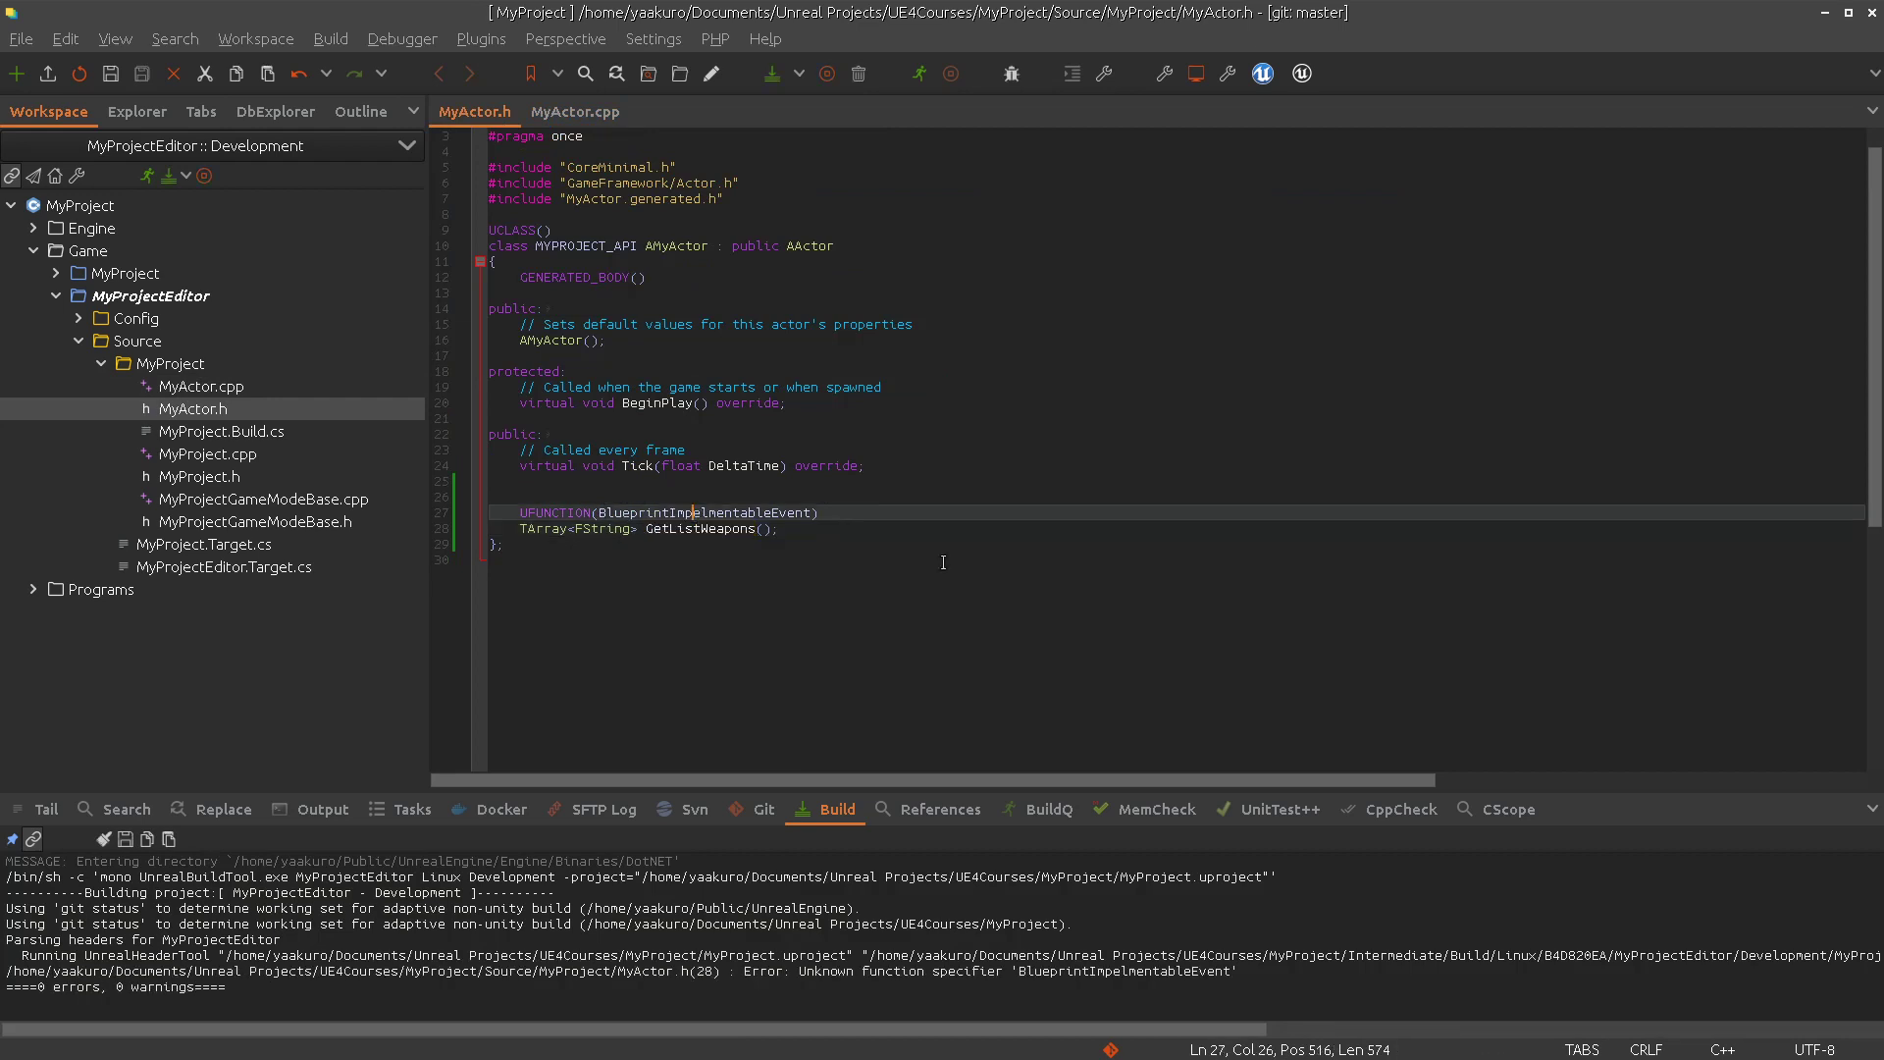
type("e")
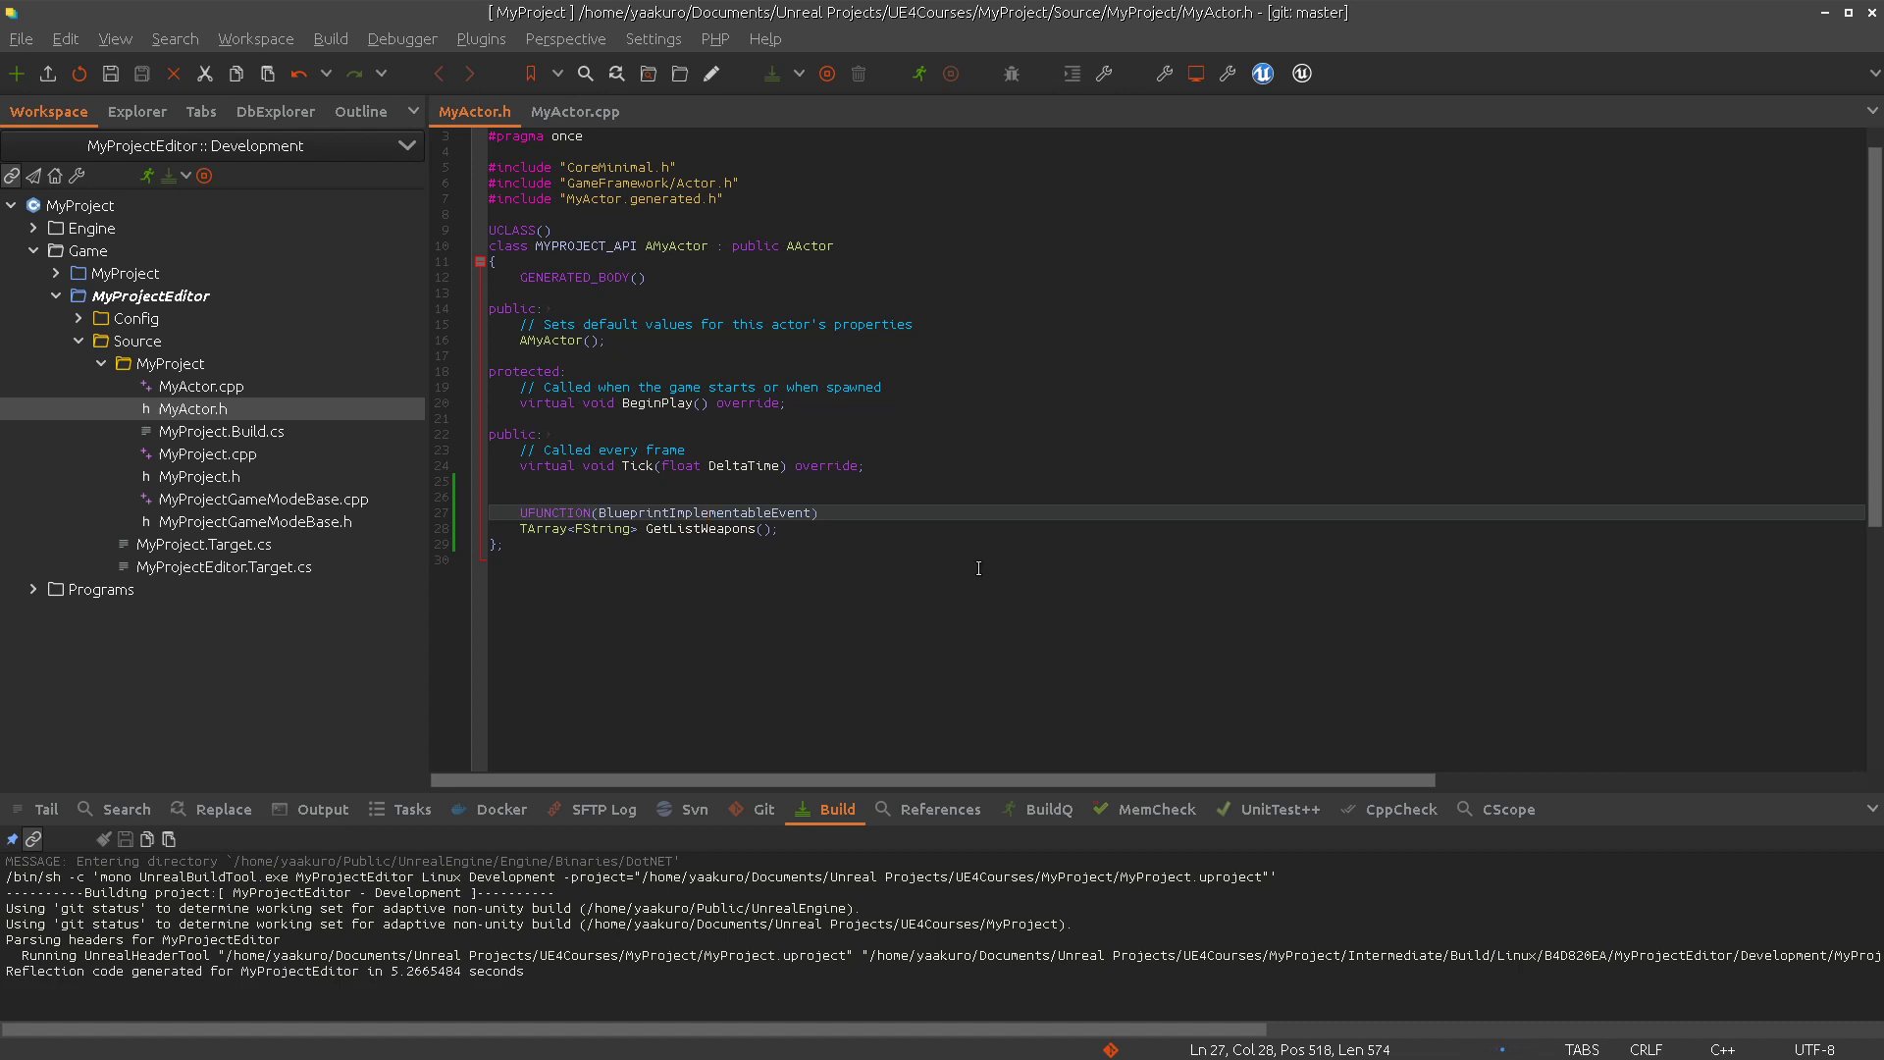
left_click(574, 112)
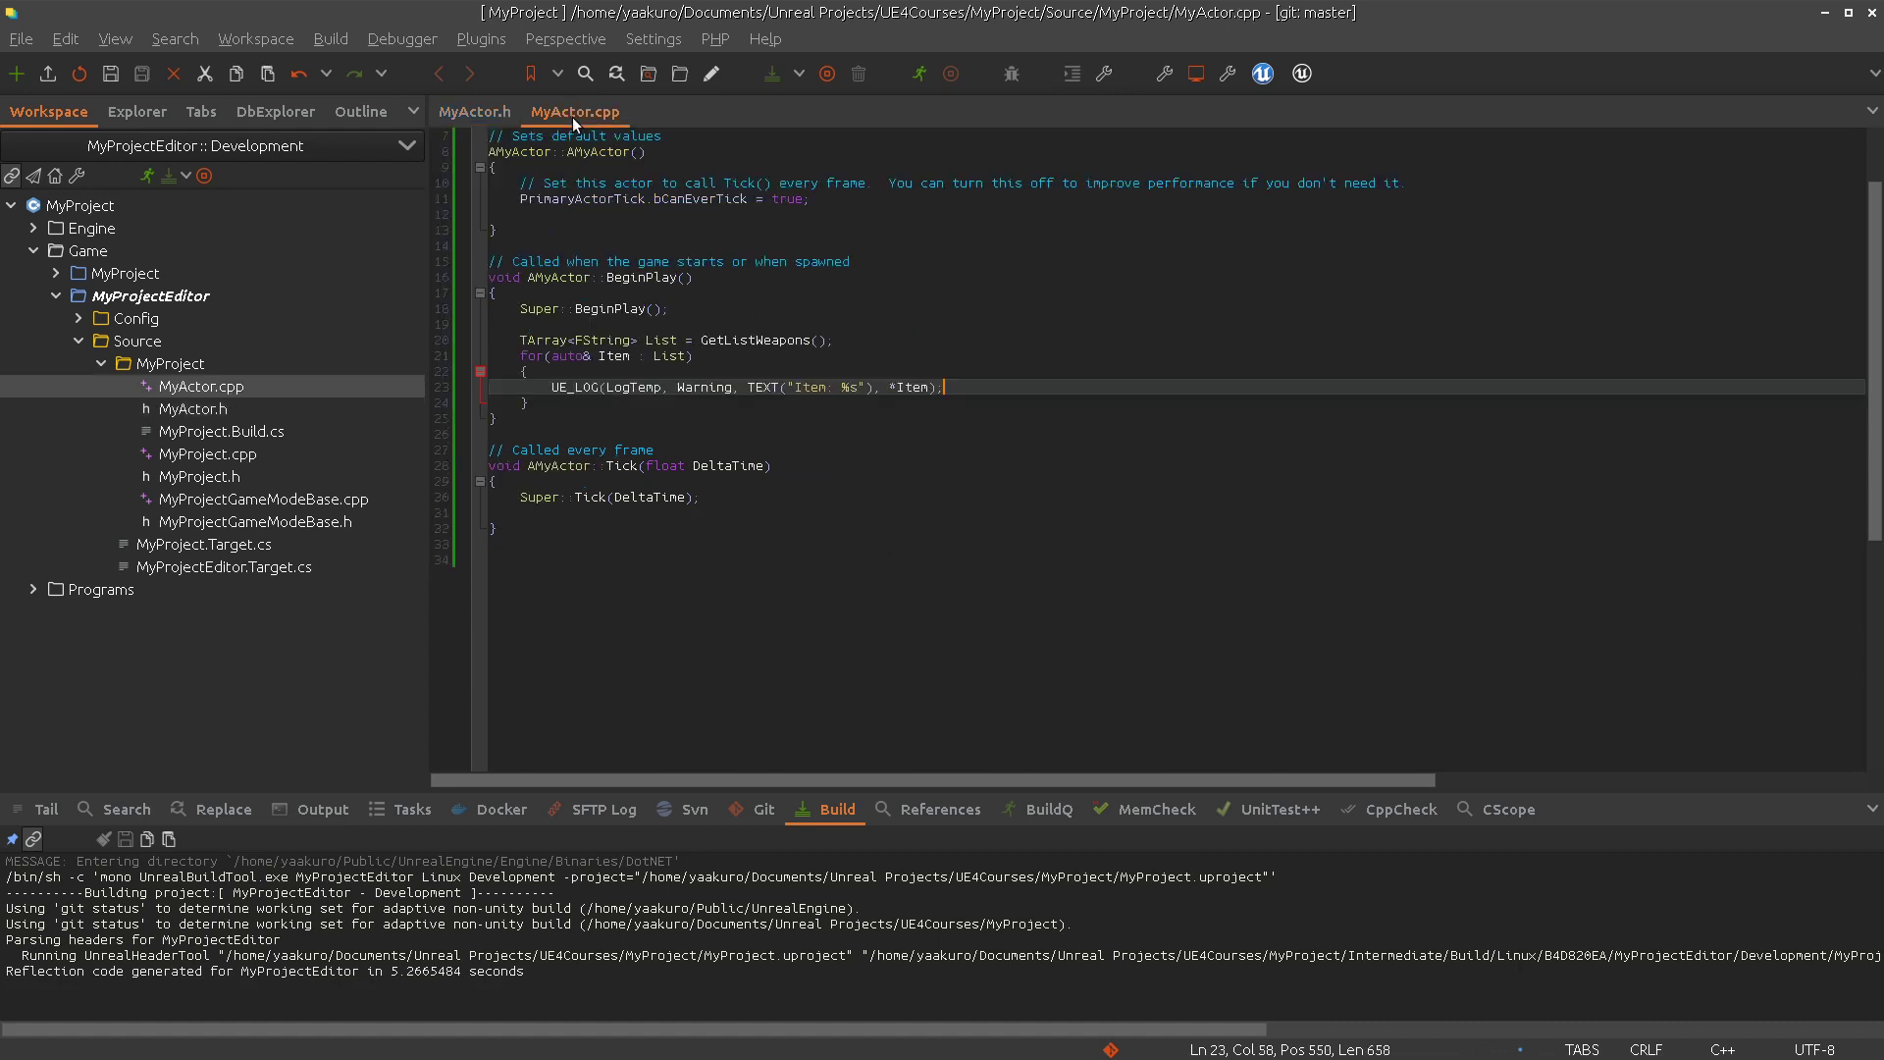
mouse_move(802, 370)
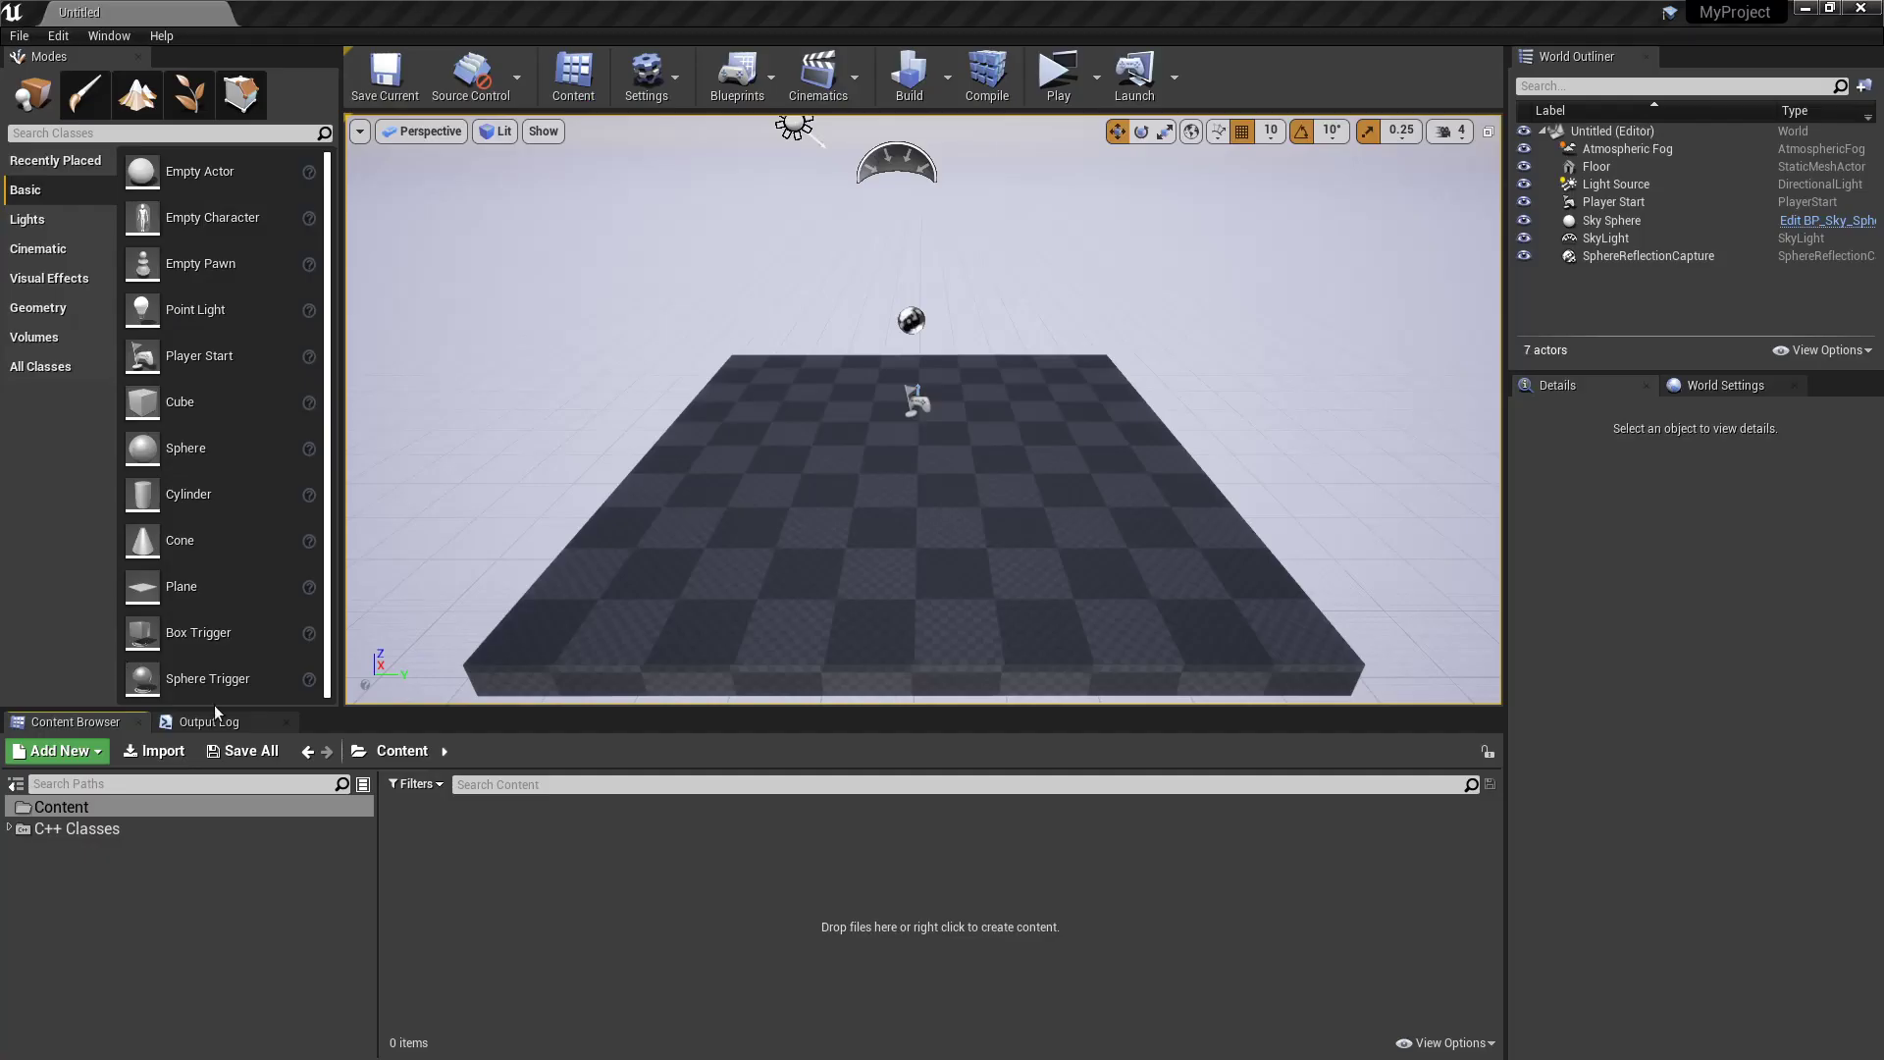
Create the MyMyActor Blueprint class based on the MyActor C++ class
left_click(10, 828)
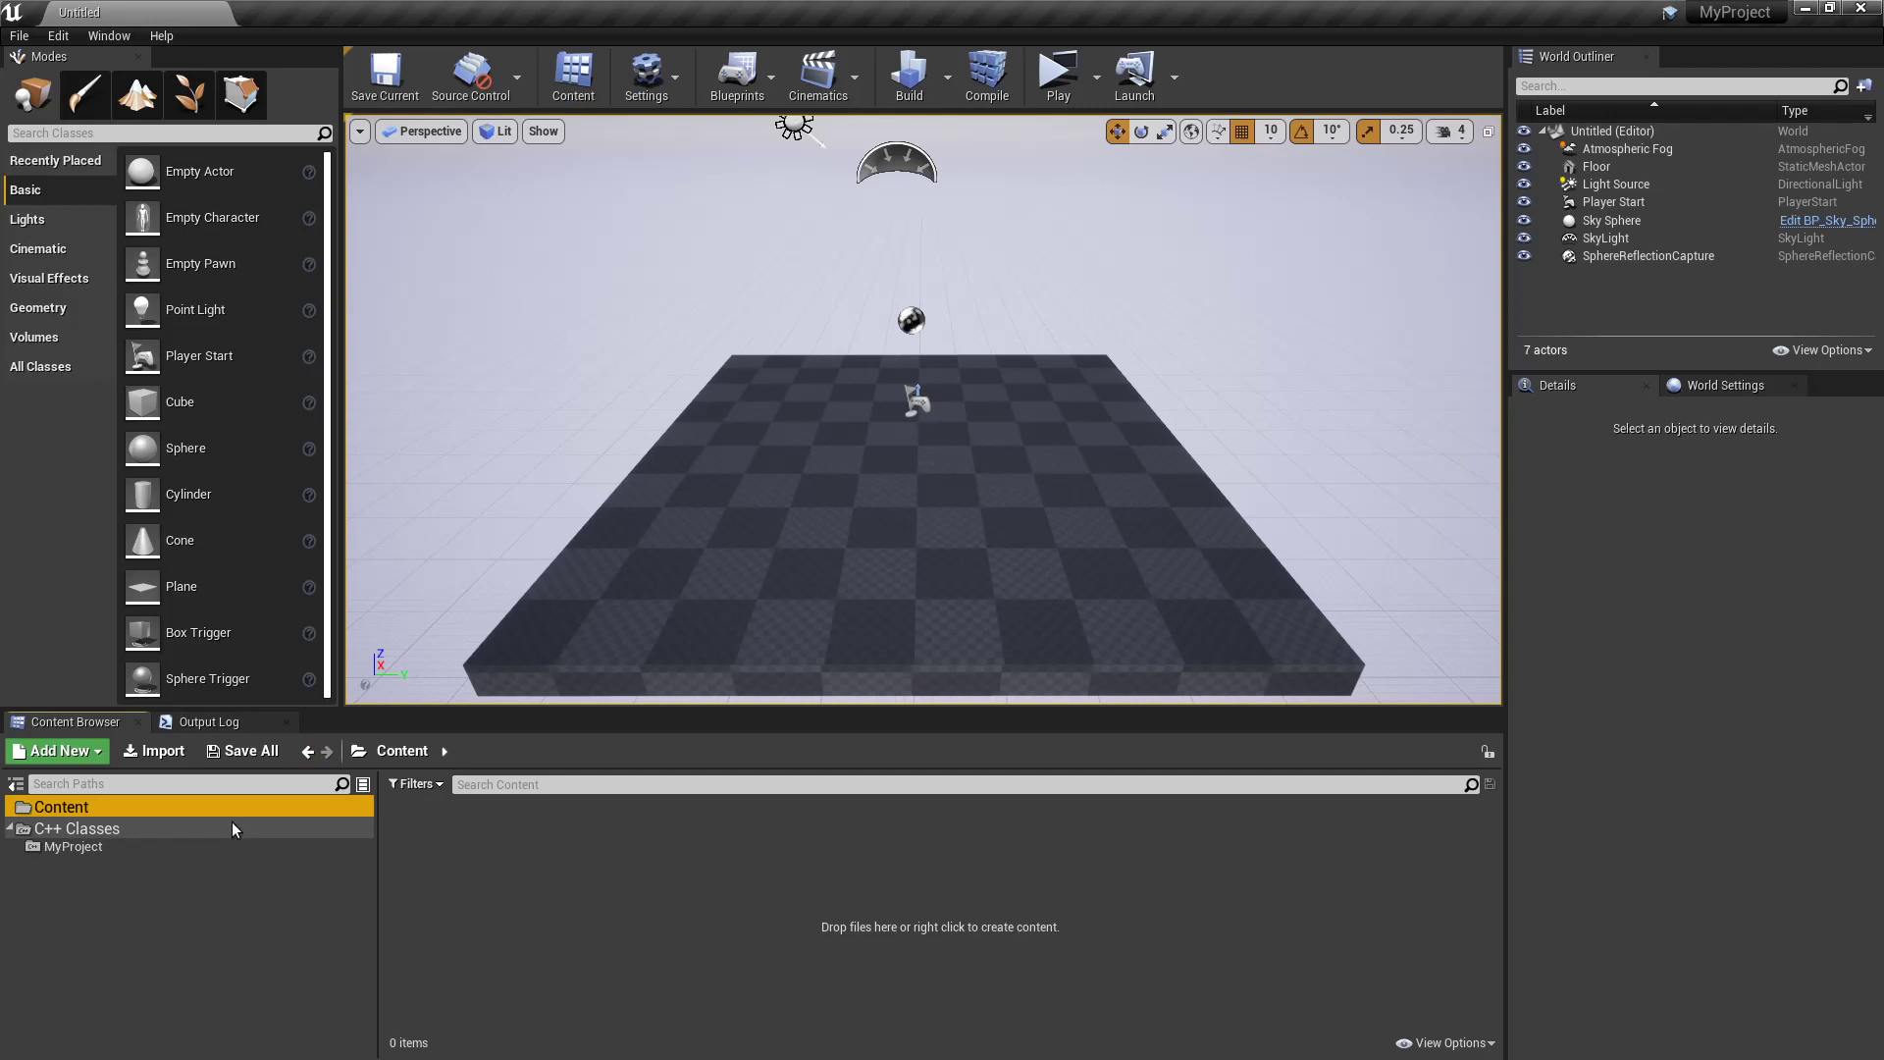
right_click(418, 841)
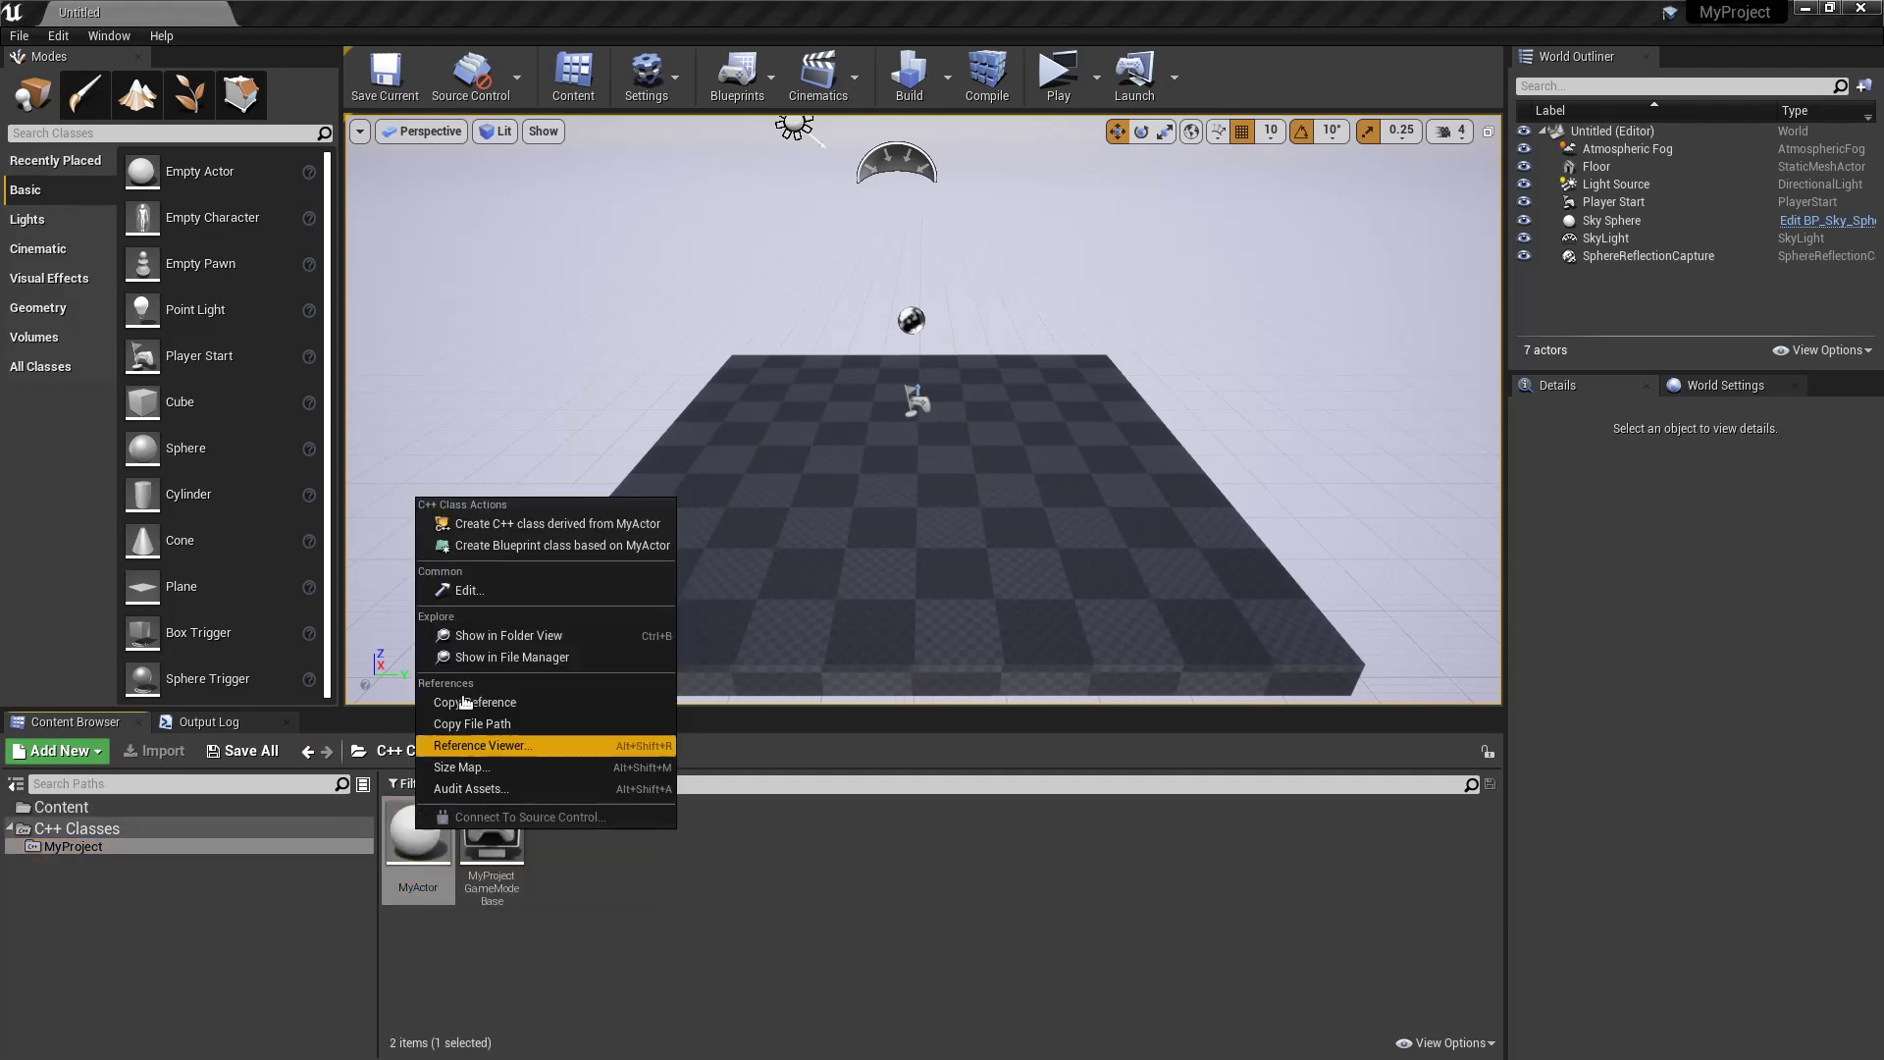
left_click(561, 544)
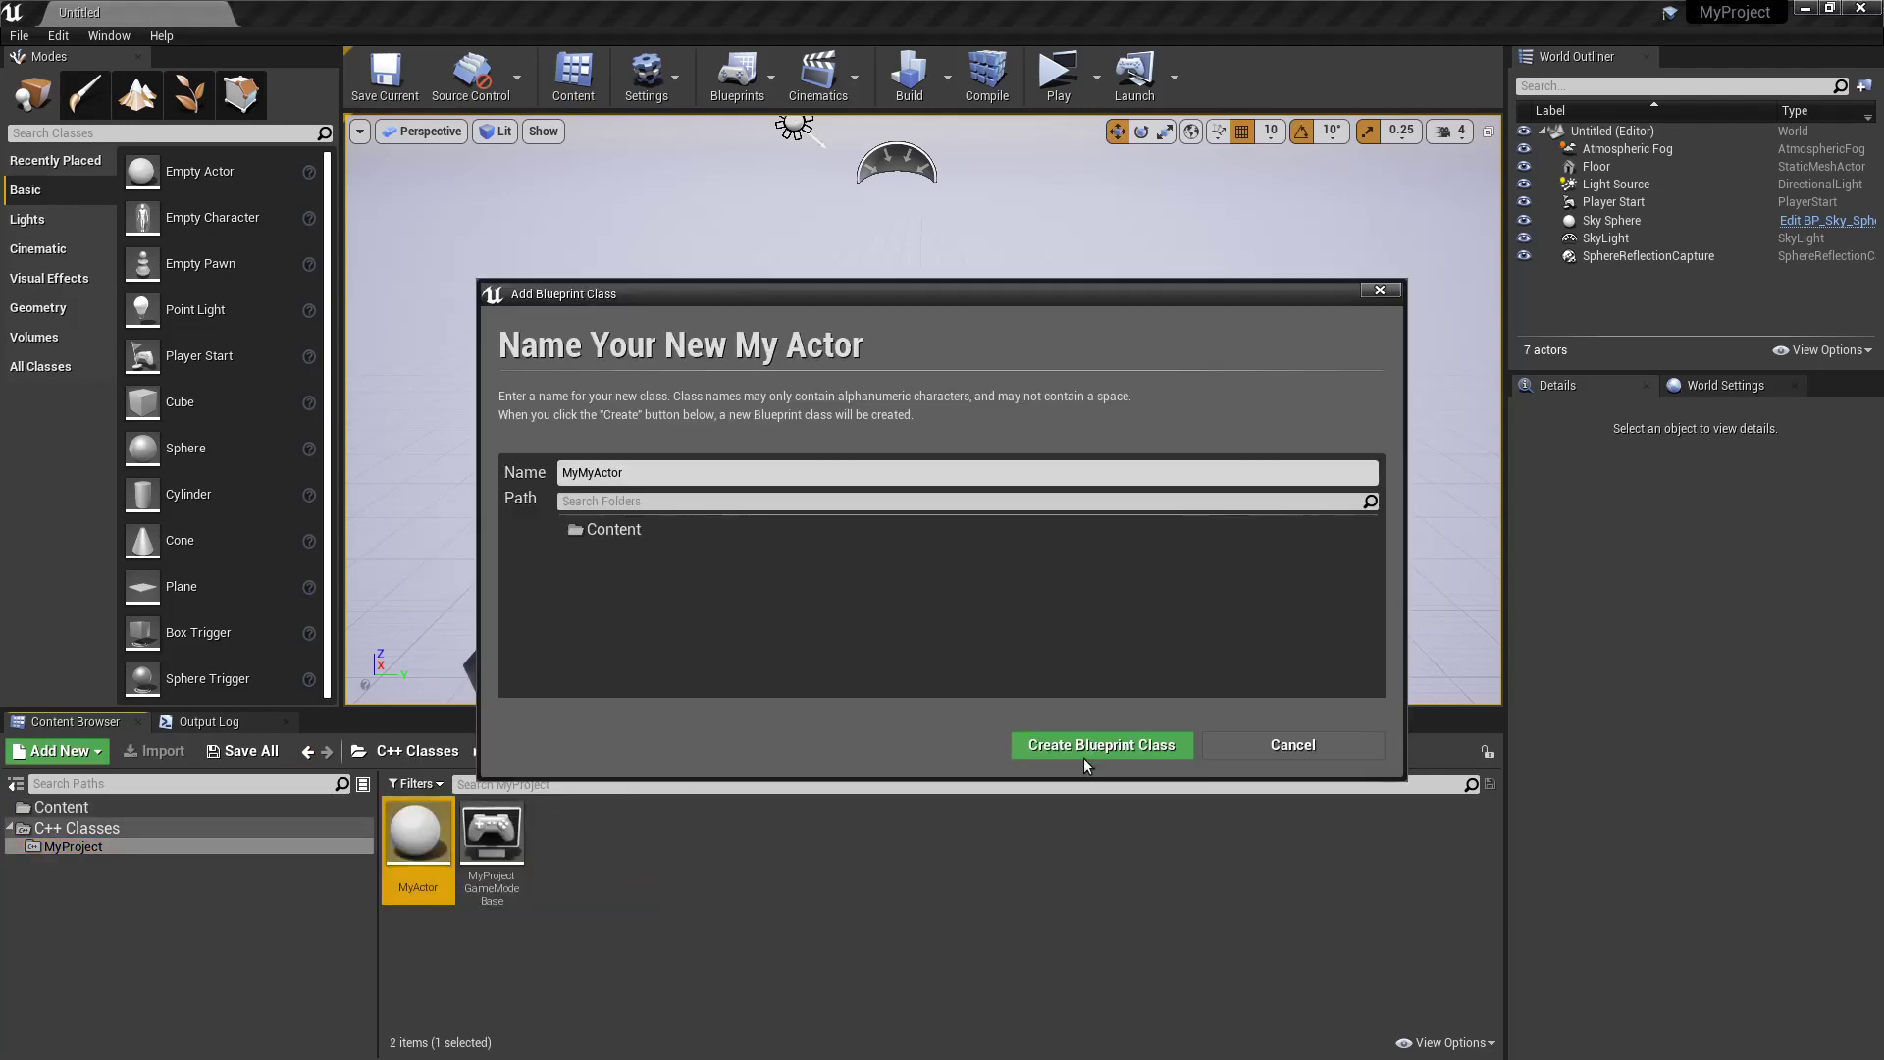
left_click(1099, 744)
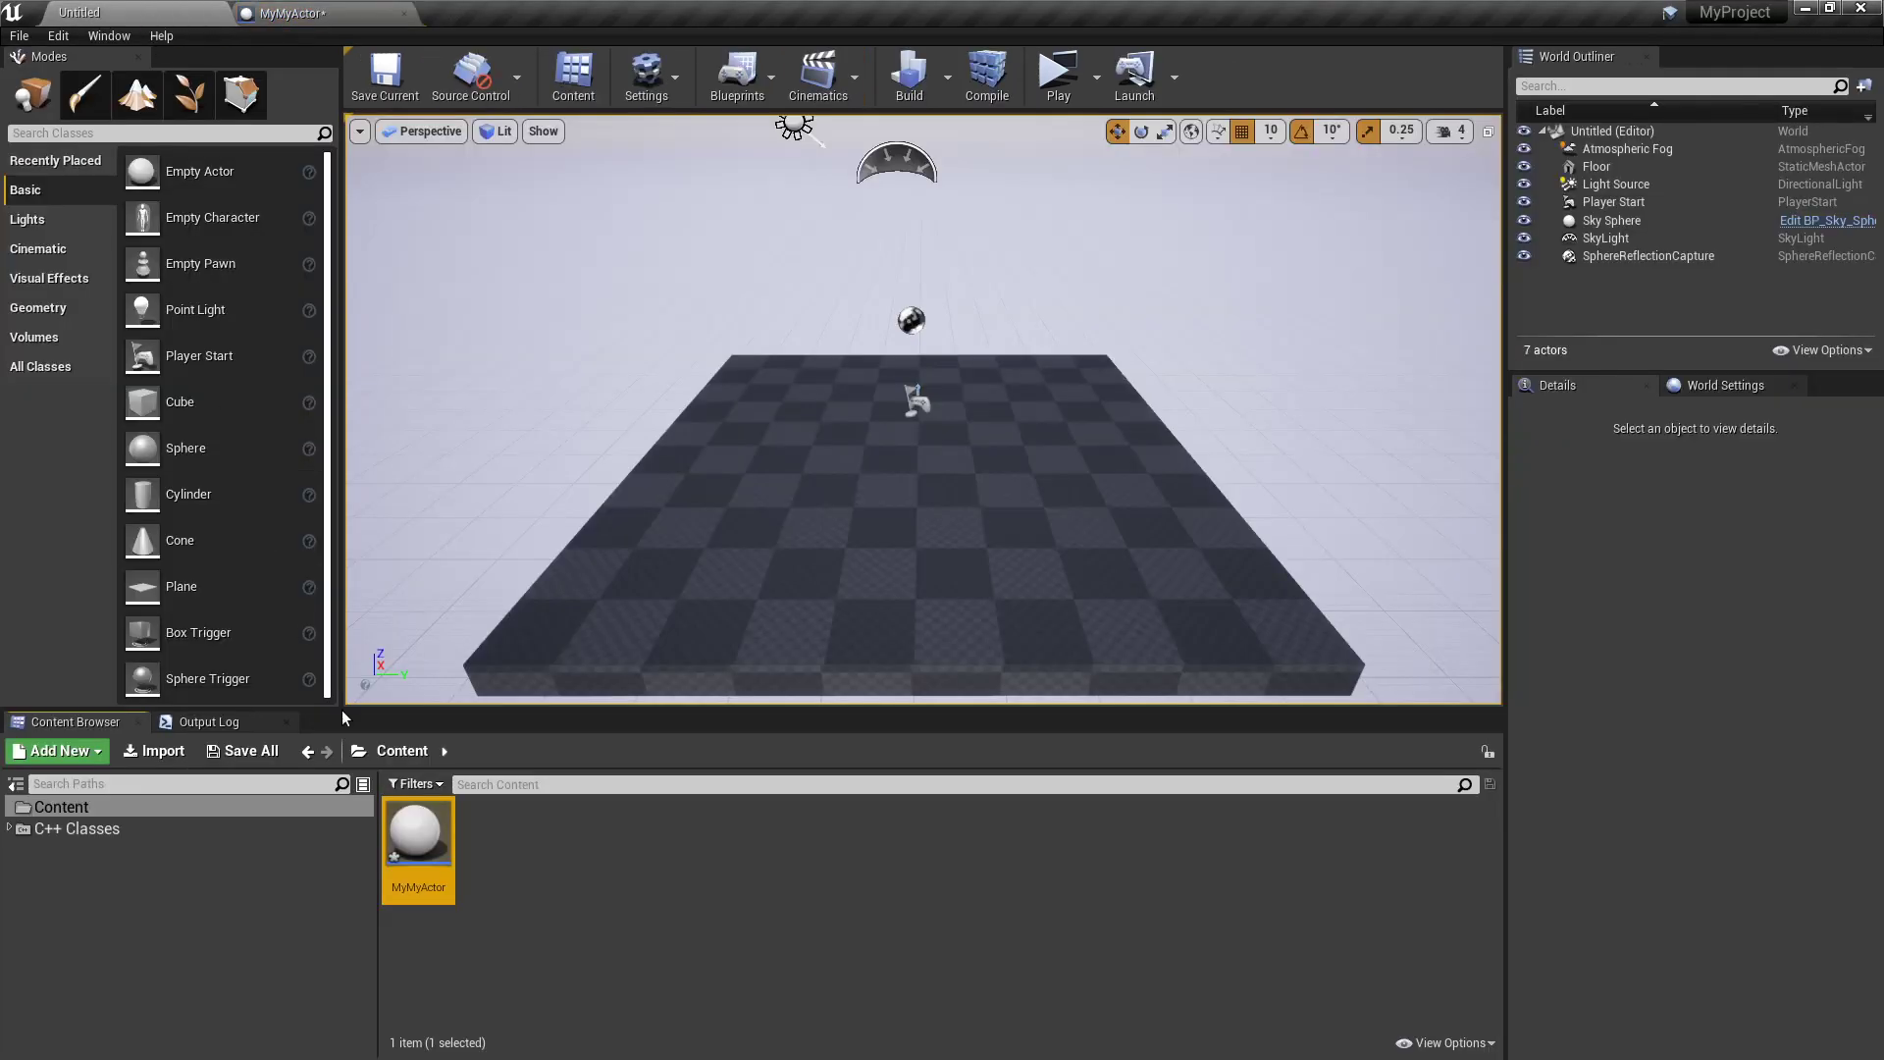
mouse_move(207, 721)
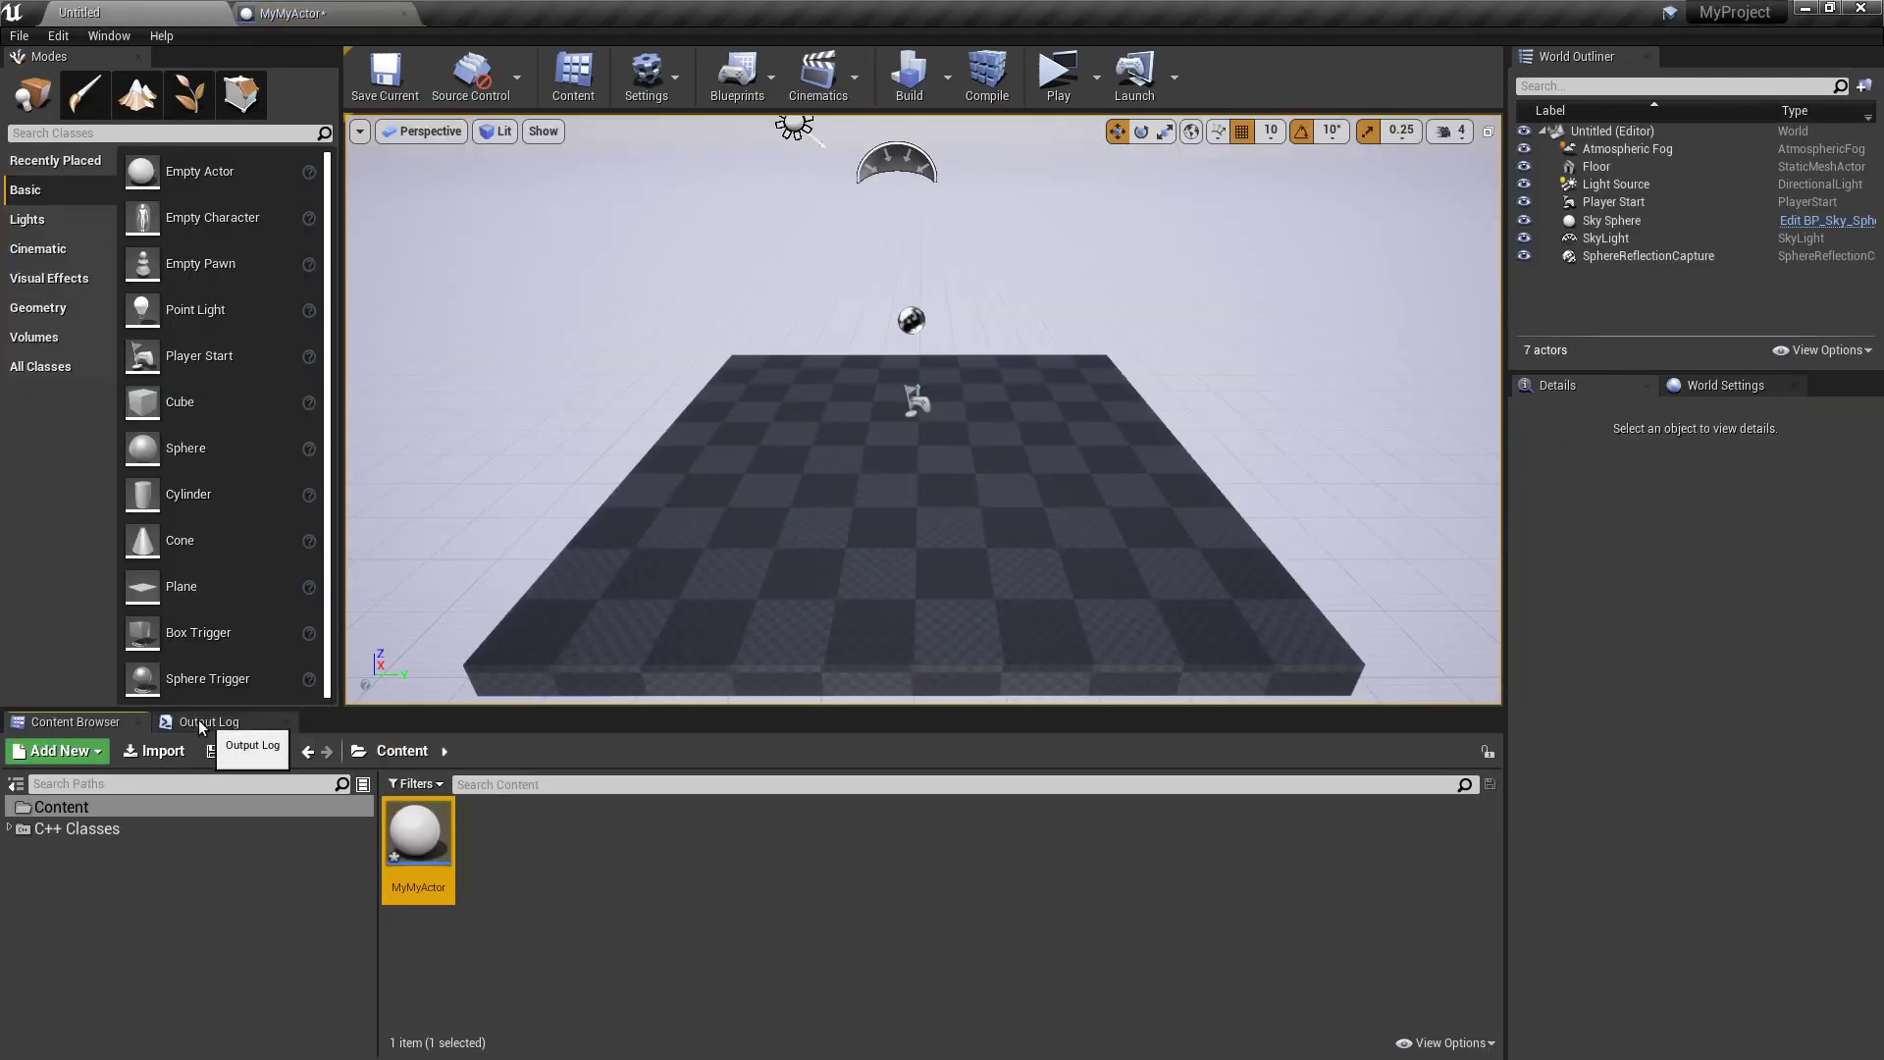
Place a MyMyActor instance in the level and open its Blueprint Event Graph
left_click(207, 721)
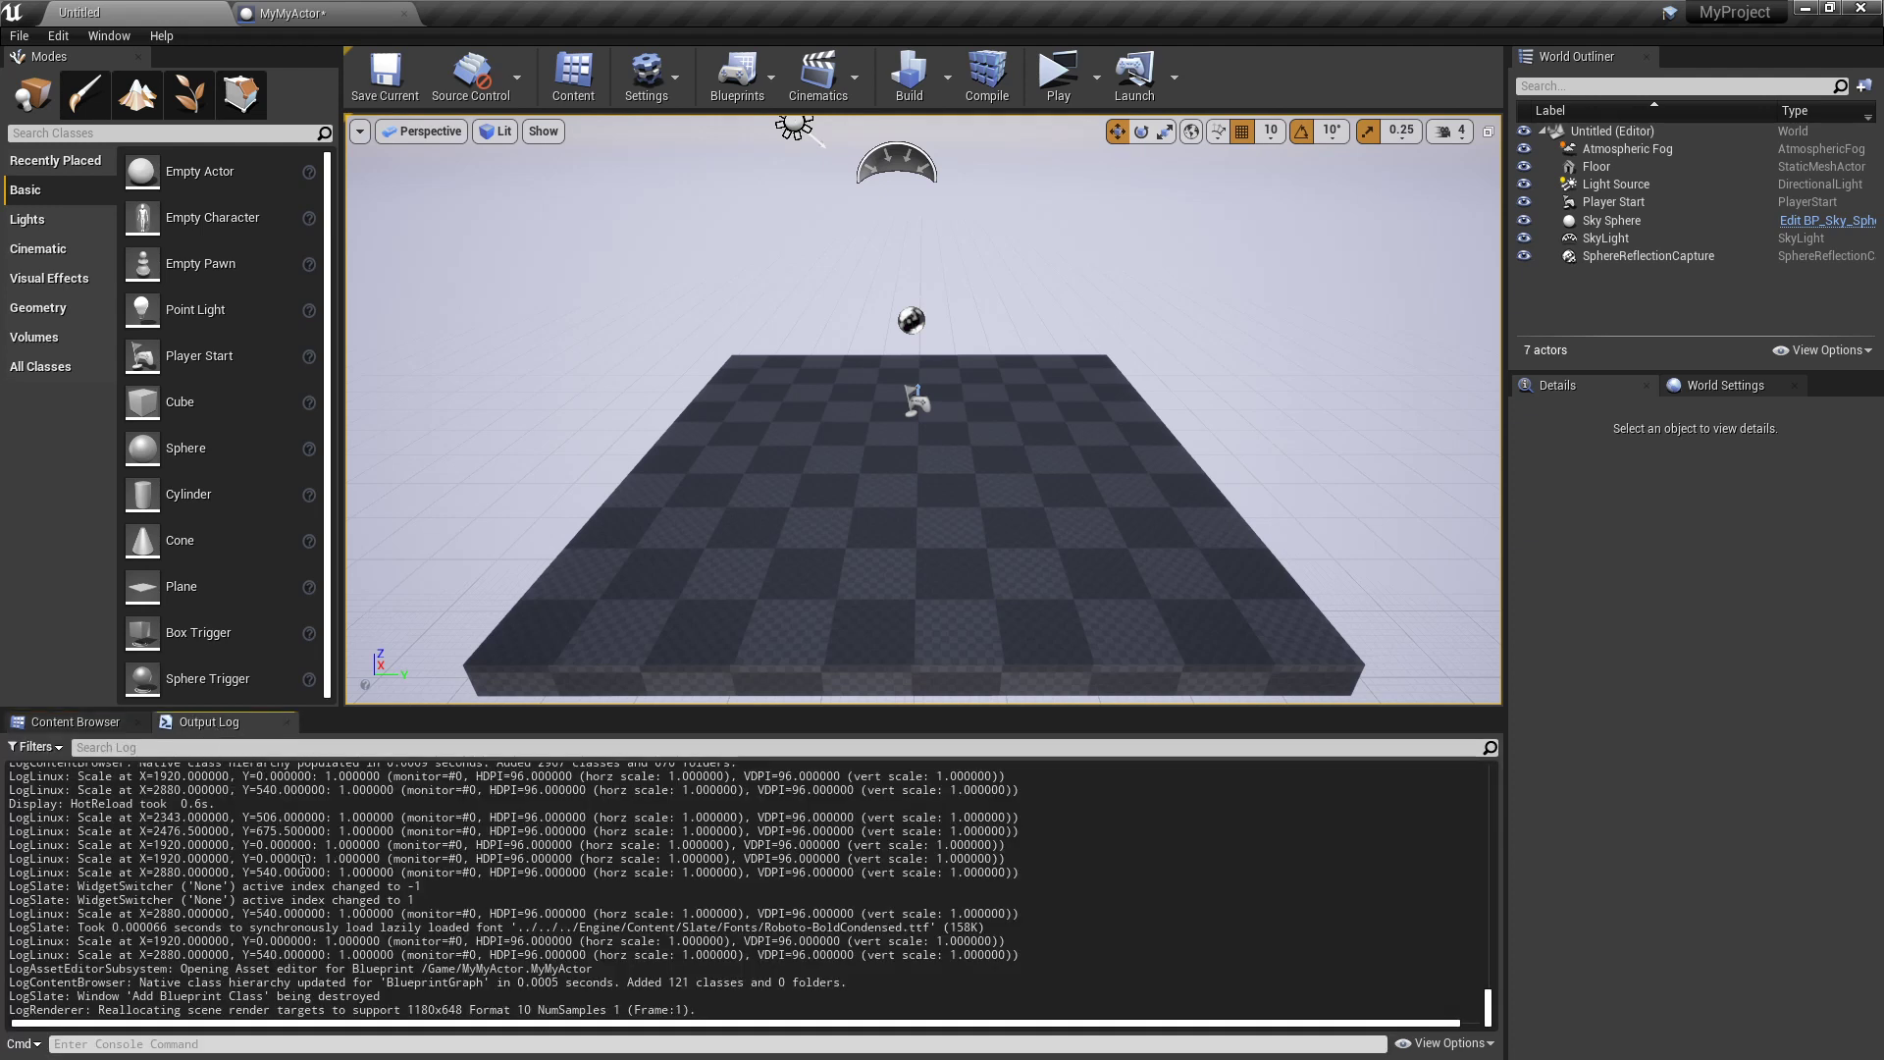
left_click(108, 35)
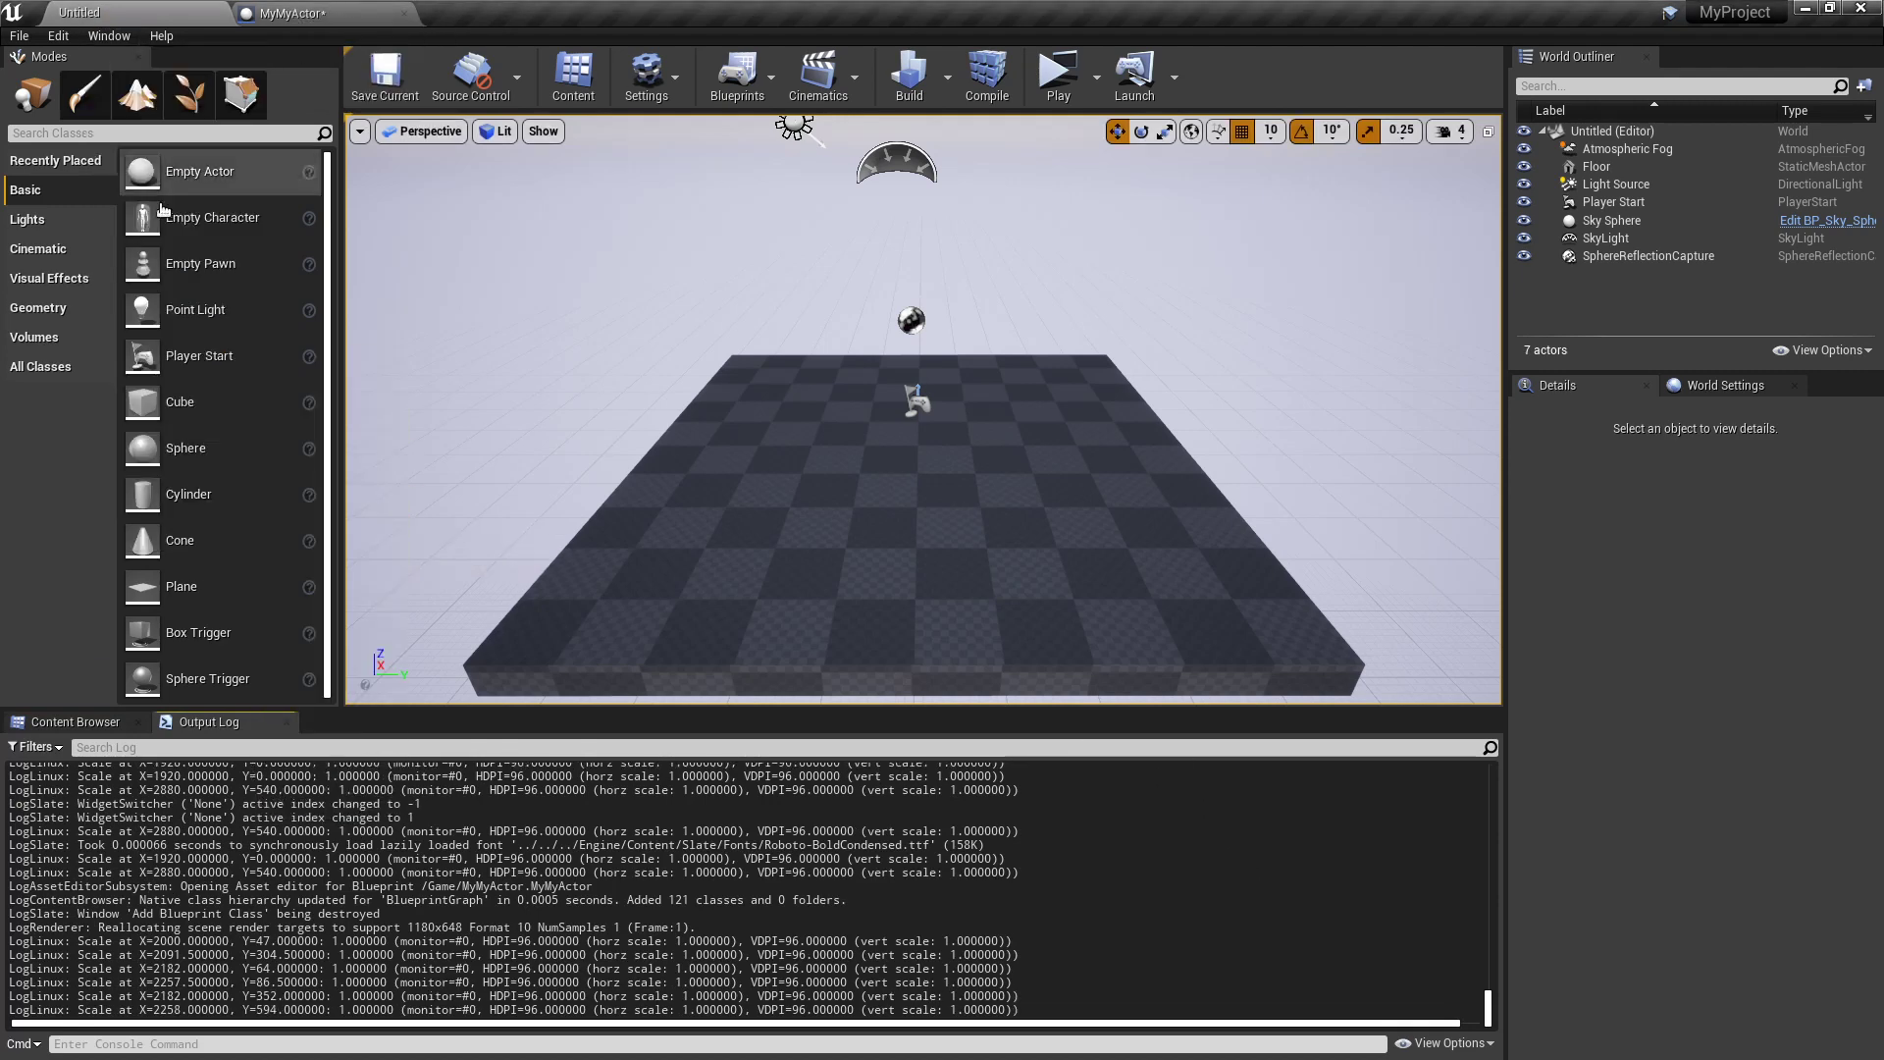
mouse_move(66, 721)
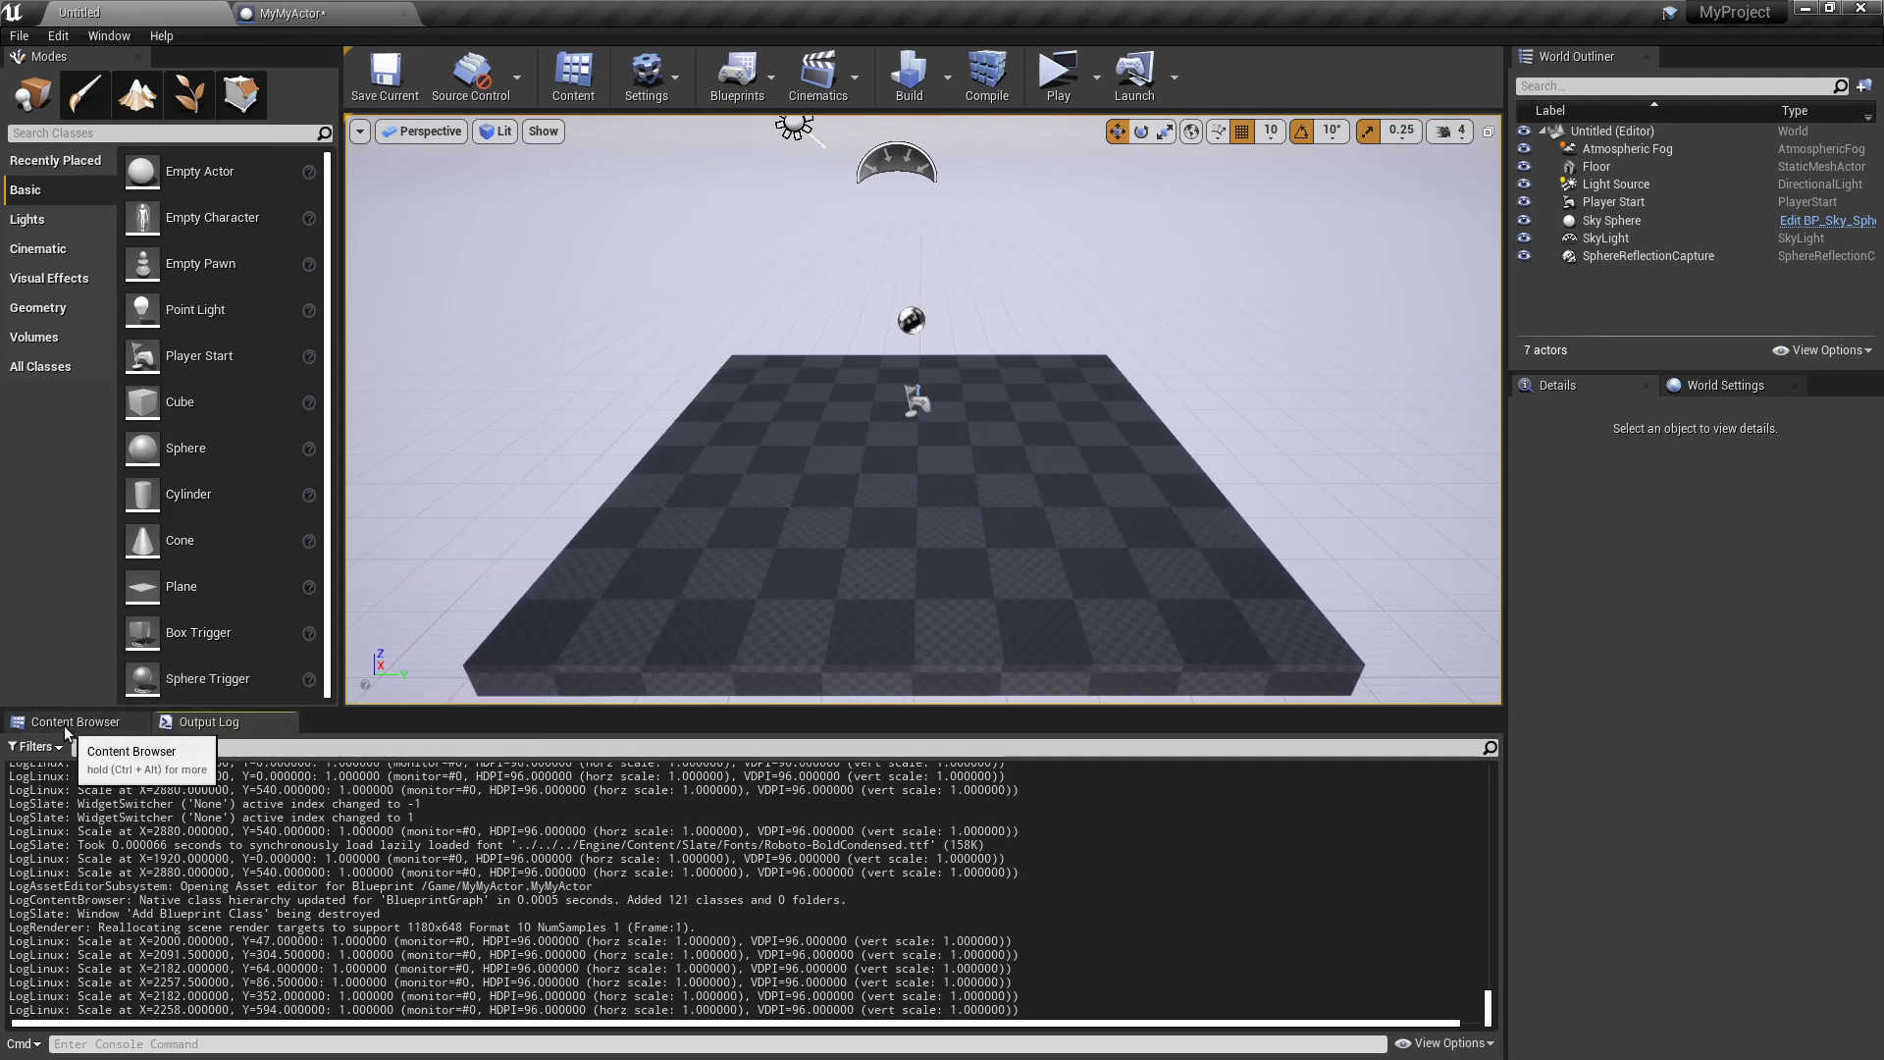
left_click(70, 722)
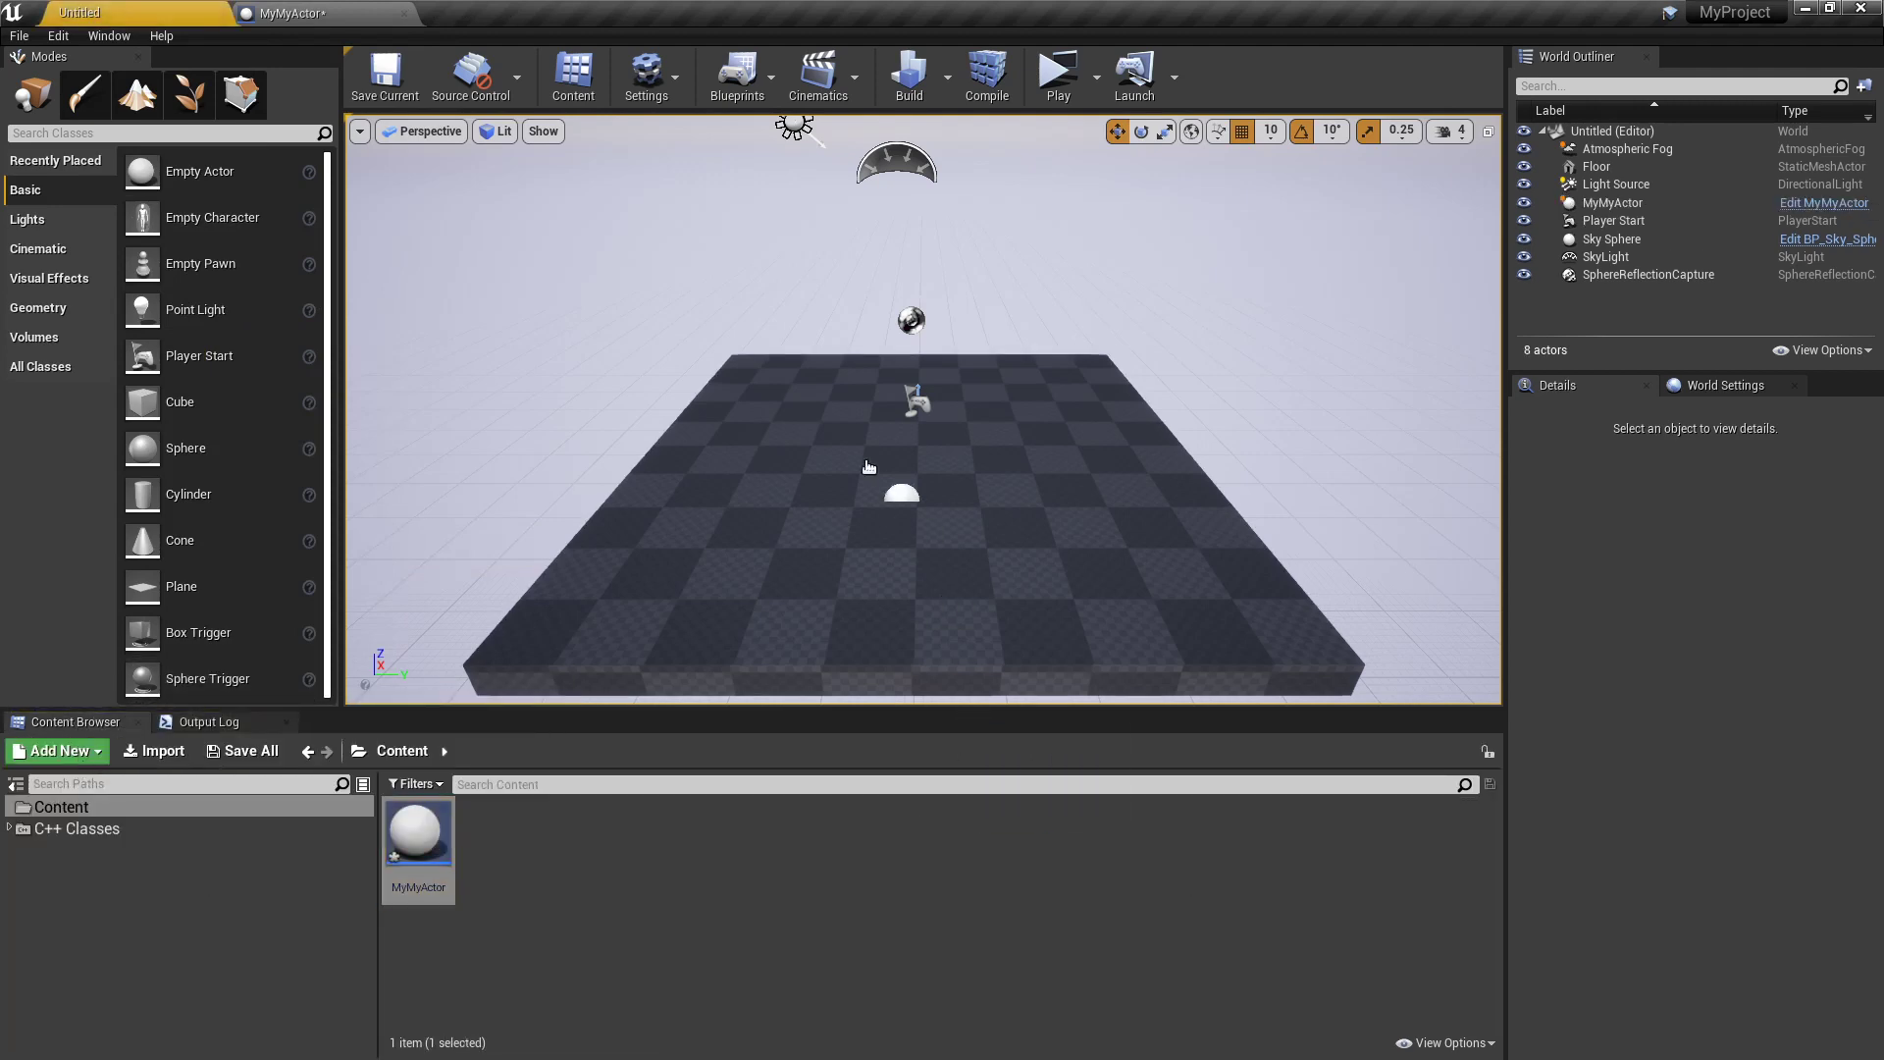
left_click(307, 13)
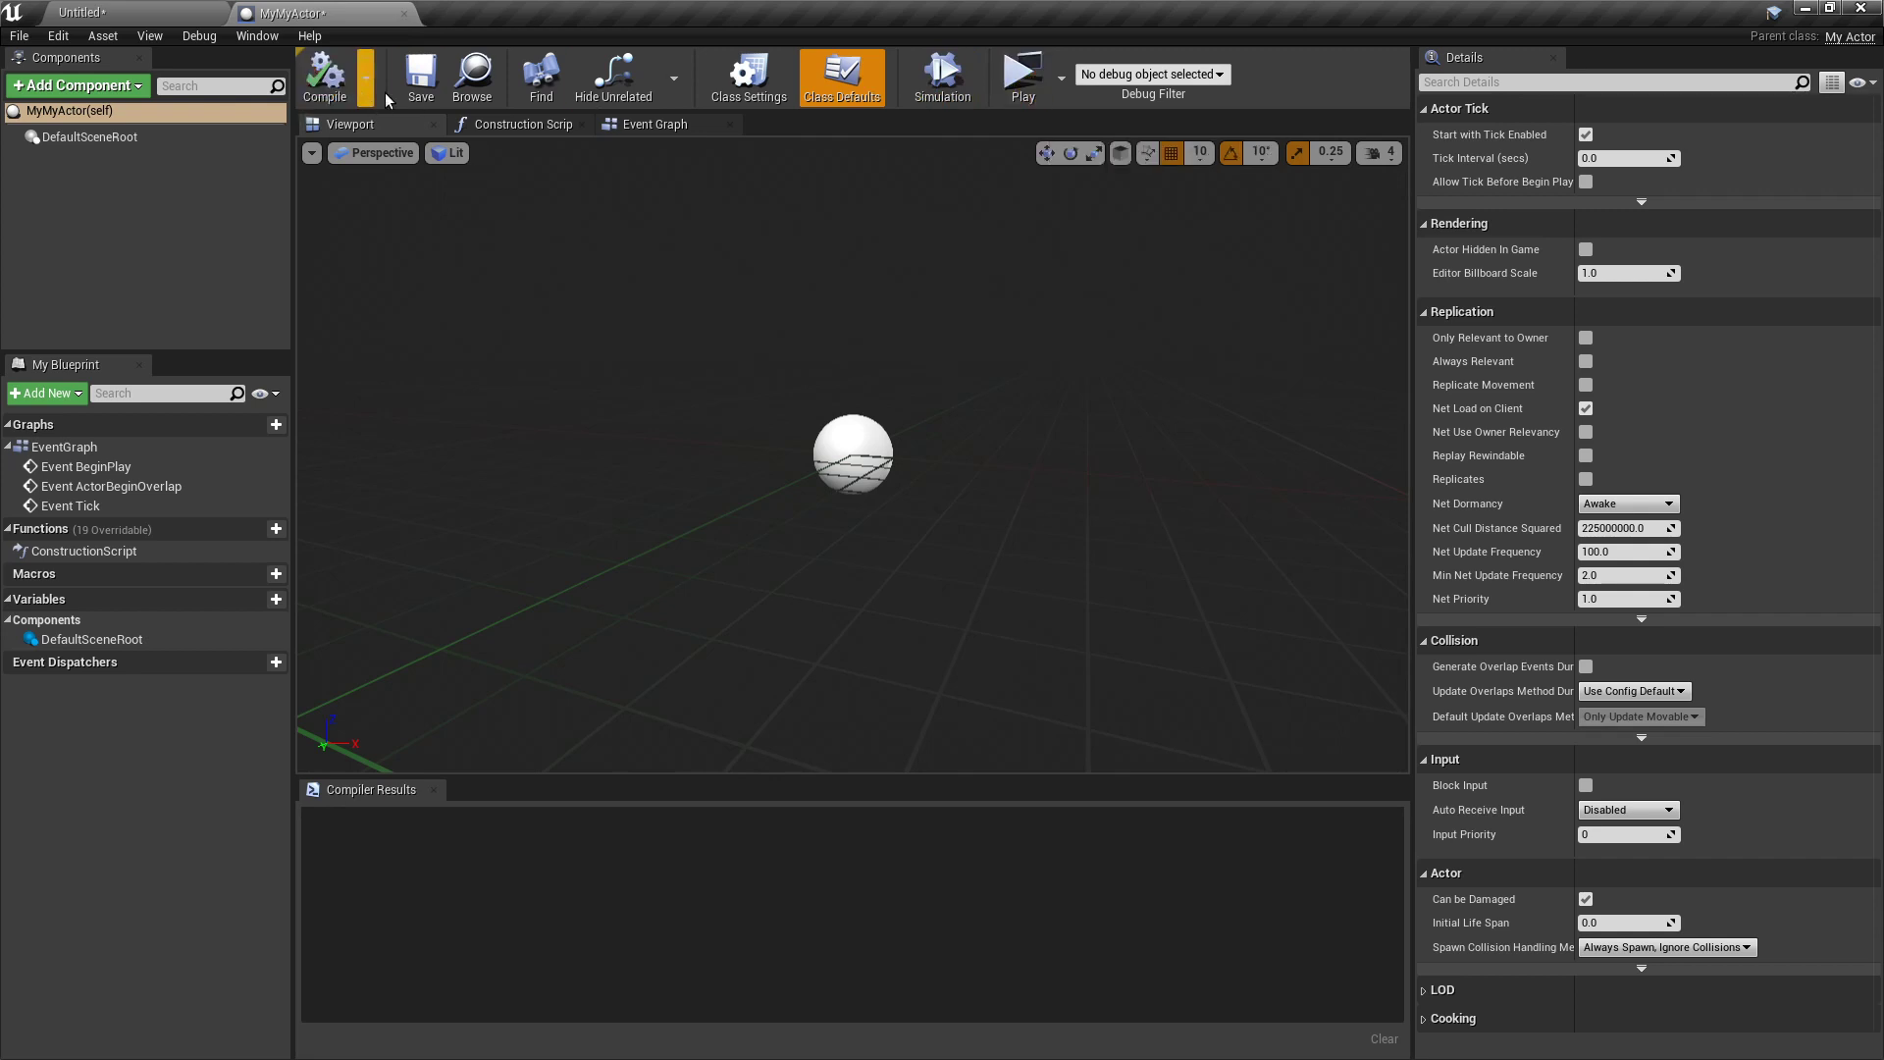
left_click(653, 123)
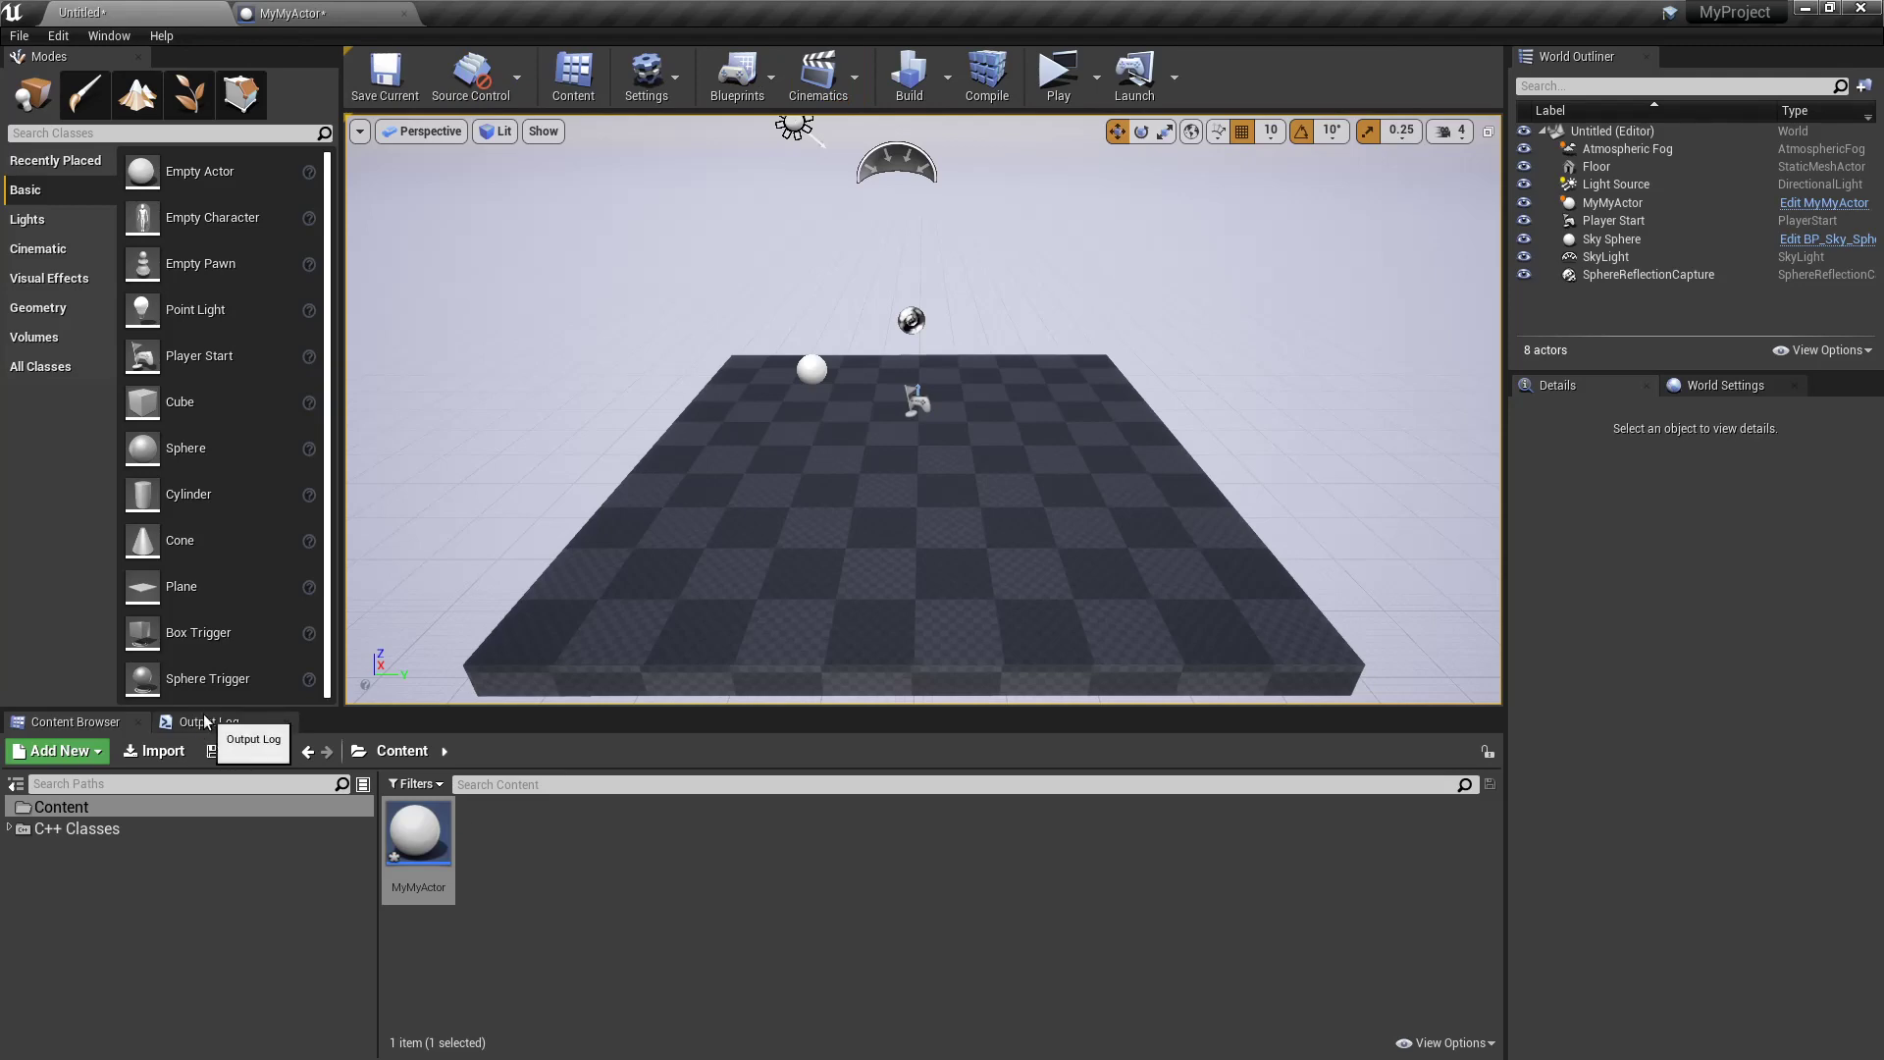
left_click(1055, 69)
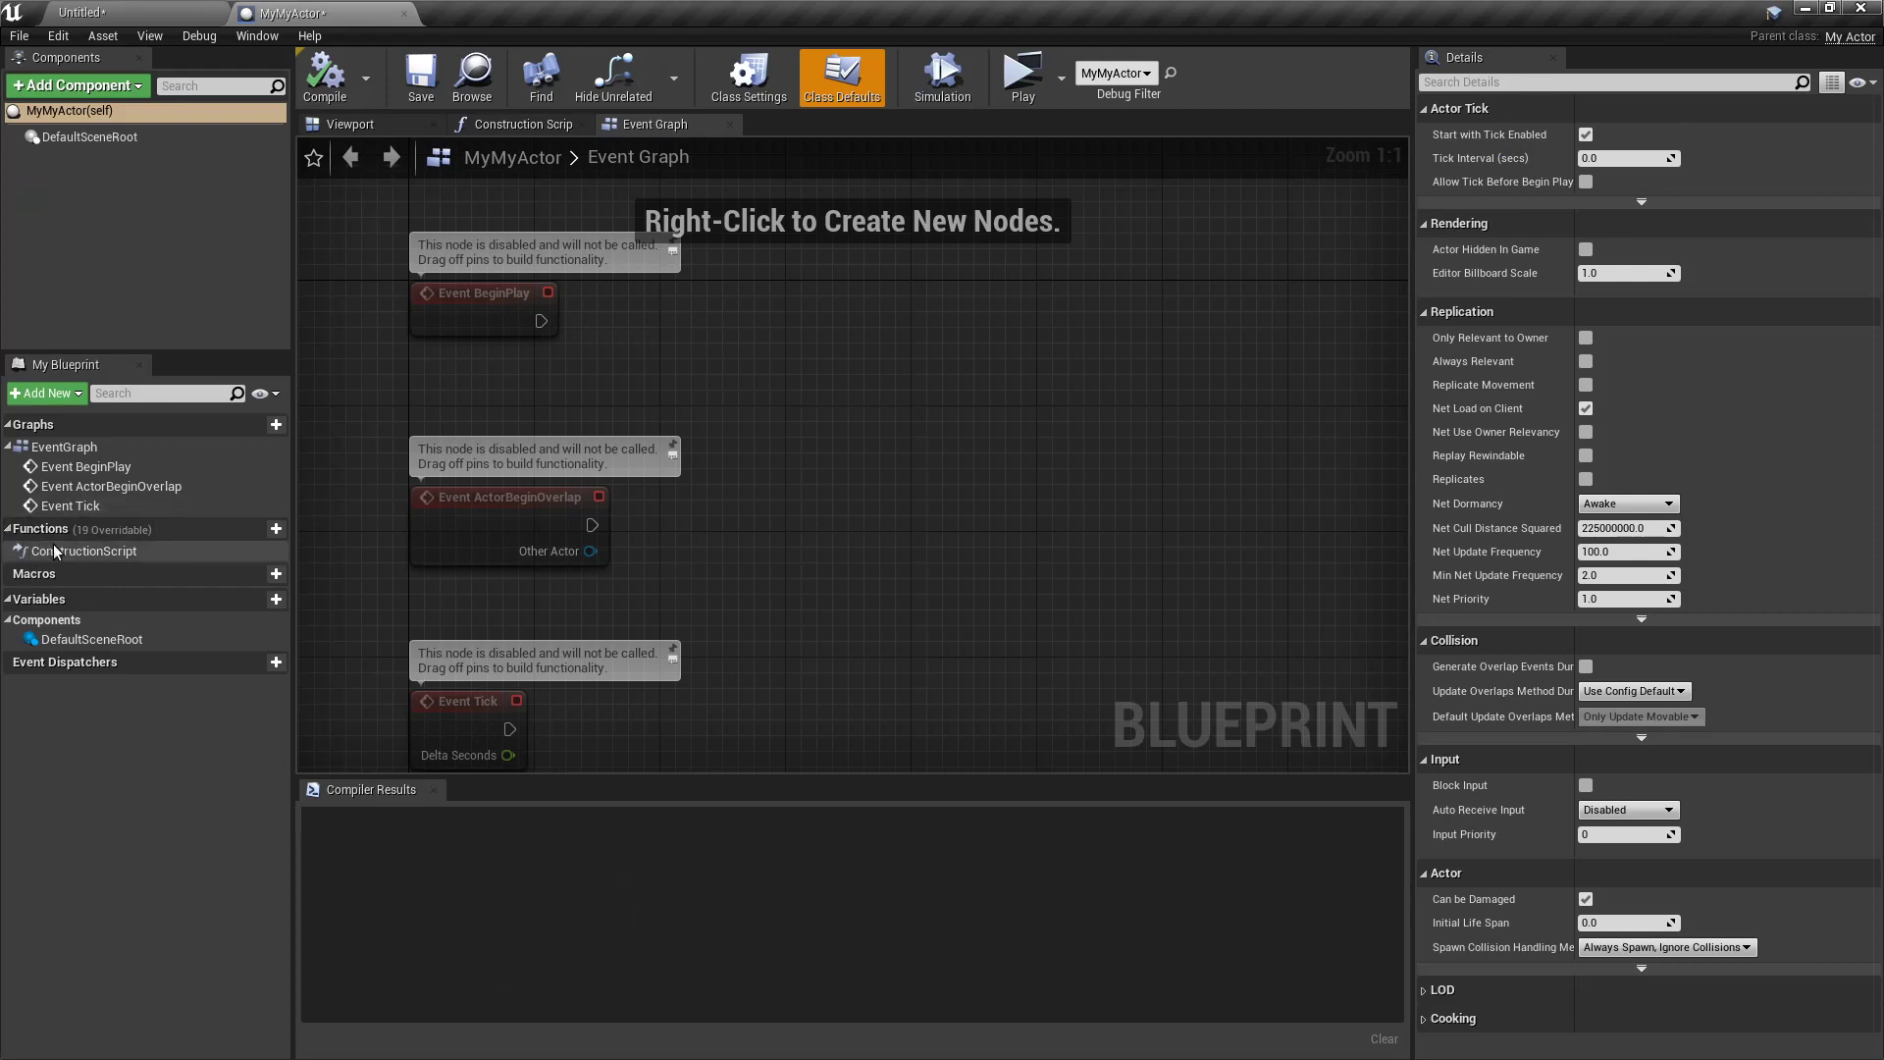
Override Get List Weapons in MyMyActor to return an array of Laser and Gun
left_click(186, 528)
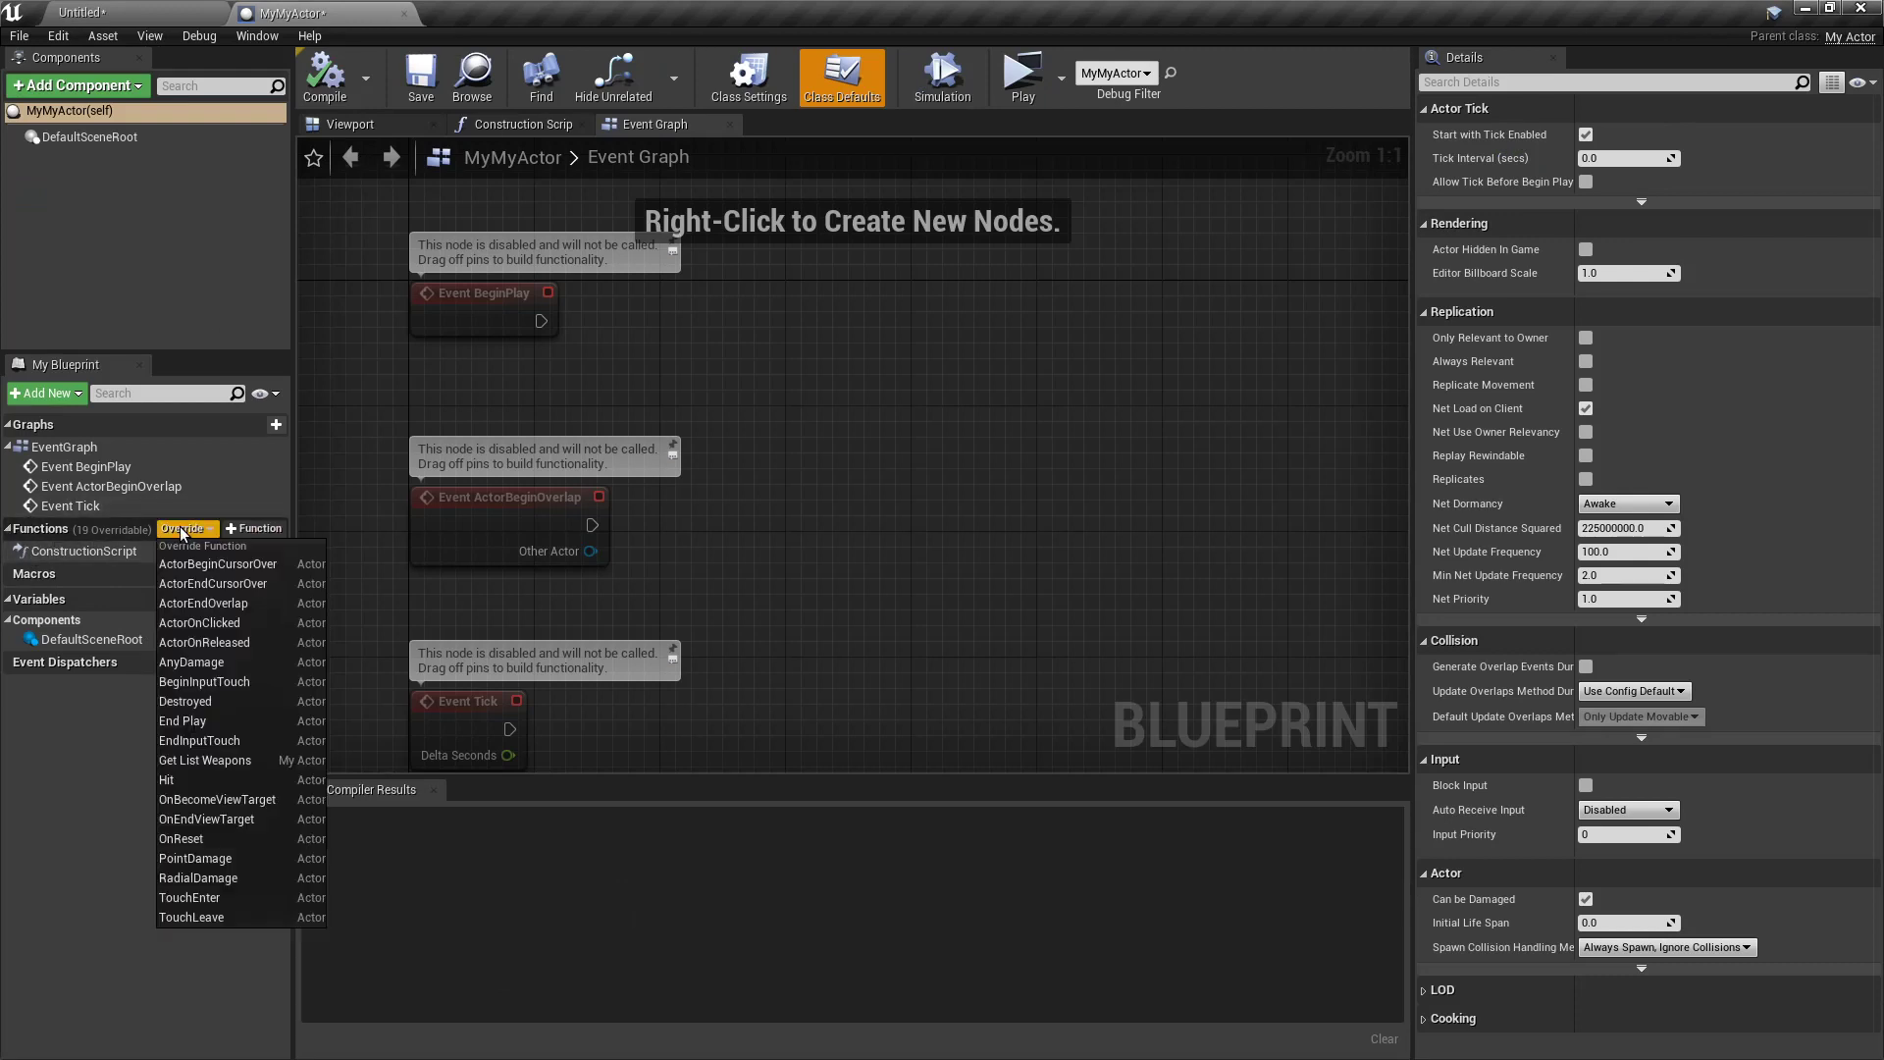
mouse_move(204, 759)
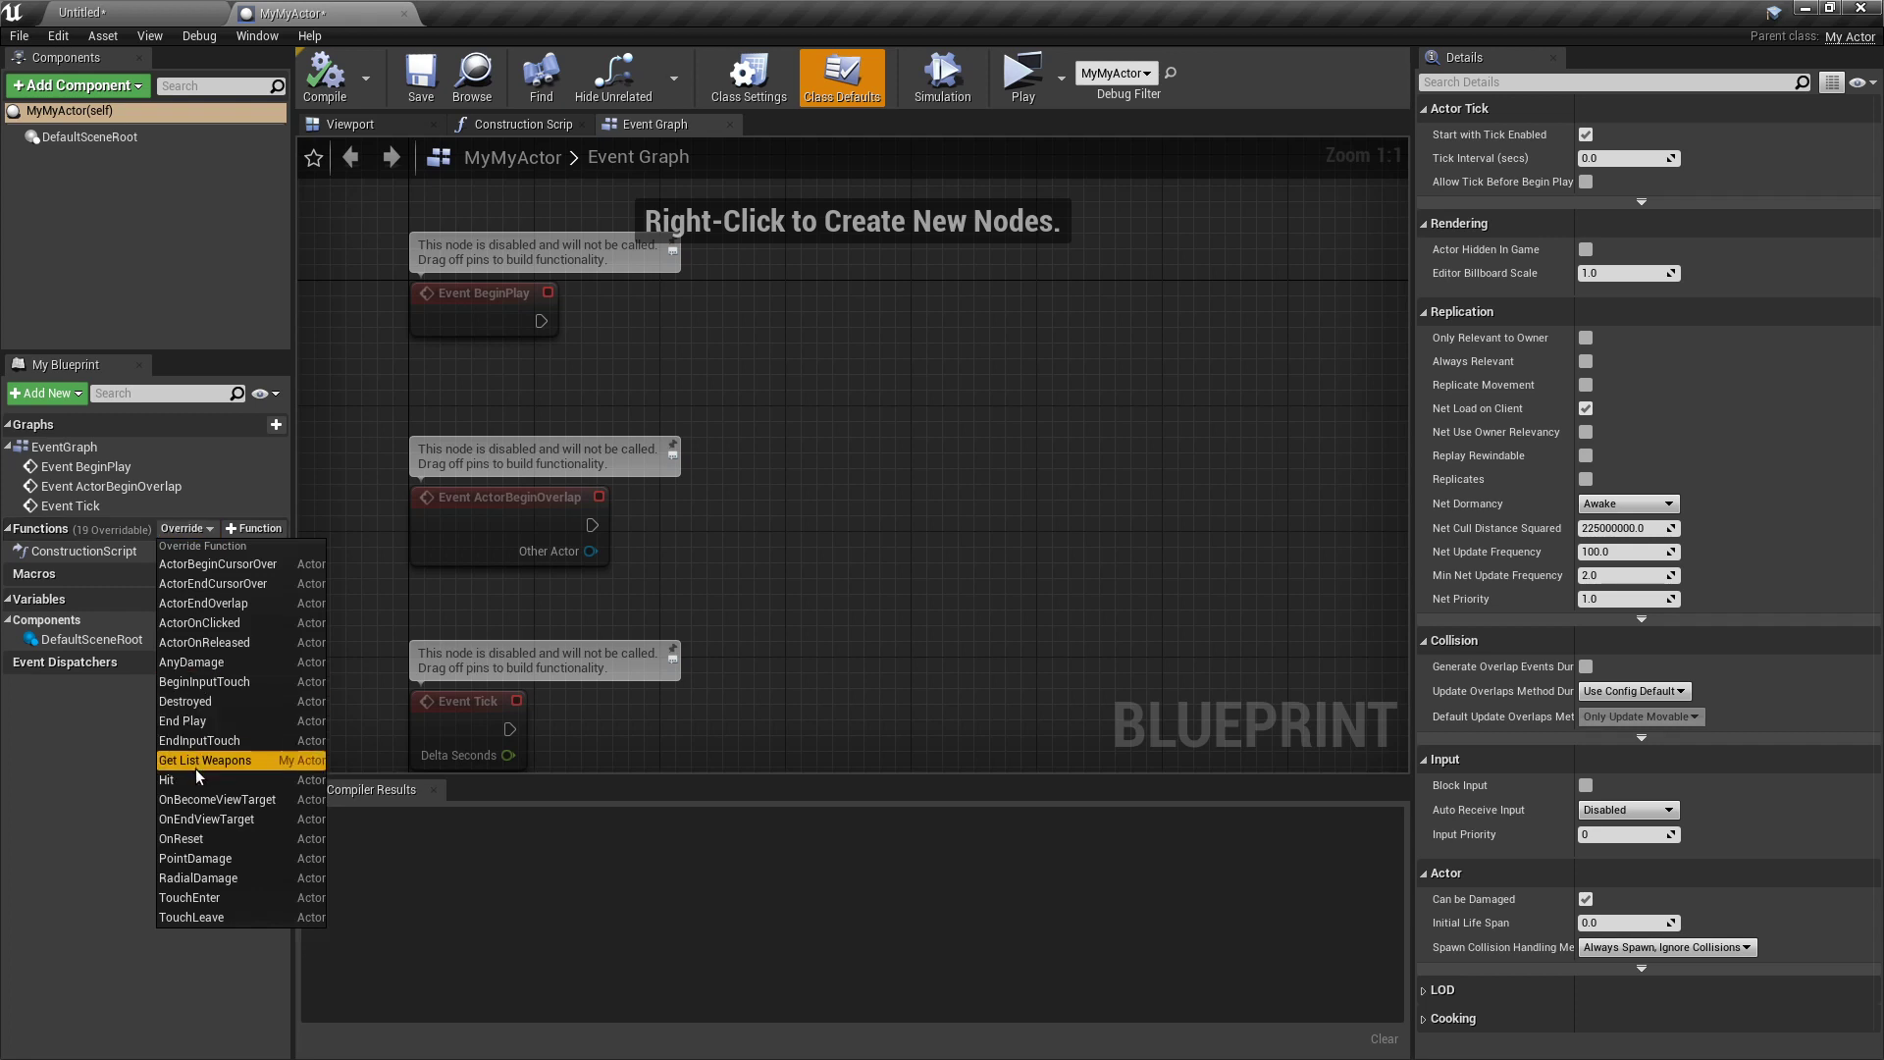
left_click(204, 759)
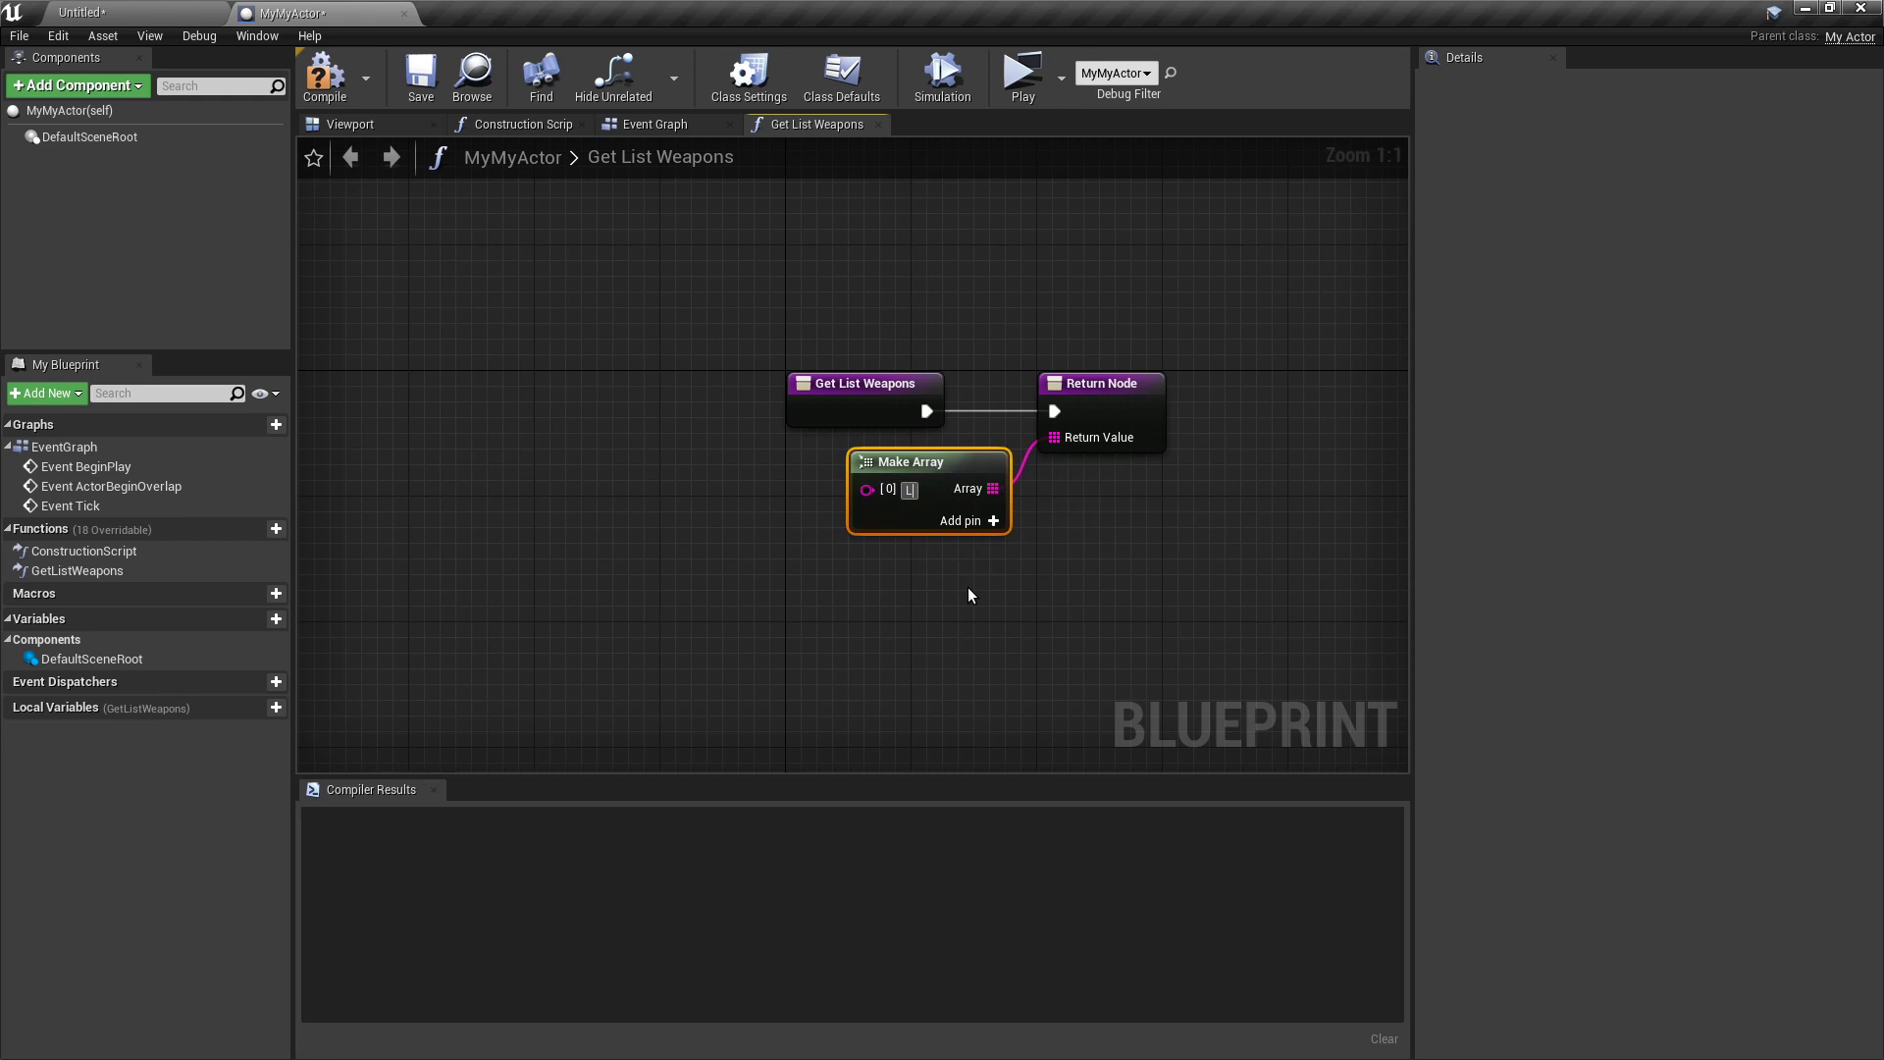
type("Laser")
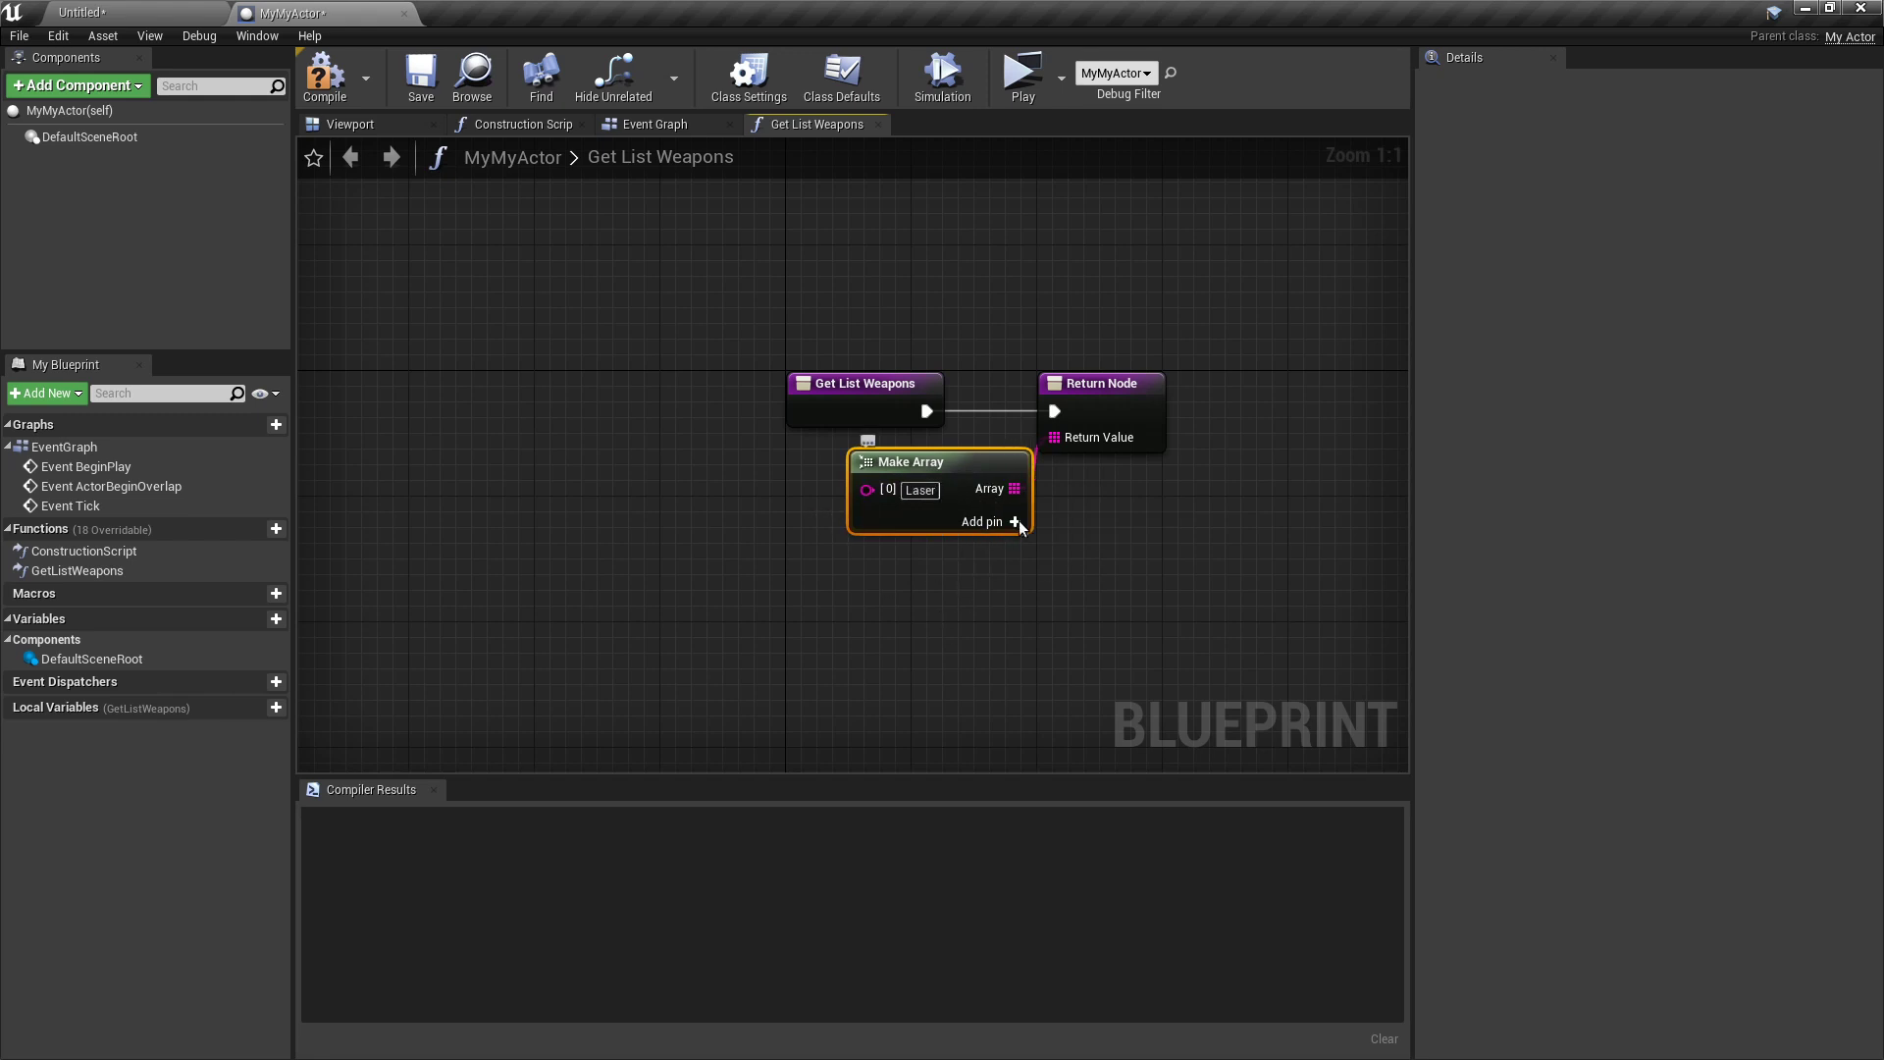
left_click(1016, 520)
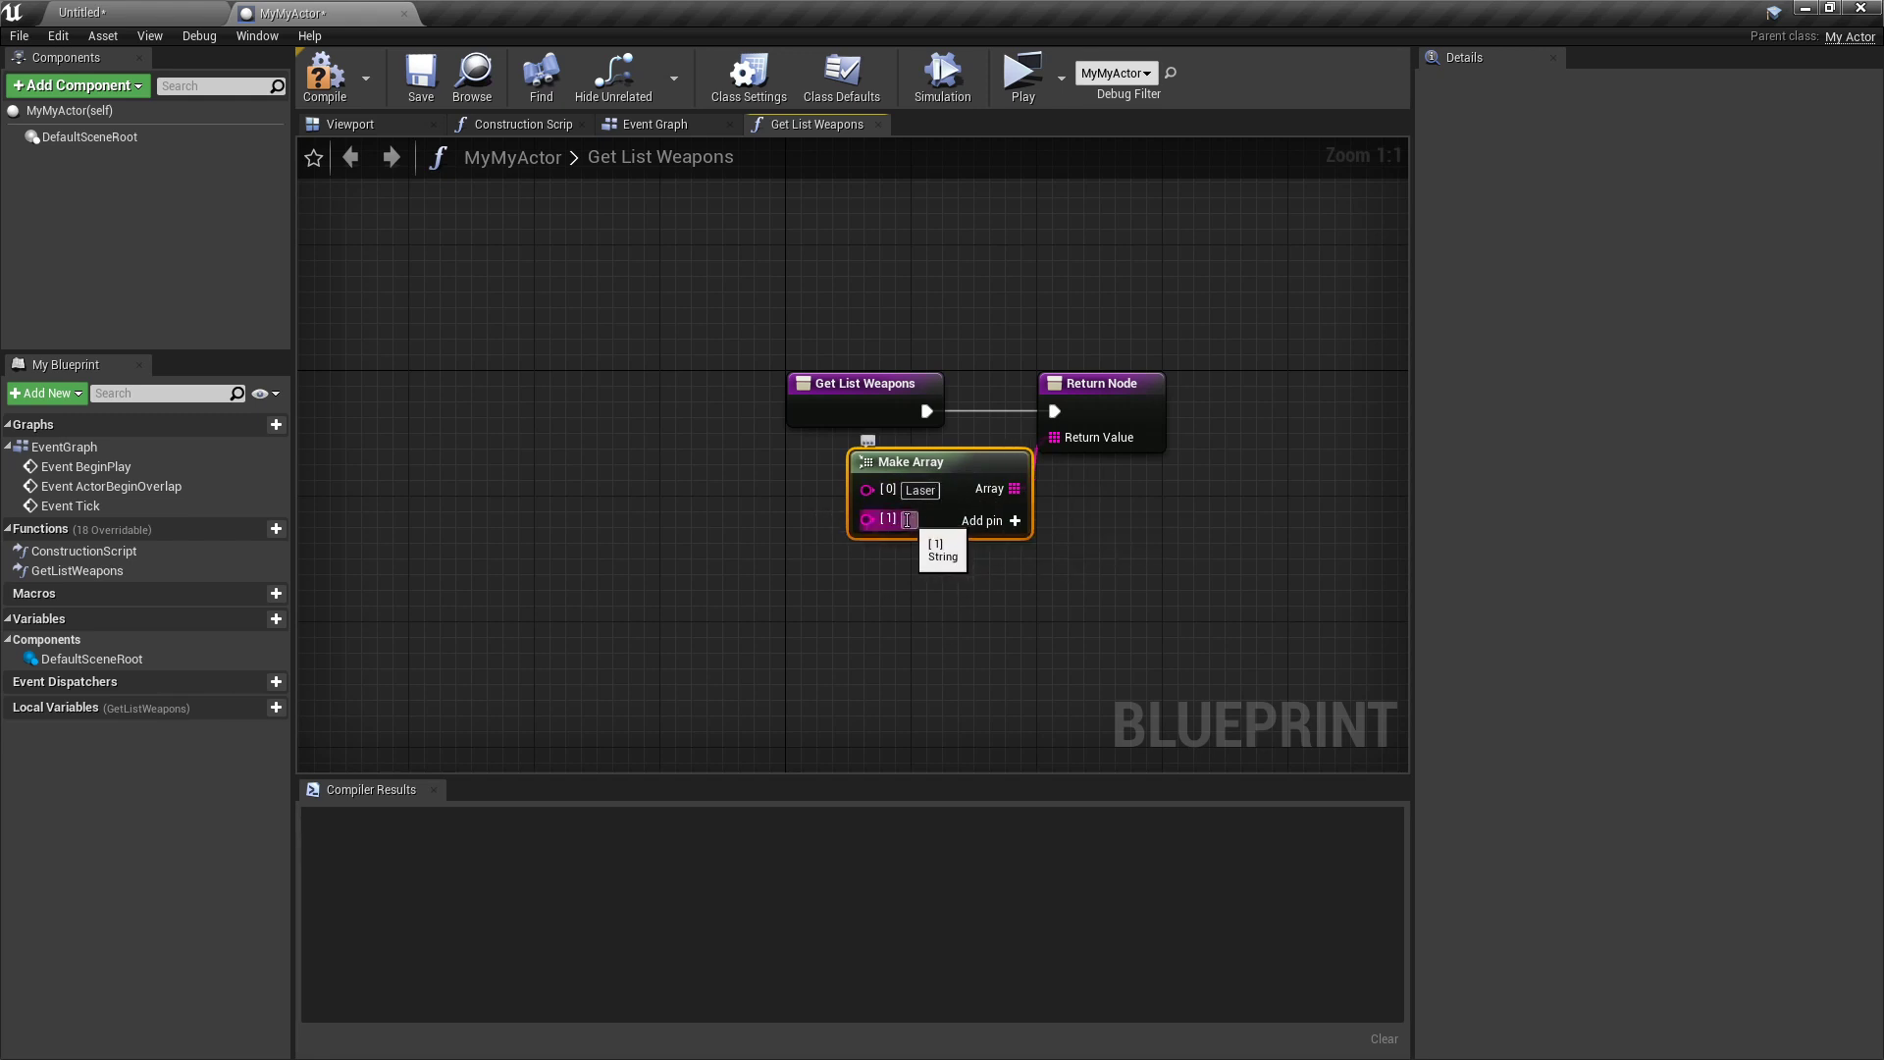
type("Gun")
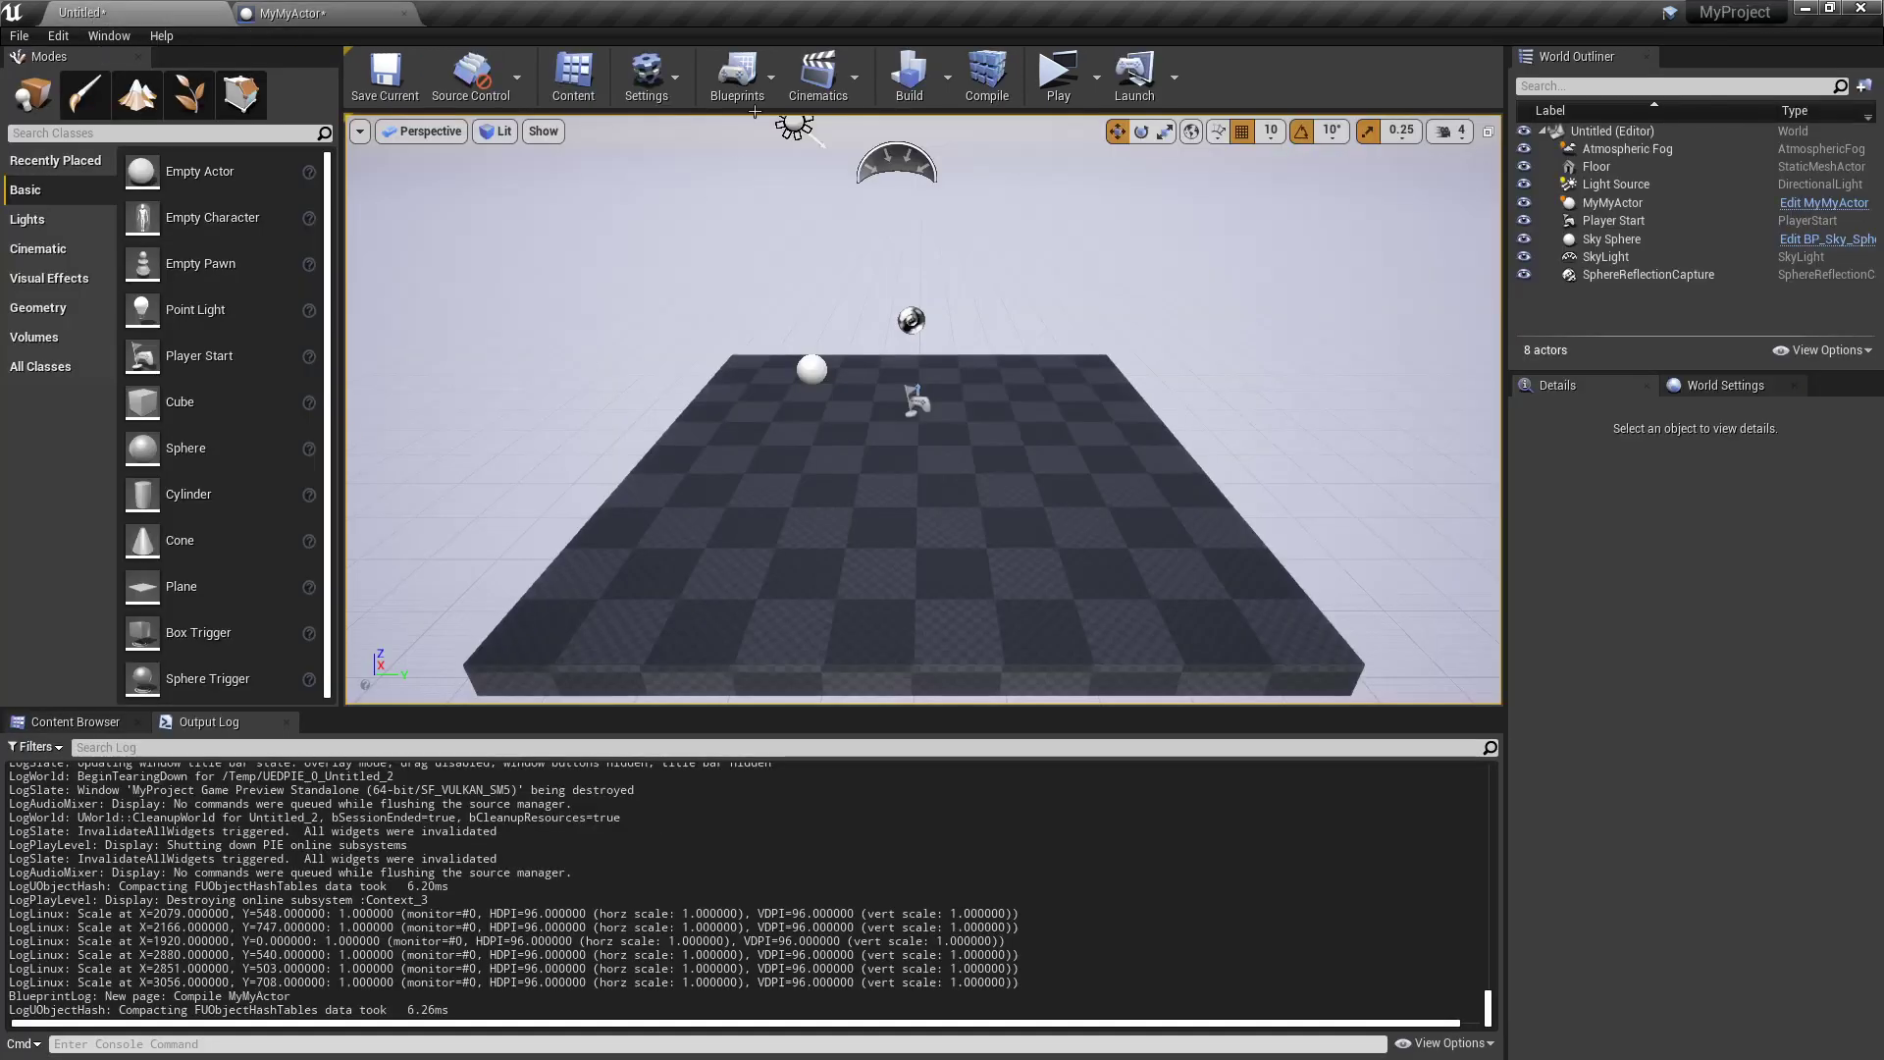
Play and stop the level to log both weapon items
left_click(1054, 75)
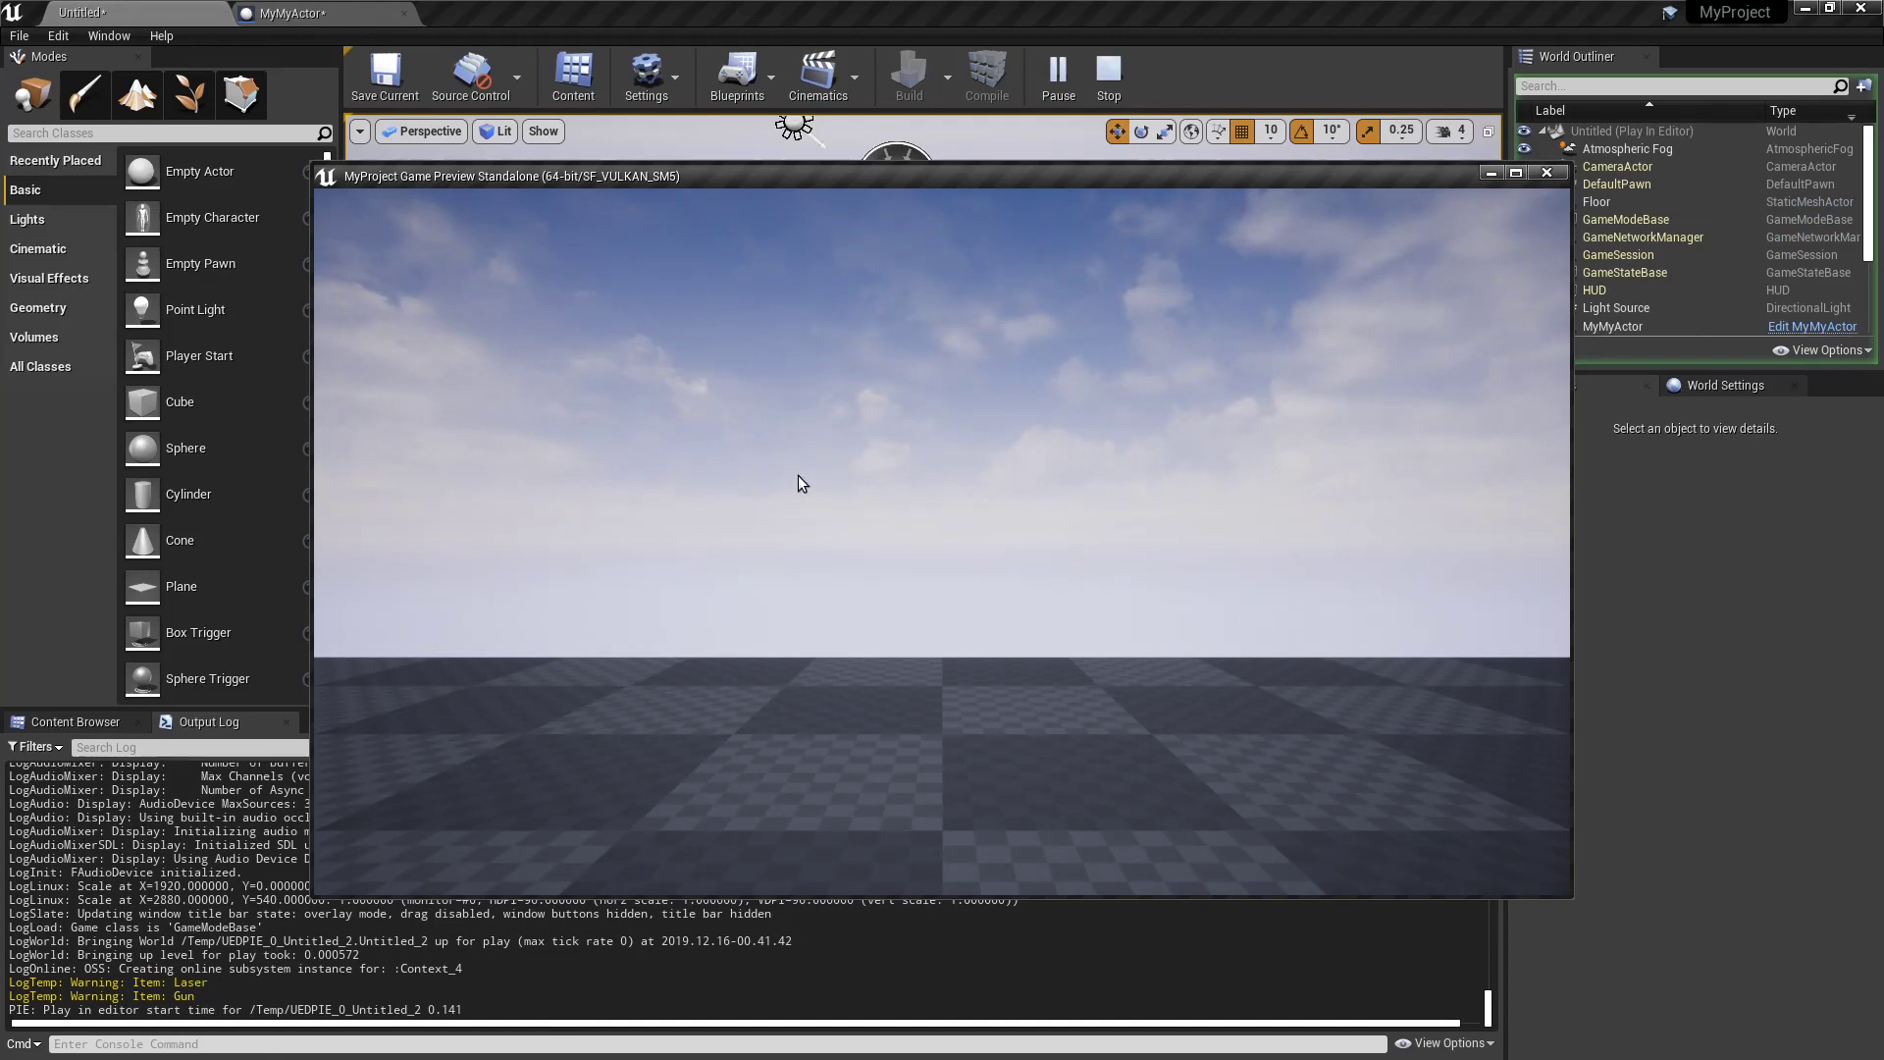
left_click(1106, 76)
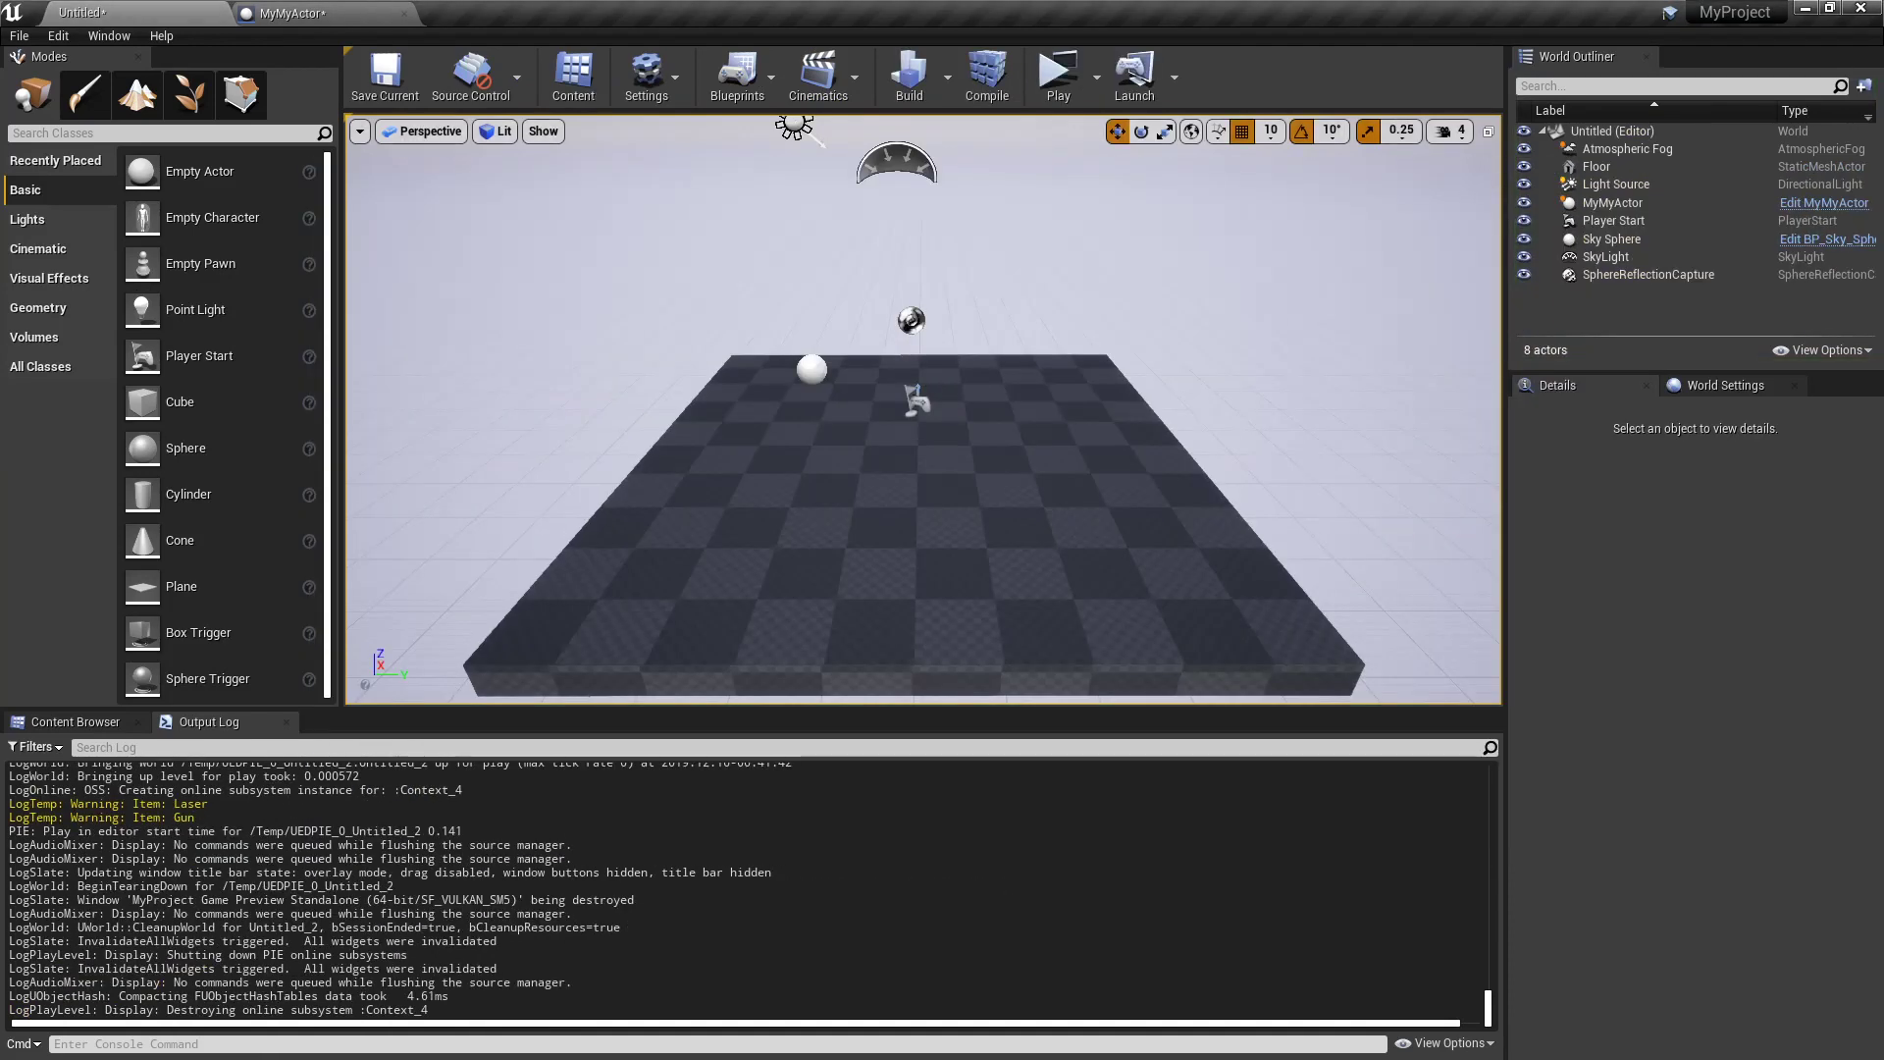
left_click(288, 13)
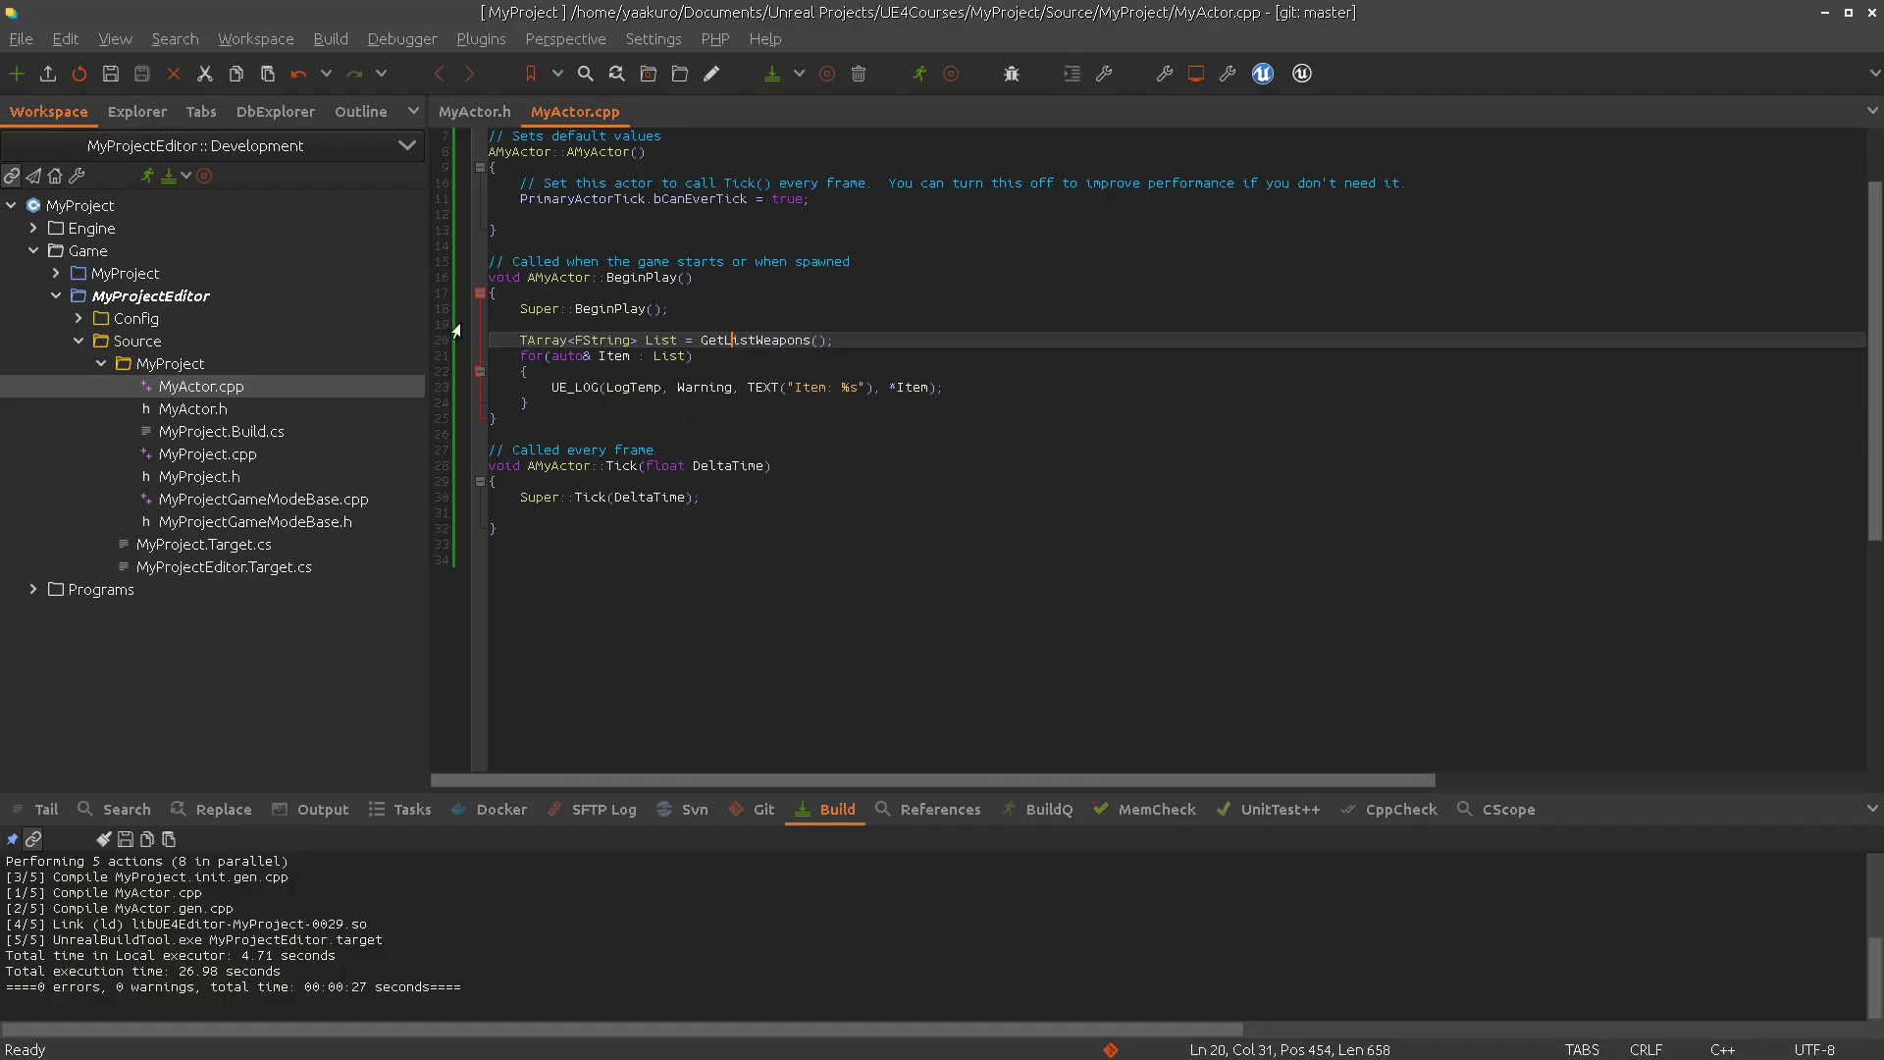
Open MyActor.h and select the UFUNCTION specifier above GetListWeapons
double_click(755, 340)
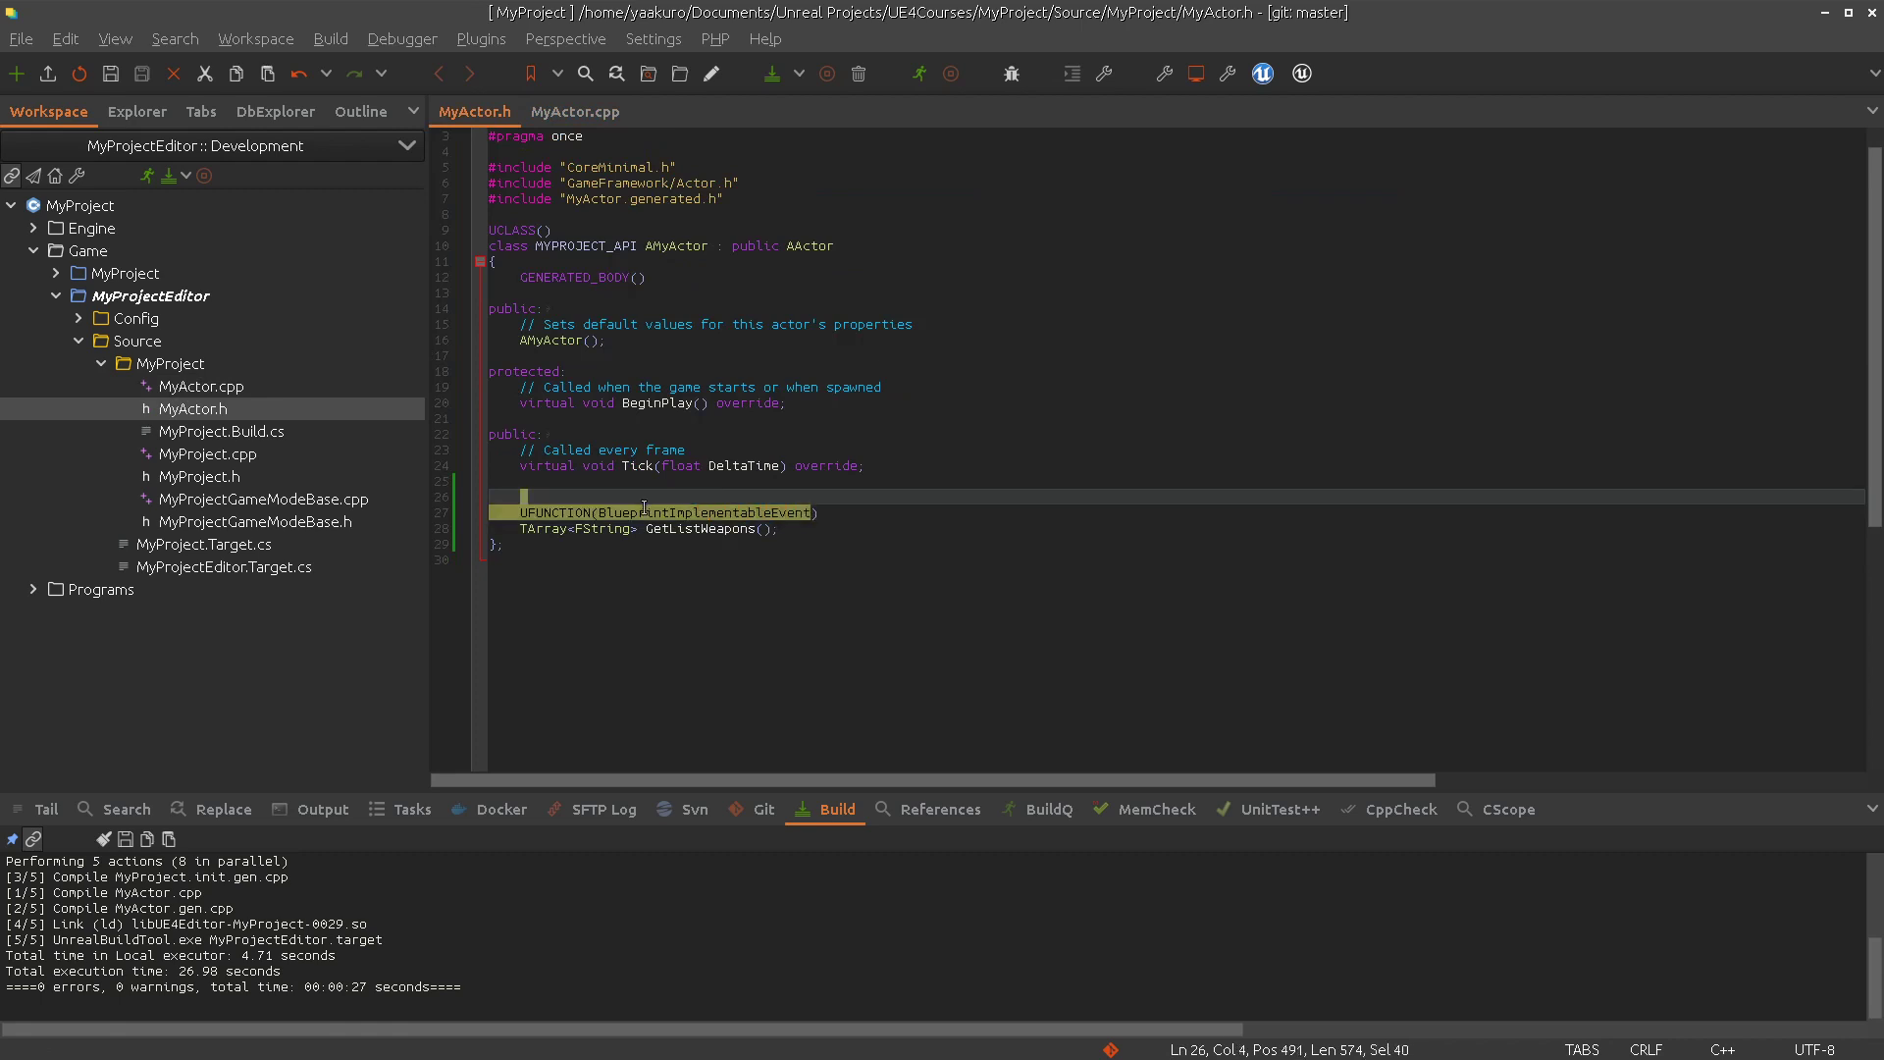
double_click(738, 512)
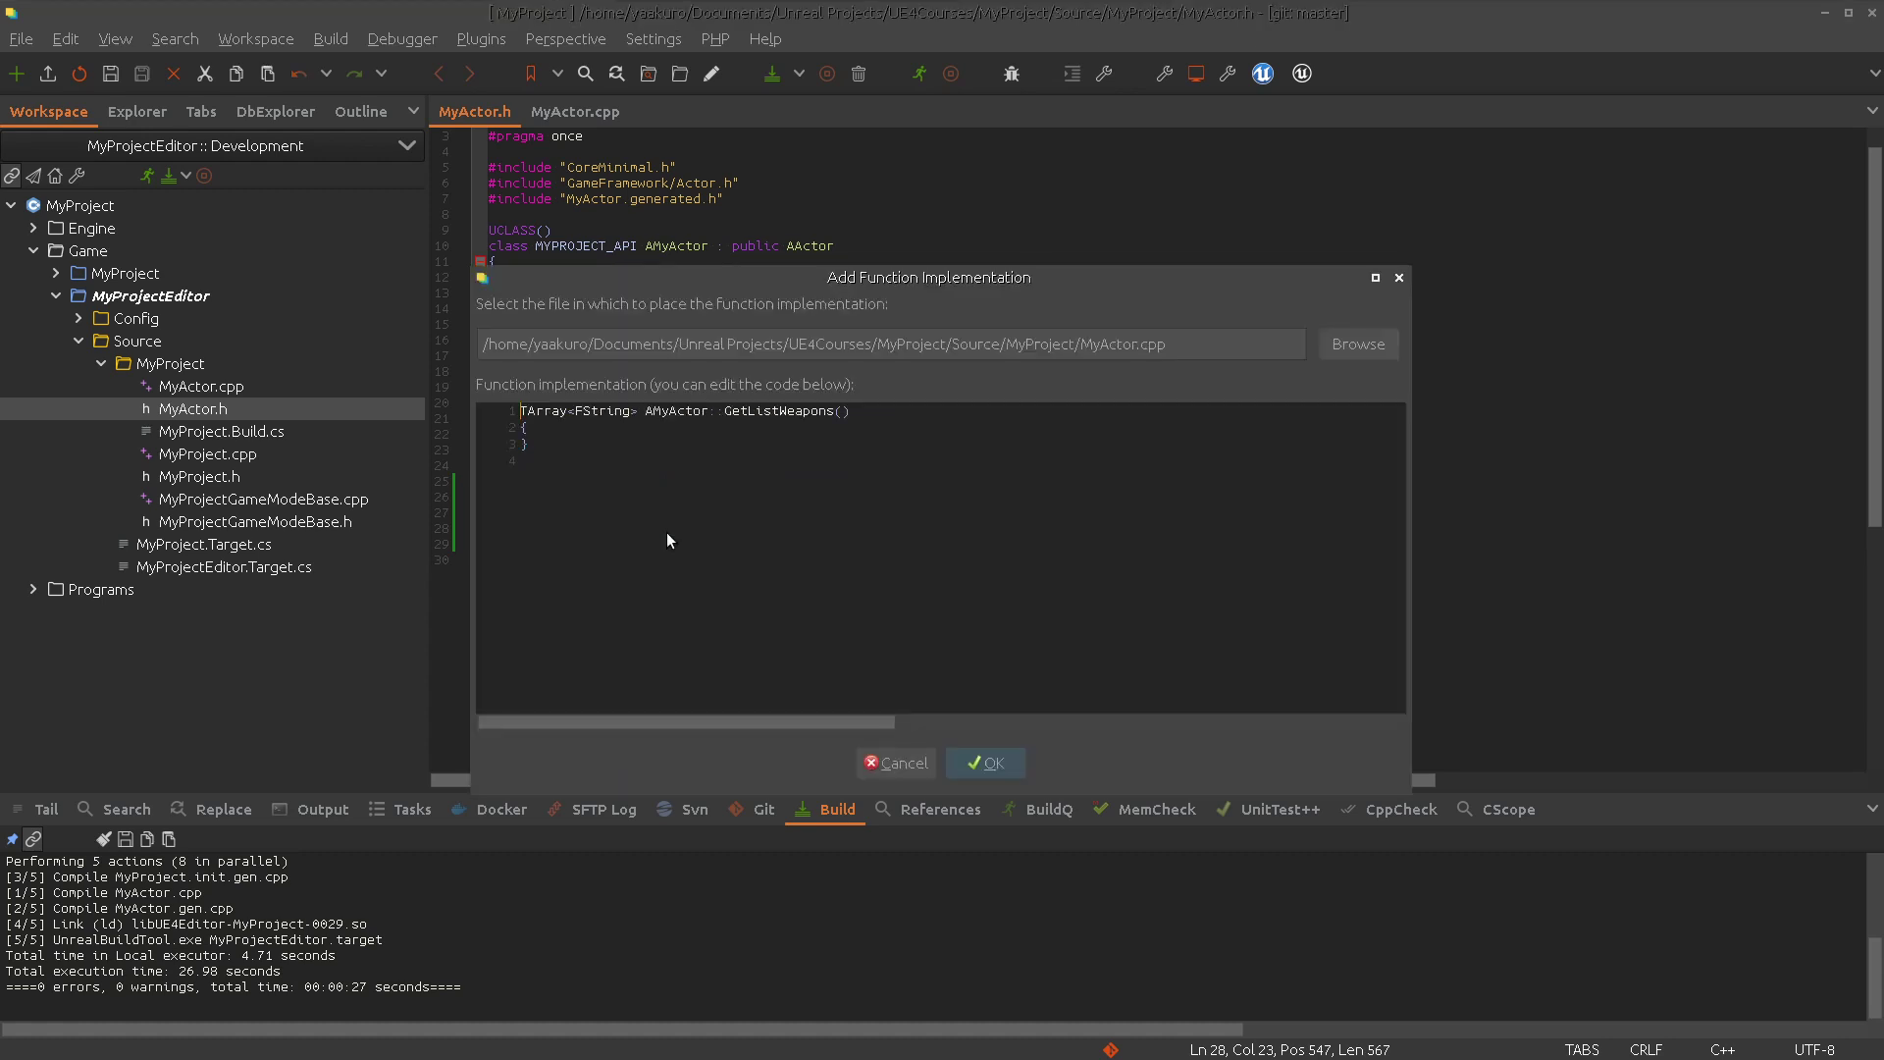
Rename the stub to GetListWeapons_Implementation and add it to MyActor.cpp
type("_")
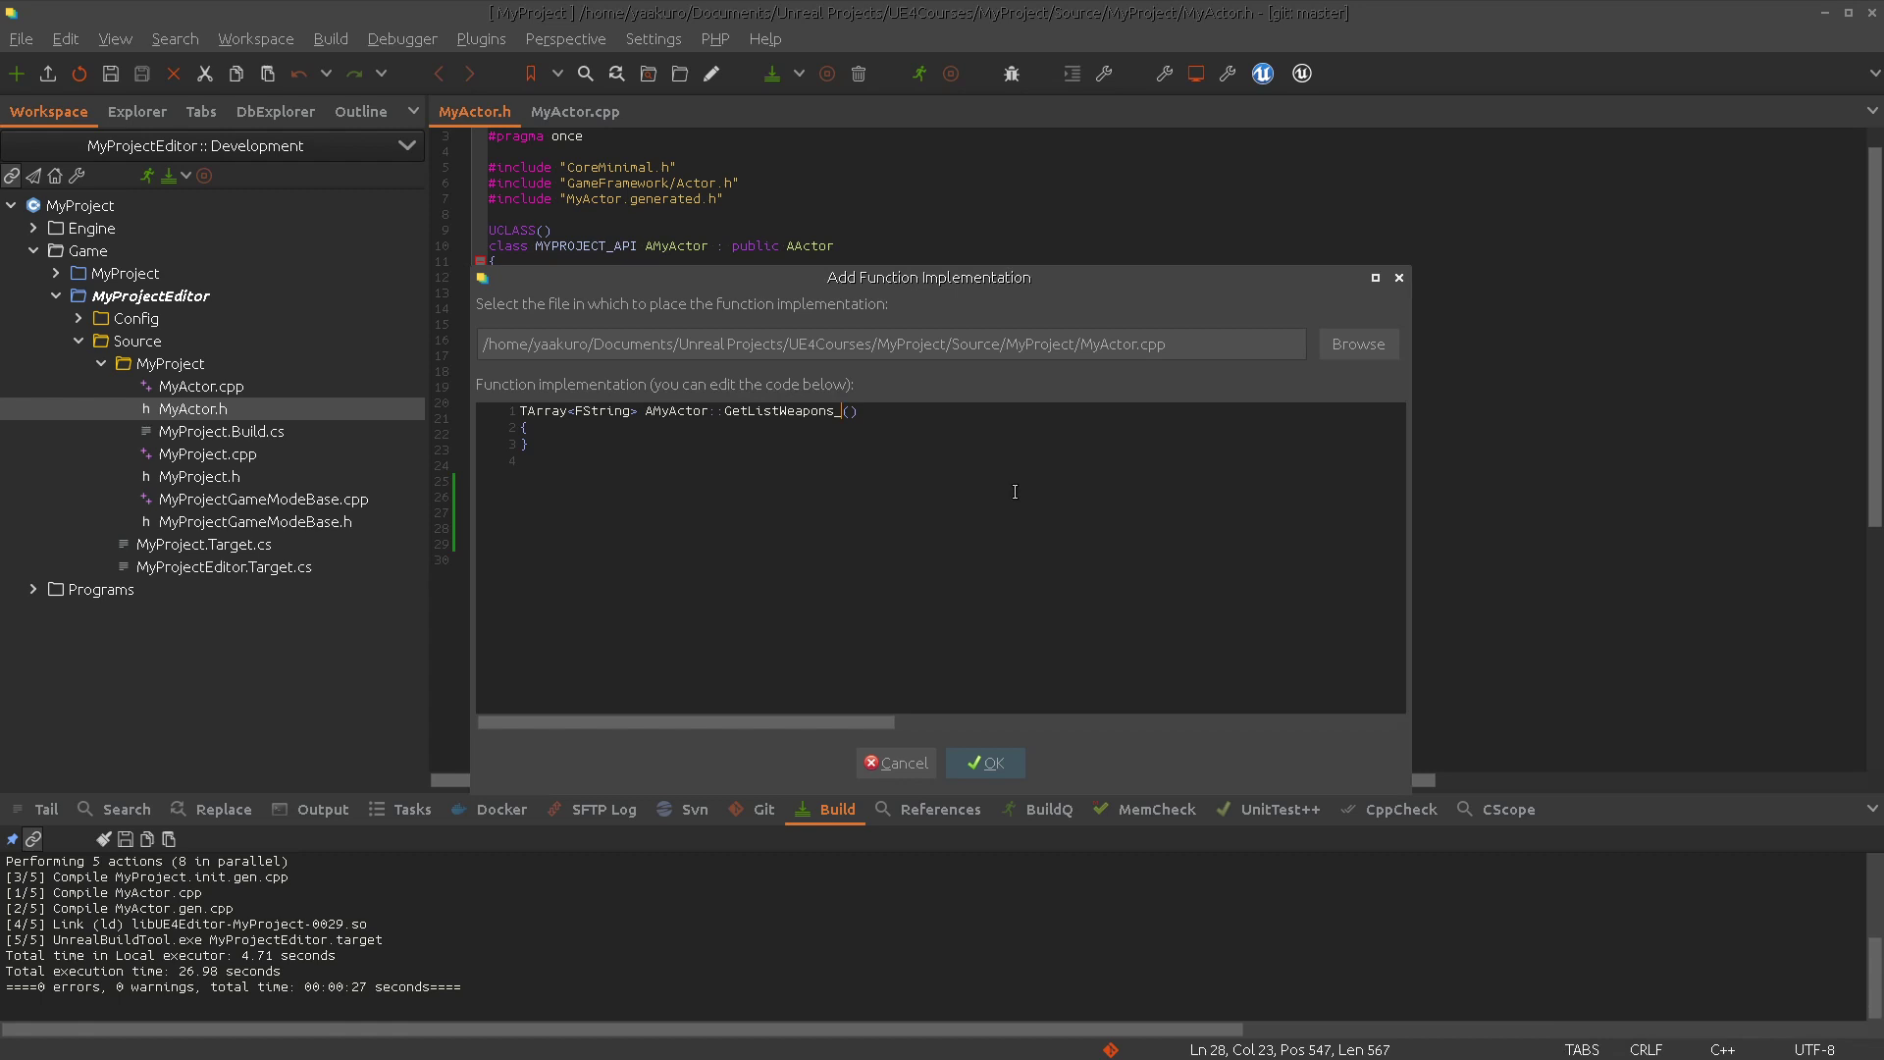
type("Implementation")
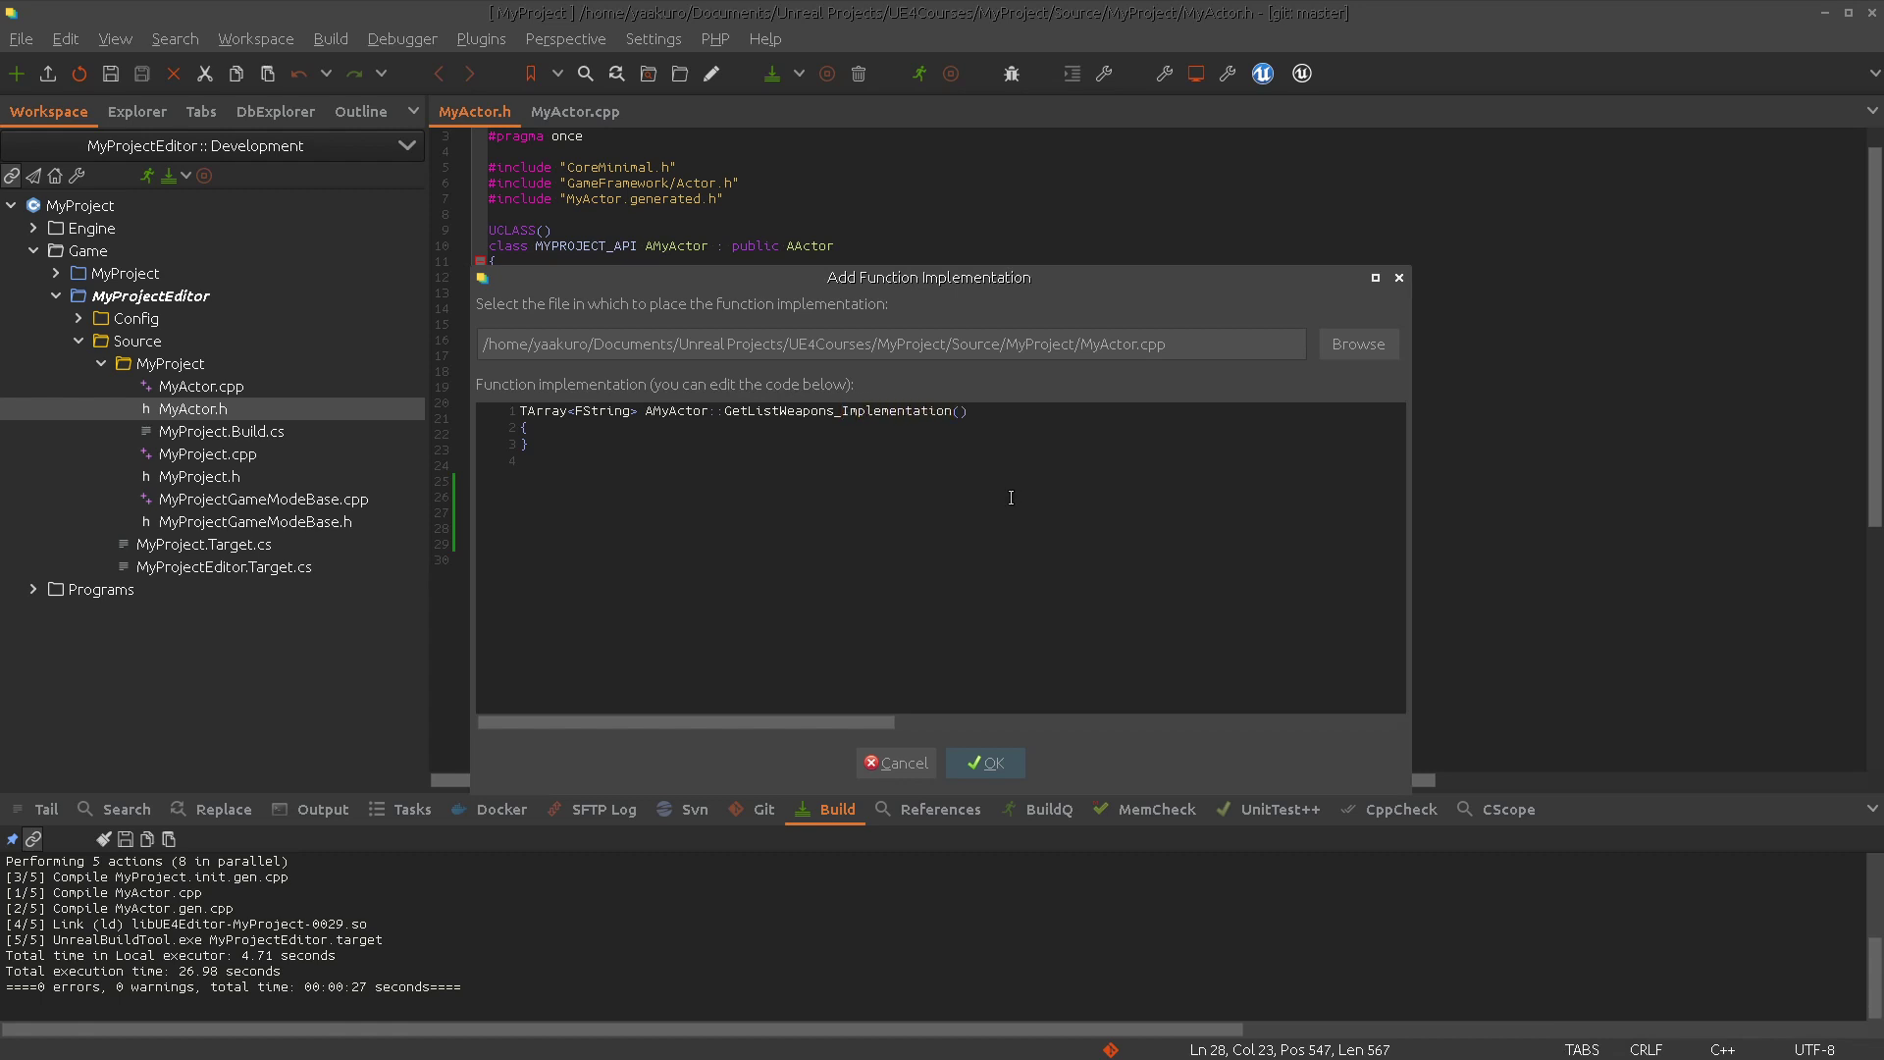
left_click(984, 761)
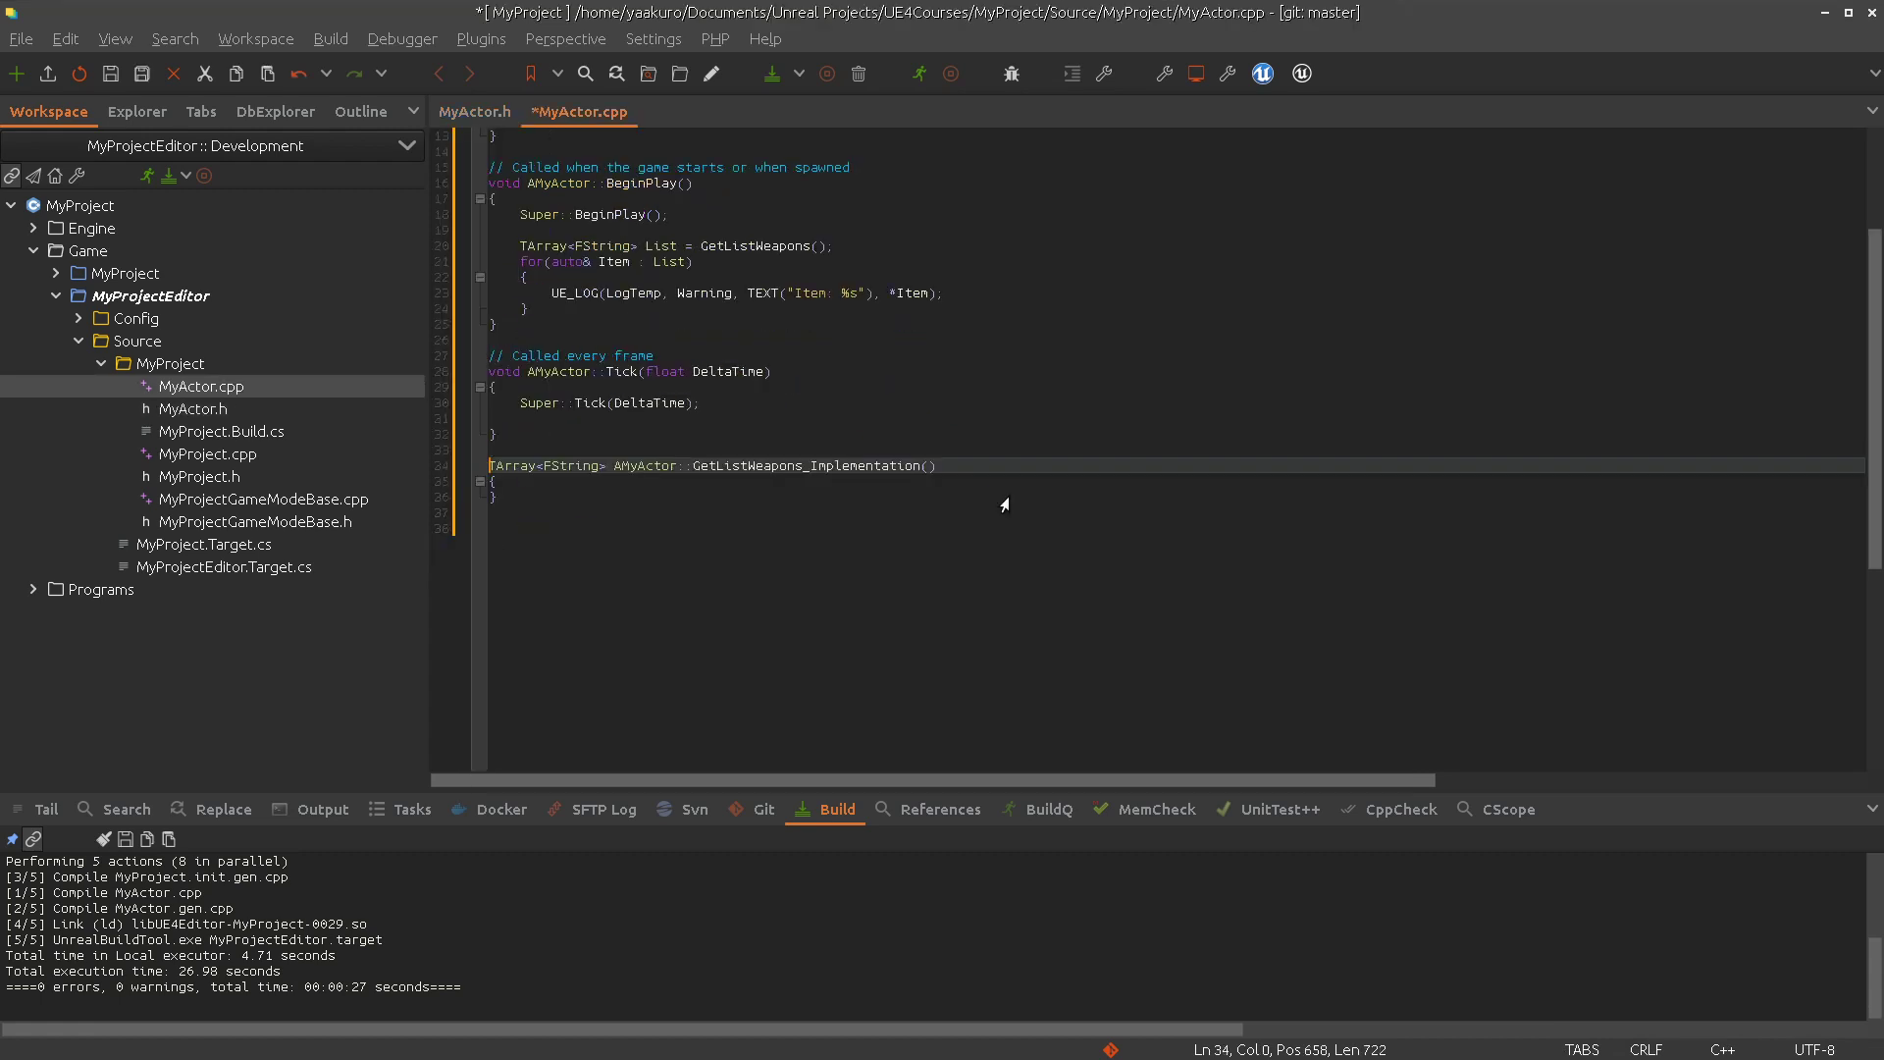
Fill a TArray<FString> List with "Gravity Gun" and "Cannon" and return it
type("TA")
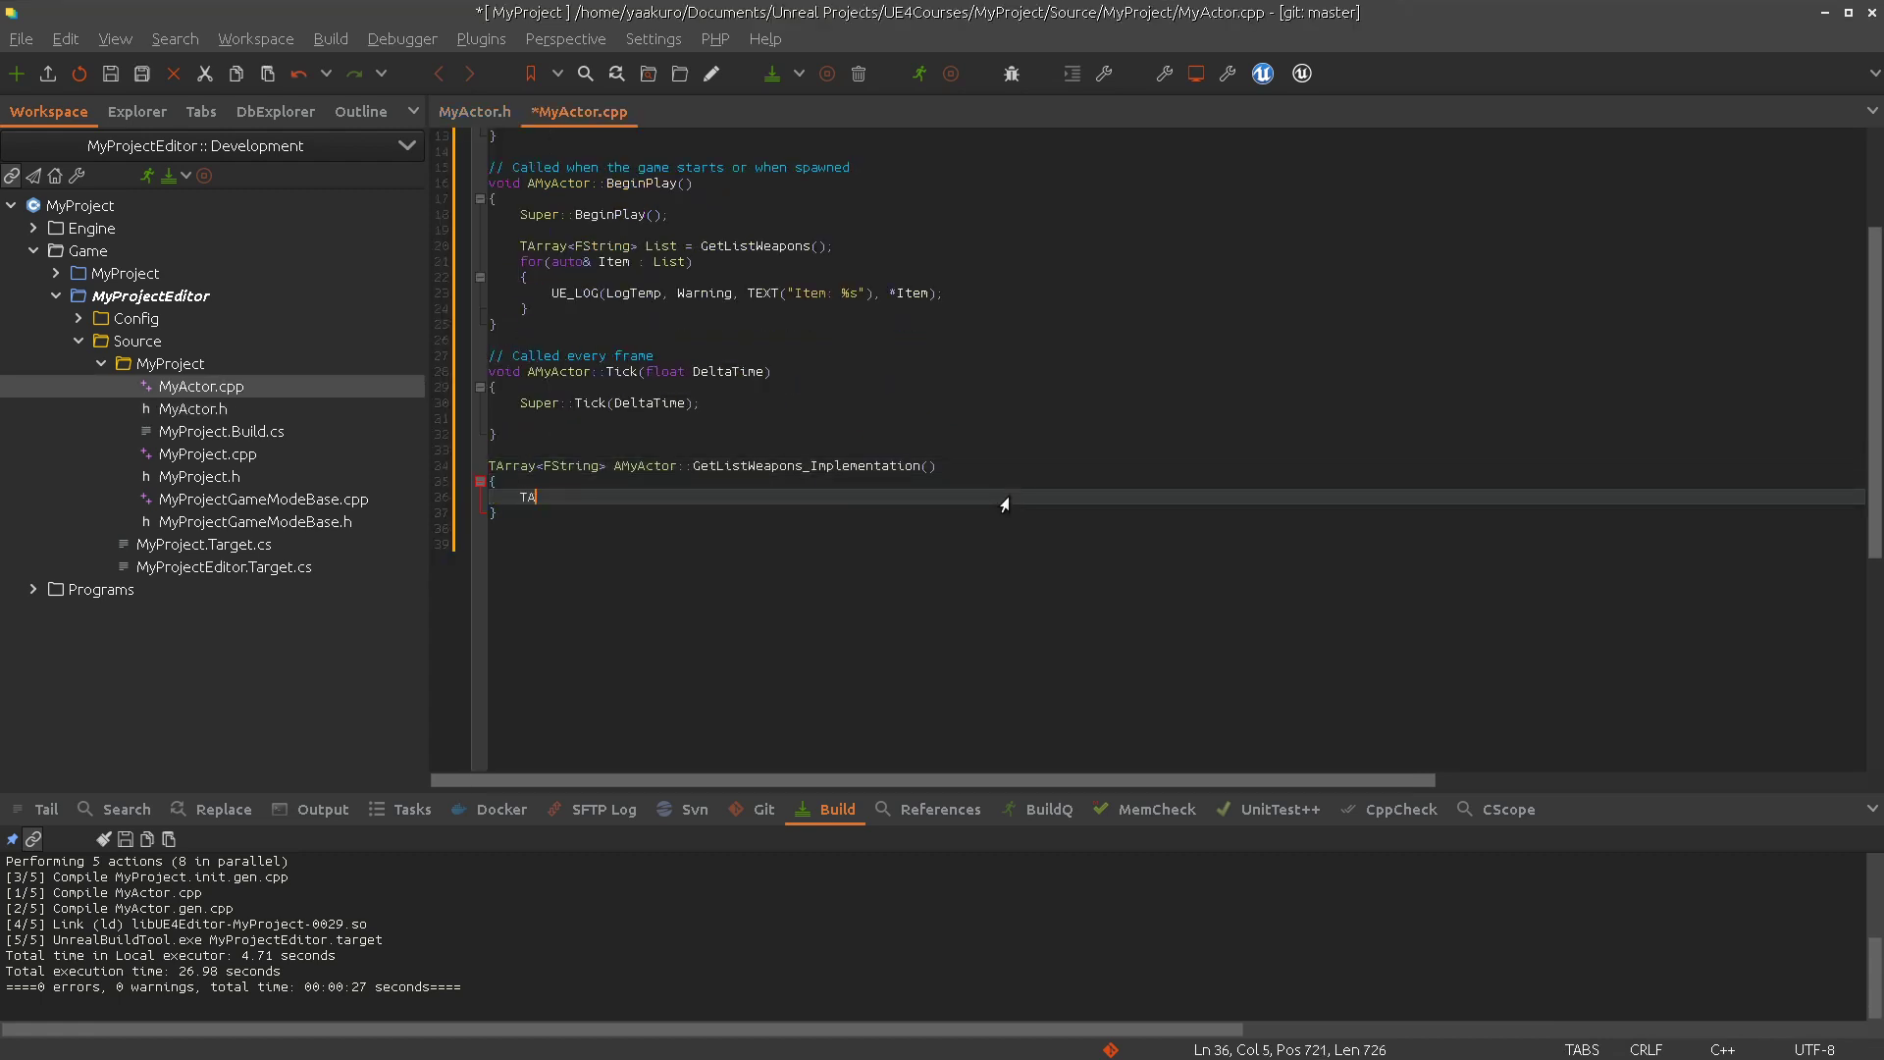
type("rray<FString> List;")
type("List.A")
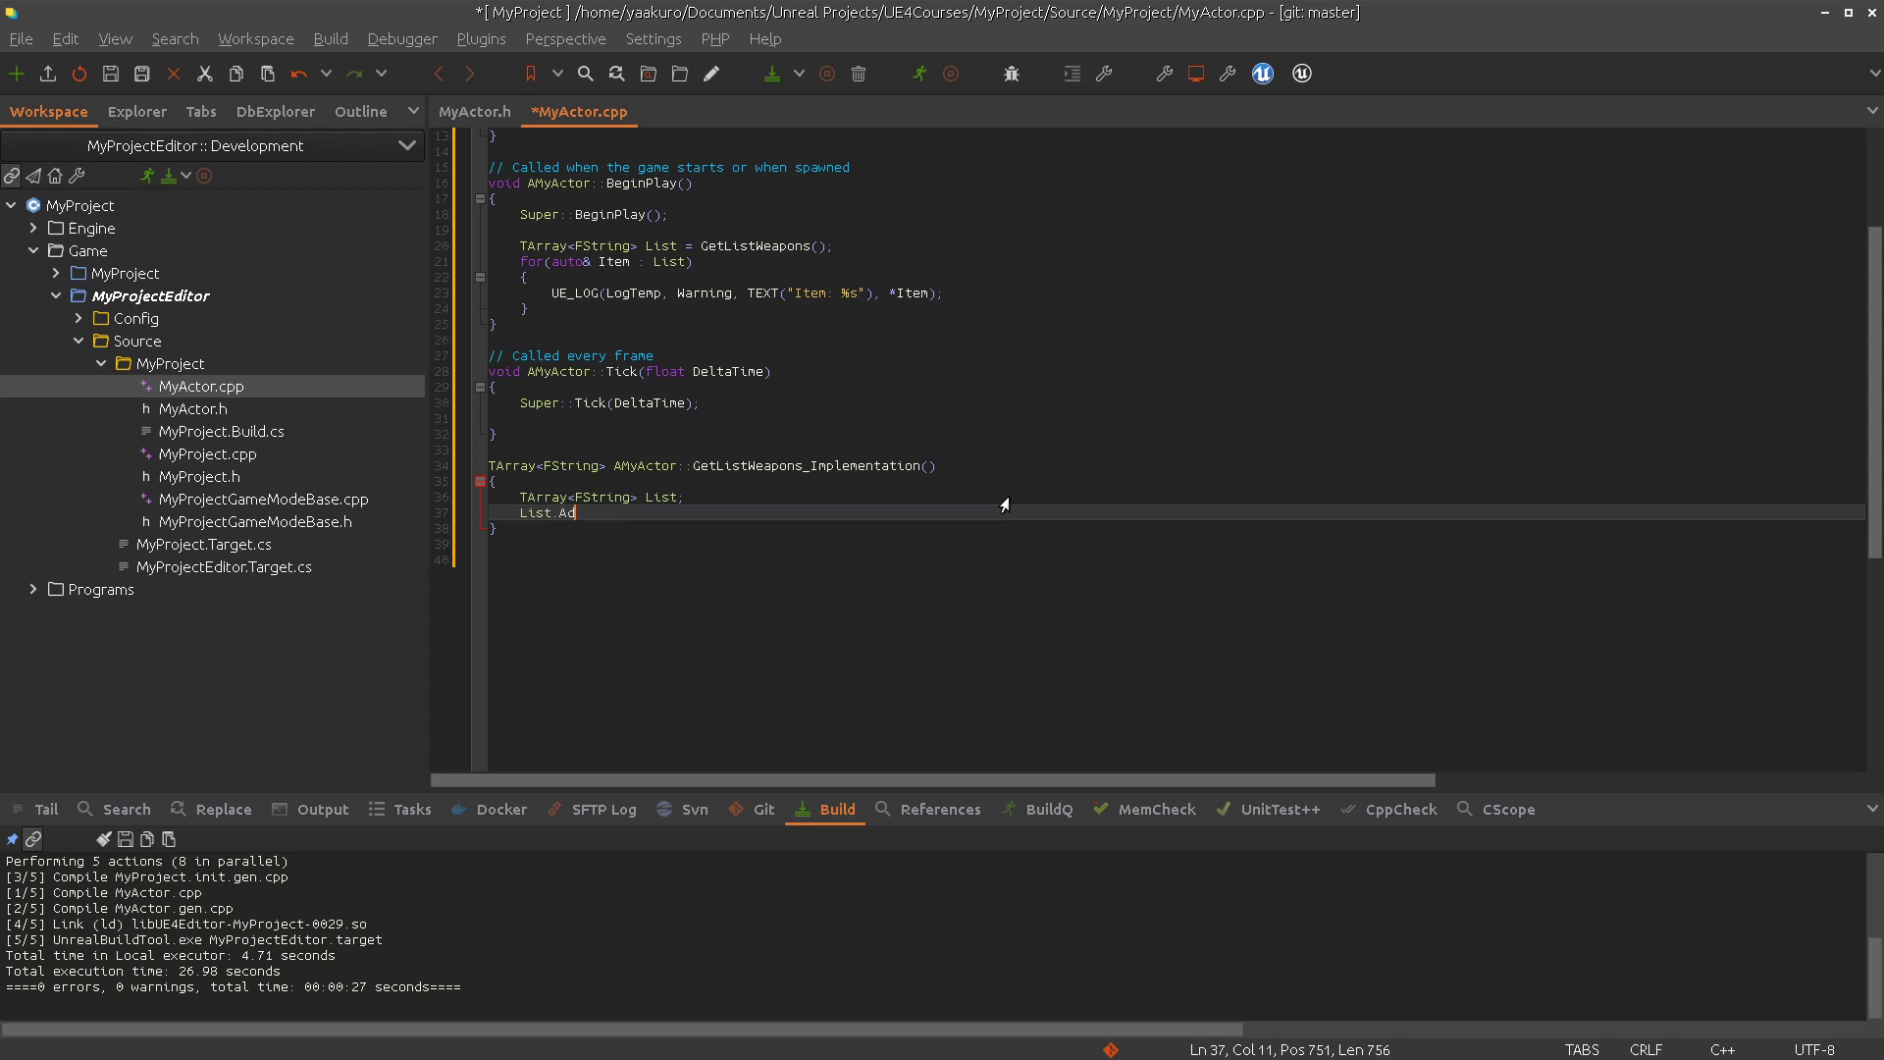
type("d(TEXT(\"")
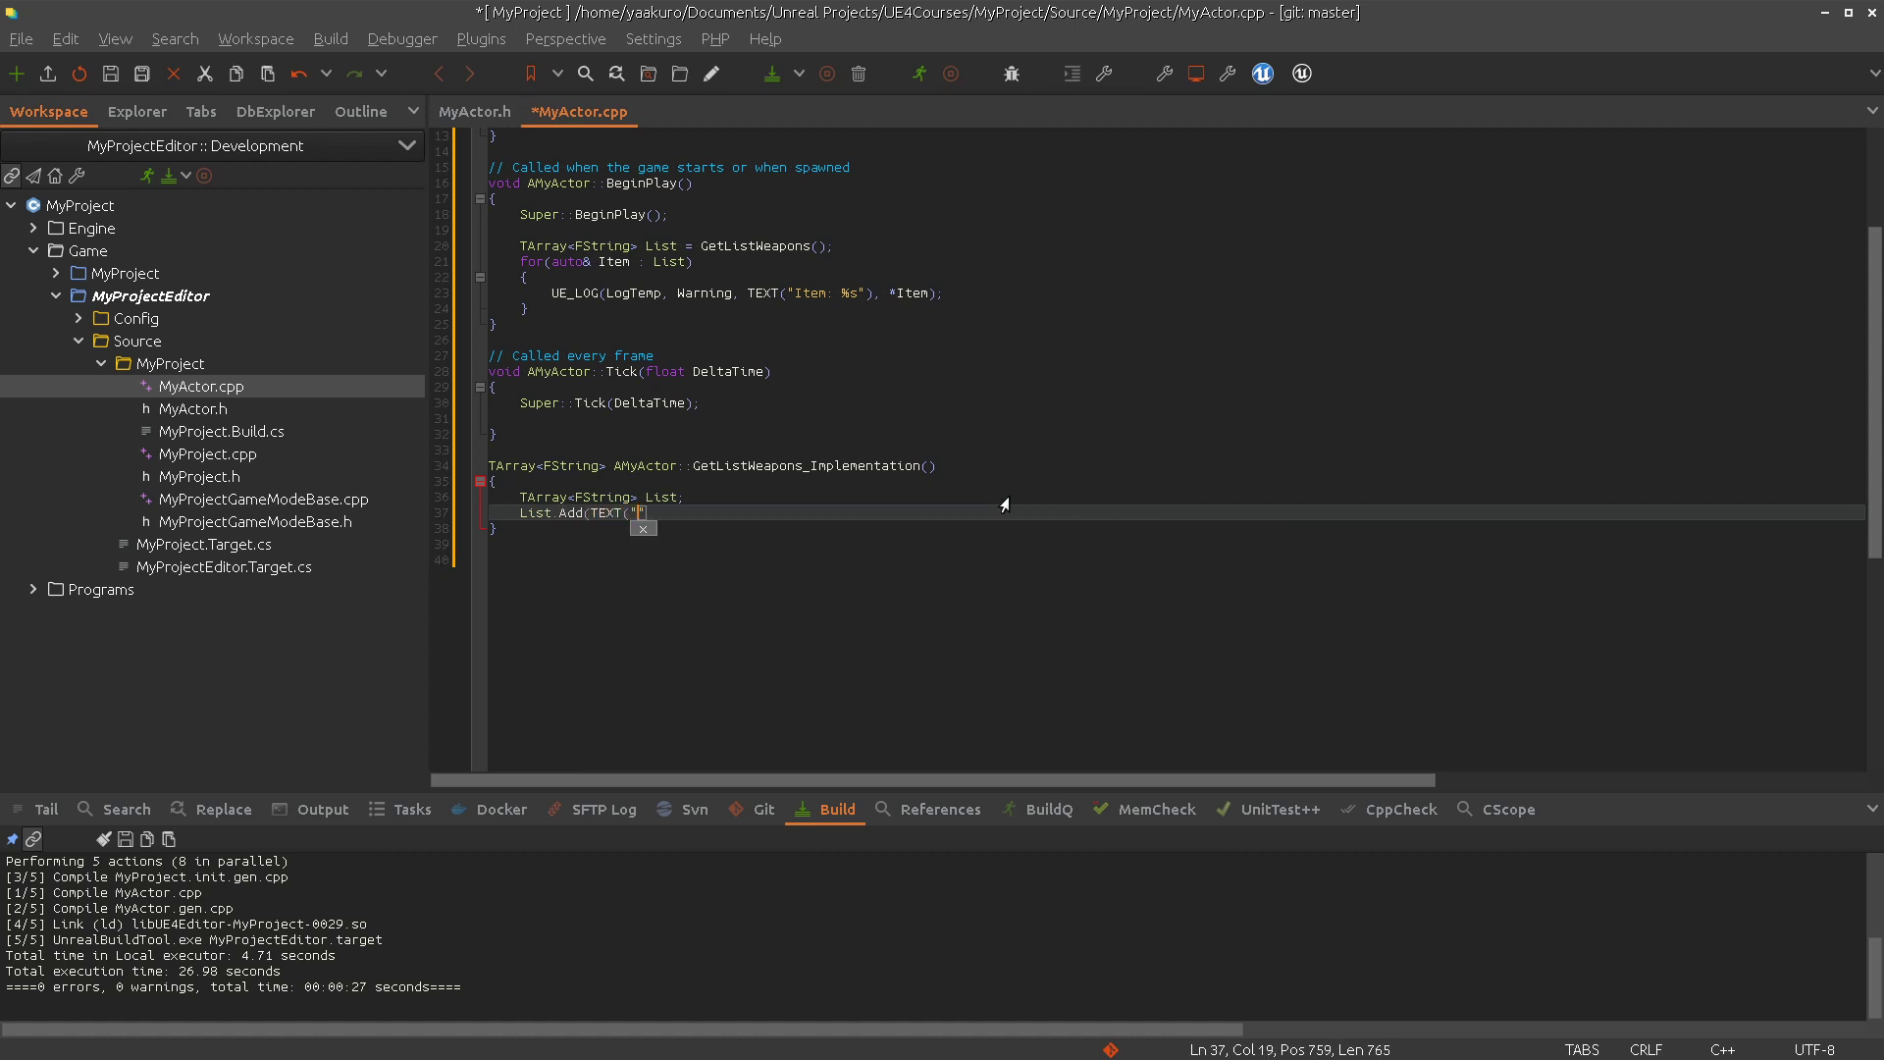
type("Gravity Gun\"));")
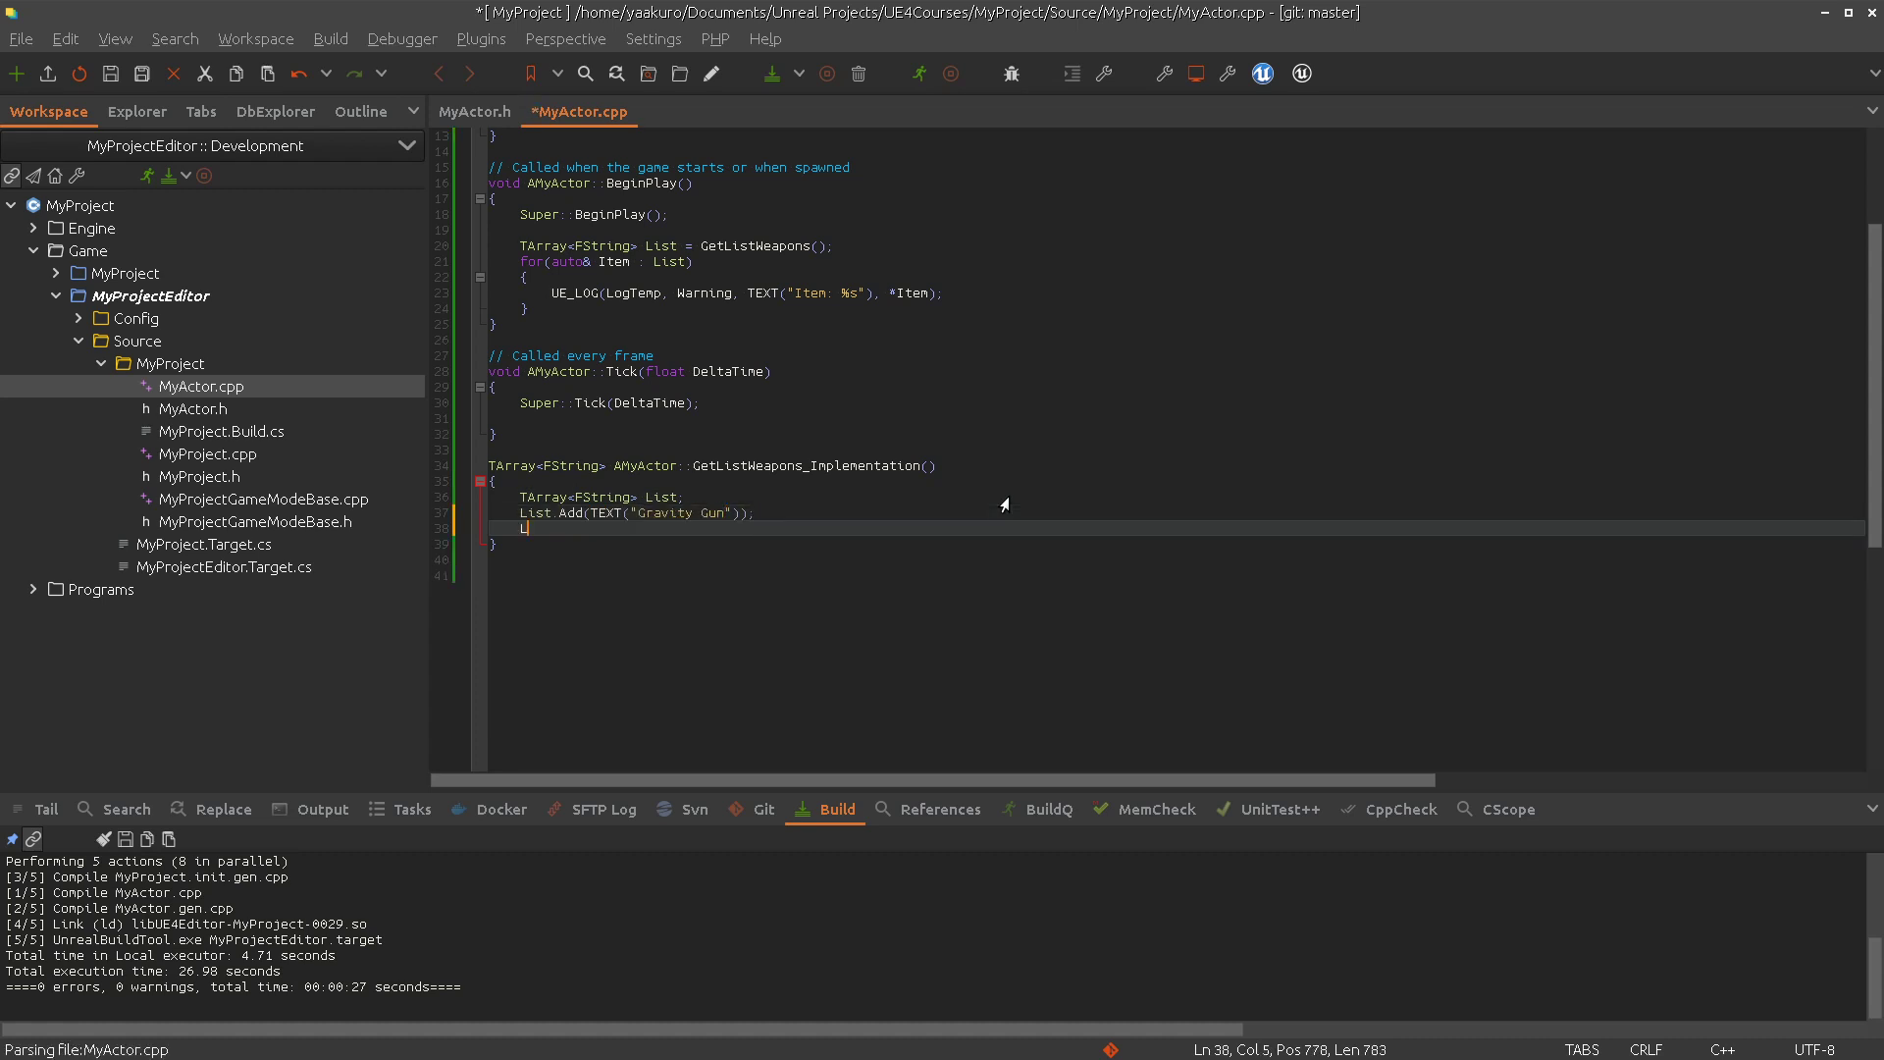
type("List.Add")
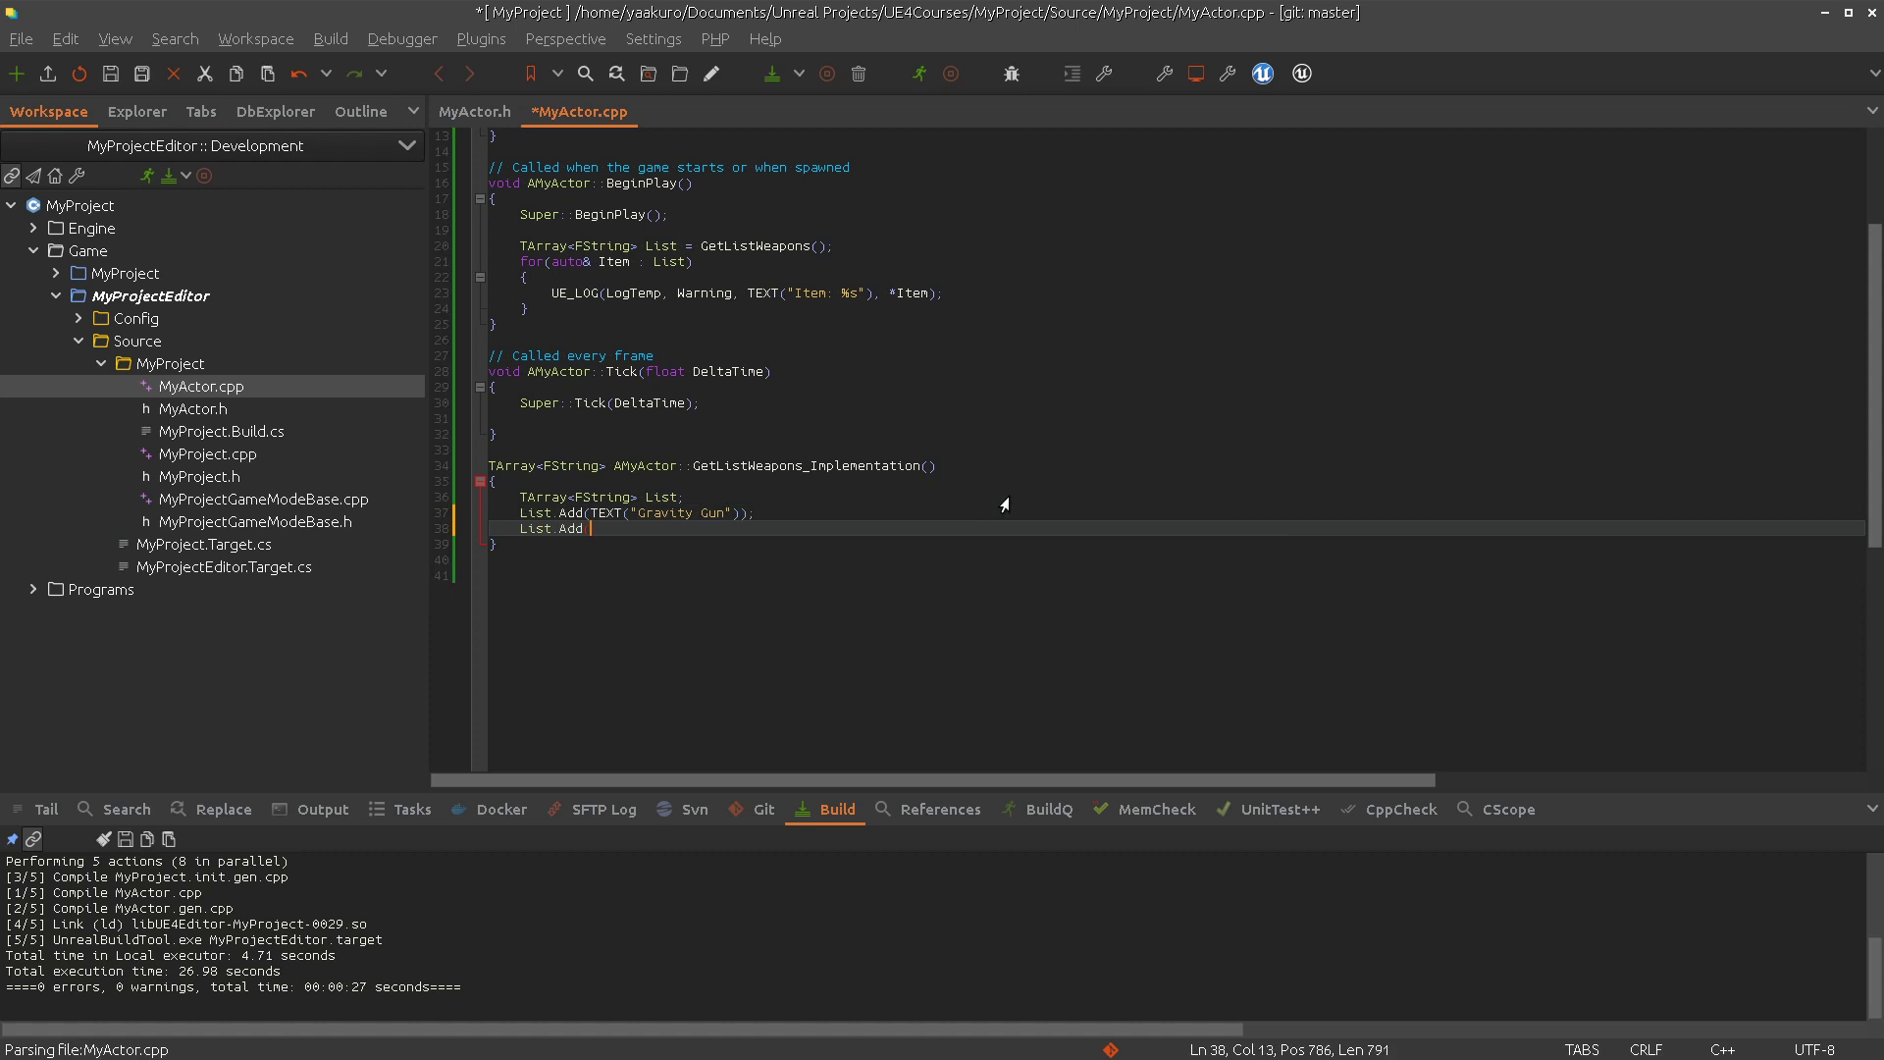
type("(TEXT(\"")
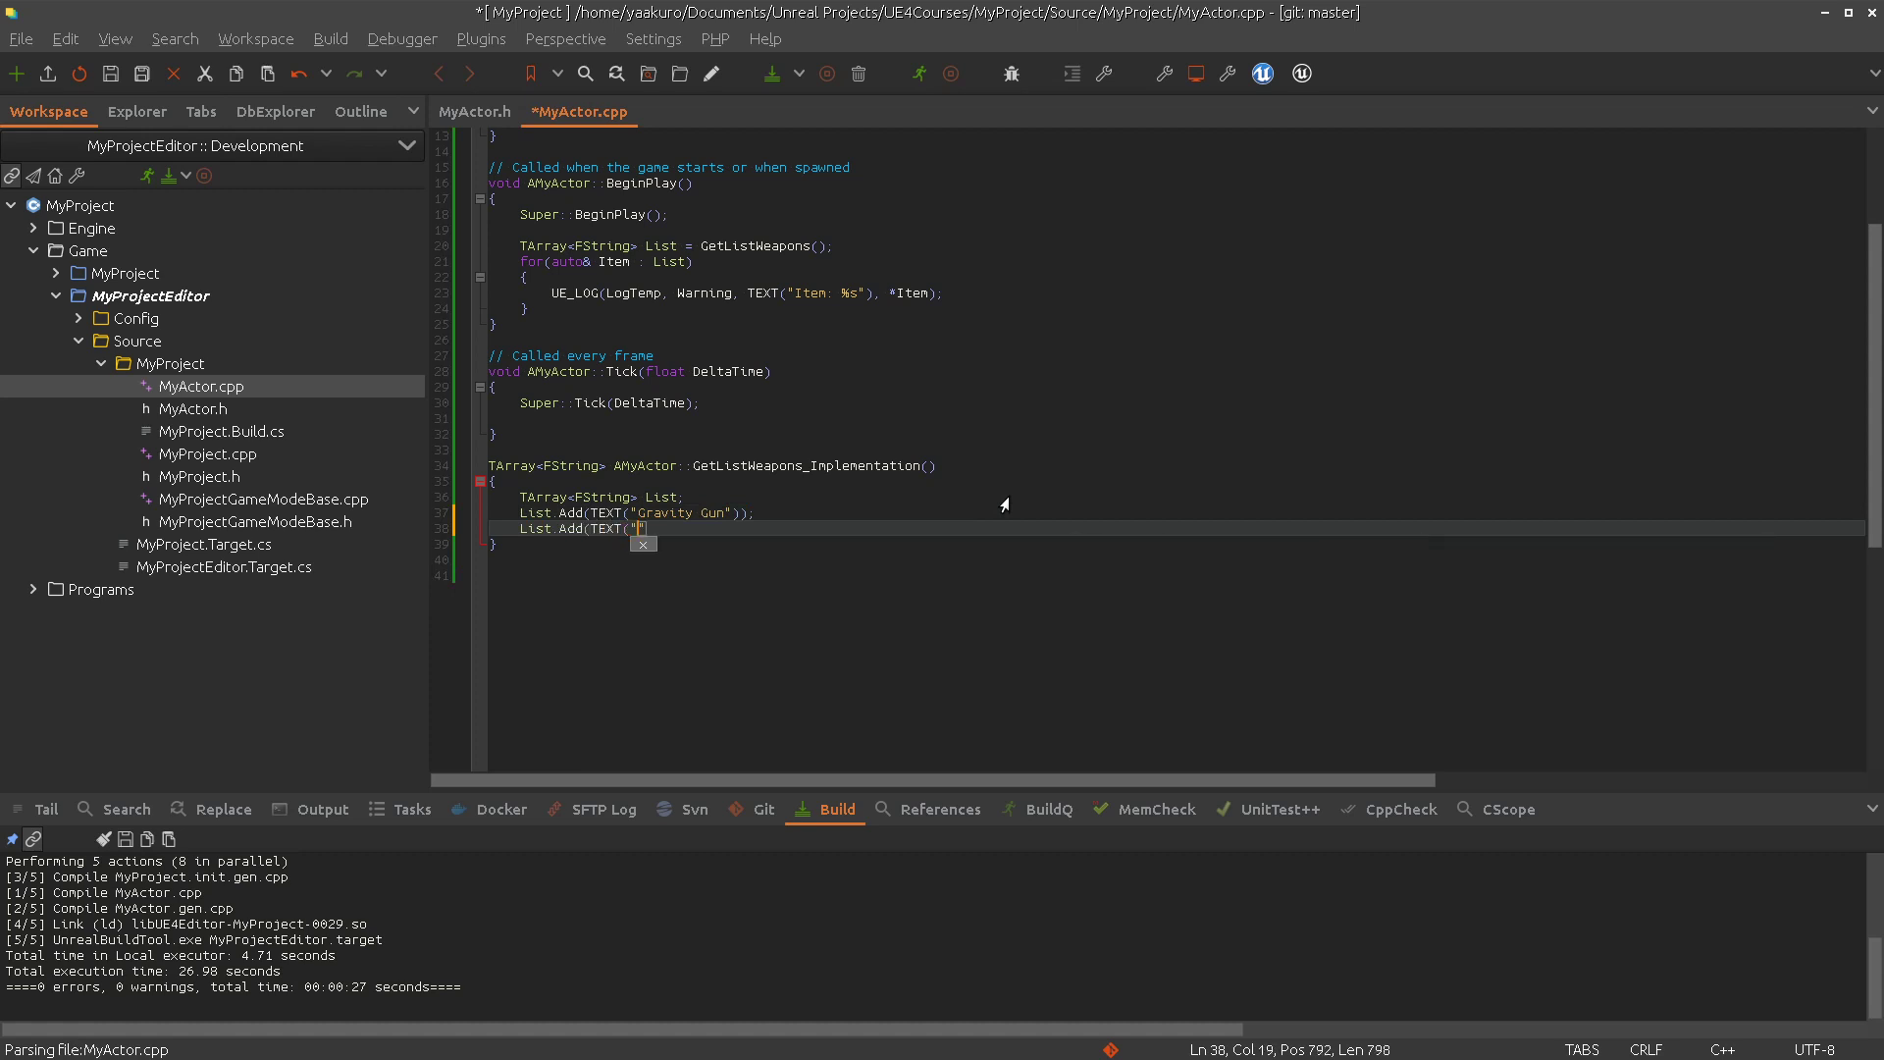
type("Car")
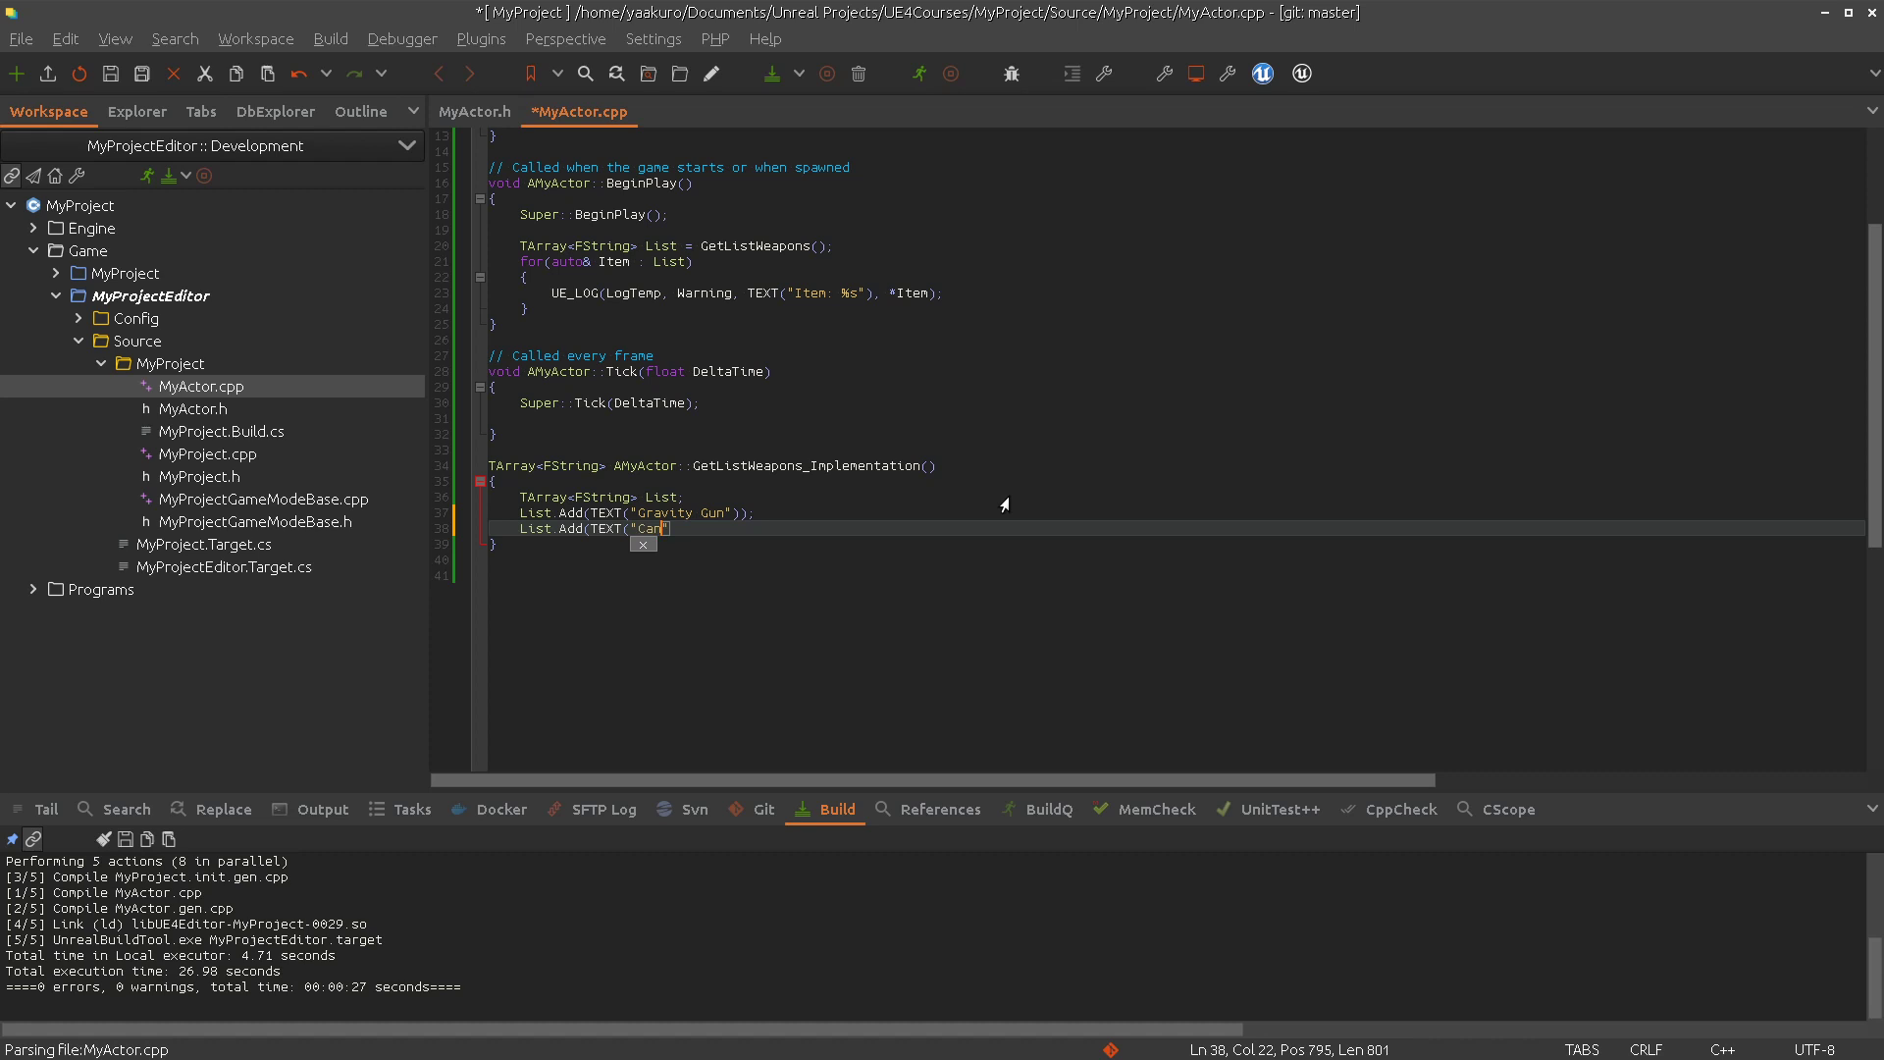
type("non")
type("return List;")
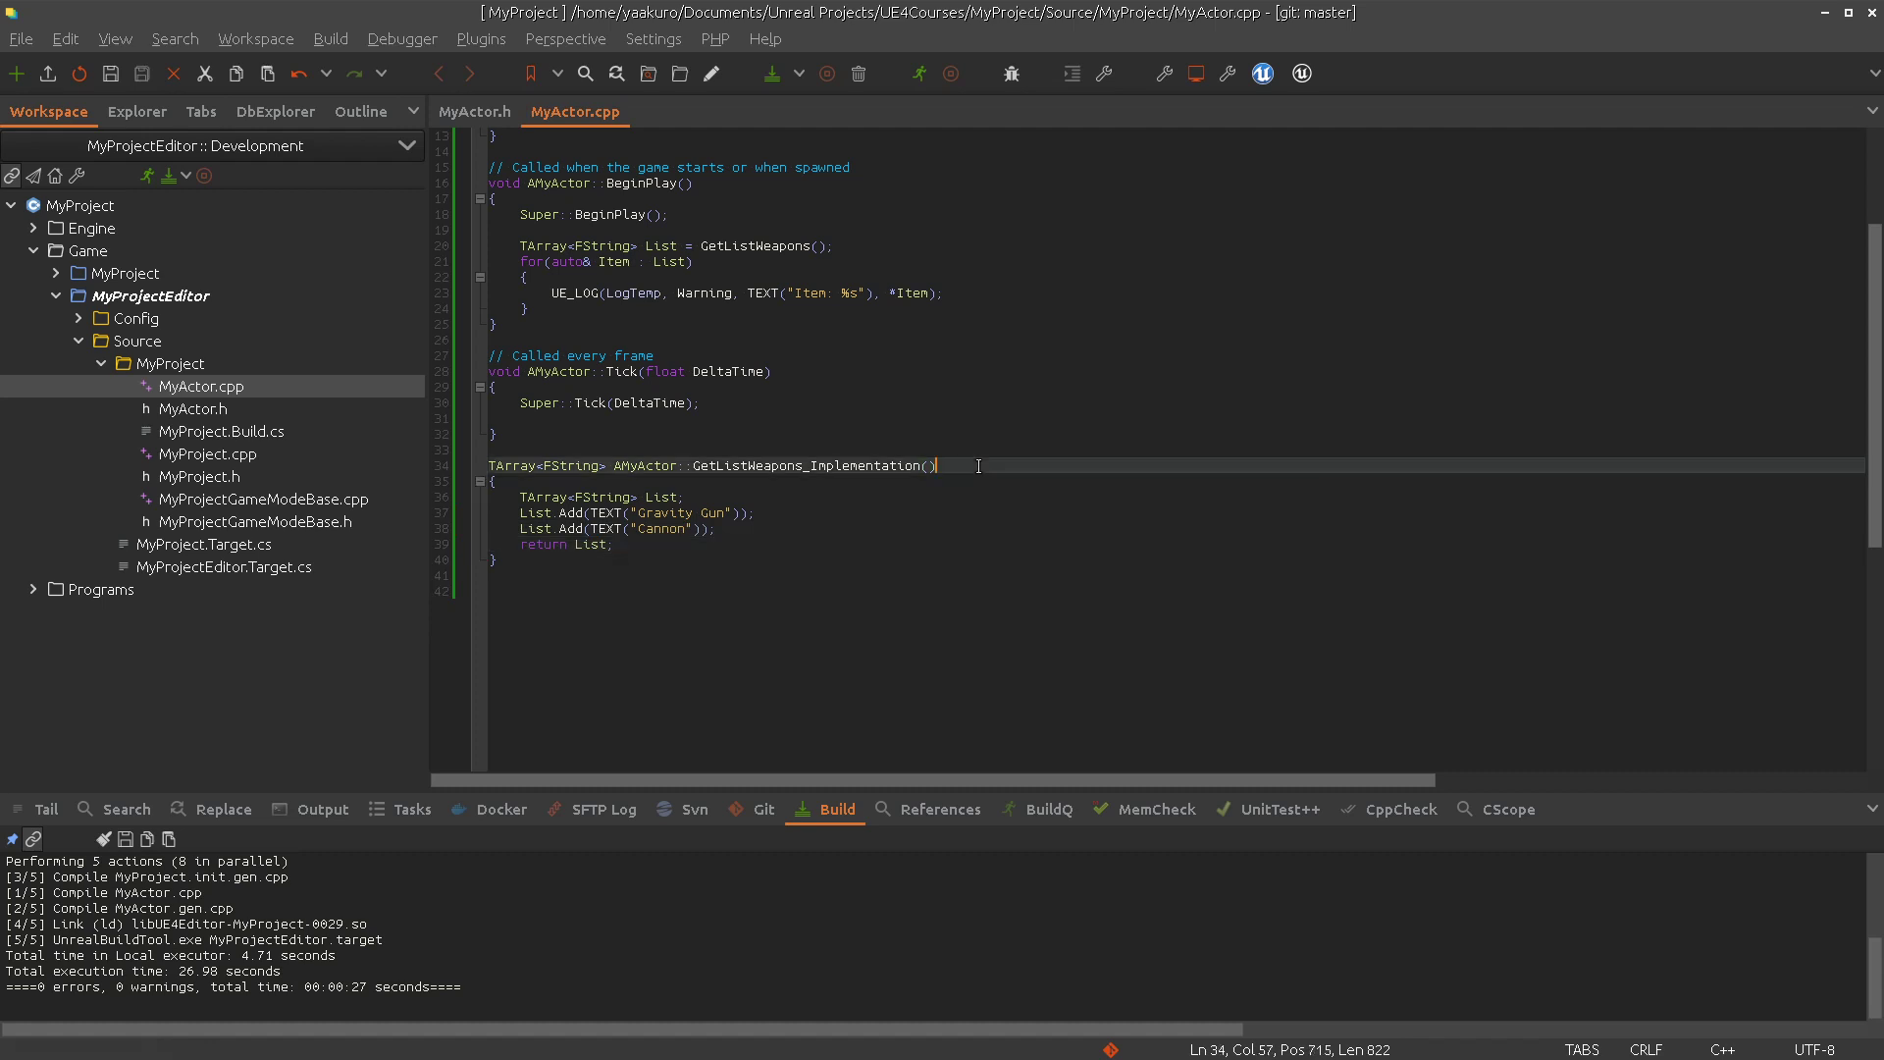
Rebuild from MyActor.h, then check the GetListWeapons declaration and its BeginPlay call
left_click(473, 112)
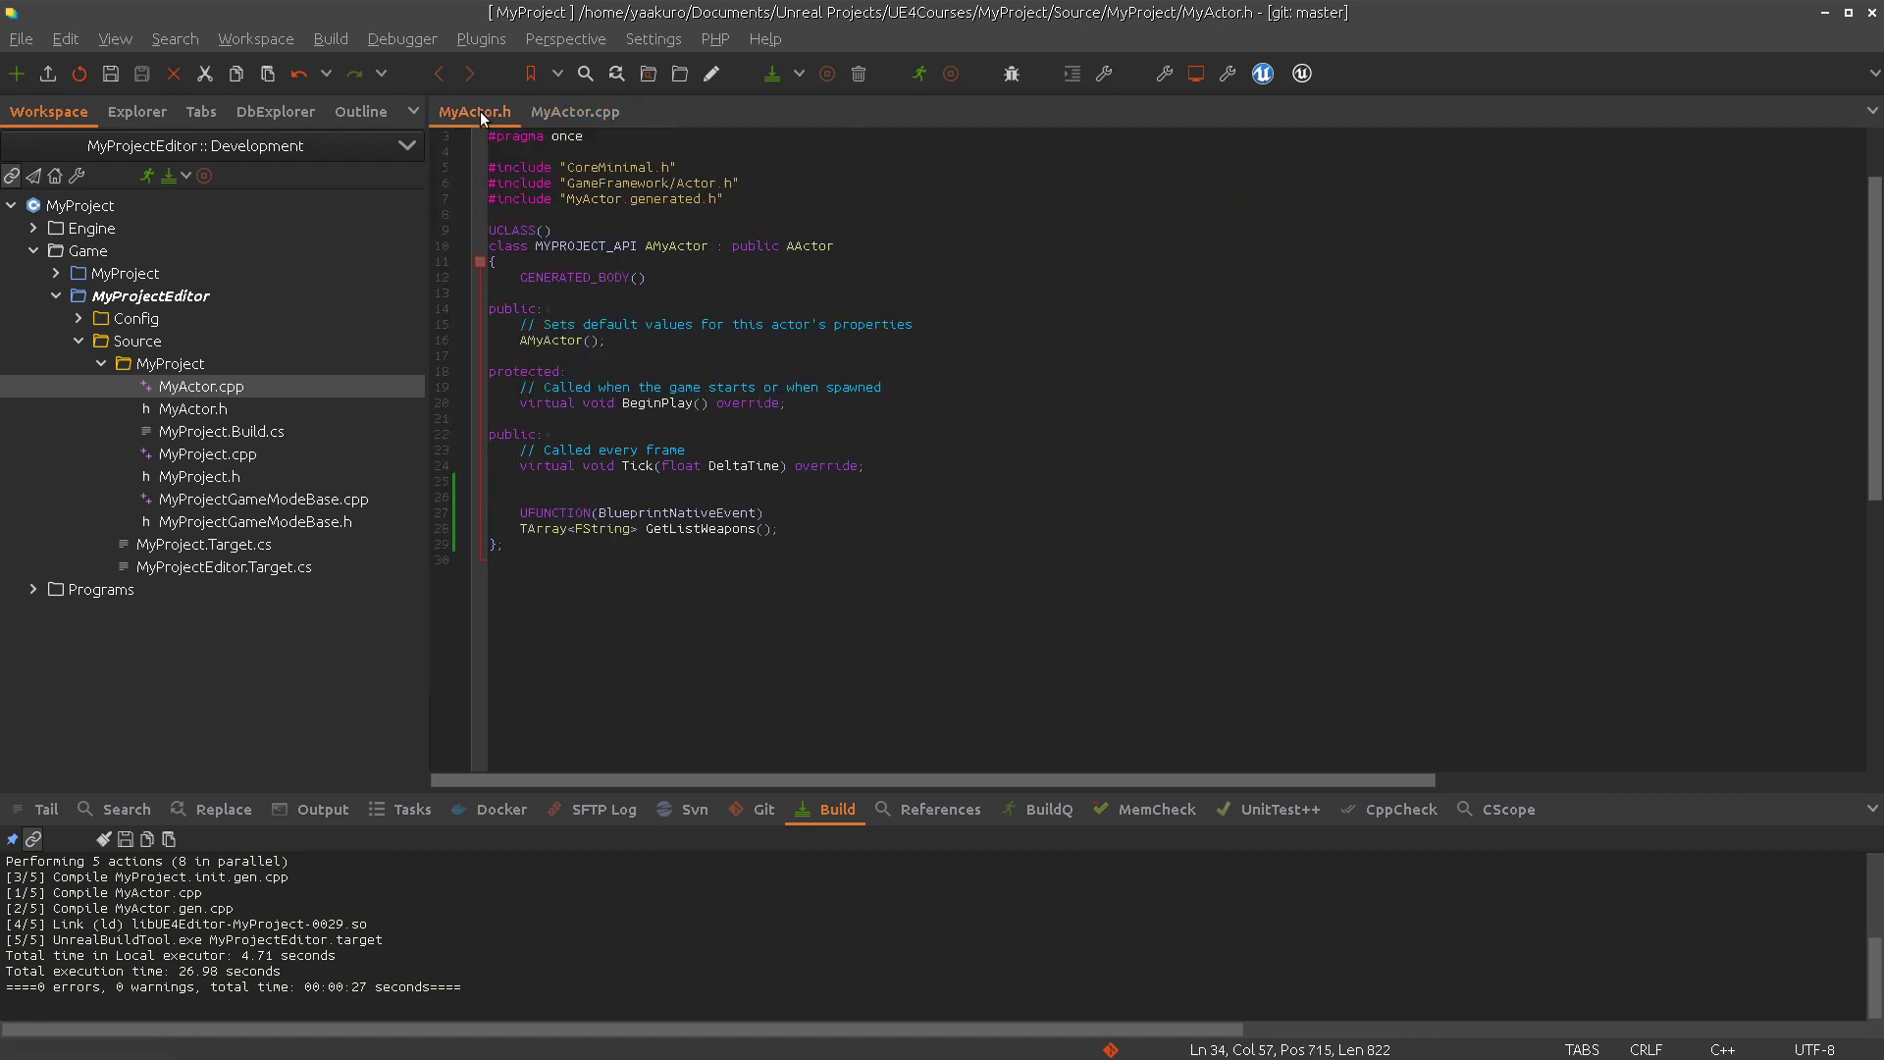
left_click(857, 497)
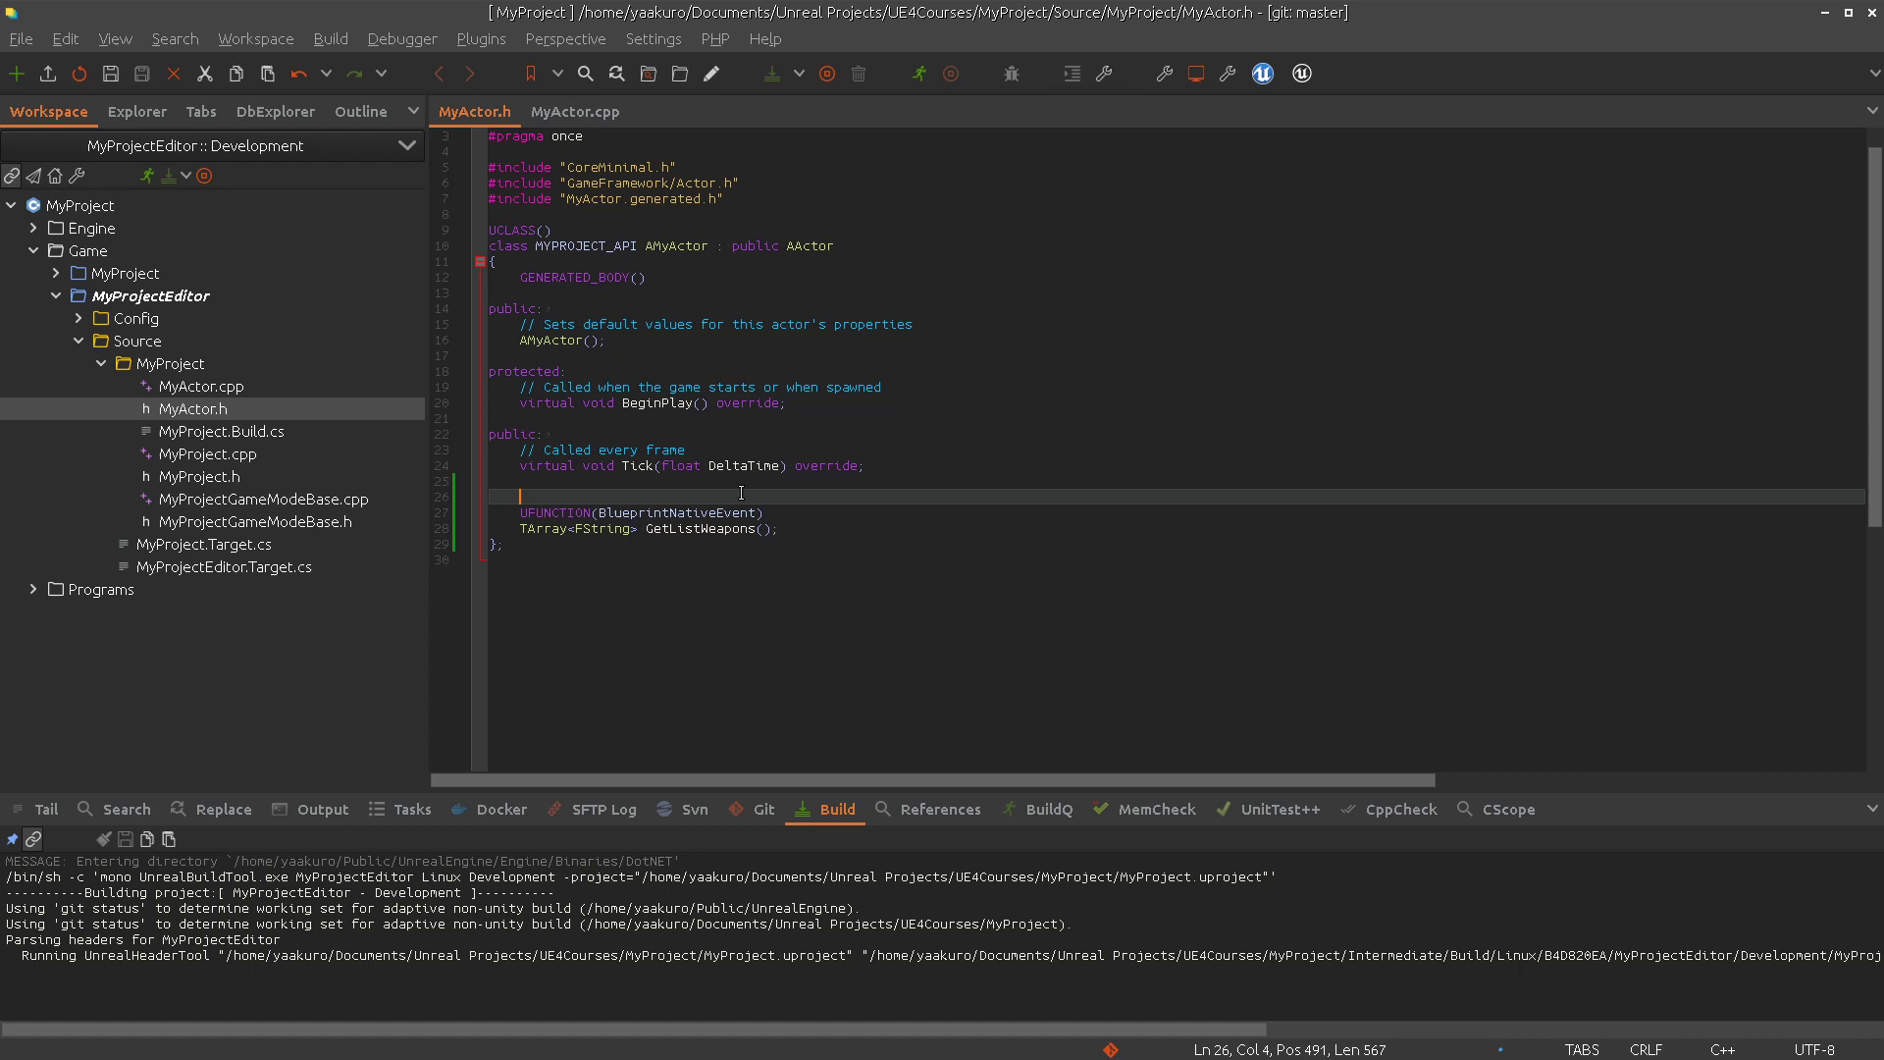
double_click(700, 529)
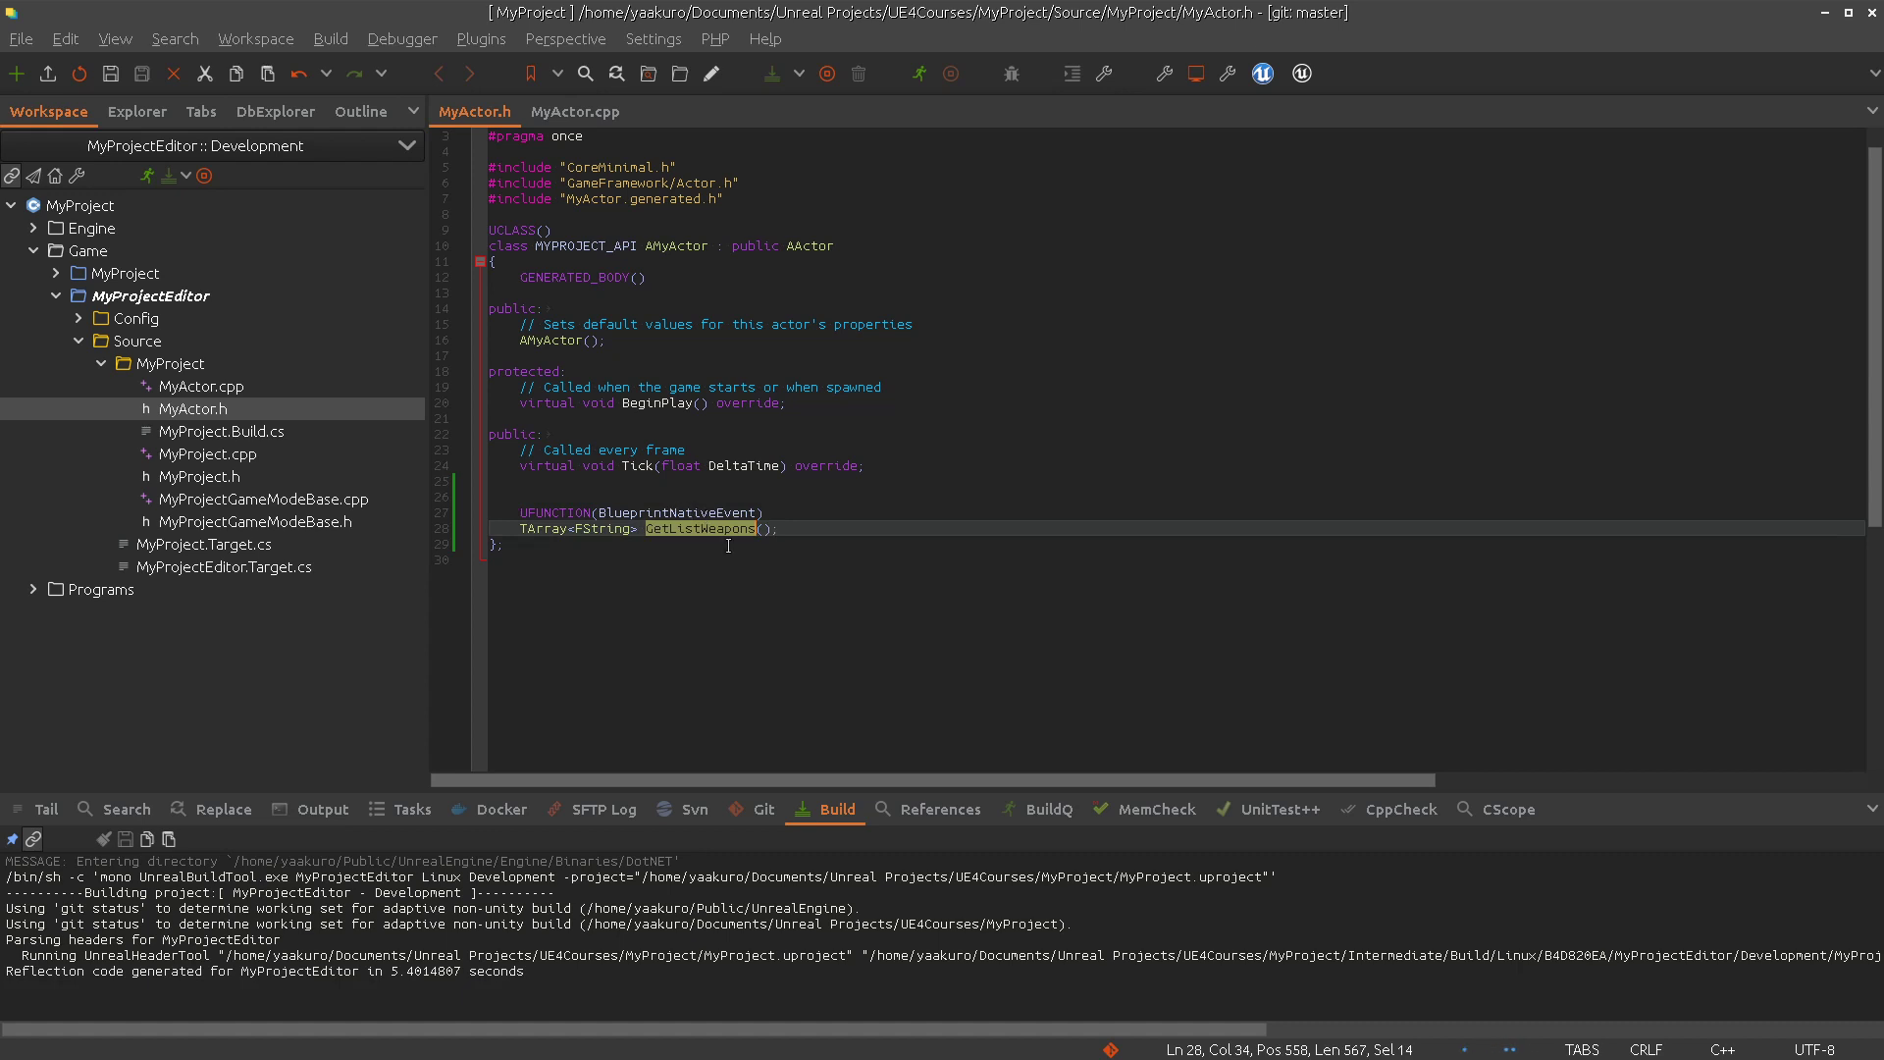
left_click(576, 112)
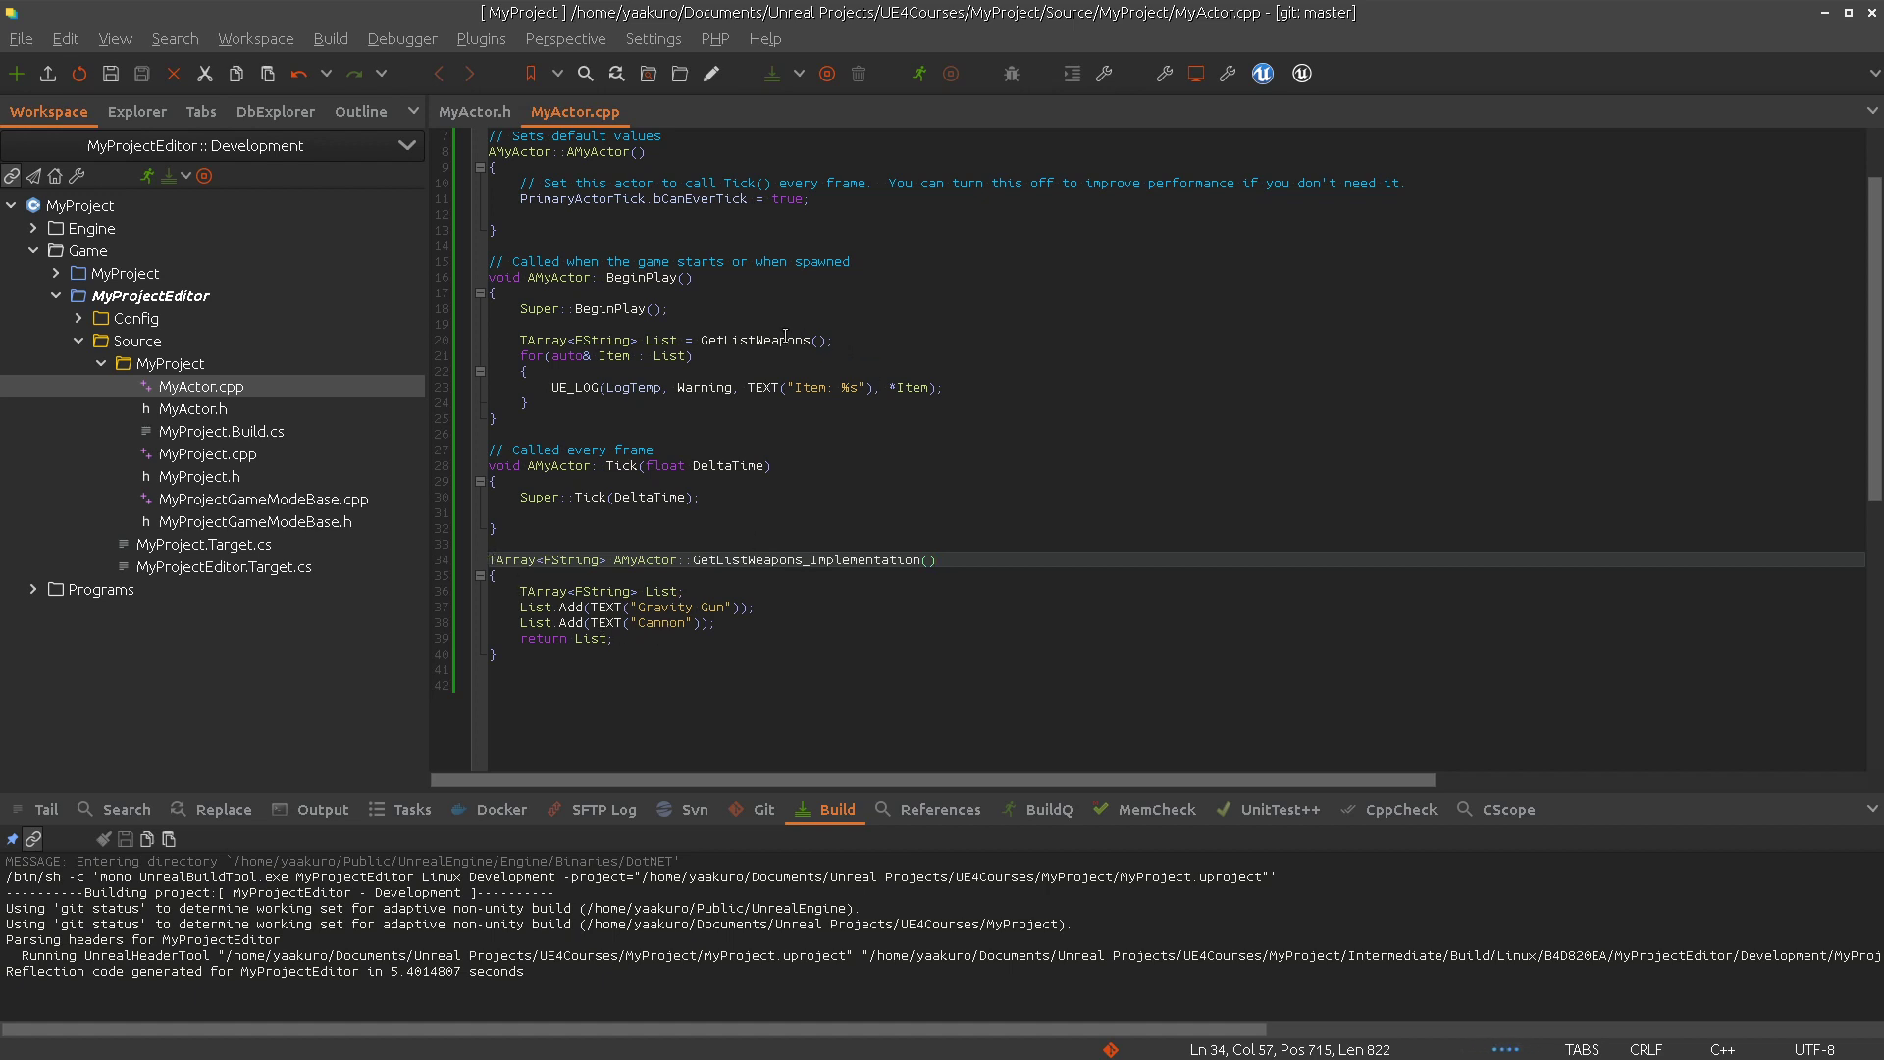
double_click(755, 339)
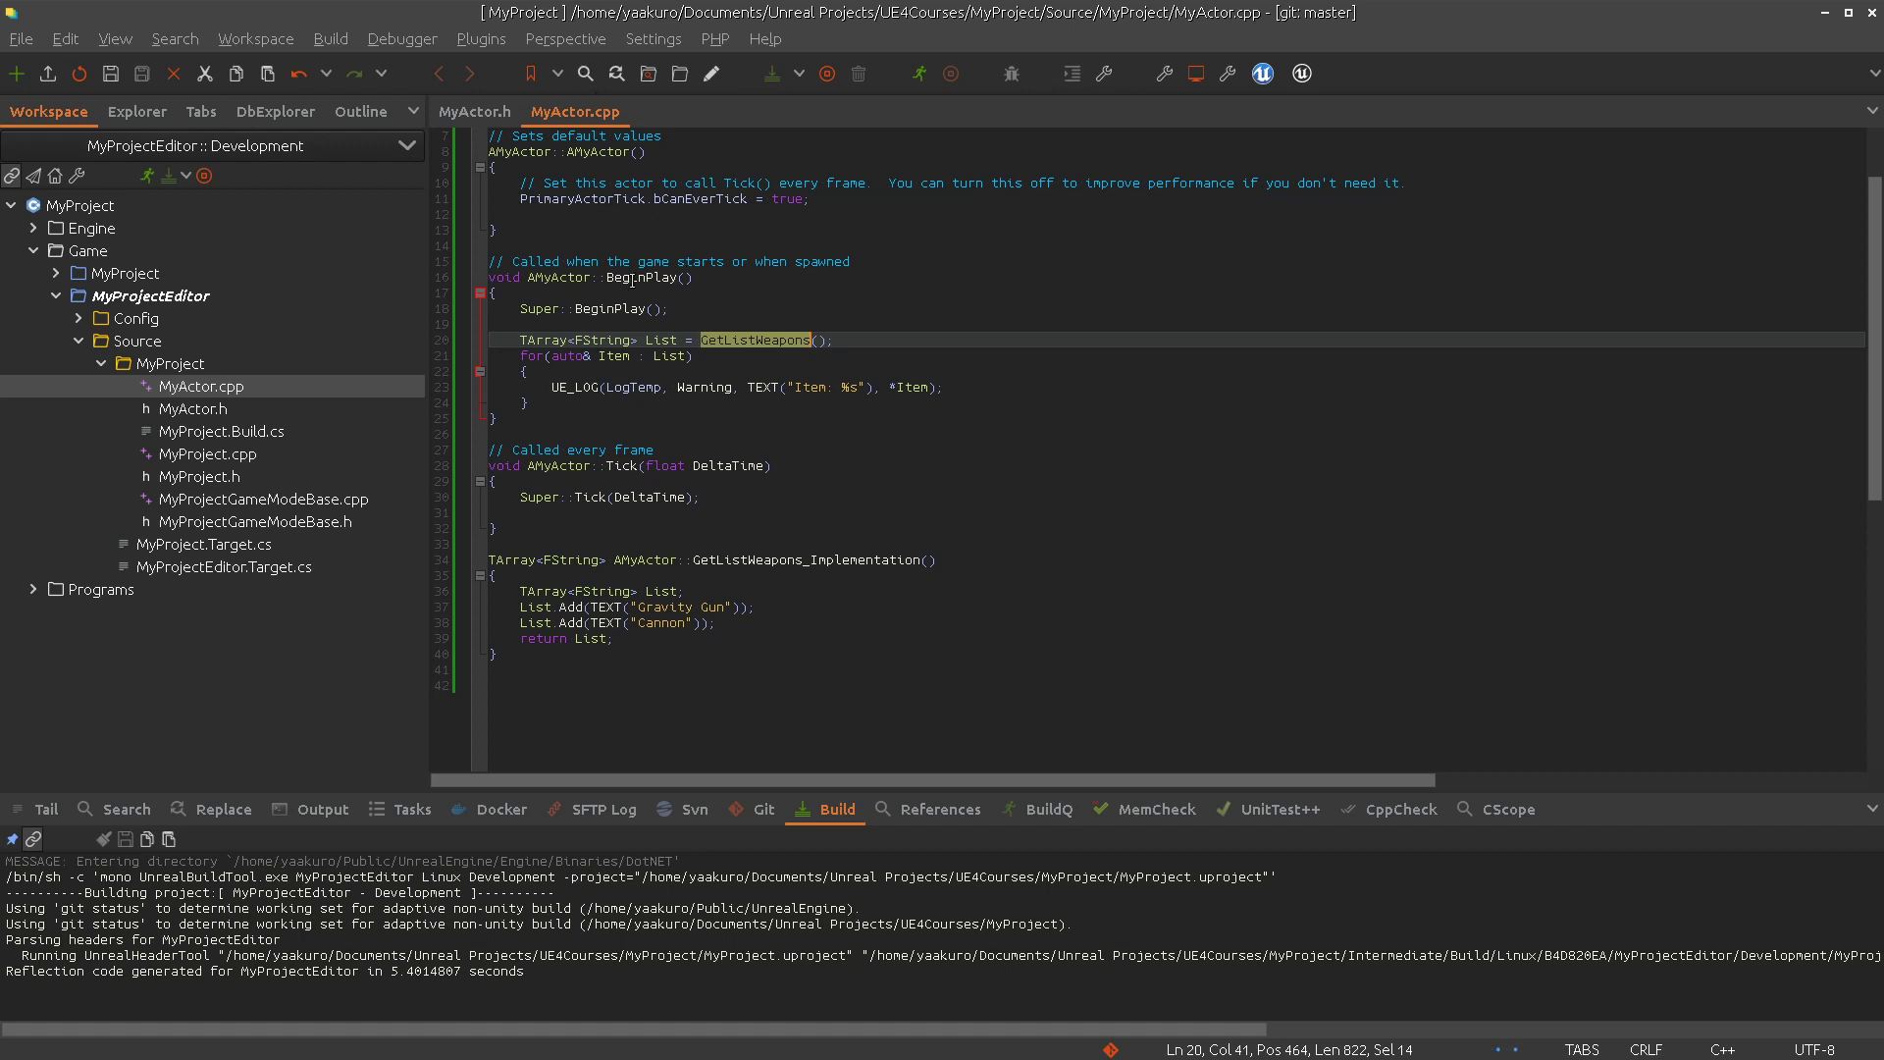
left_click(615, 386)
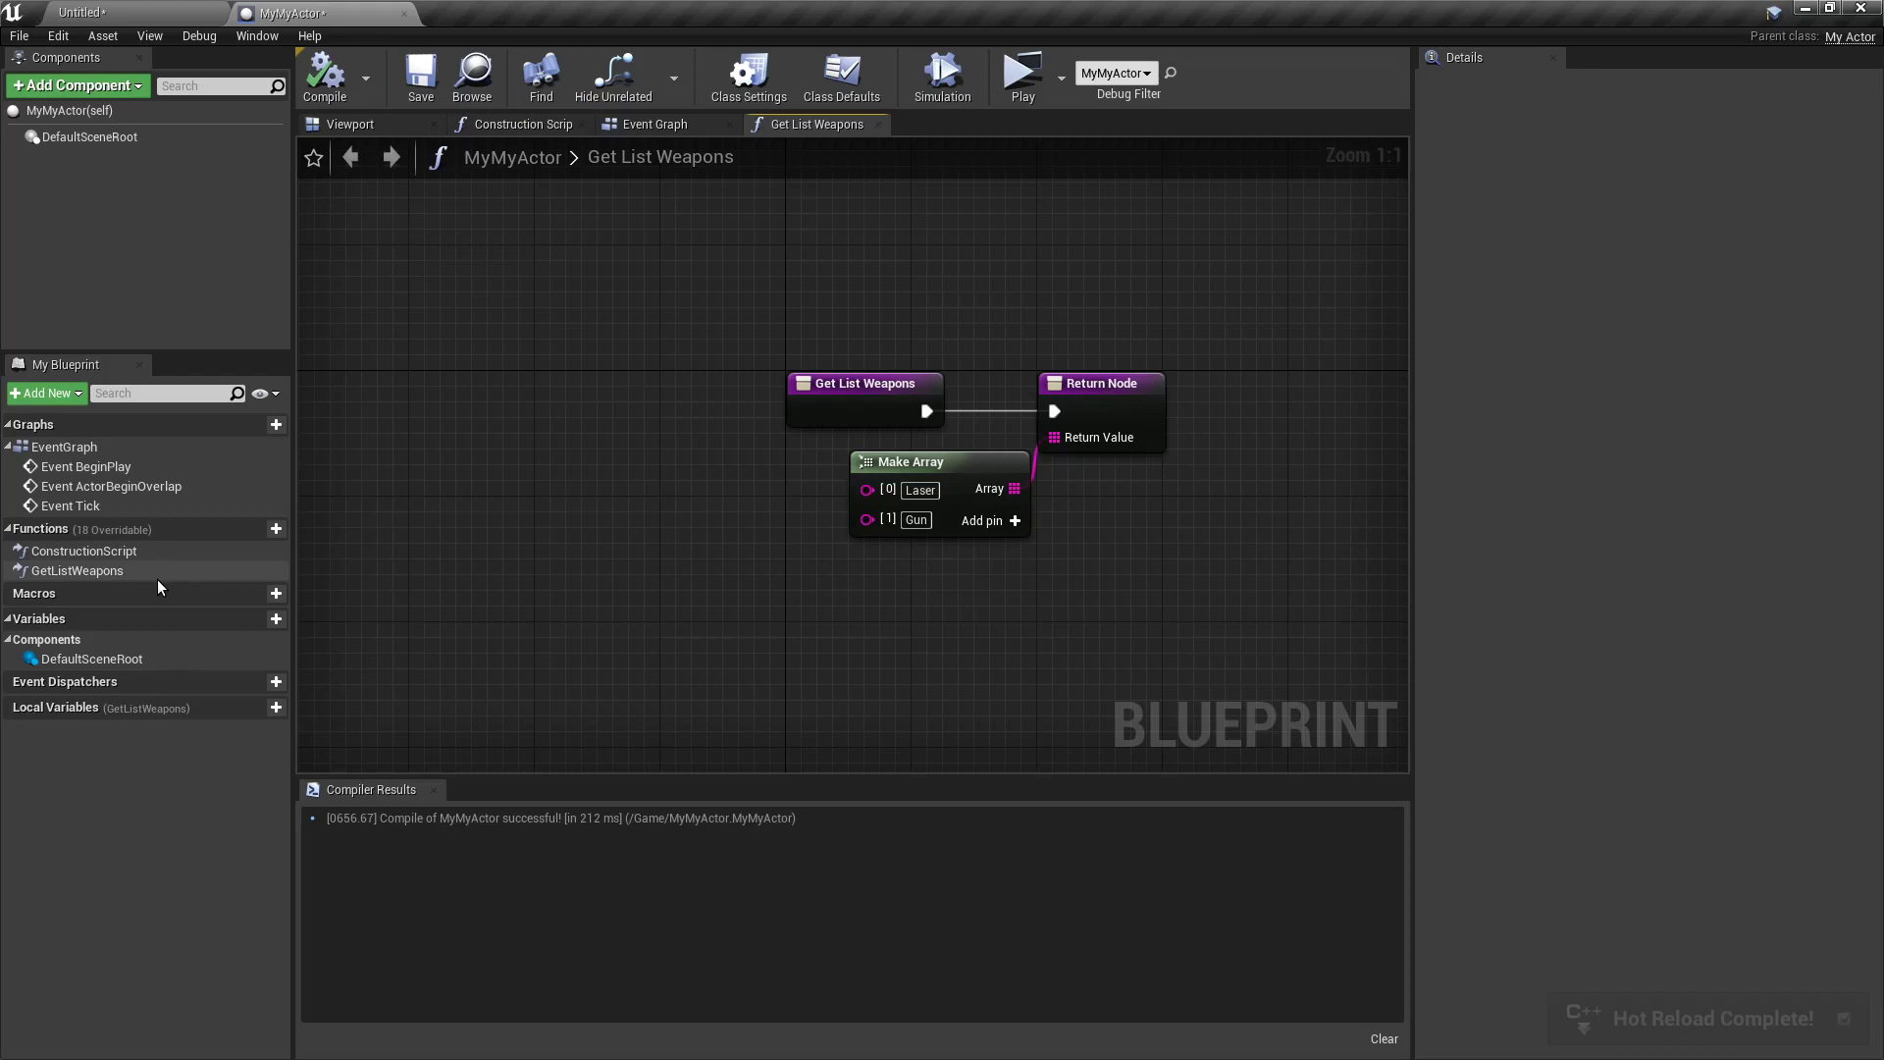
Play the level to confirm Laser and Gun are logged, then return to MyMyActor
left_click(77, 569)
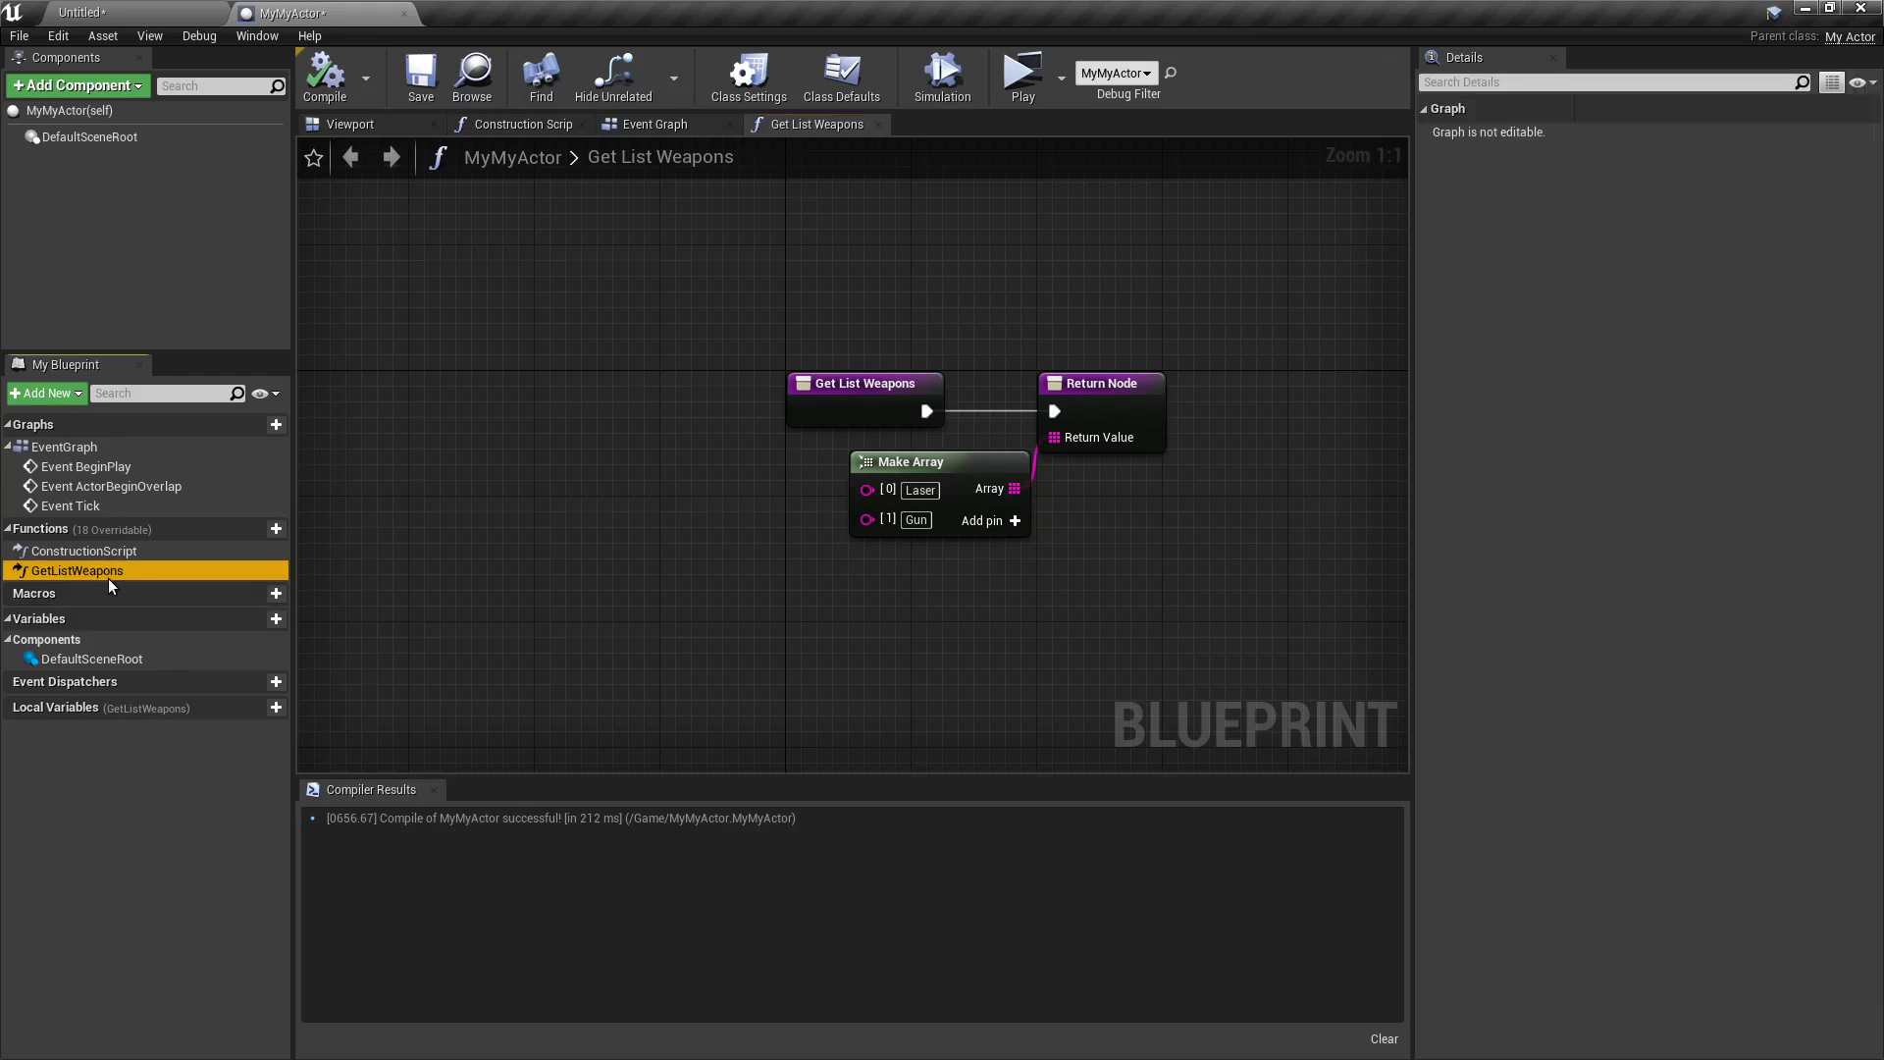
left_click(653, 124)
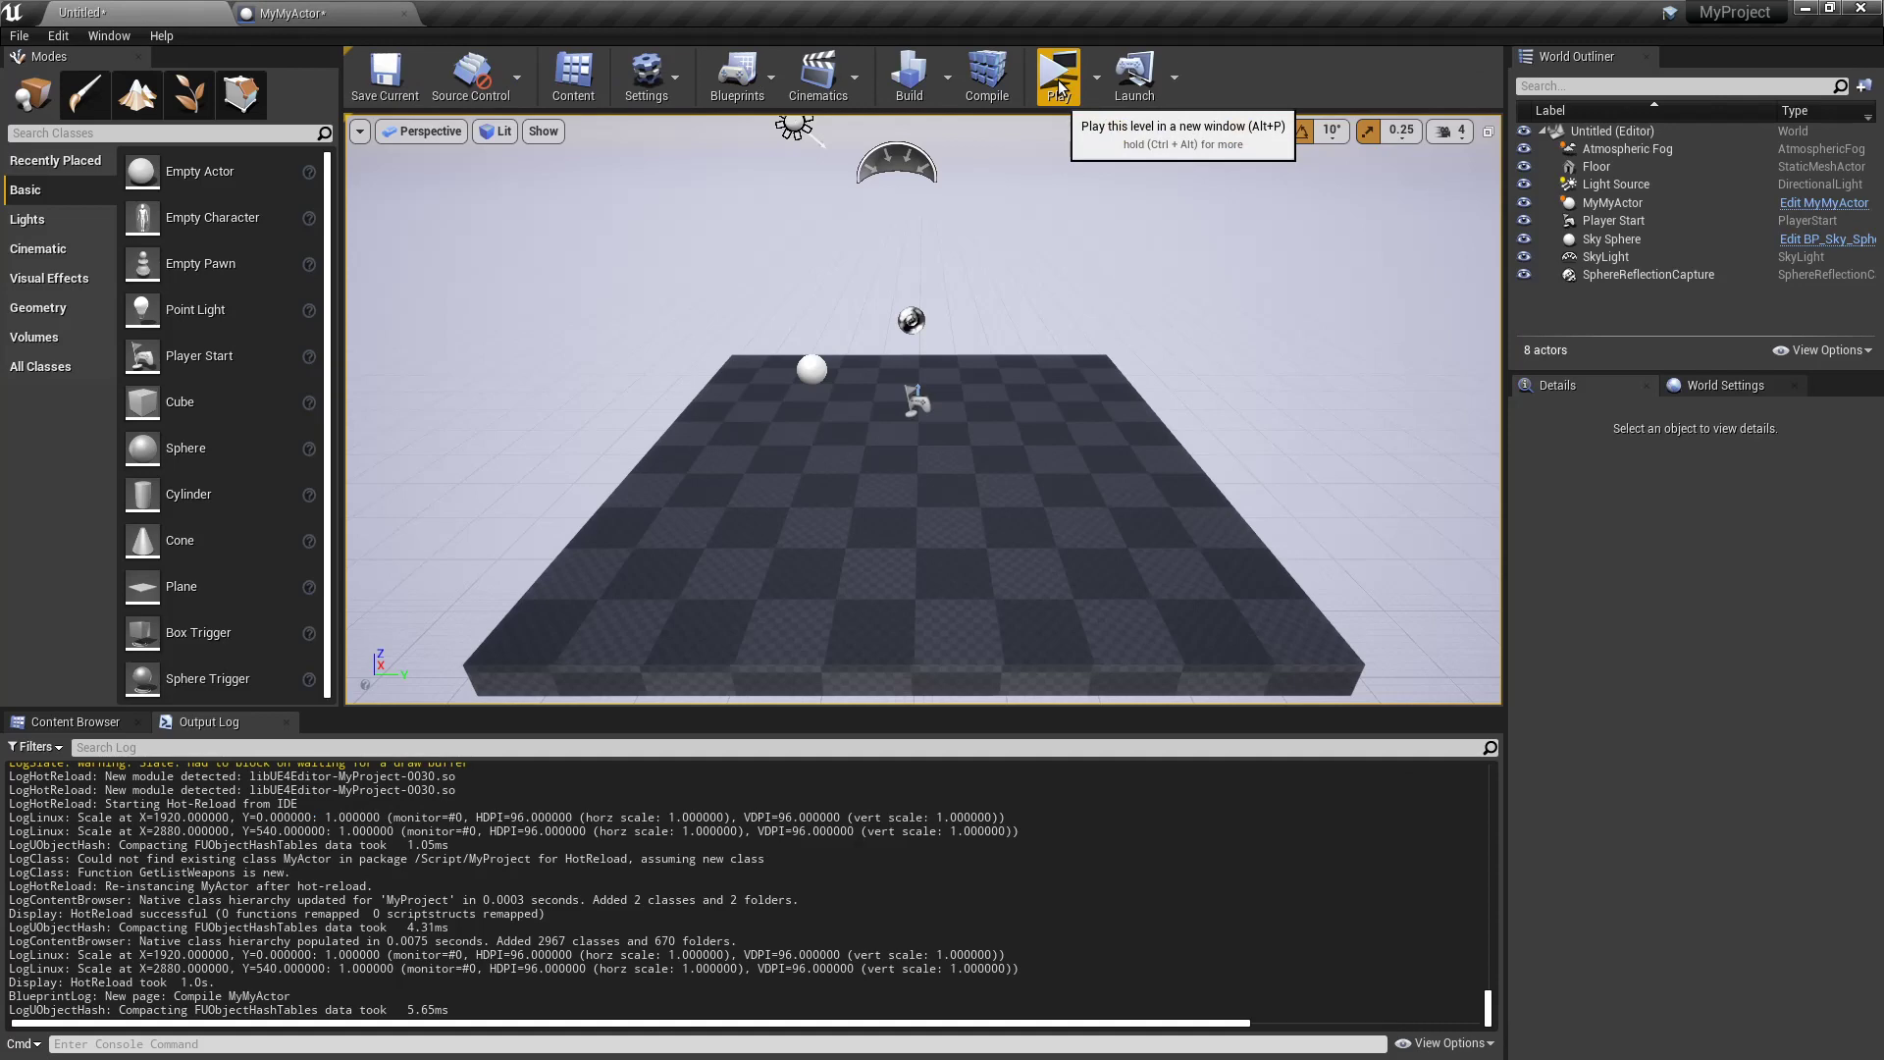
left_click(1056, 75)
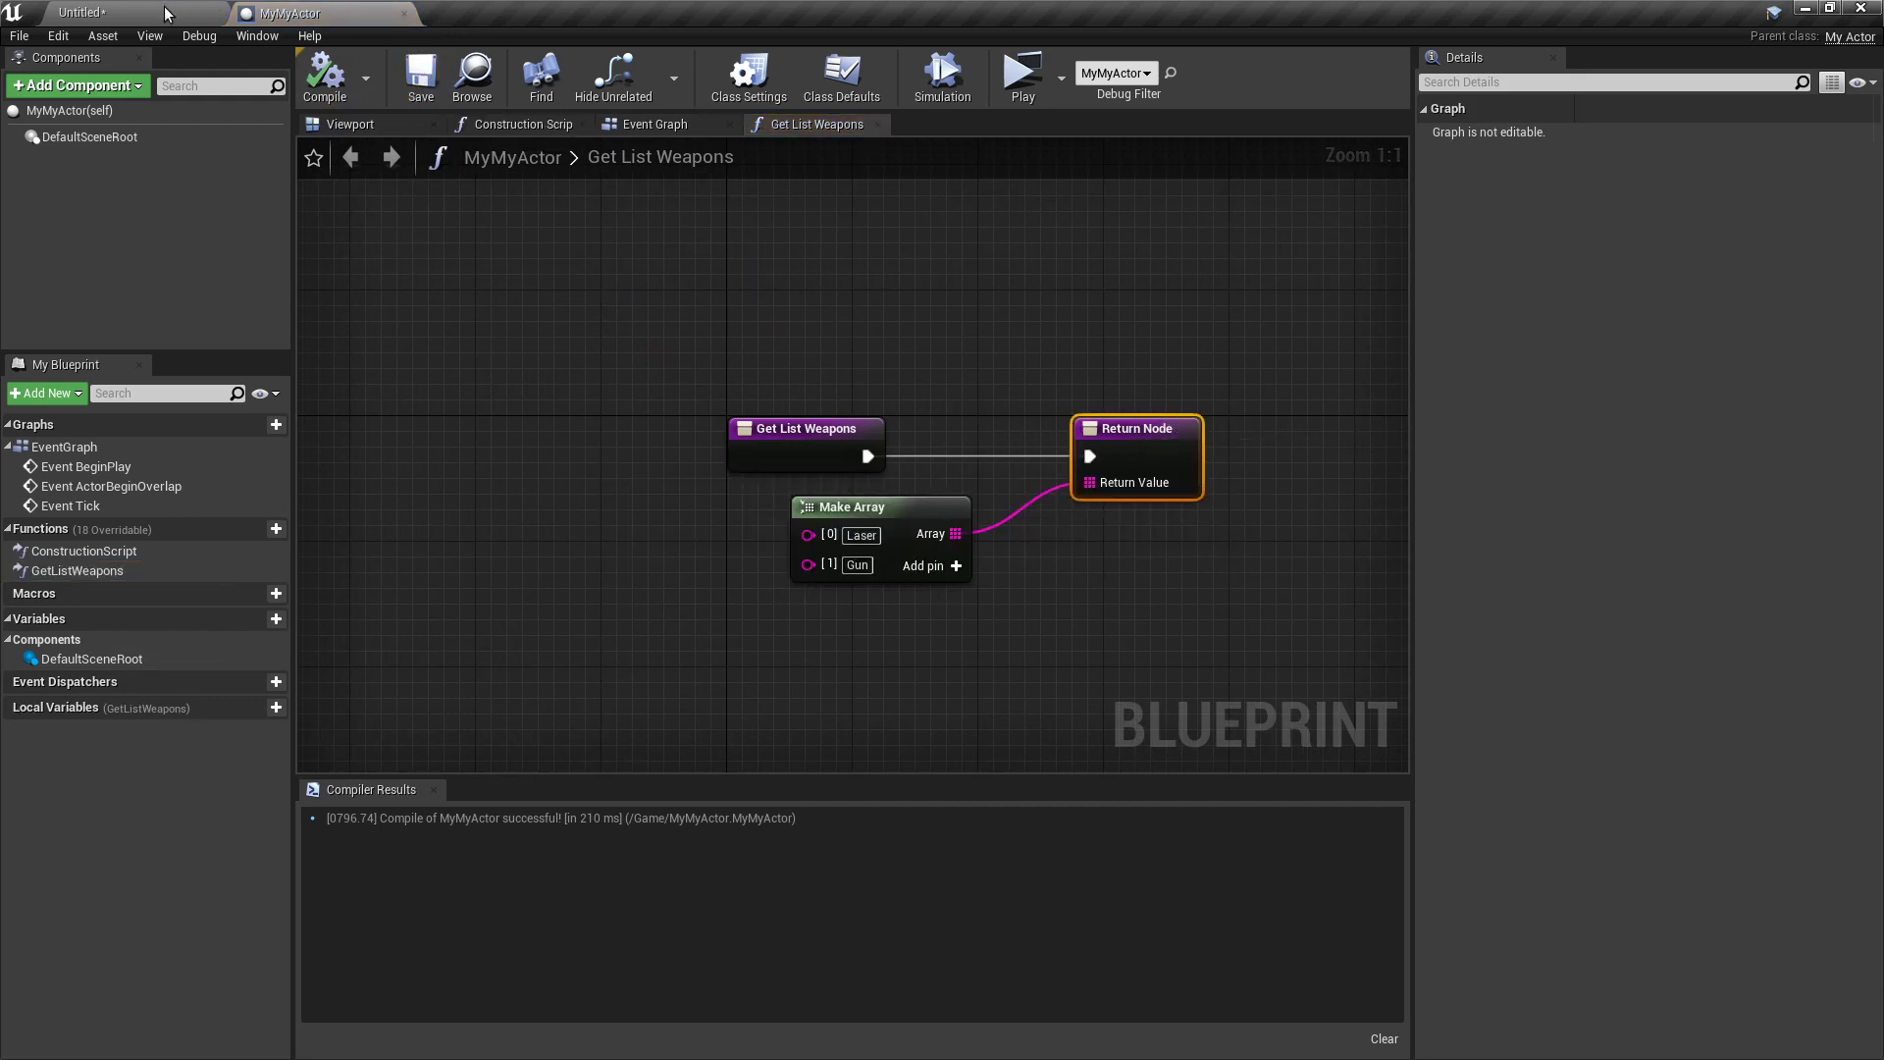
left_click(1020, 72)
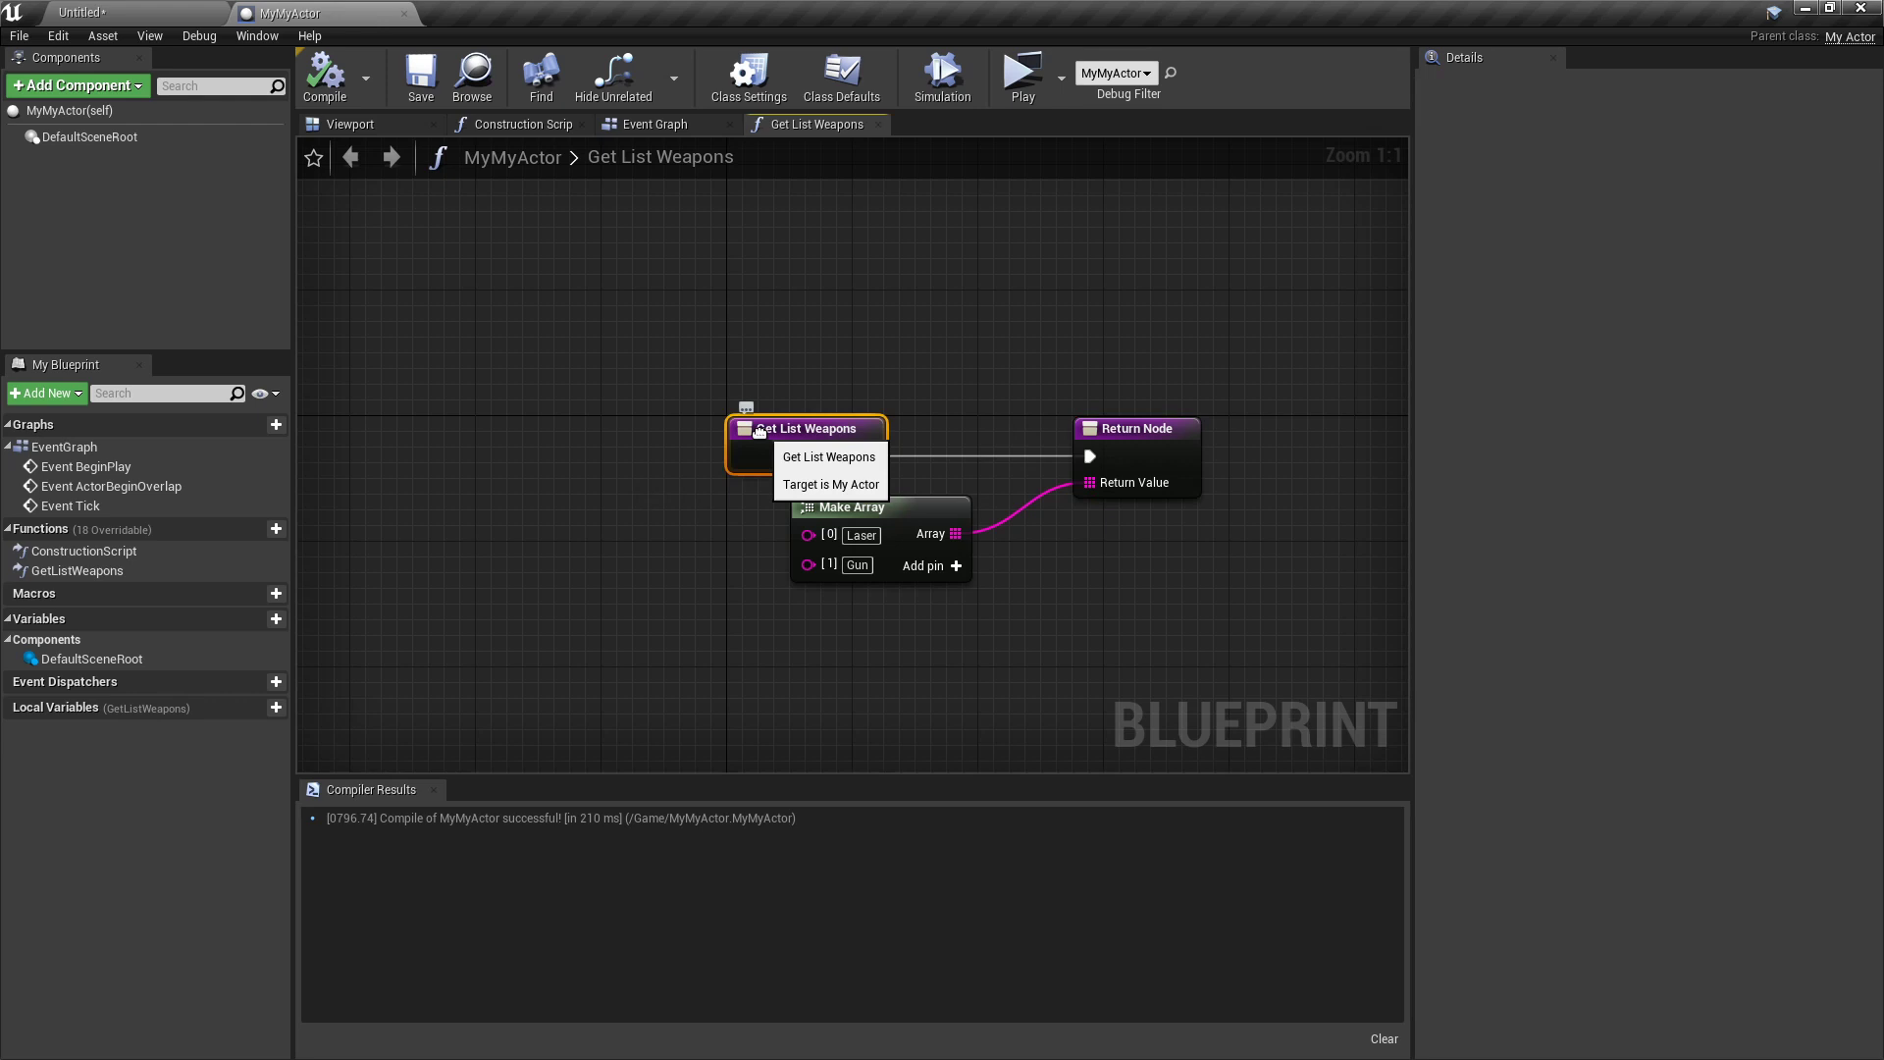
left_click(1134, 456)
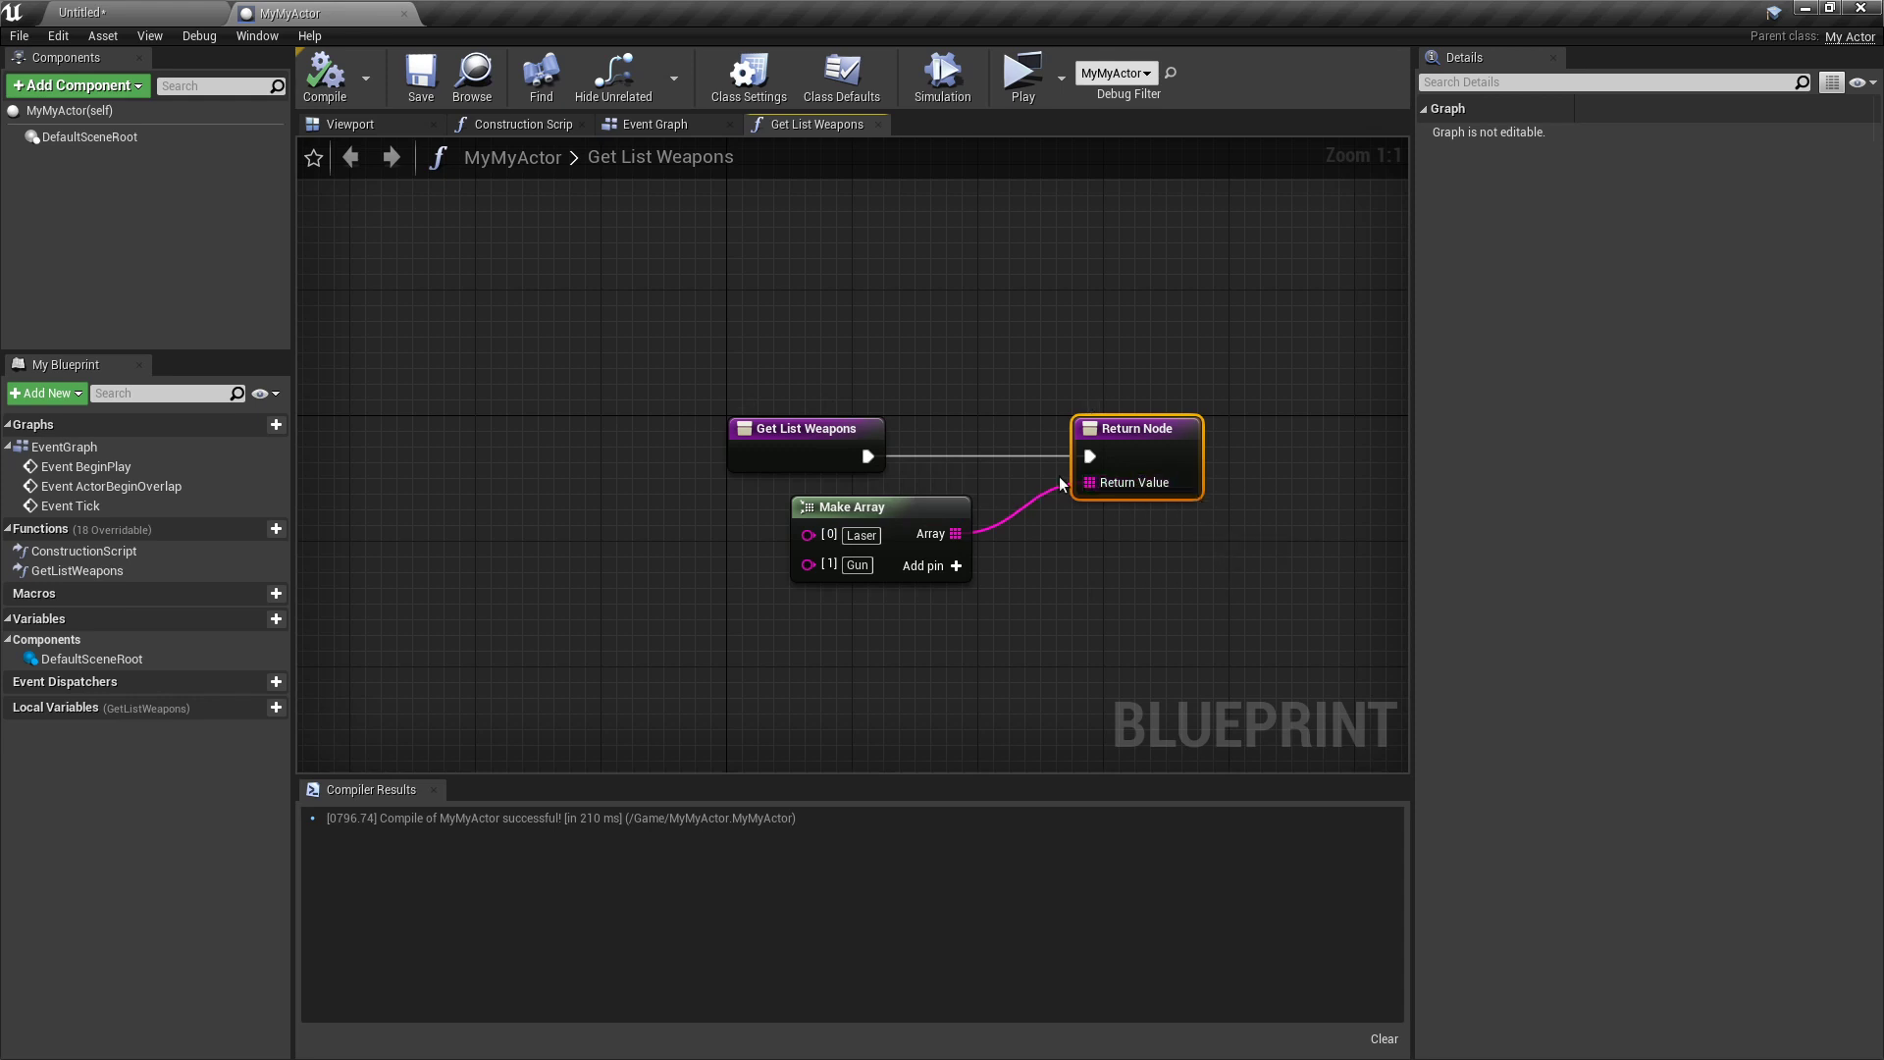
mouse_move(657, 435)
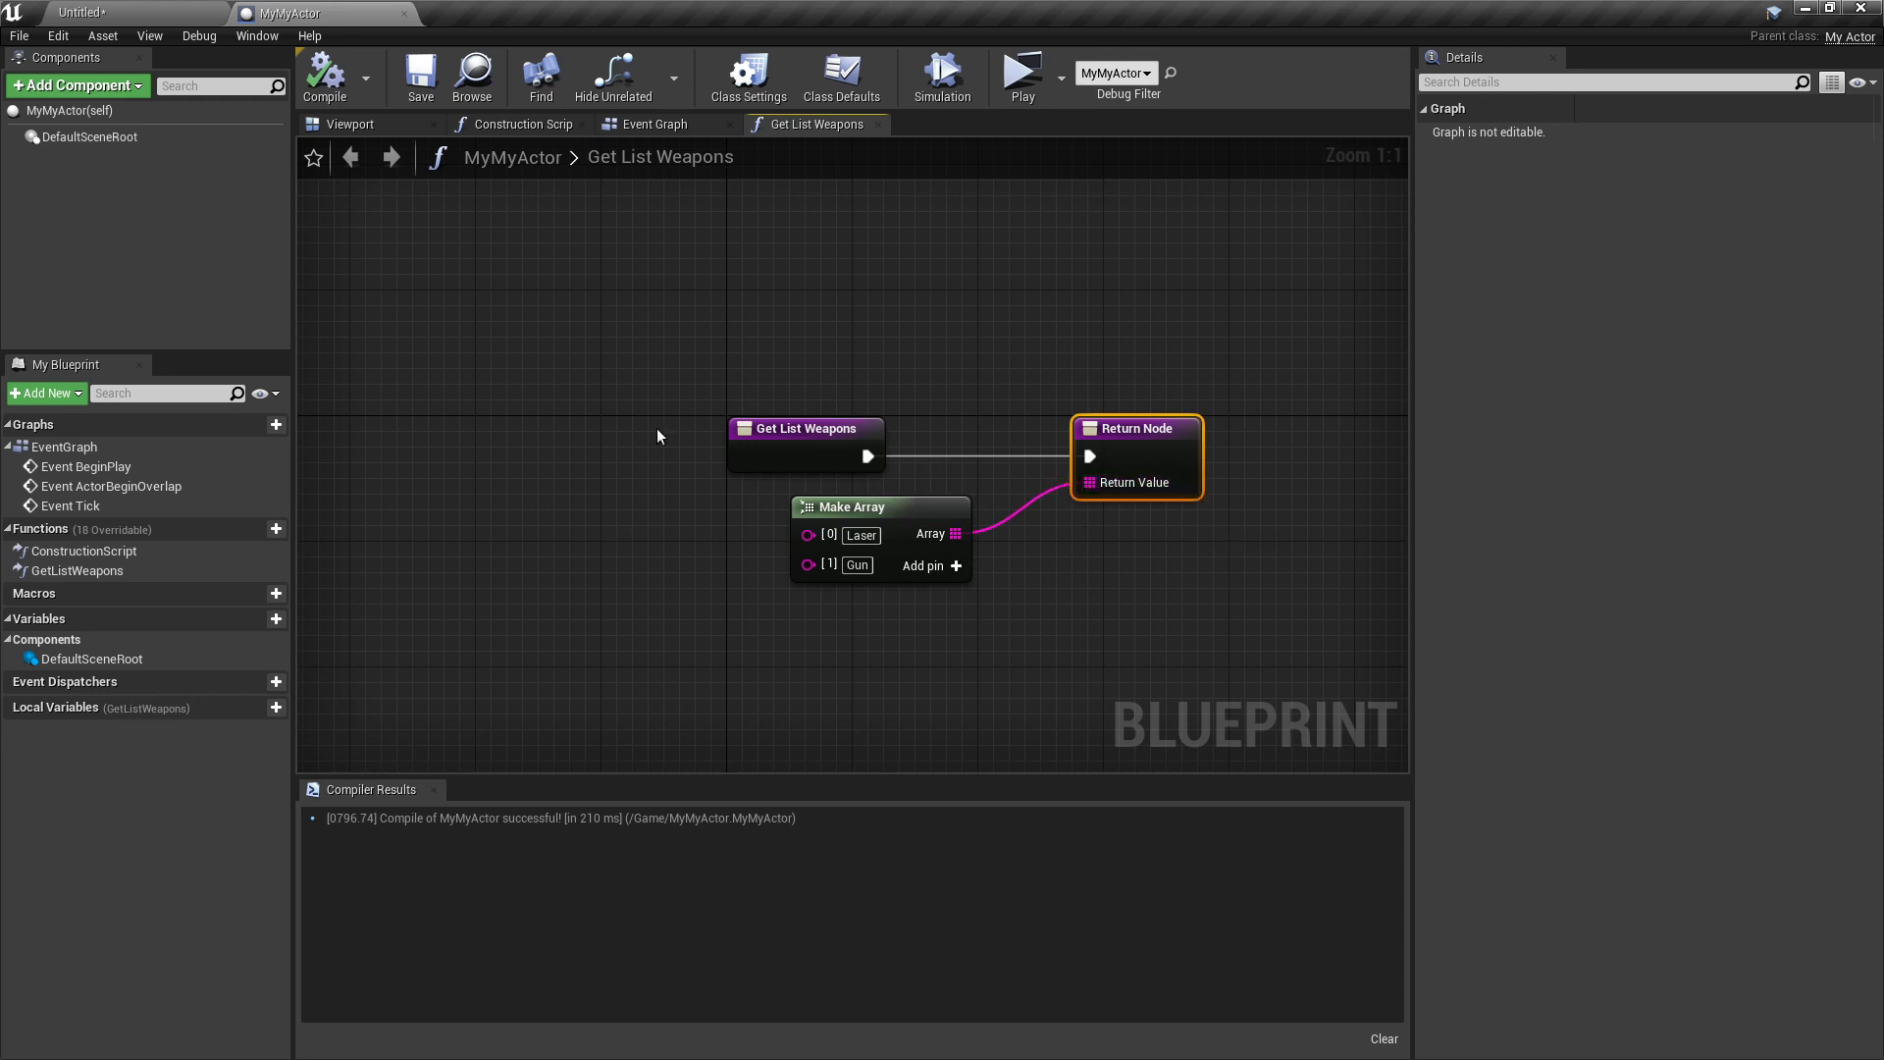
mouse_move(585, 478)
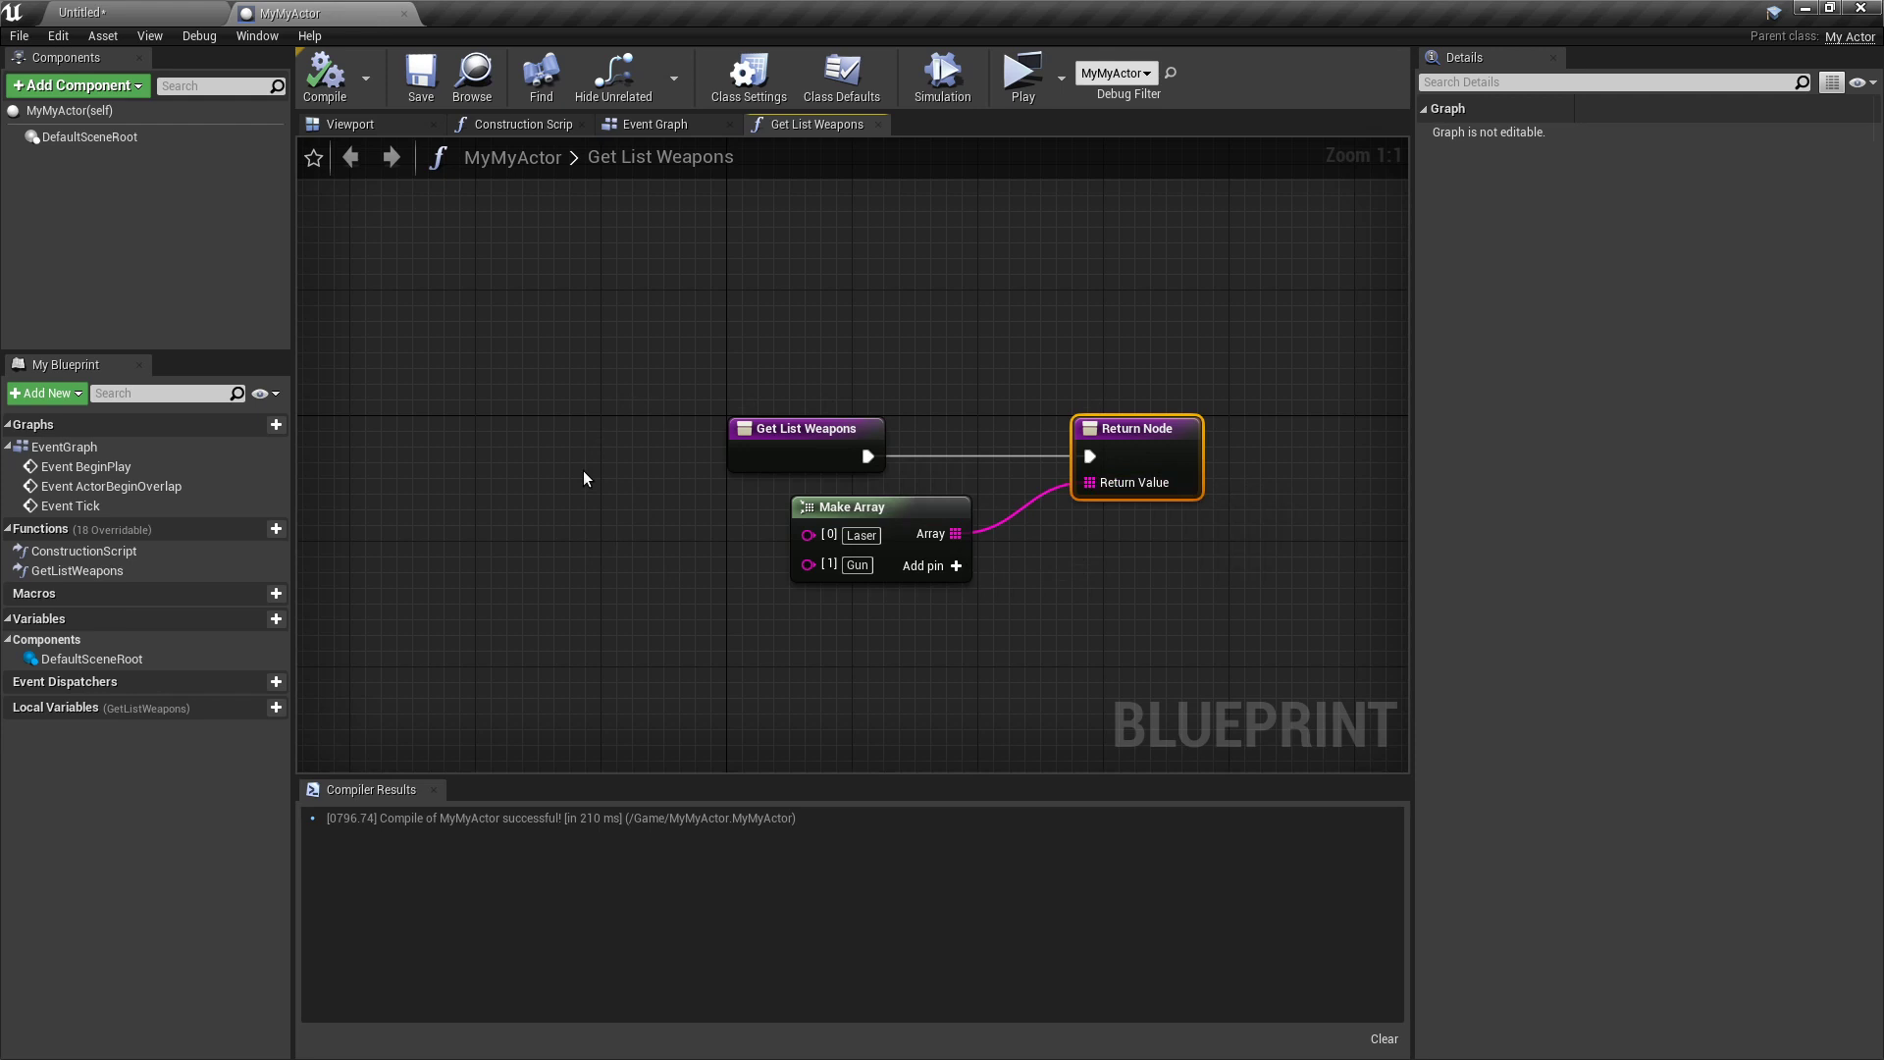
mouse_move(433, 111)
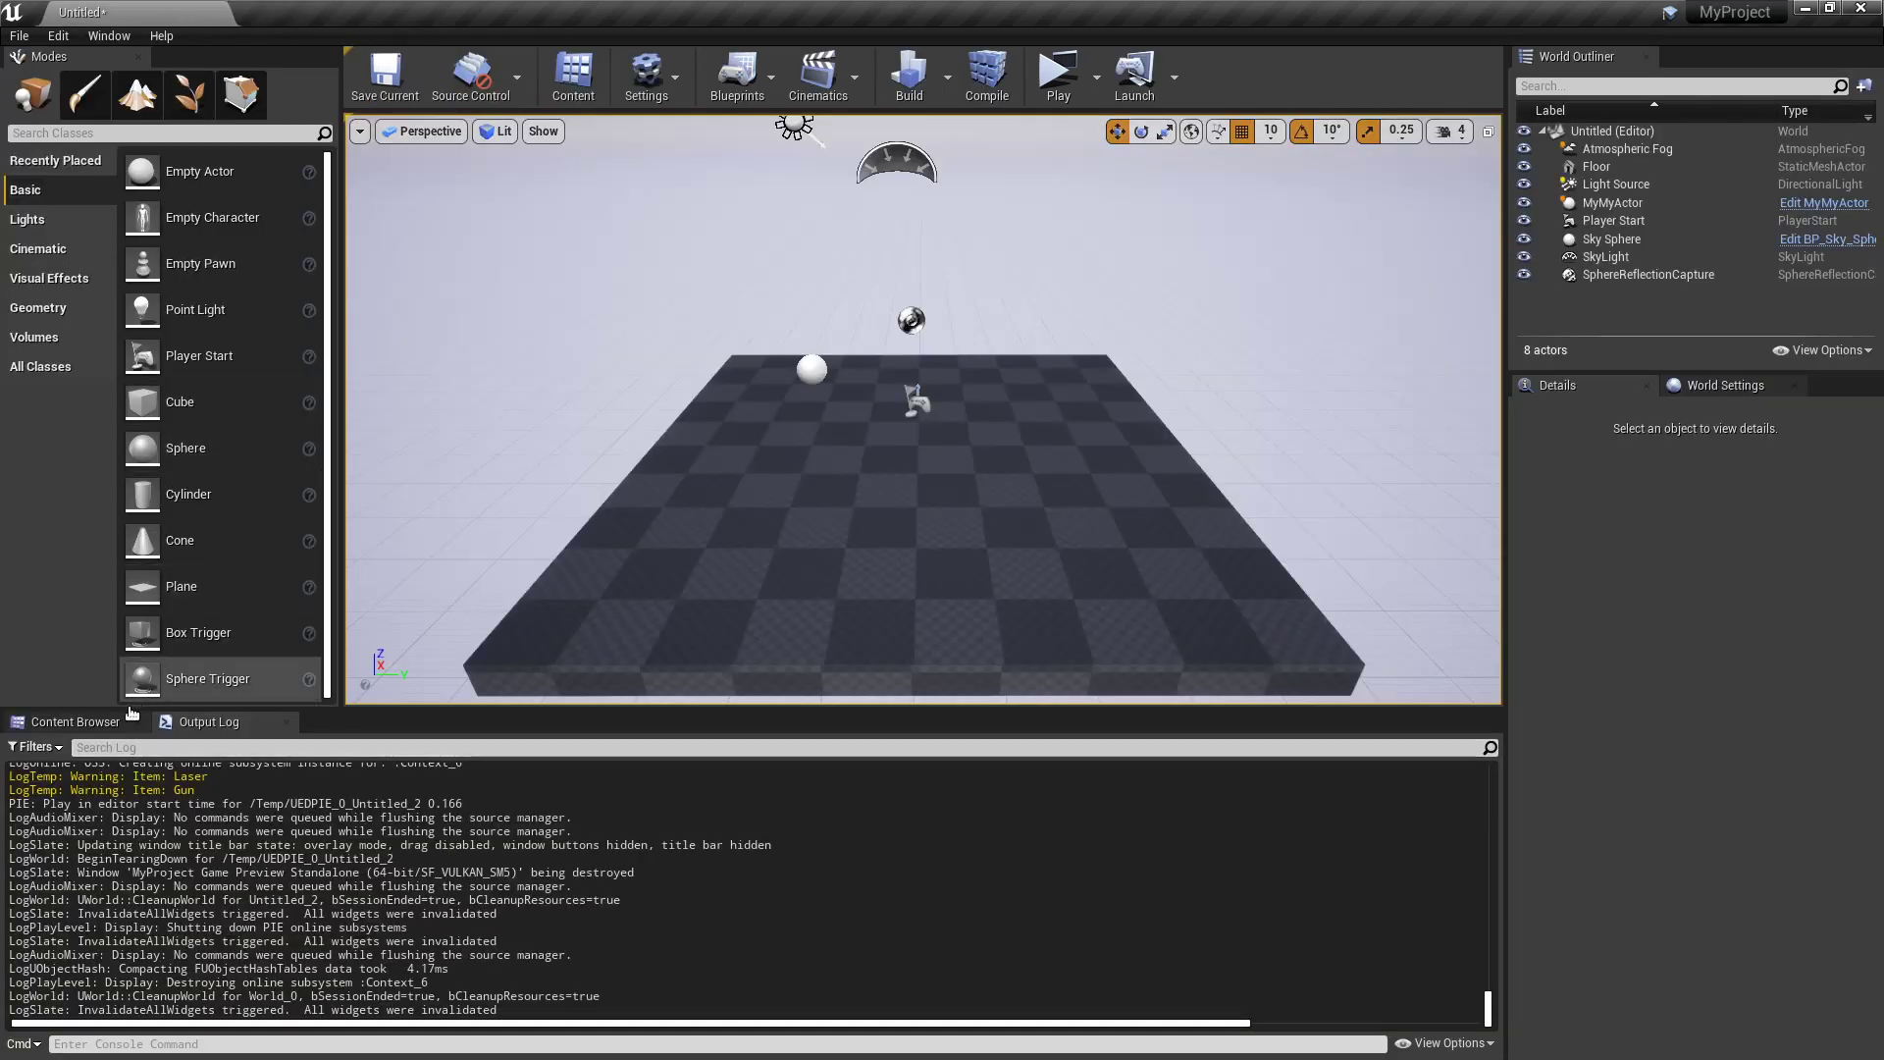
left_click(72, 721)
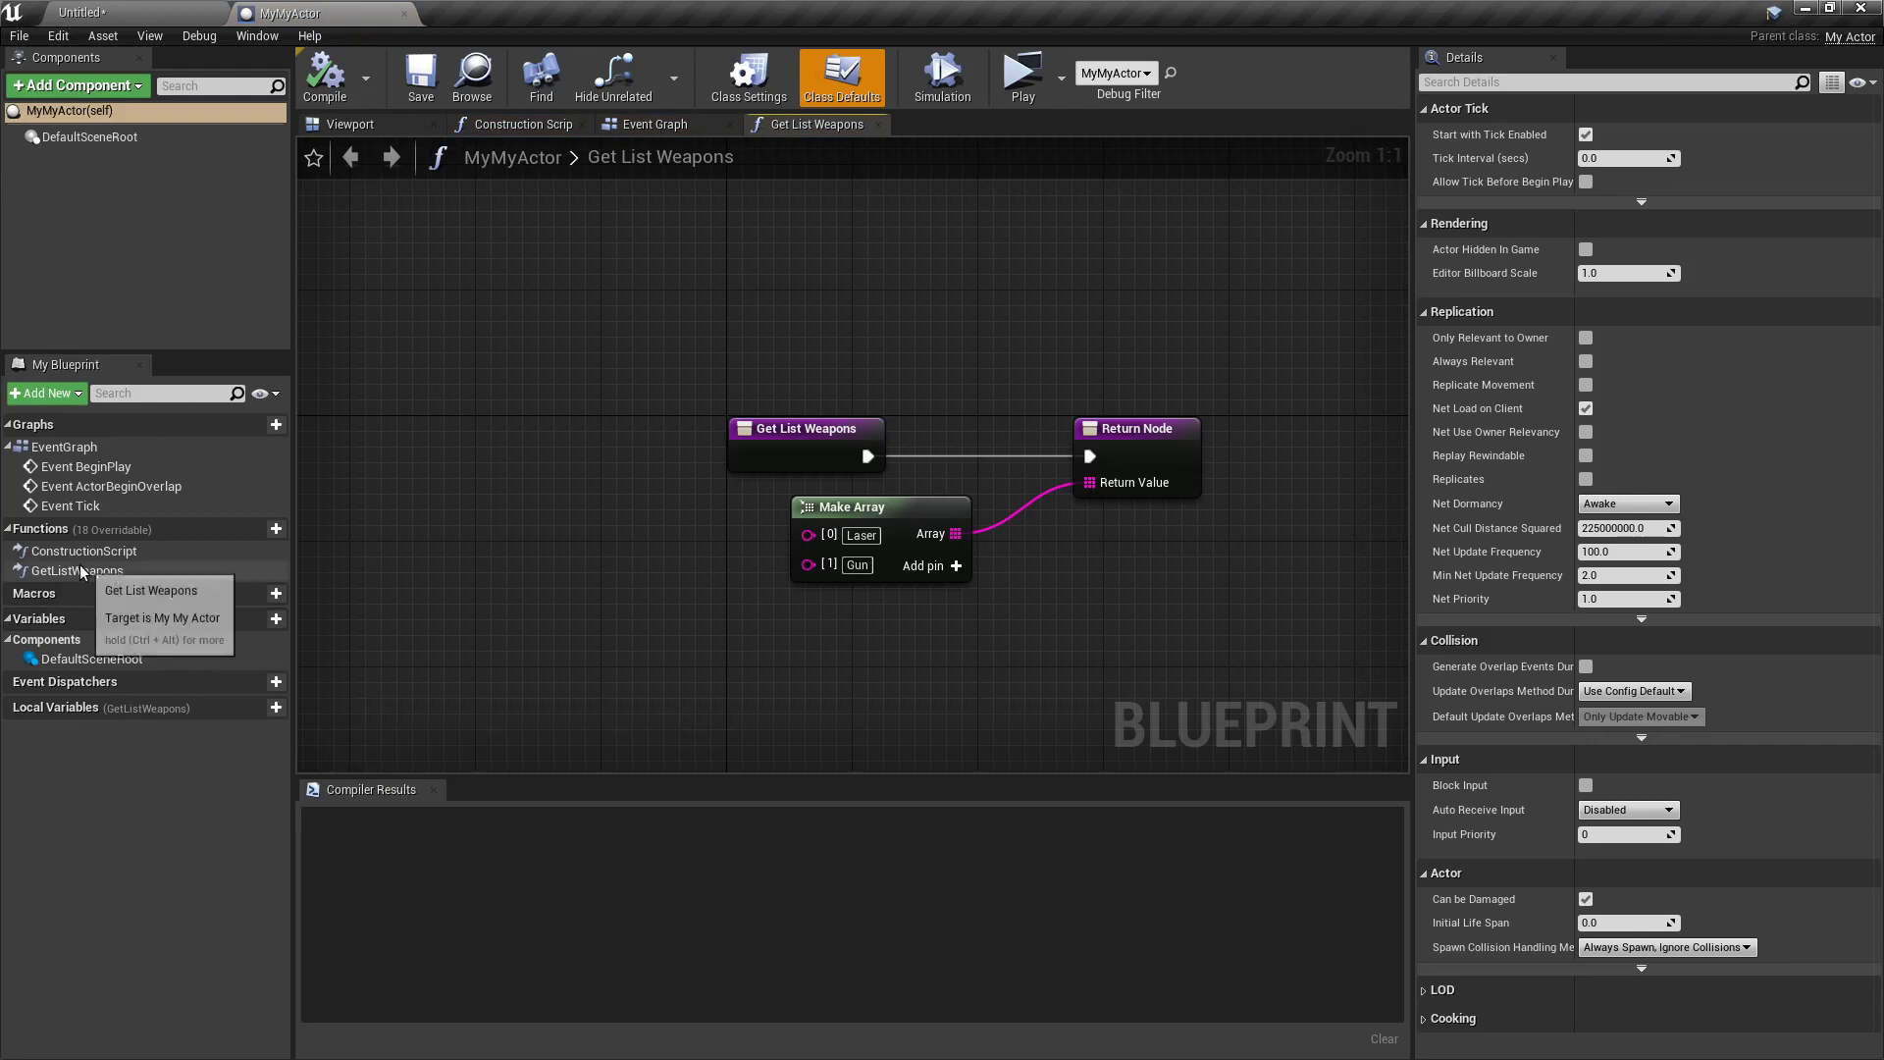
left_click(654, 124)
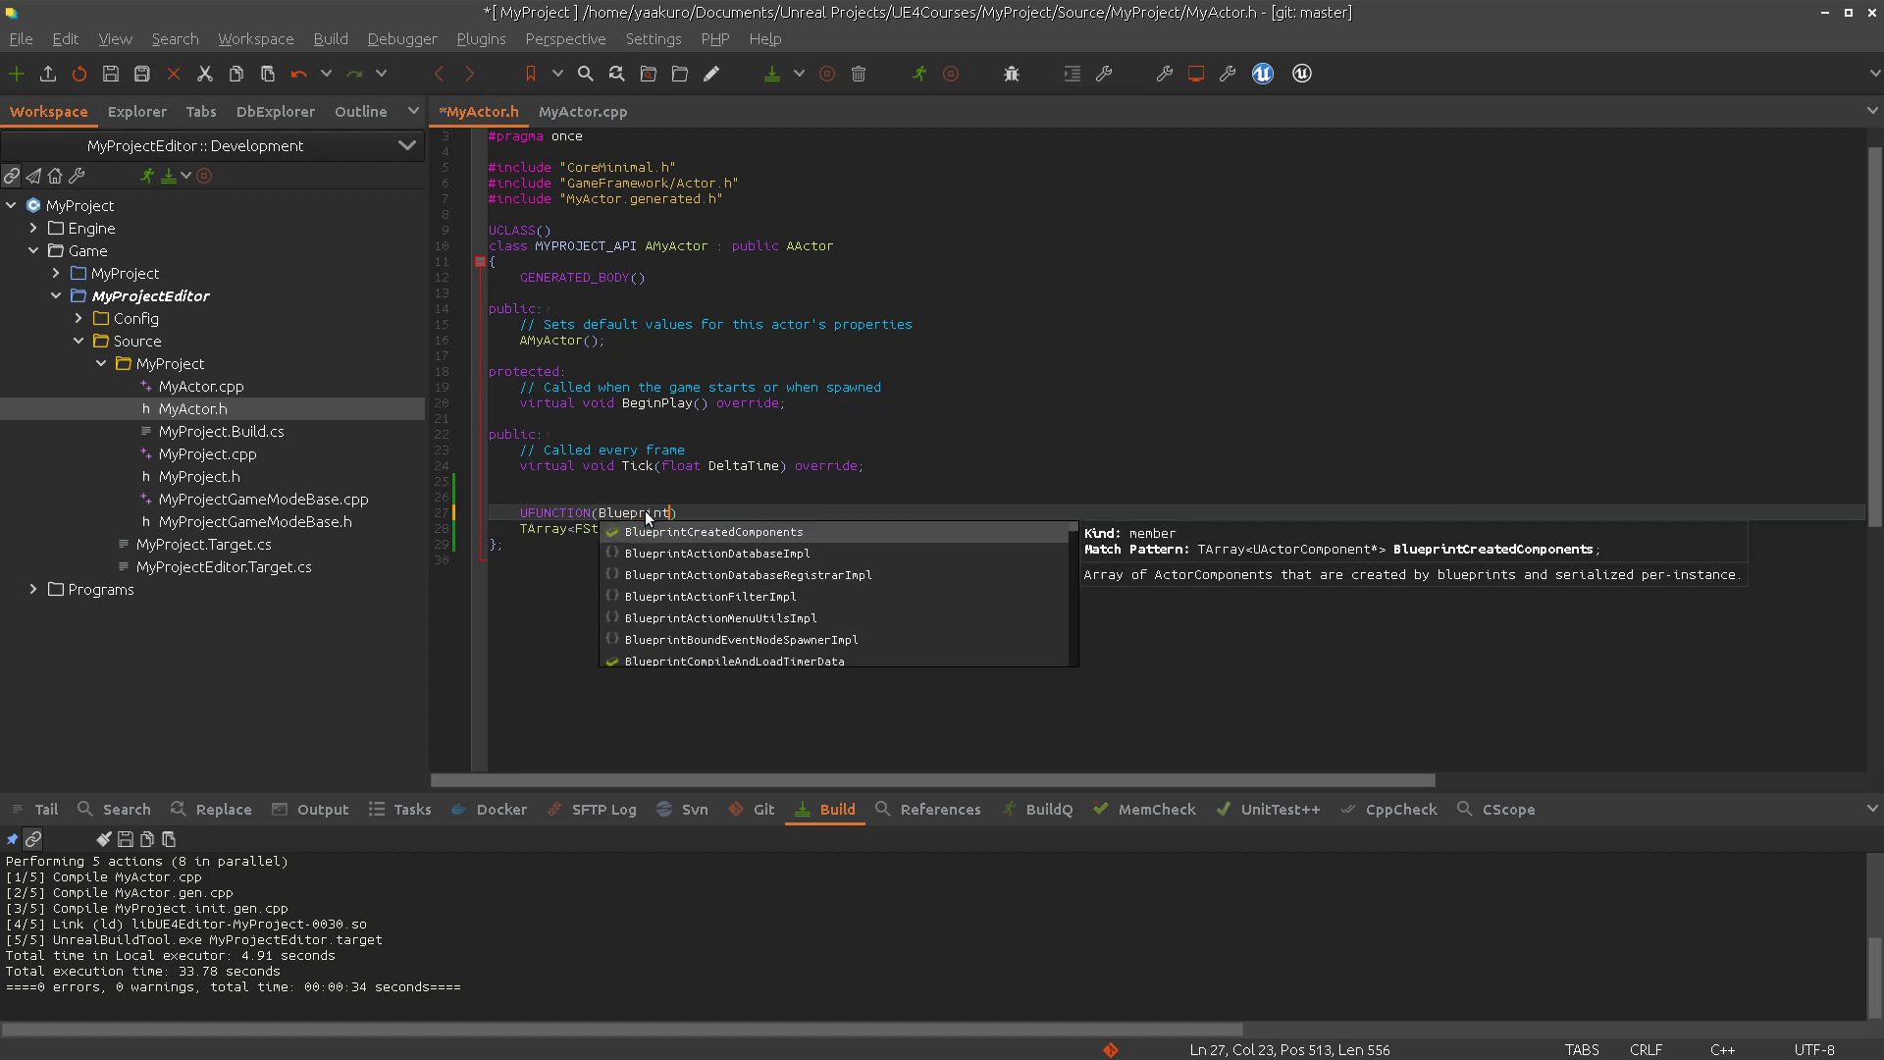
Declare 'void SaySomething(const FString& Text);' as a BlueprintImplementableEvent in MyActor.h, then open MyActor.cpp
type("ImplementableEvent")
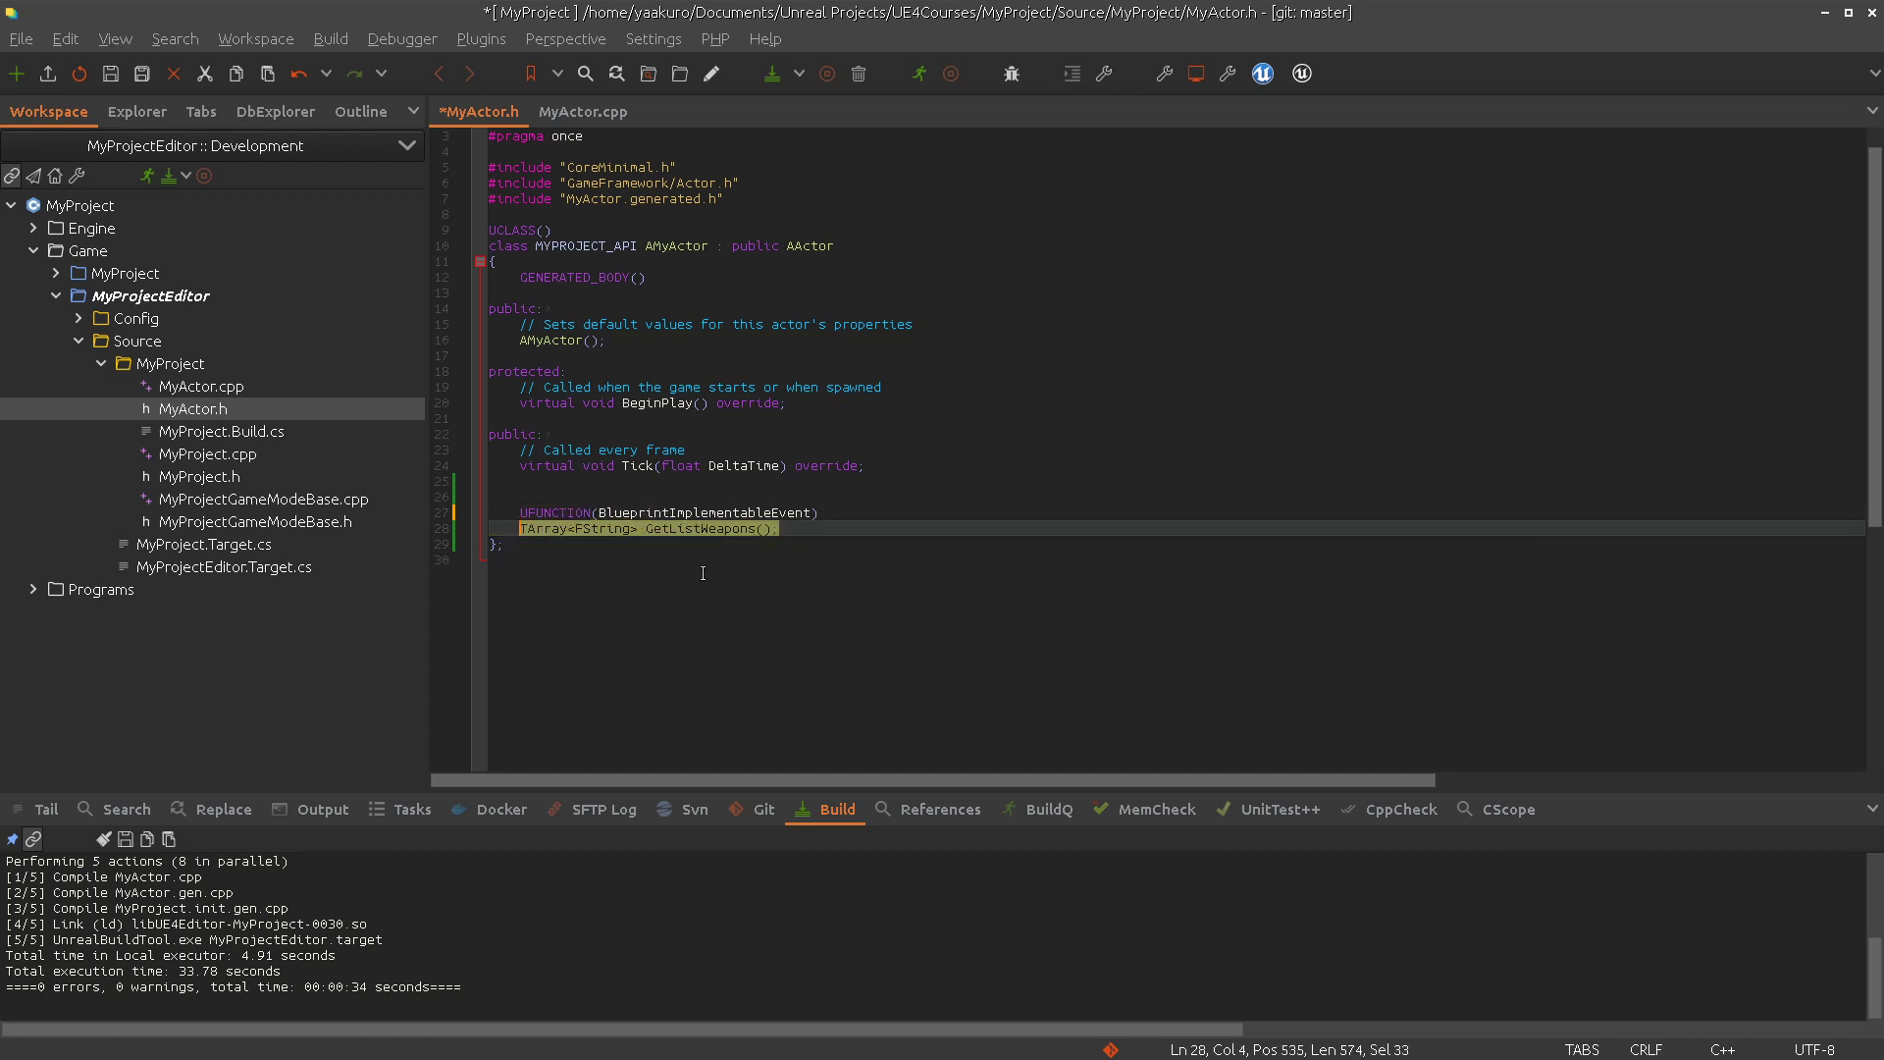
type("v")
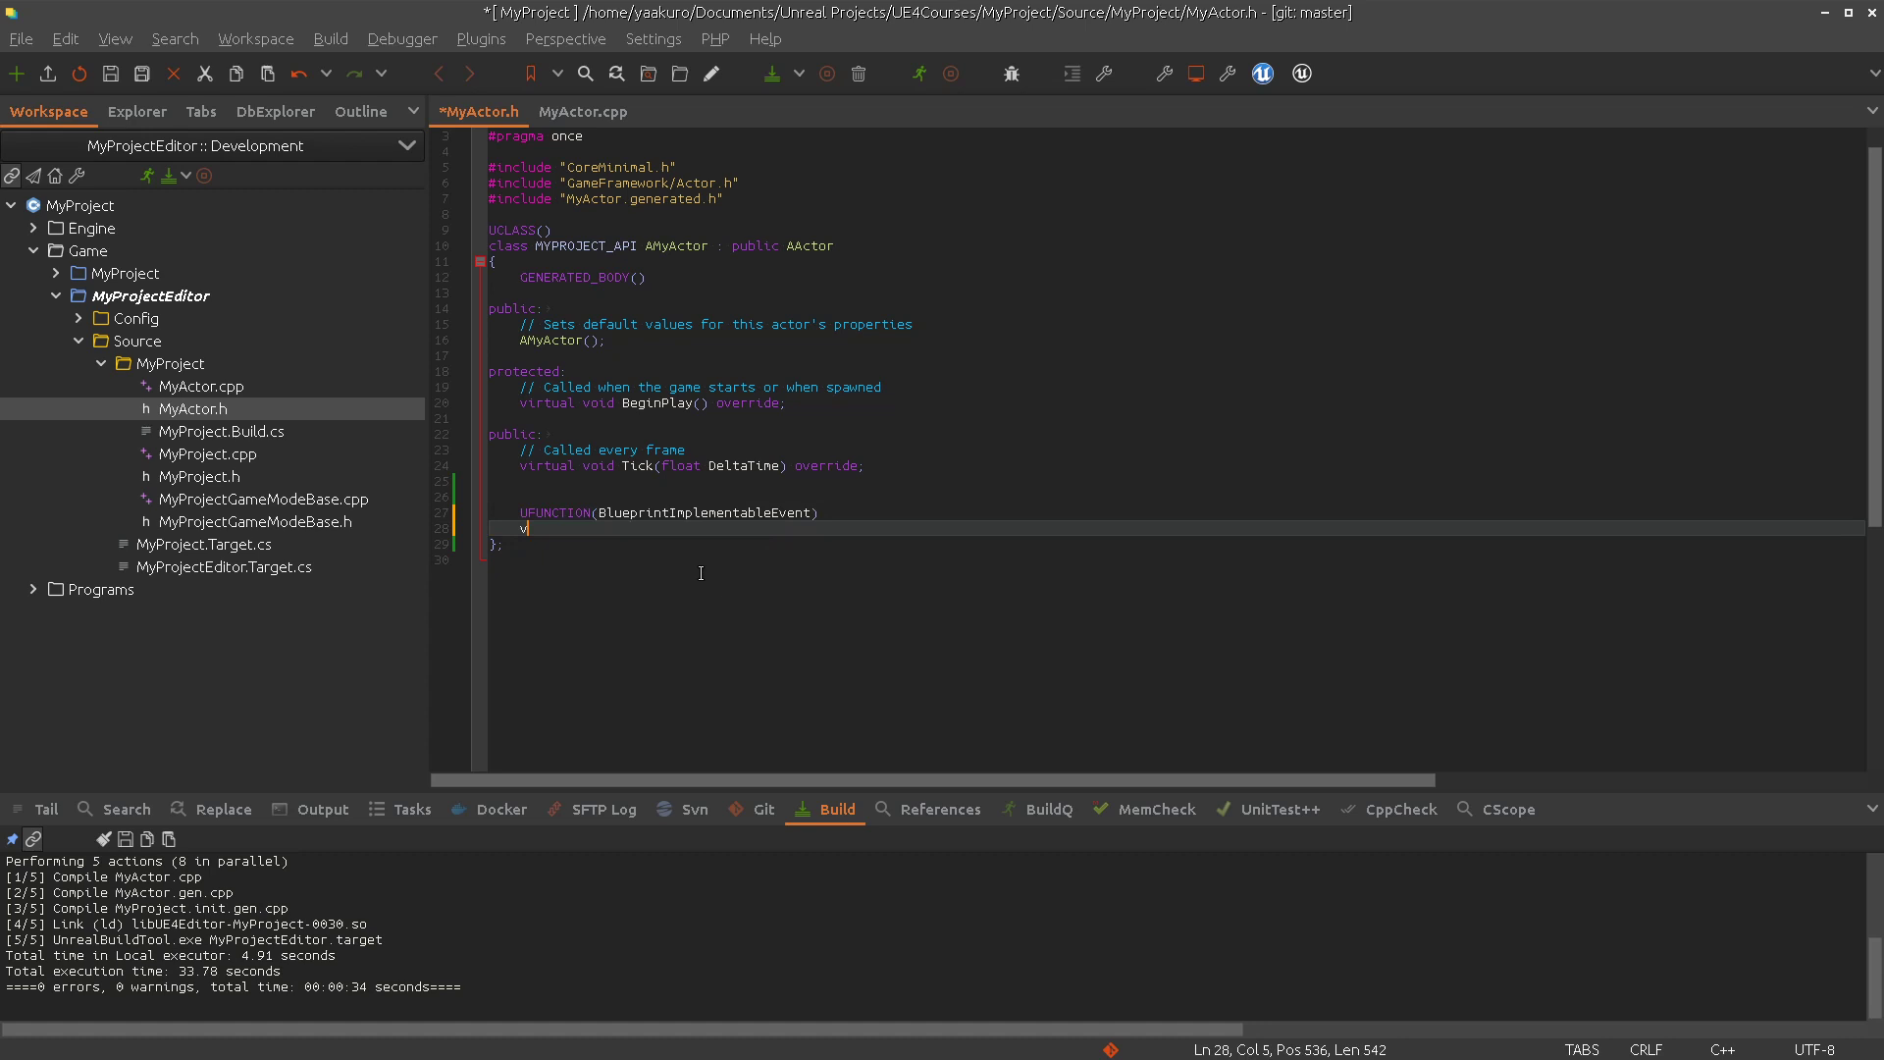
type("oid")
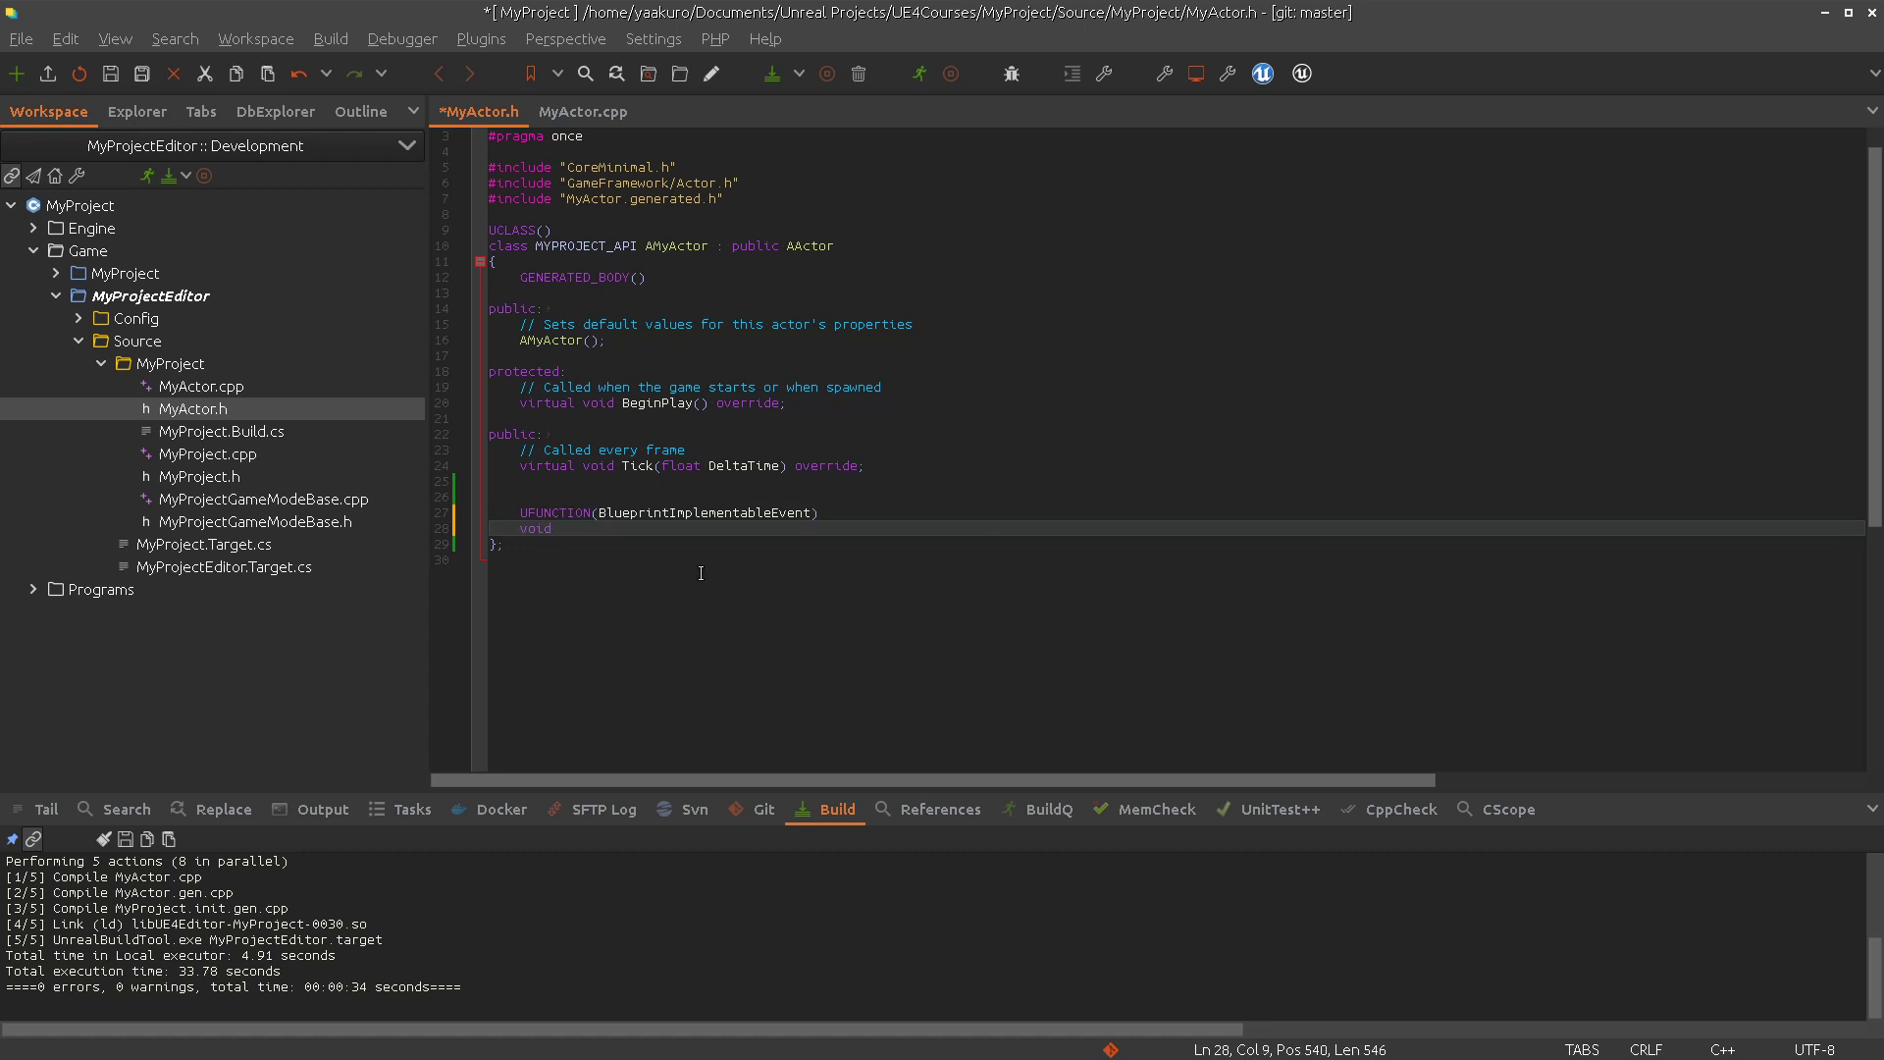
type("Say")
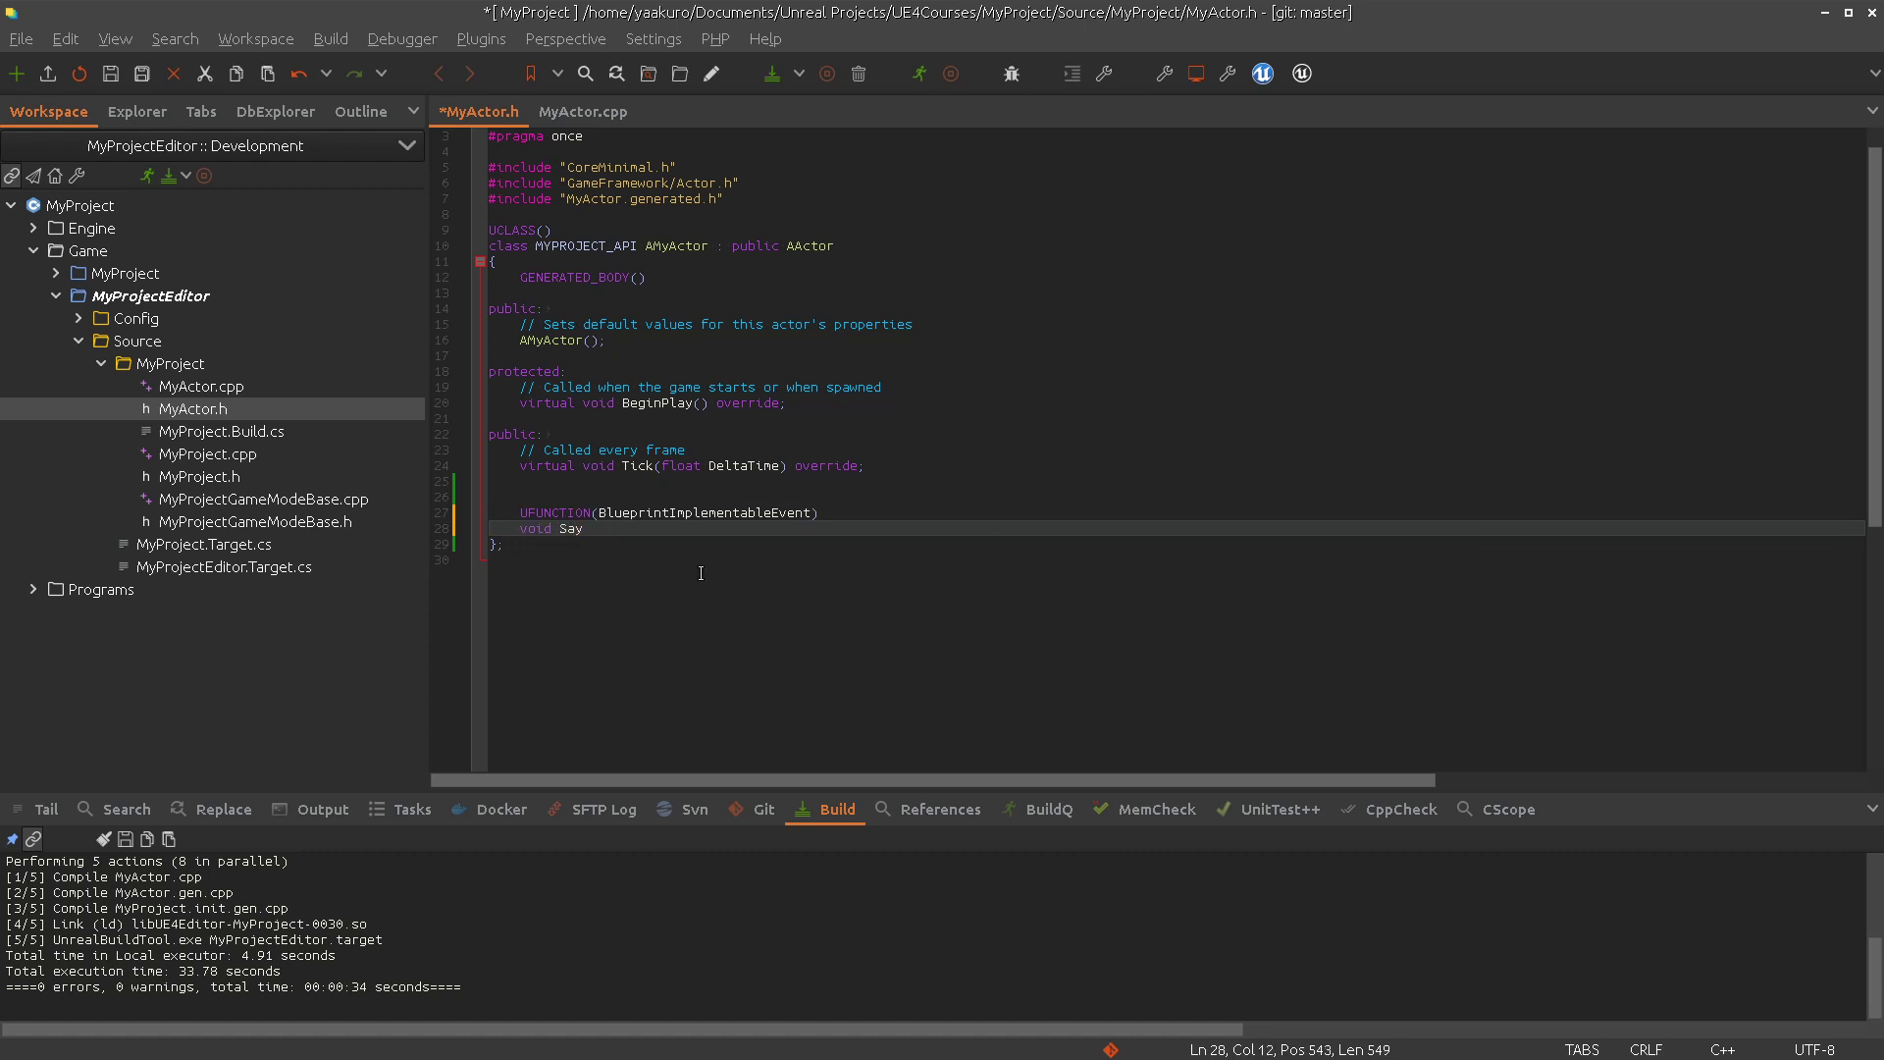
type("Sed")
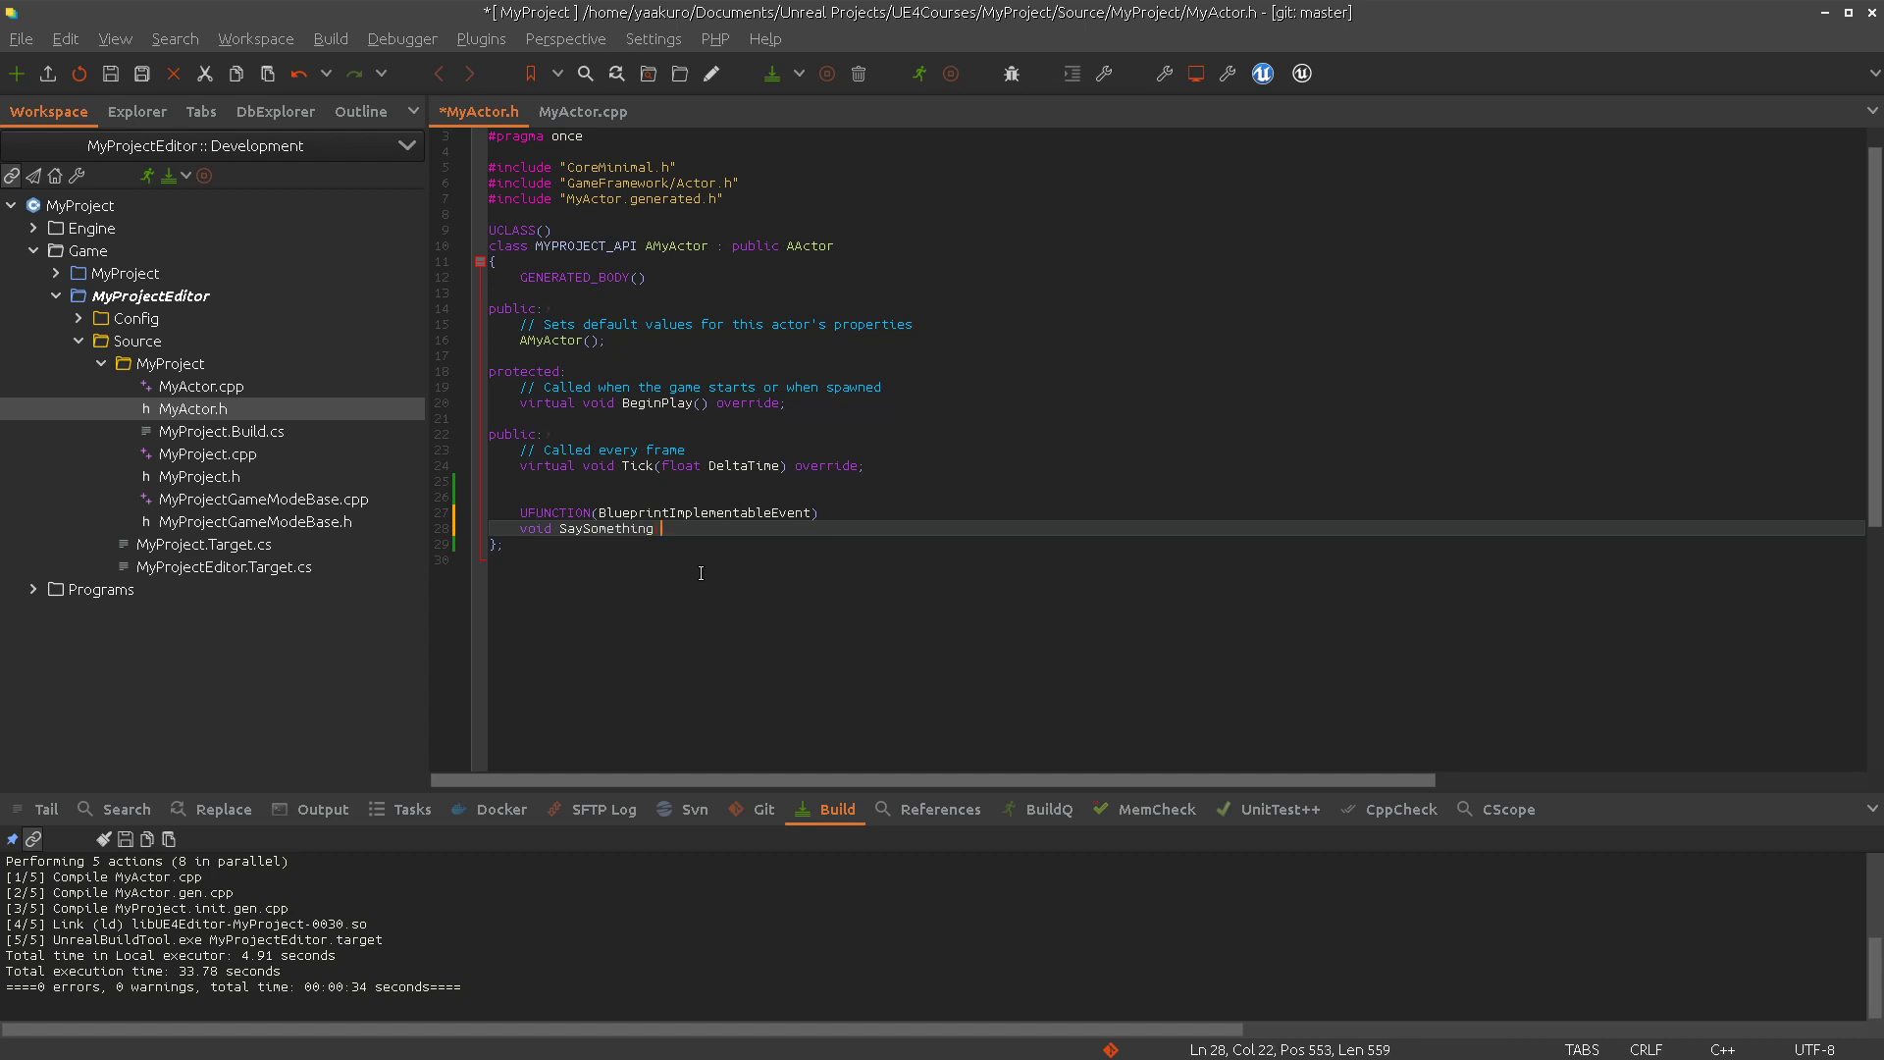
type("(const F")
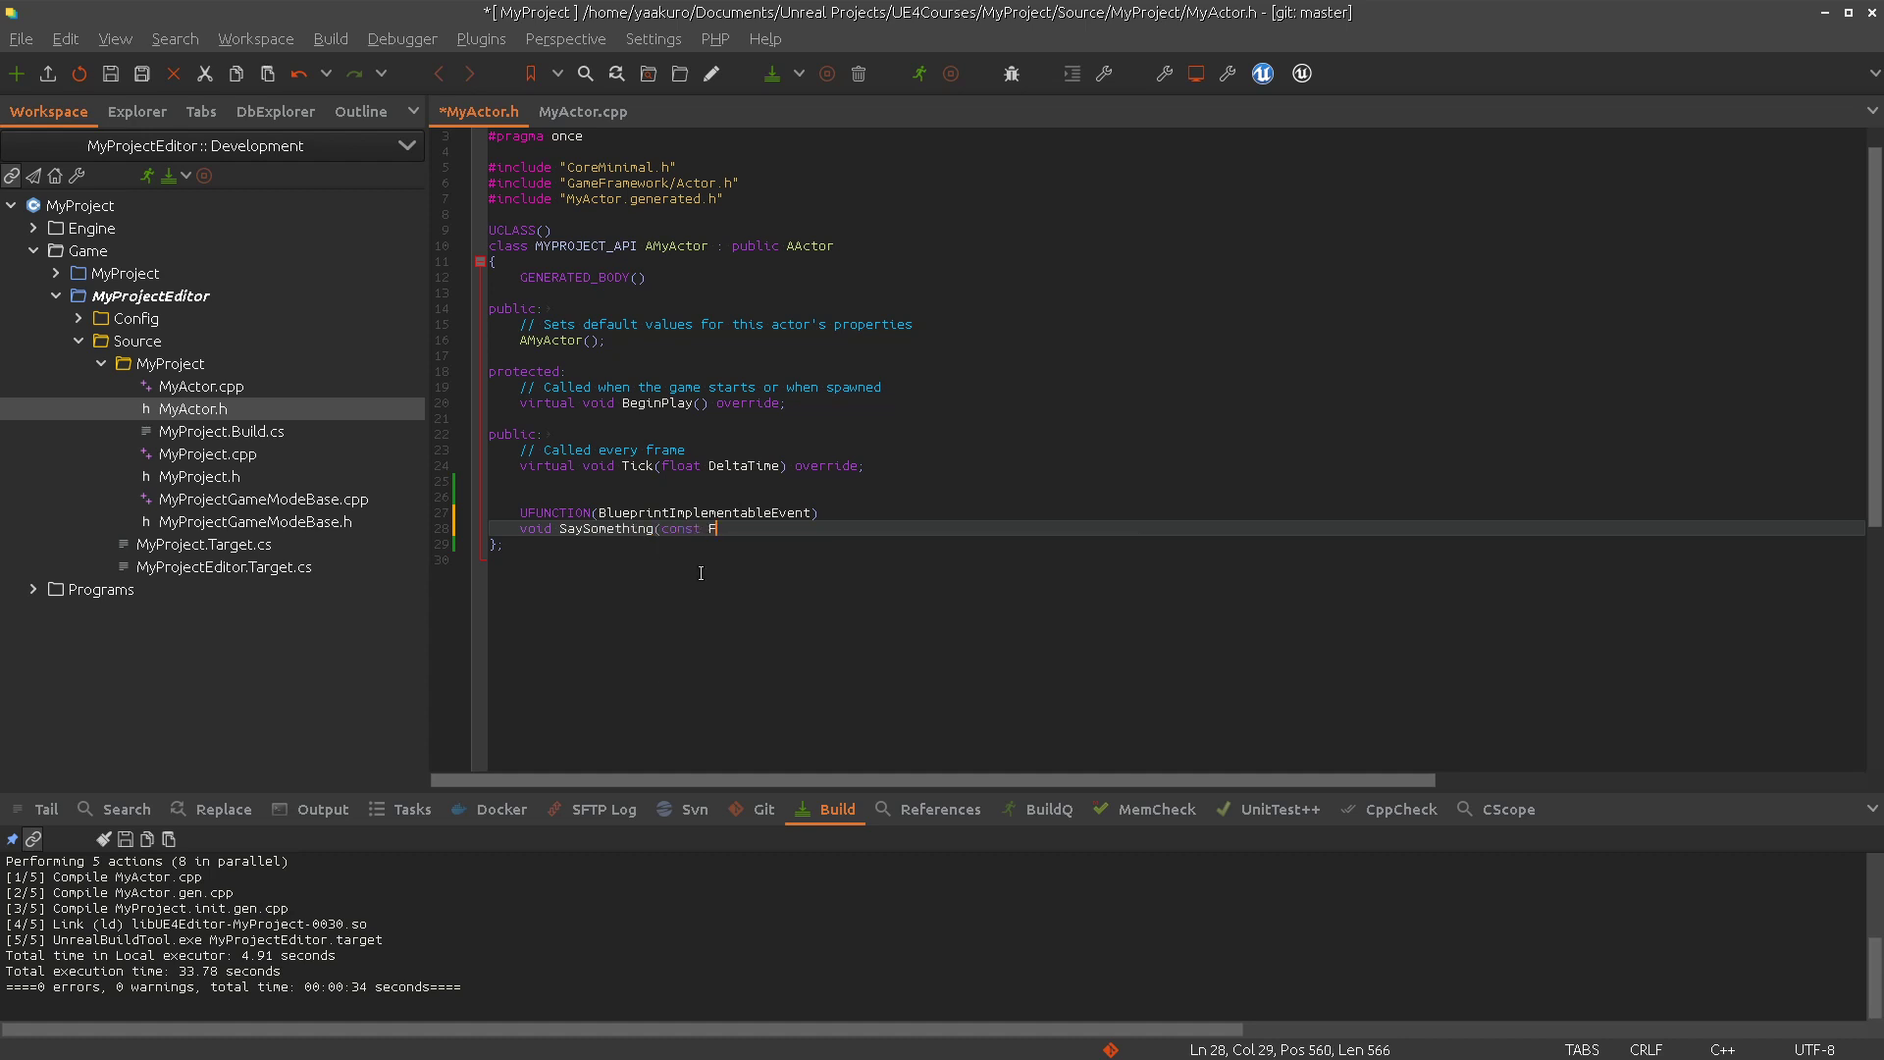
type("String&")
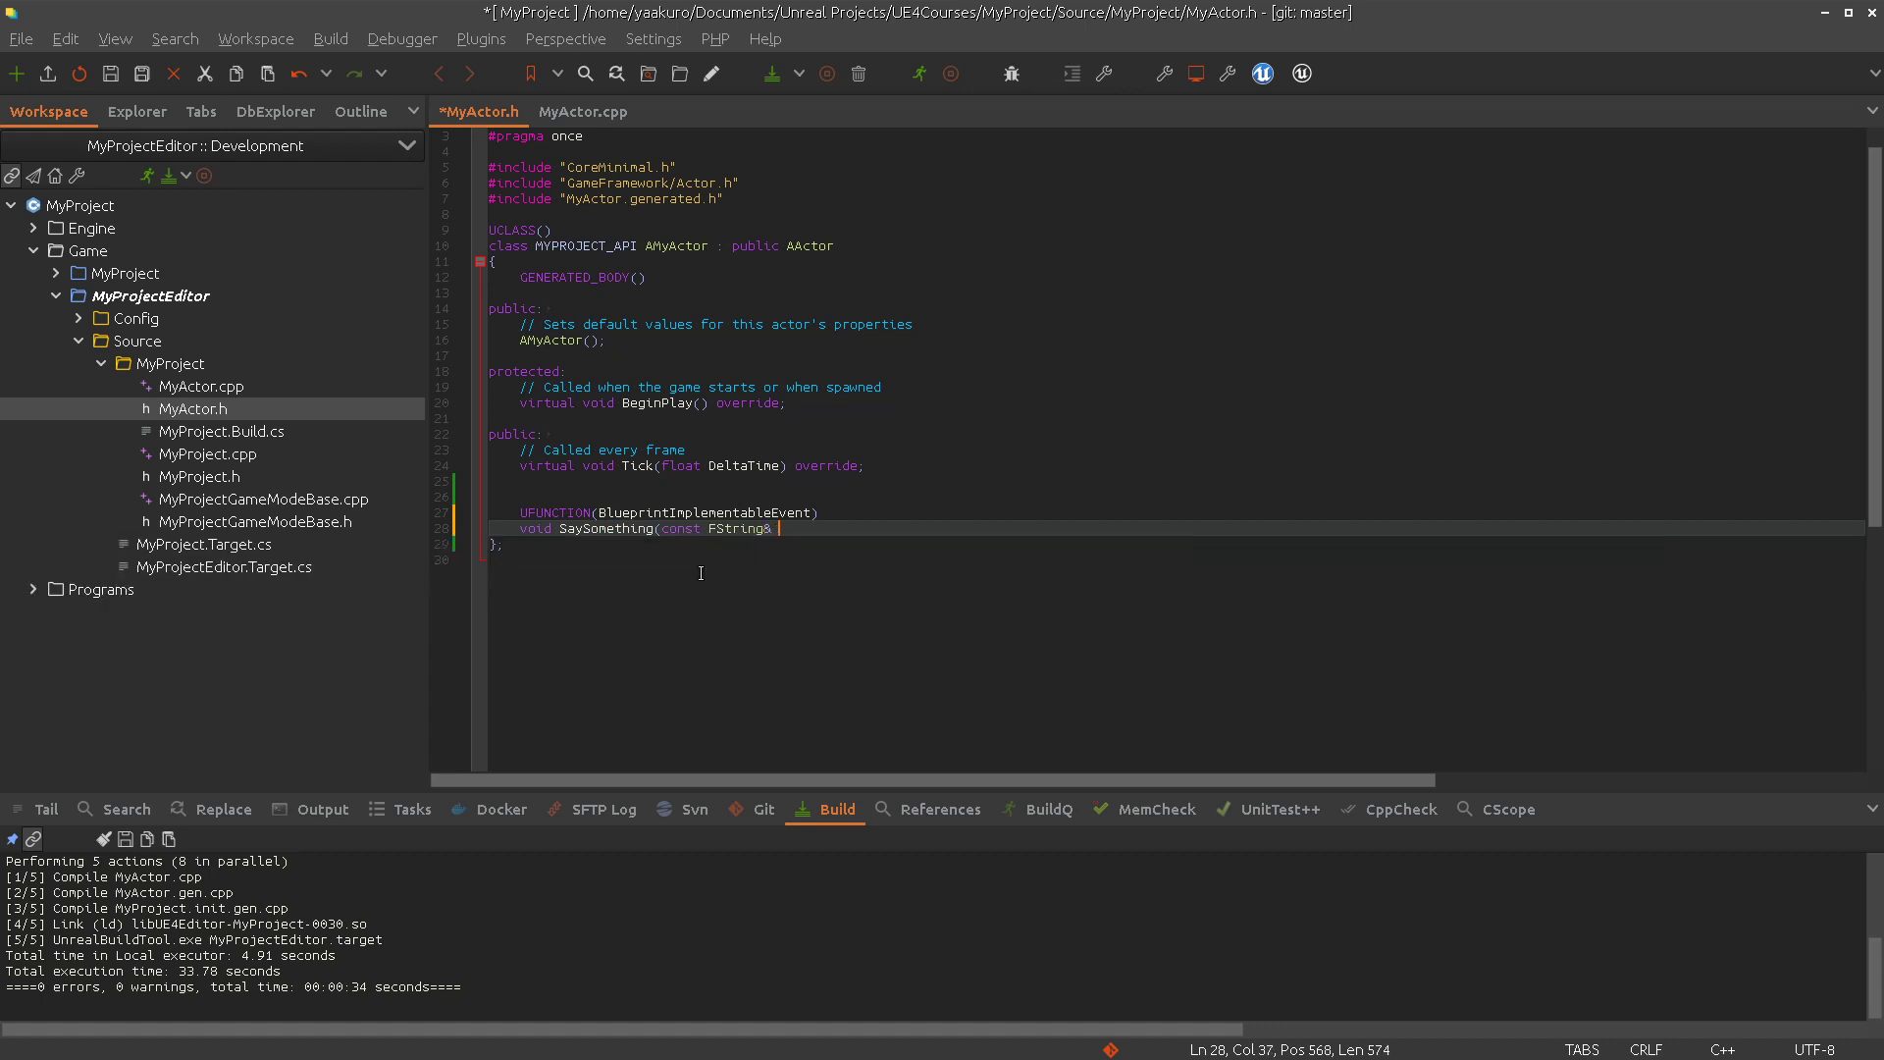
type("Text);")
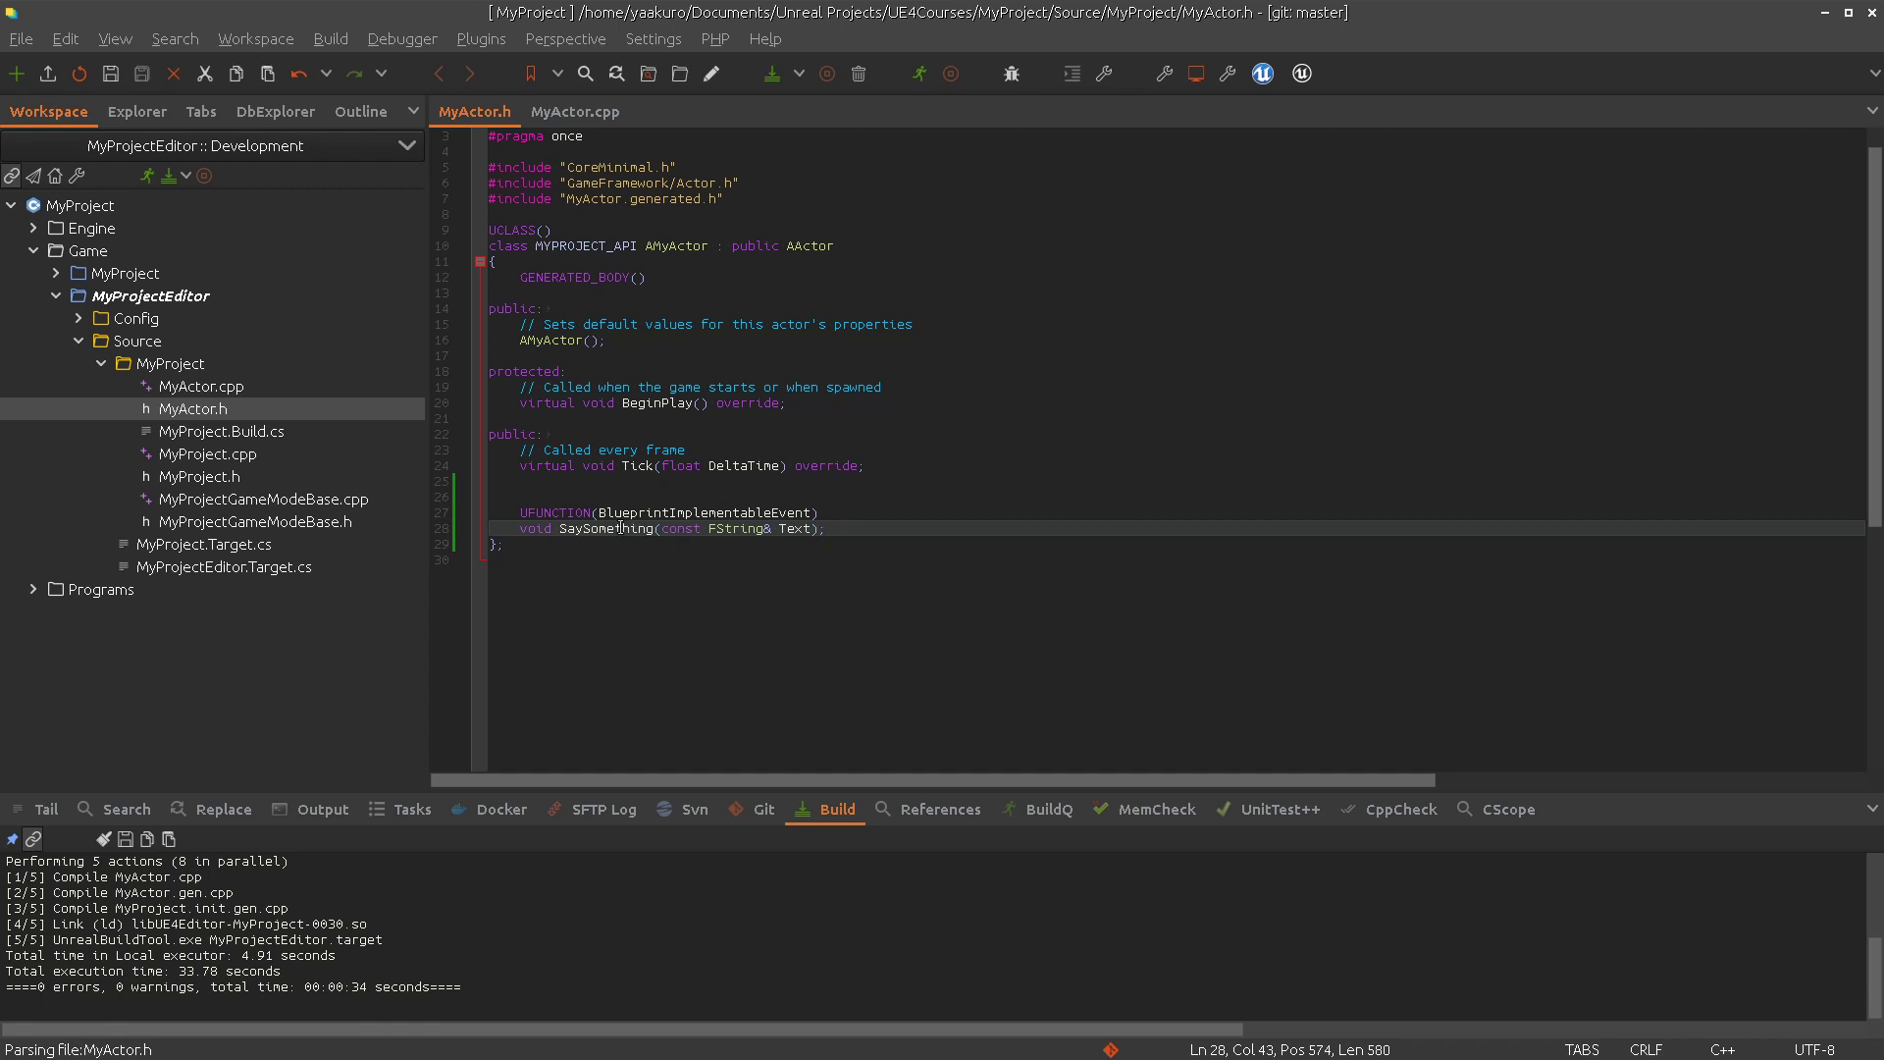
double_click(604, 529)
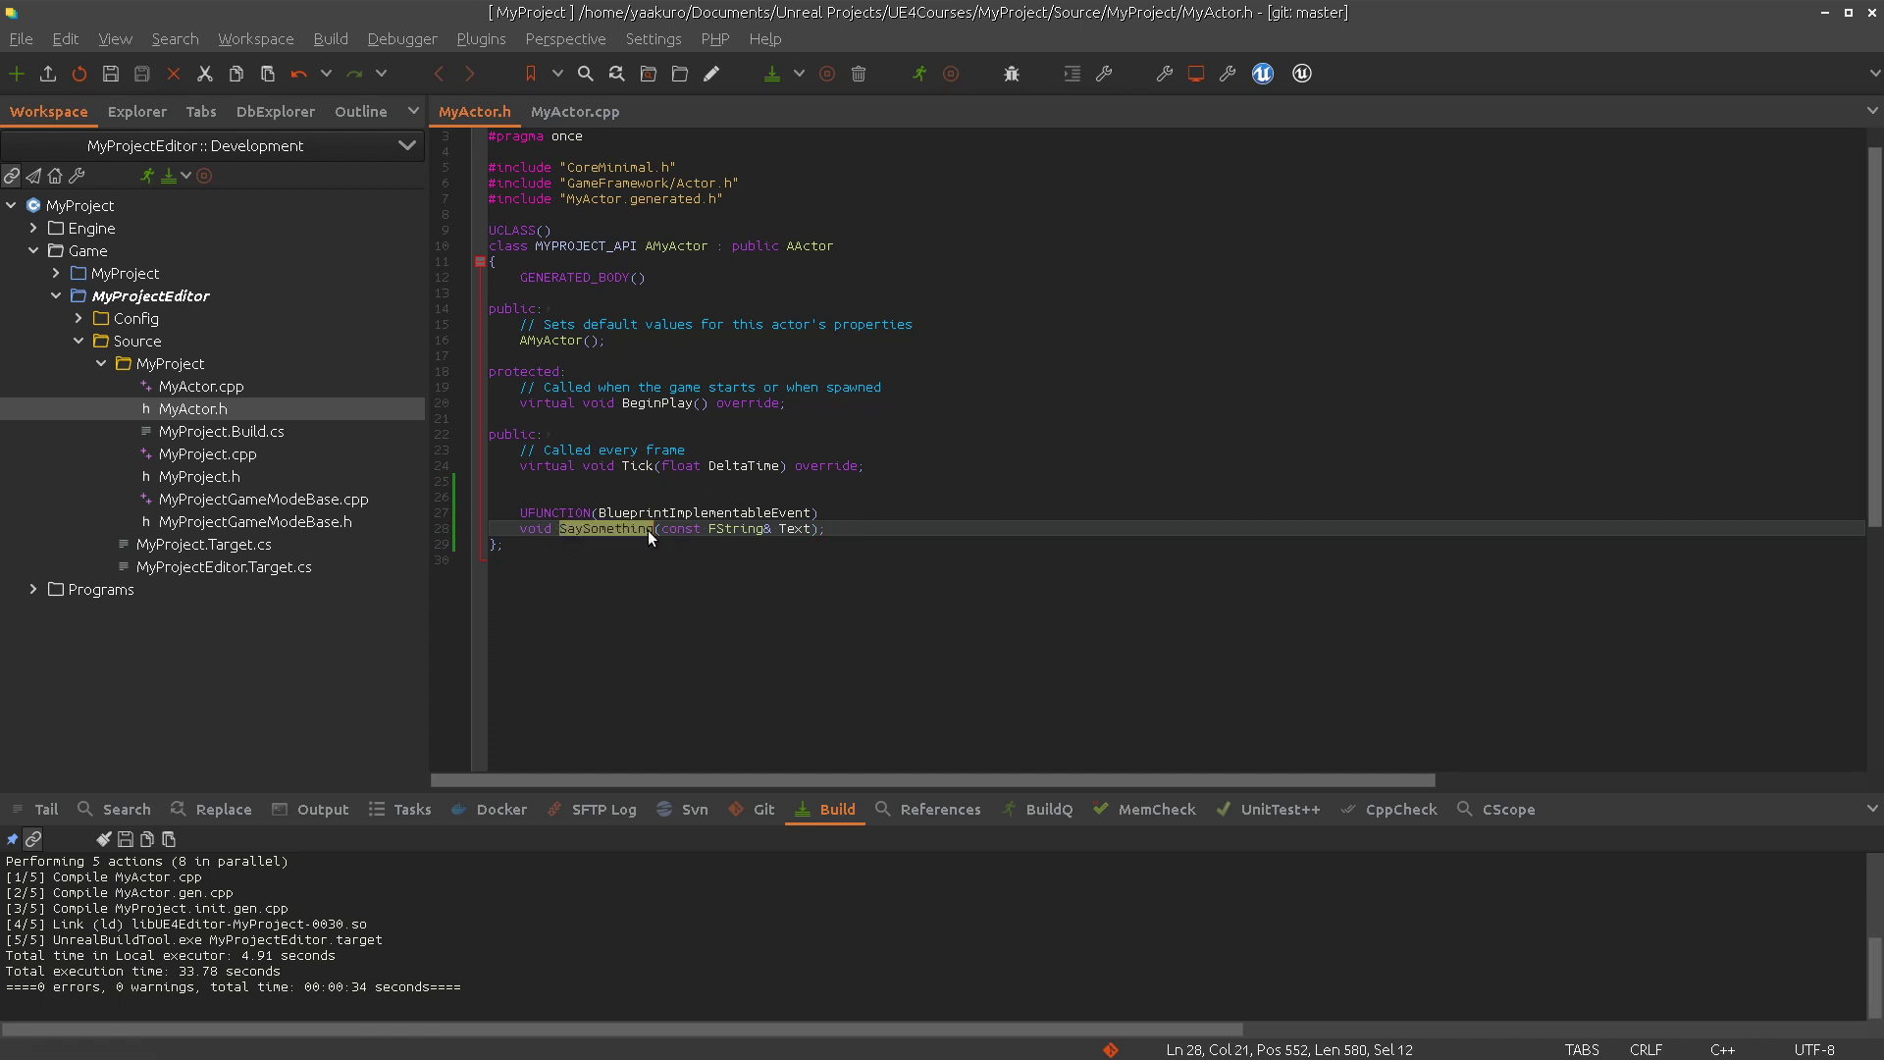
left_click(576, 112)
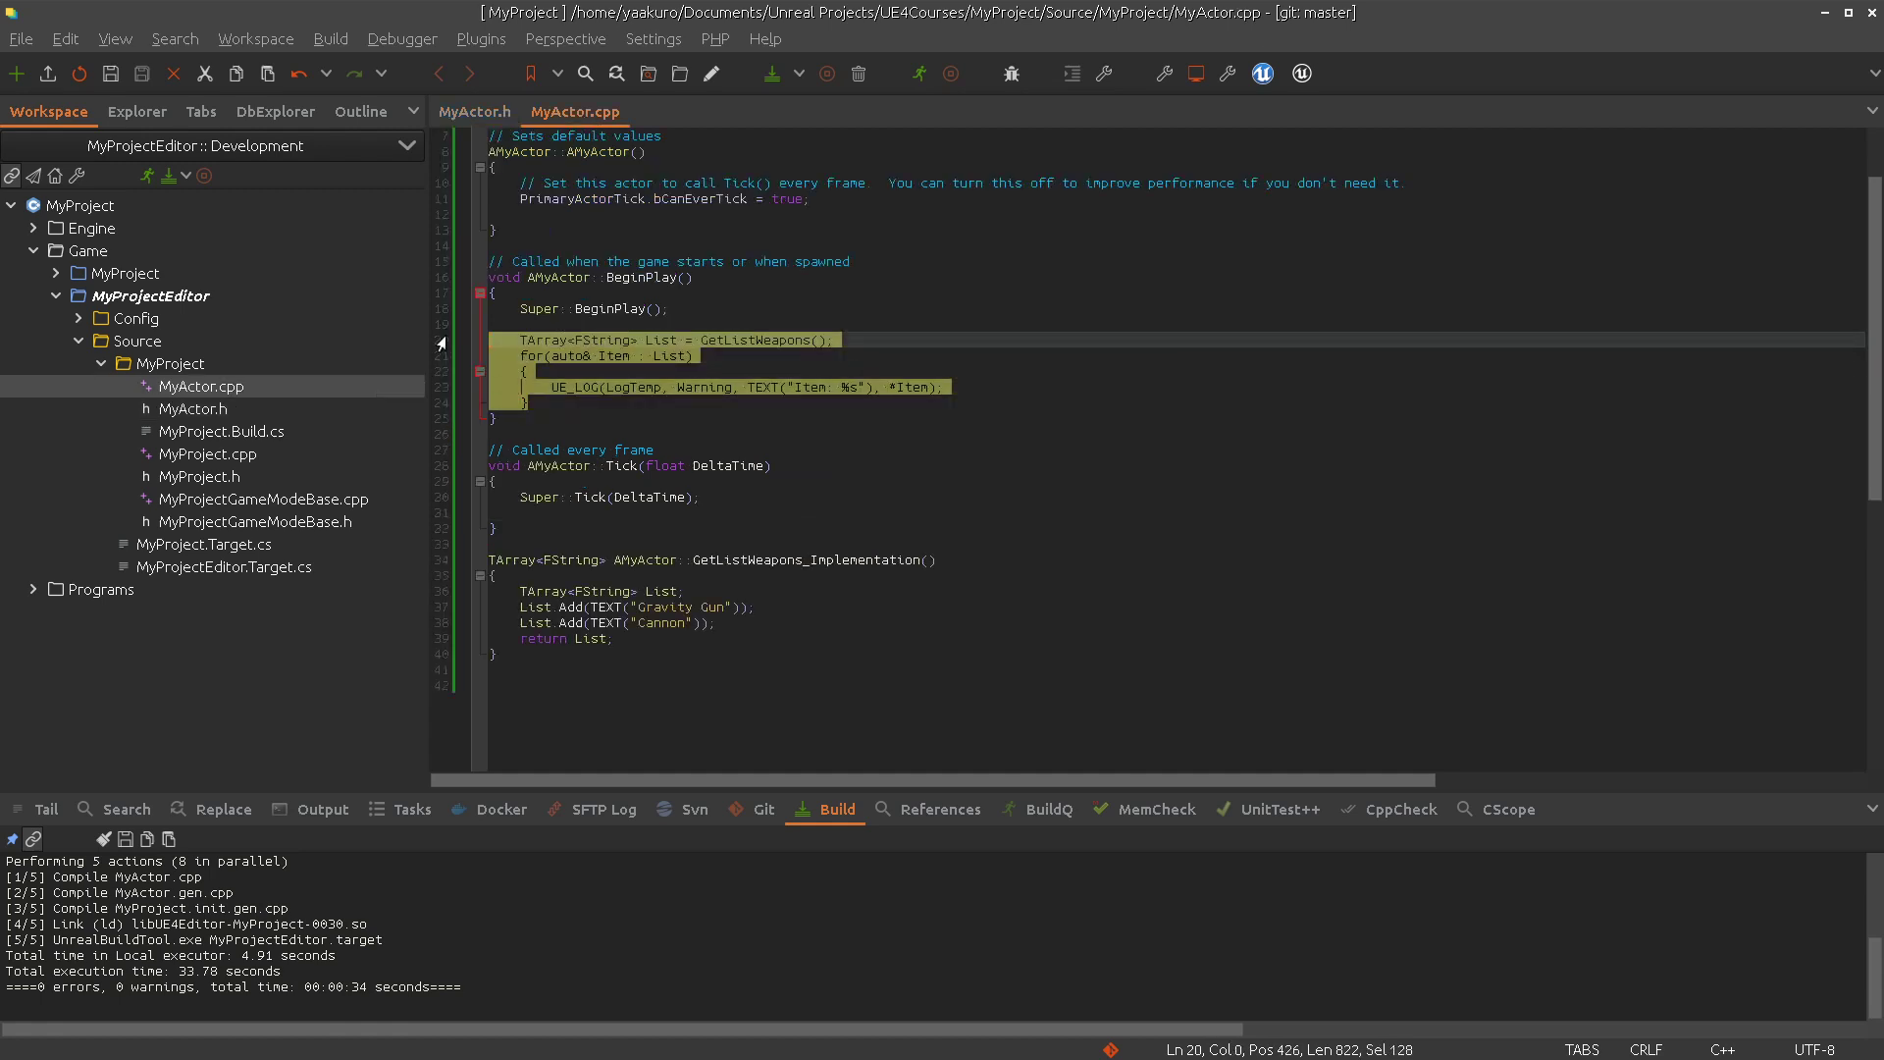
Delete the weapon-list code and call SaySomething(TEXT("Hello, Unreal Engine 4 World!")) in BeginPlay
key("Delete")
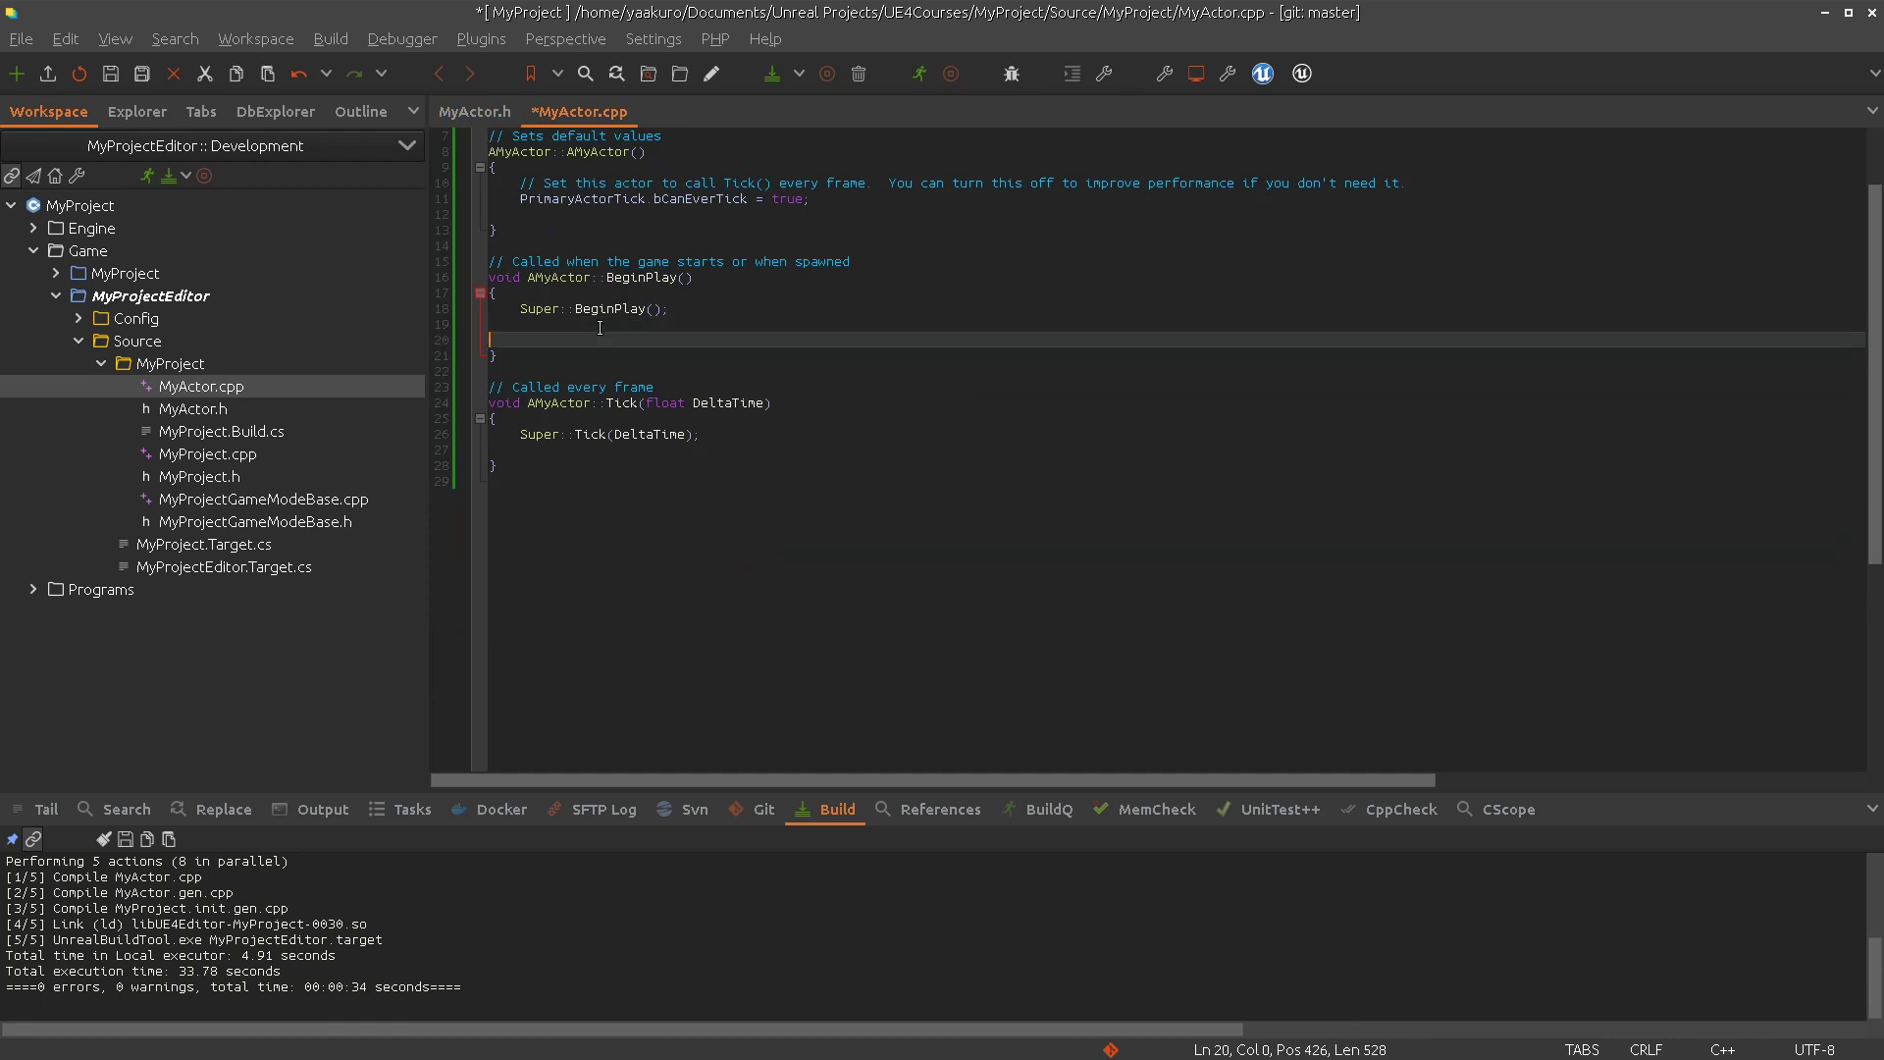
type("SaySomething(TEXT(\"")
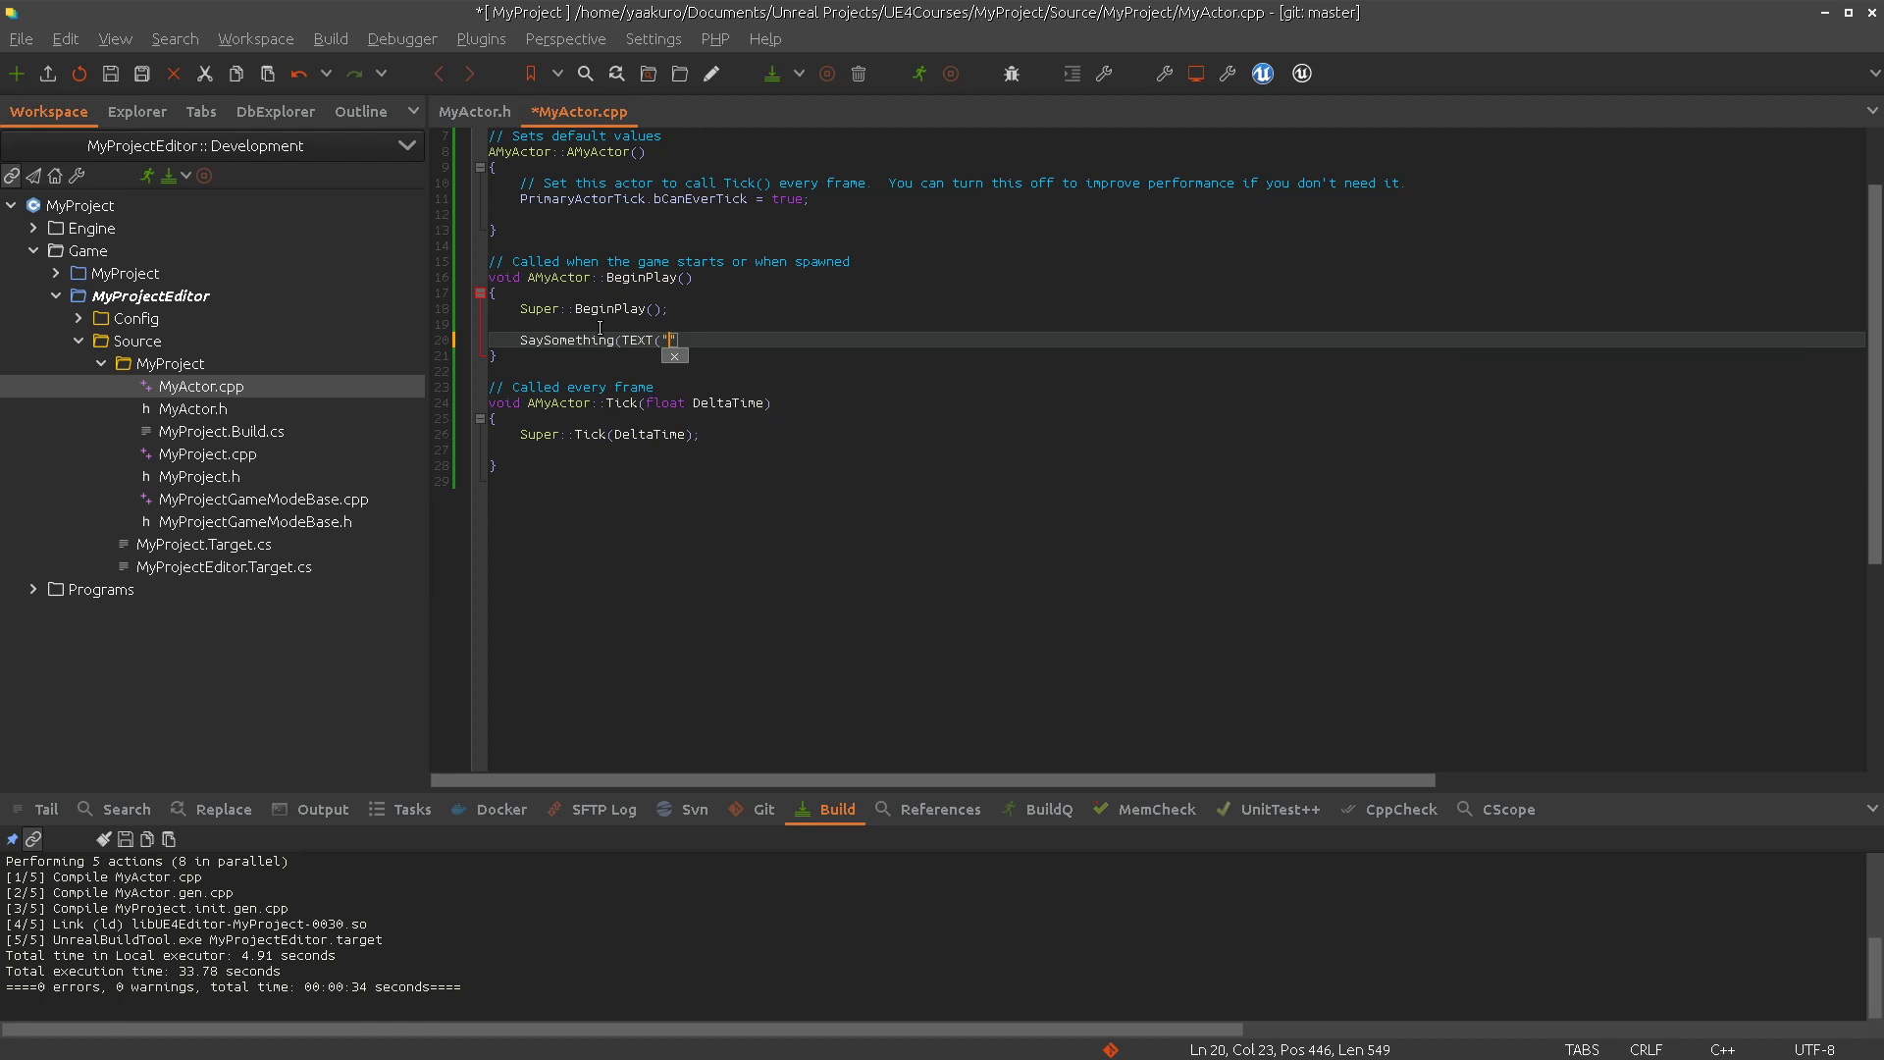
type("Hello")
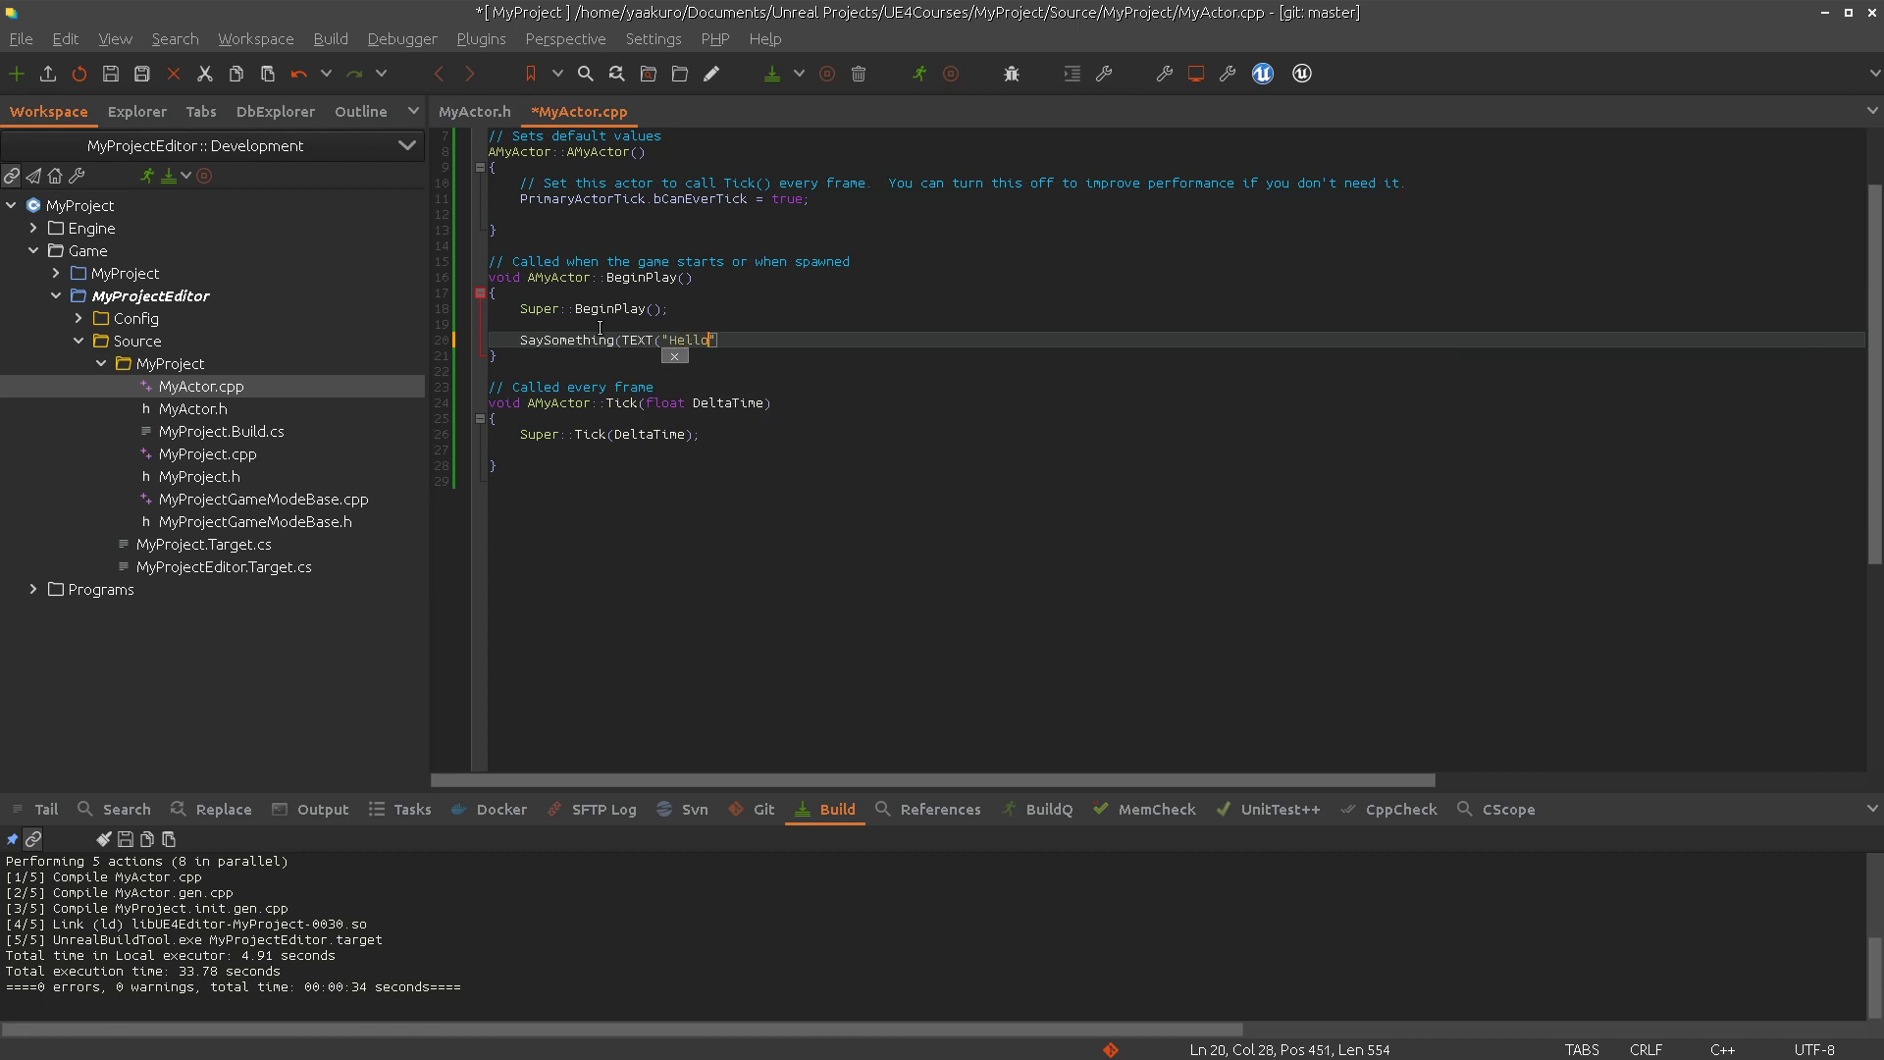
type(", Unreal Engine 4 World!")
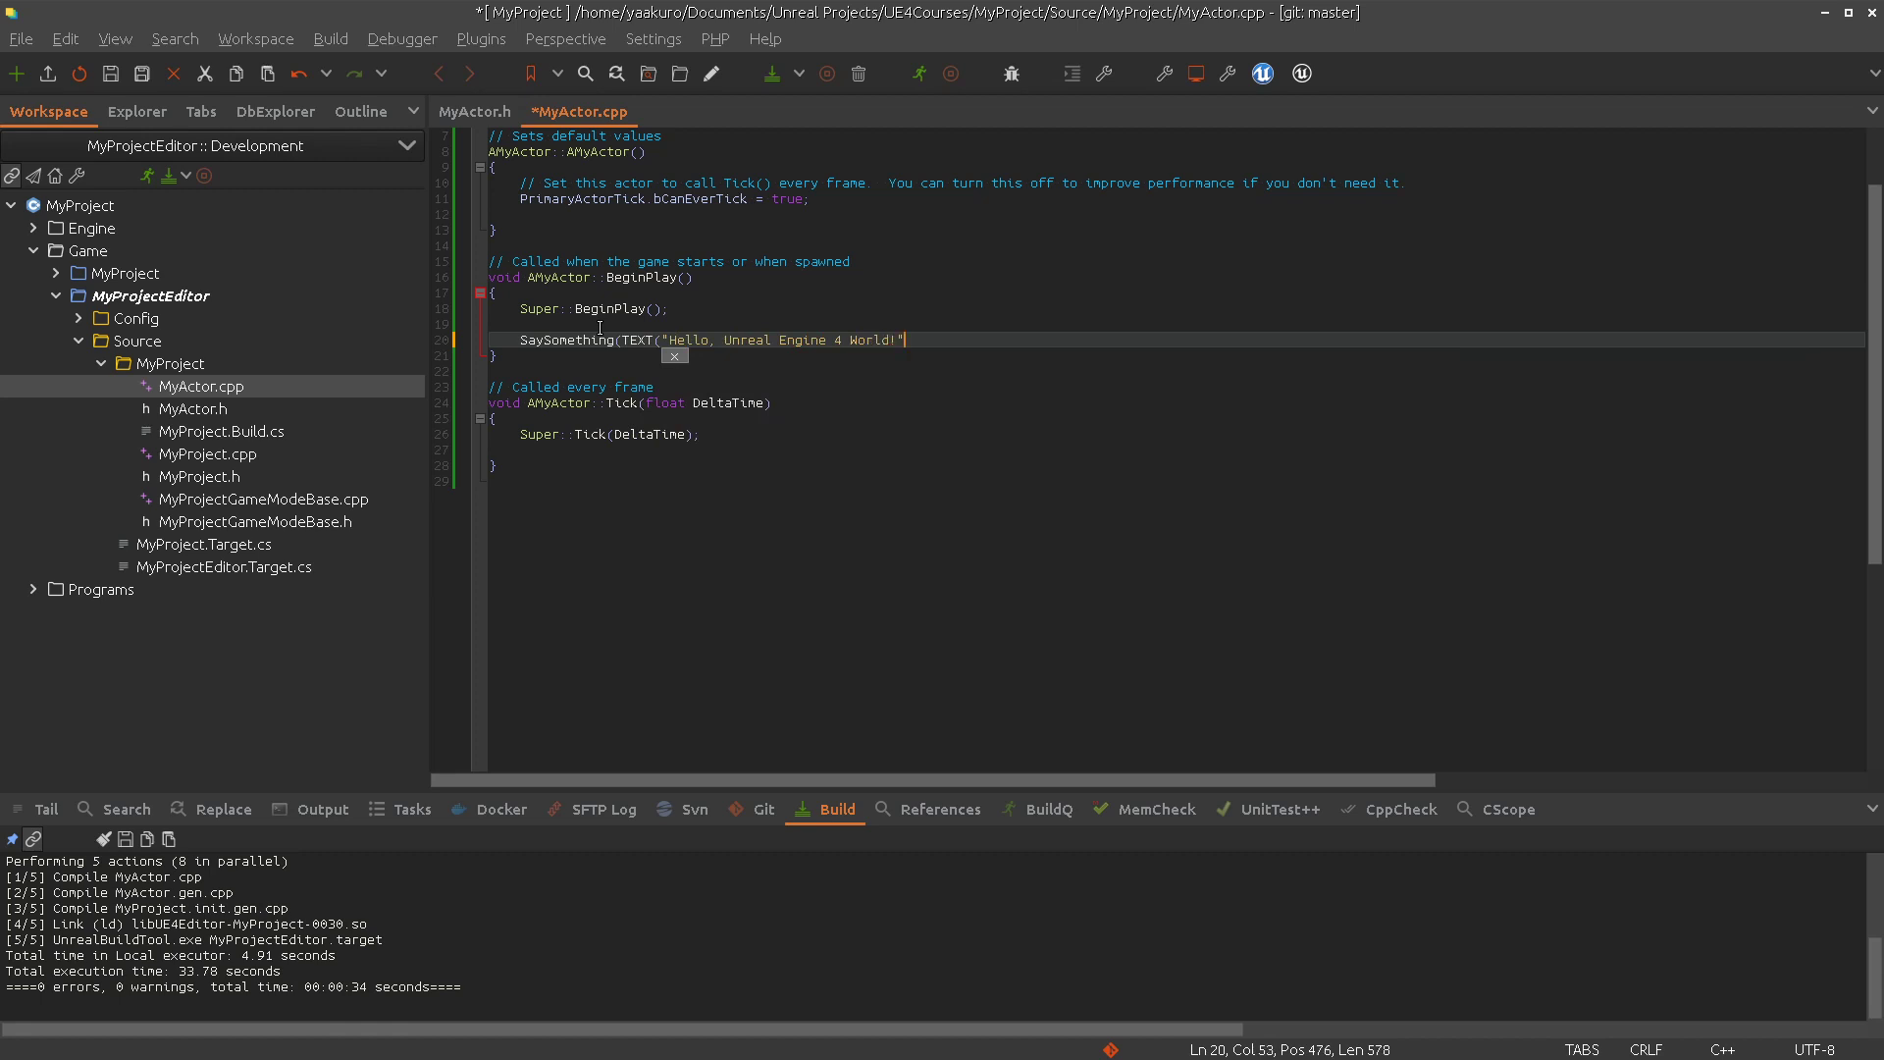
type("));")
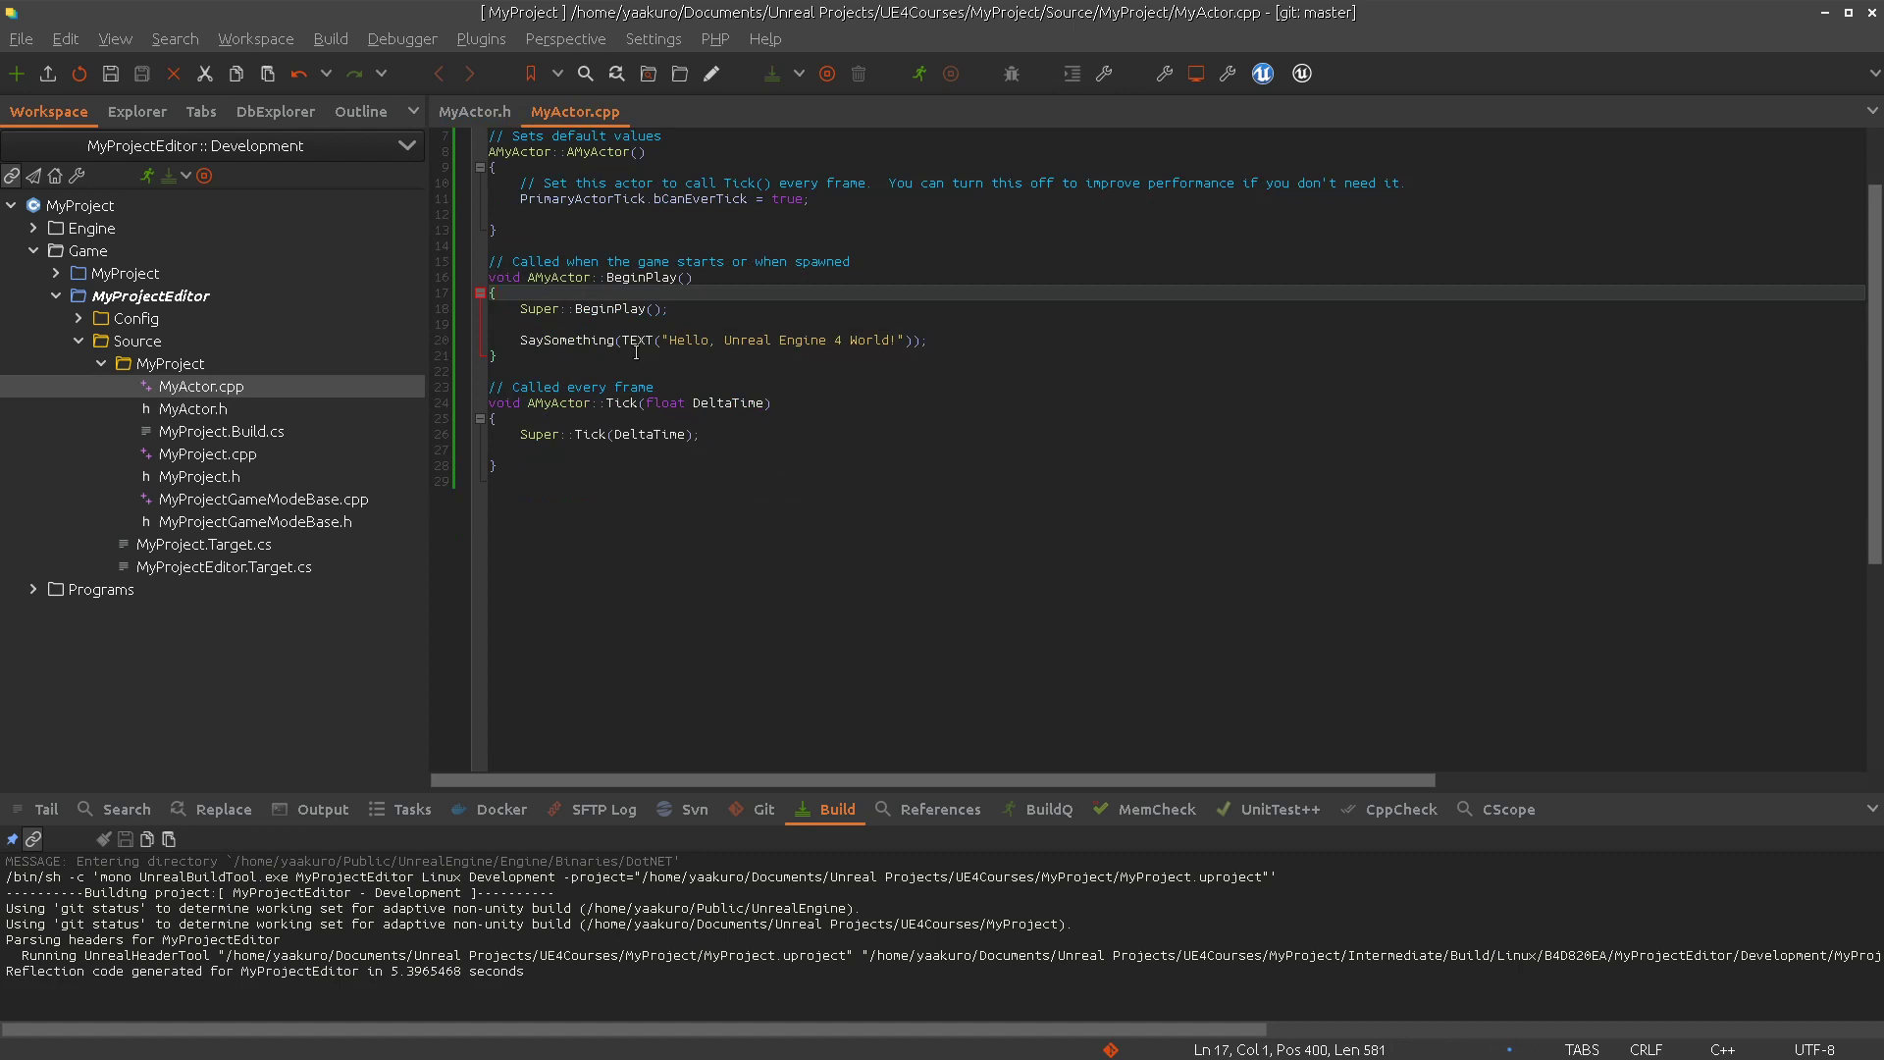
Return to the MyMyActor Blueprint's Event Graph in Unreal Editor
left_click(193, 409)
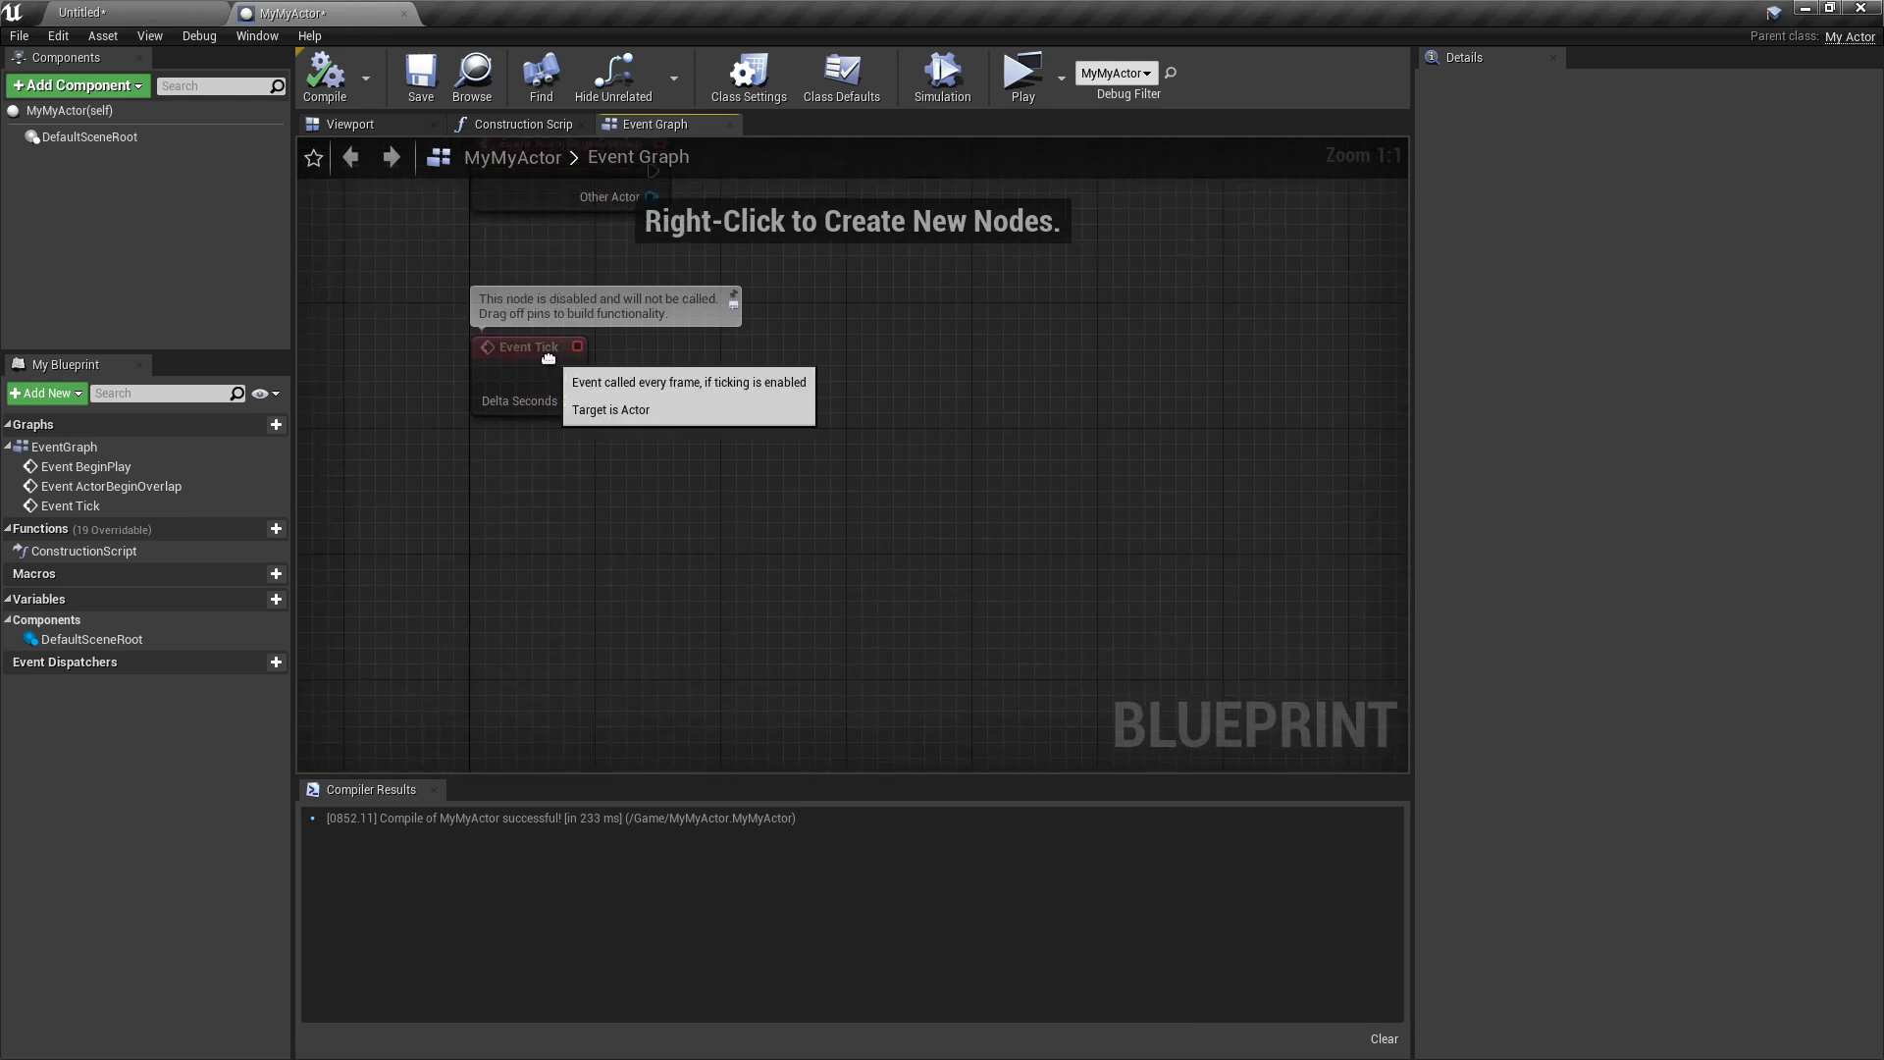
mouse_move(656, 536)
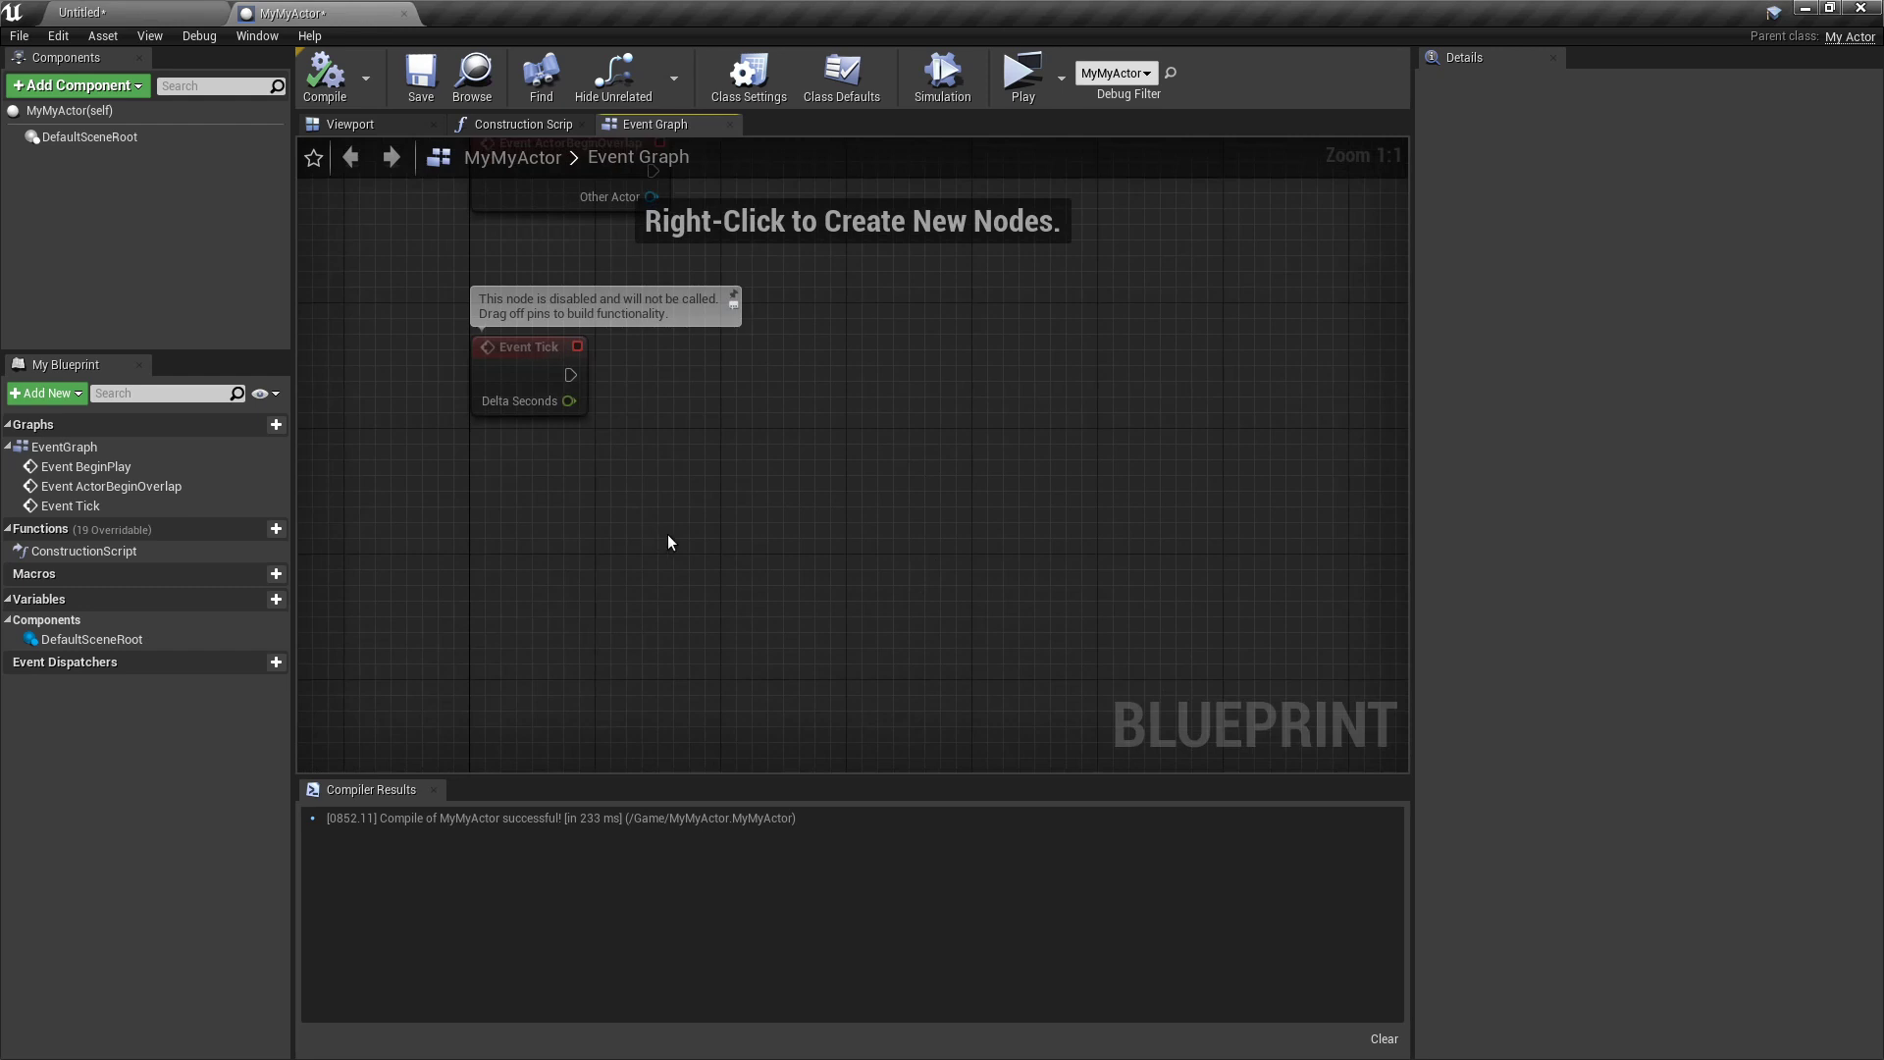
mouse_move(321, 557)
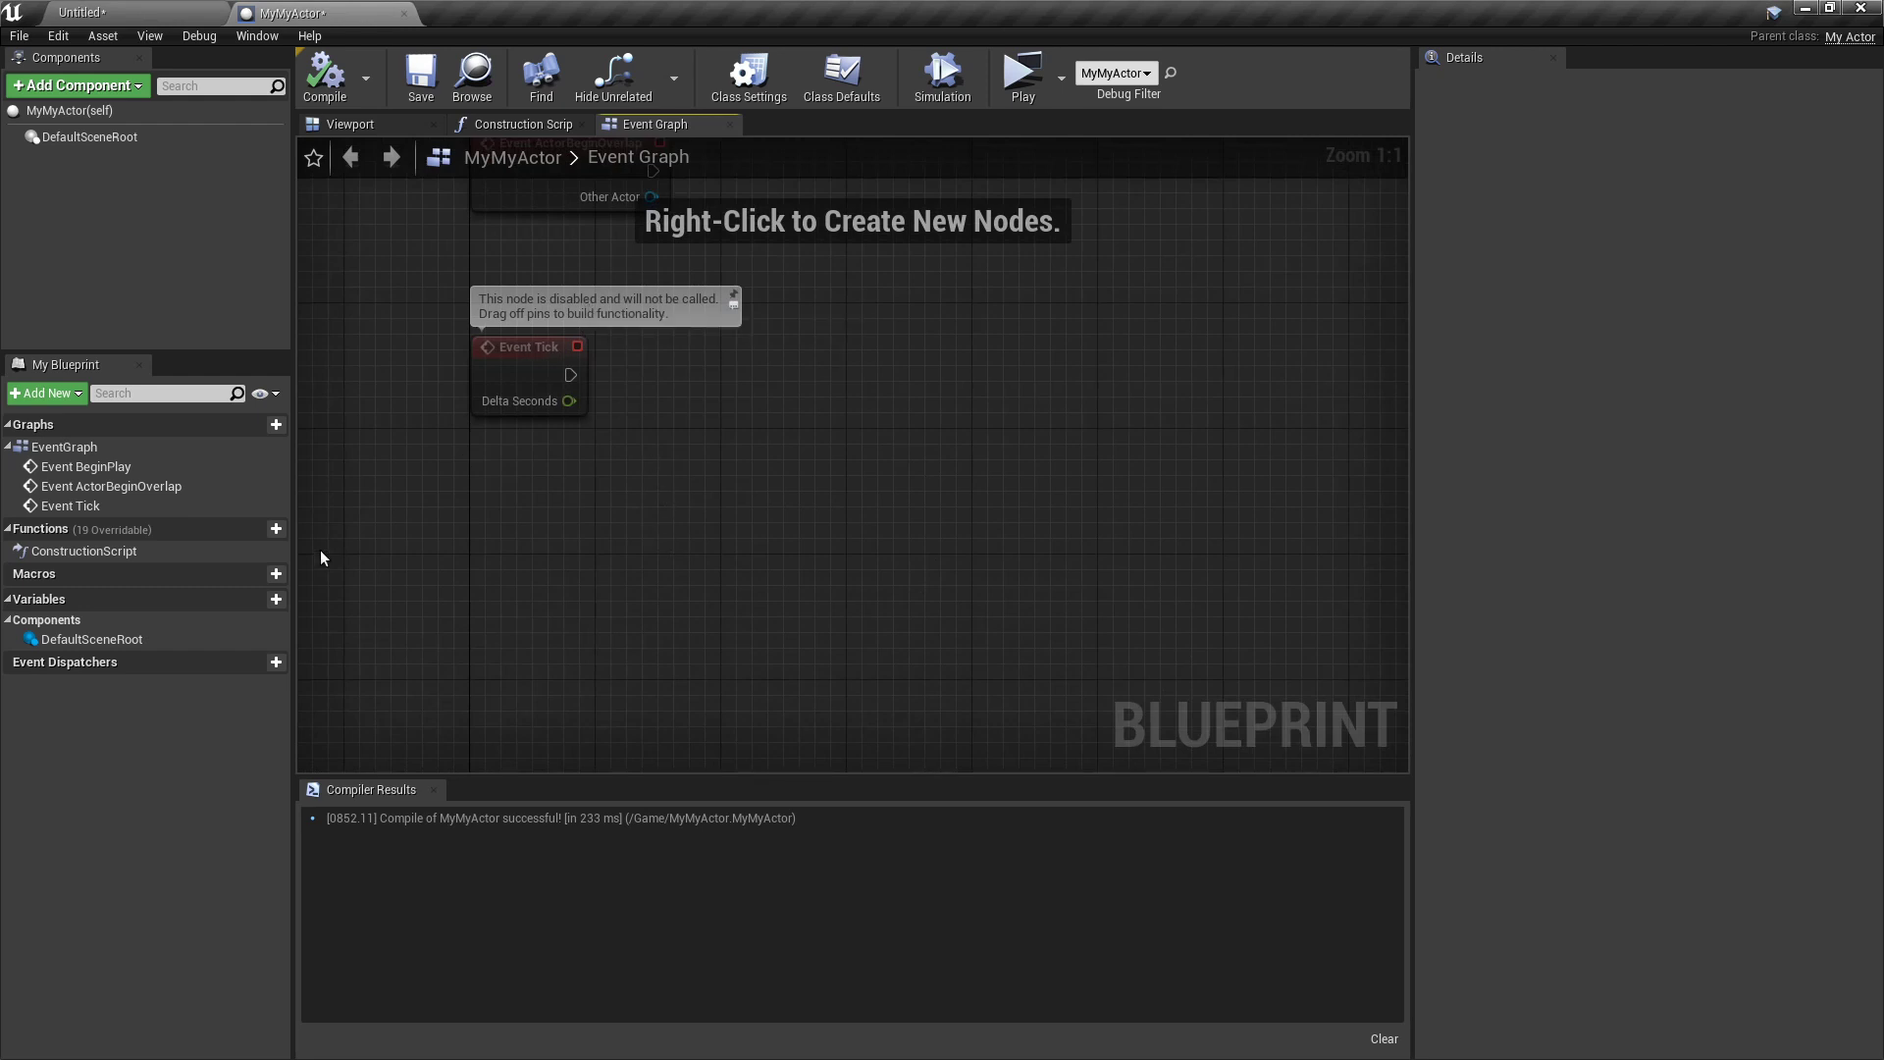
mouse_move(314, 245)
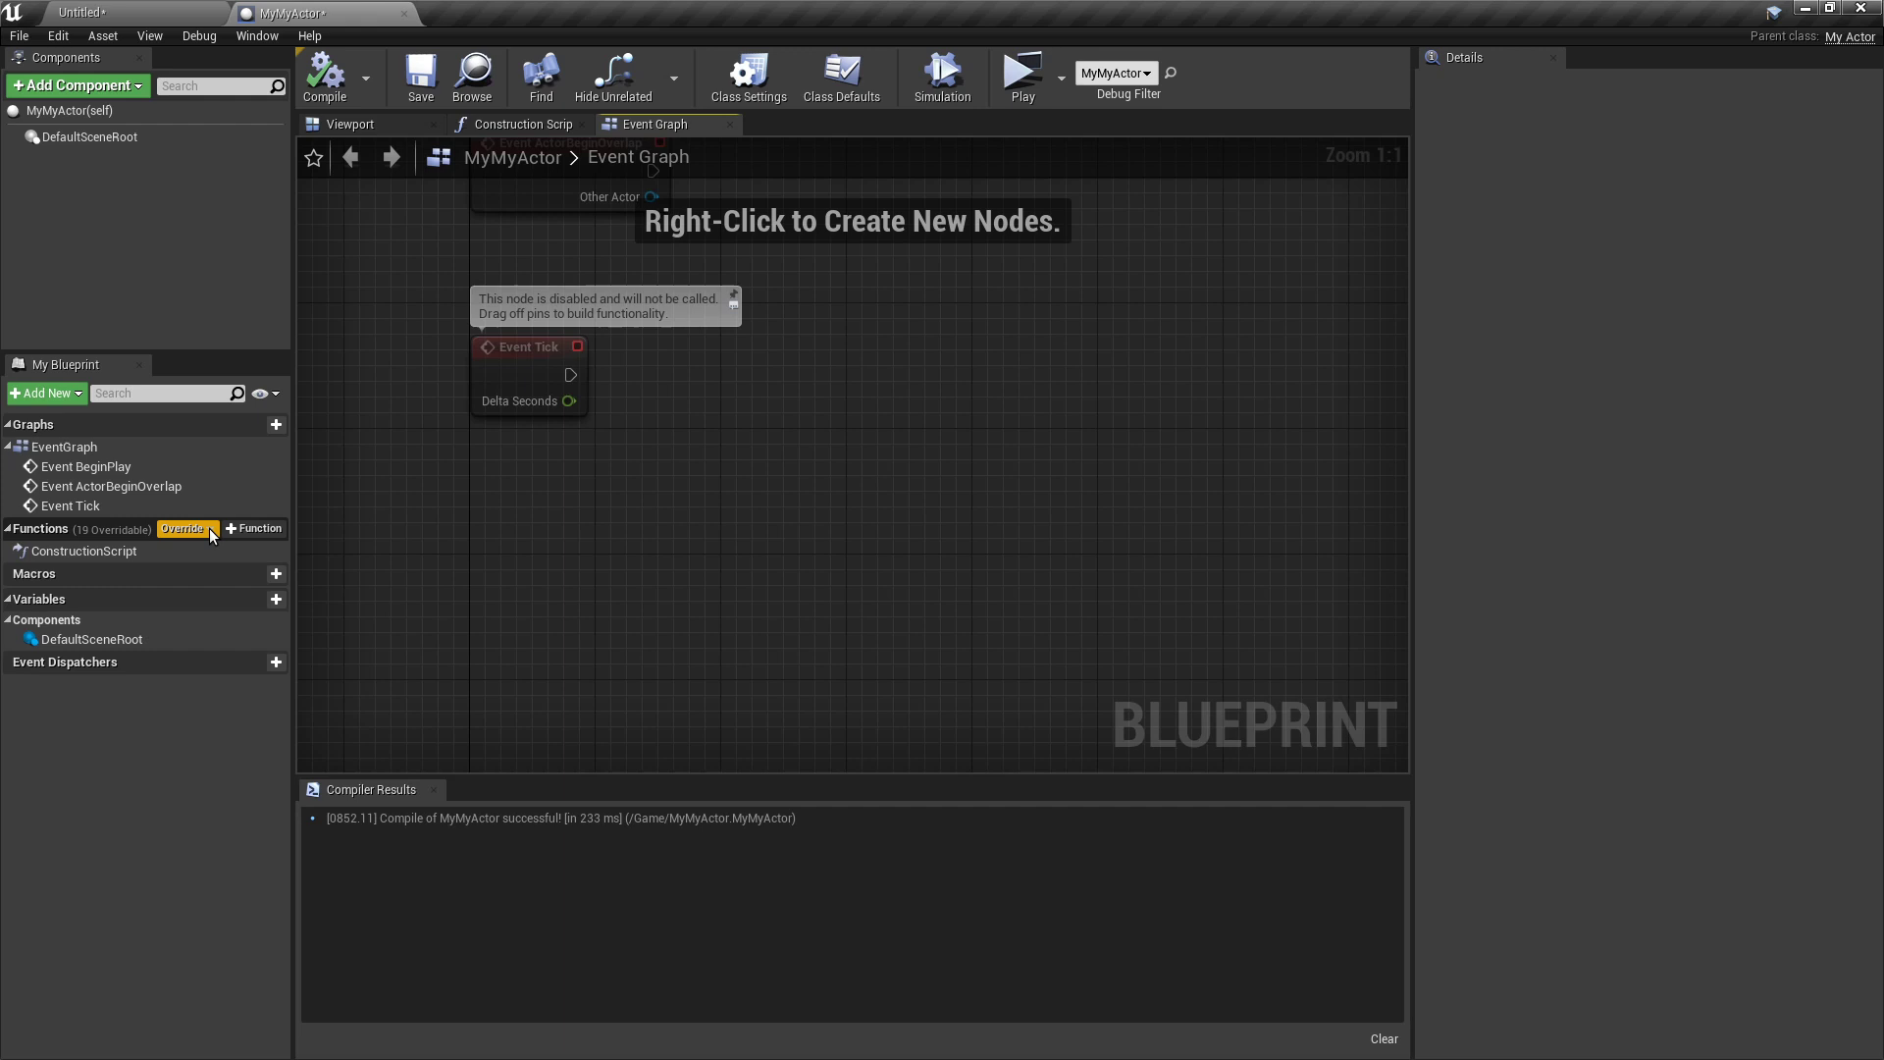
Override Say Something, add a Print String after it, and wire Text into In String
left_click(182, 528)
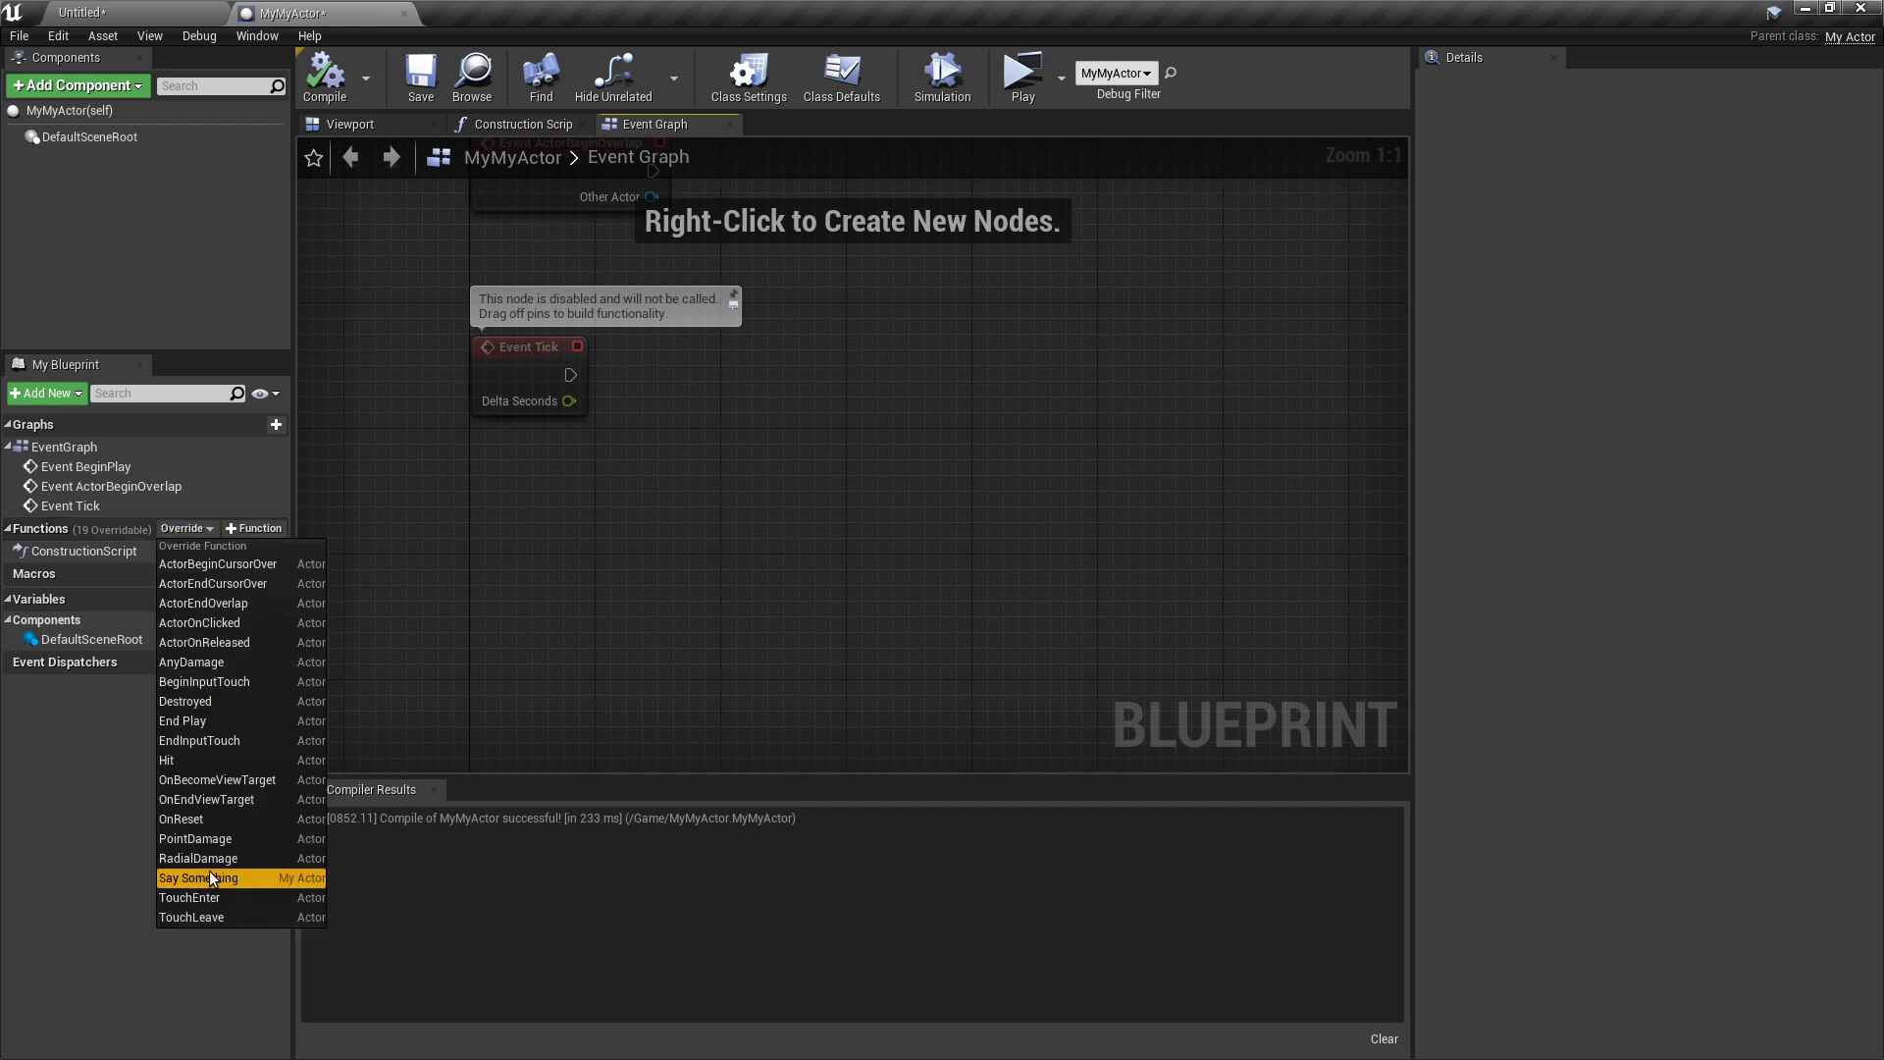
left_click(198, 877)
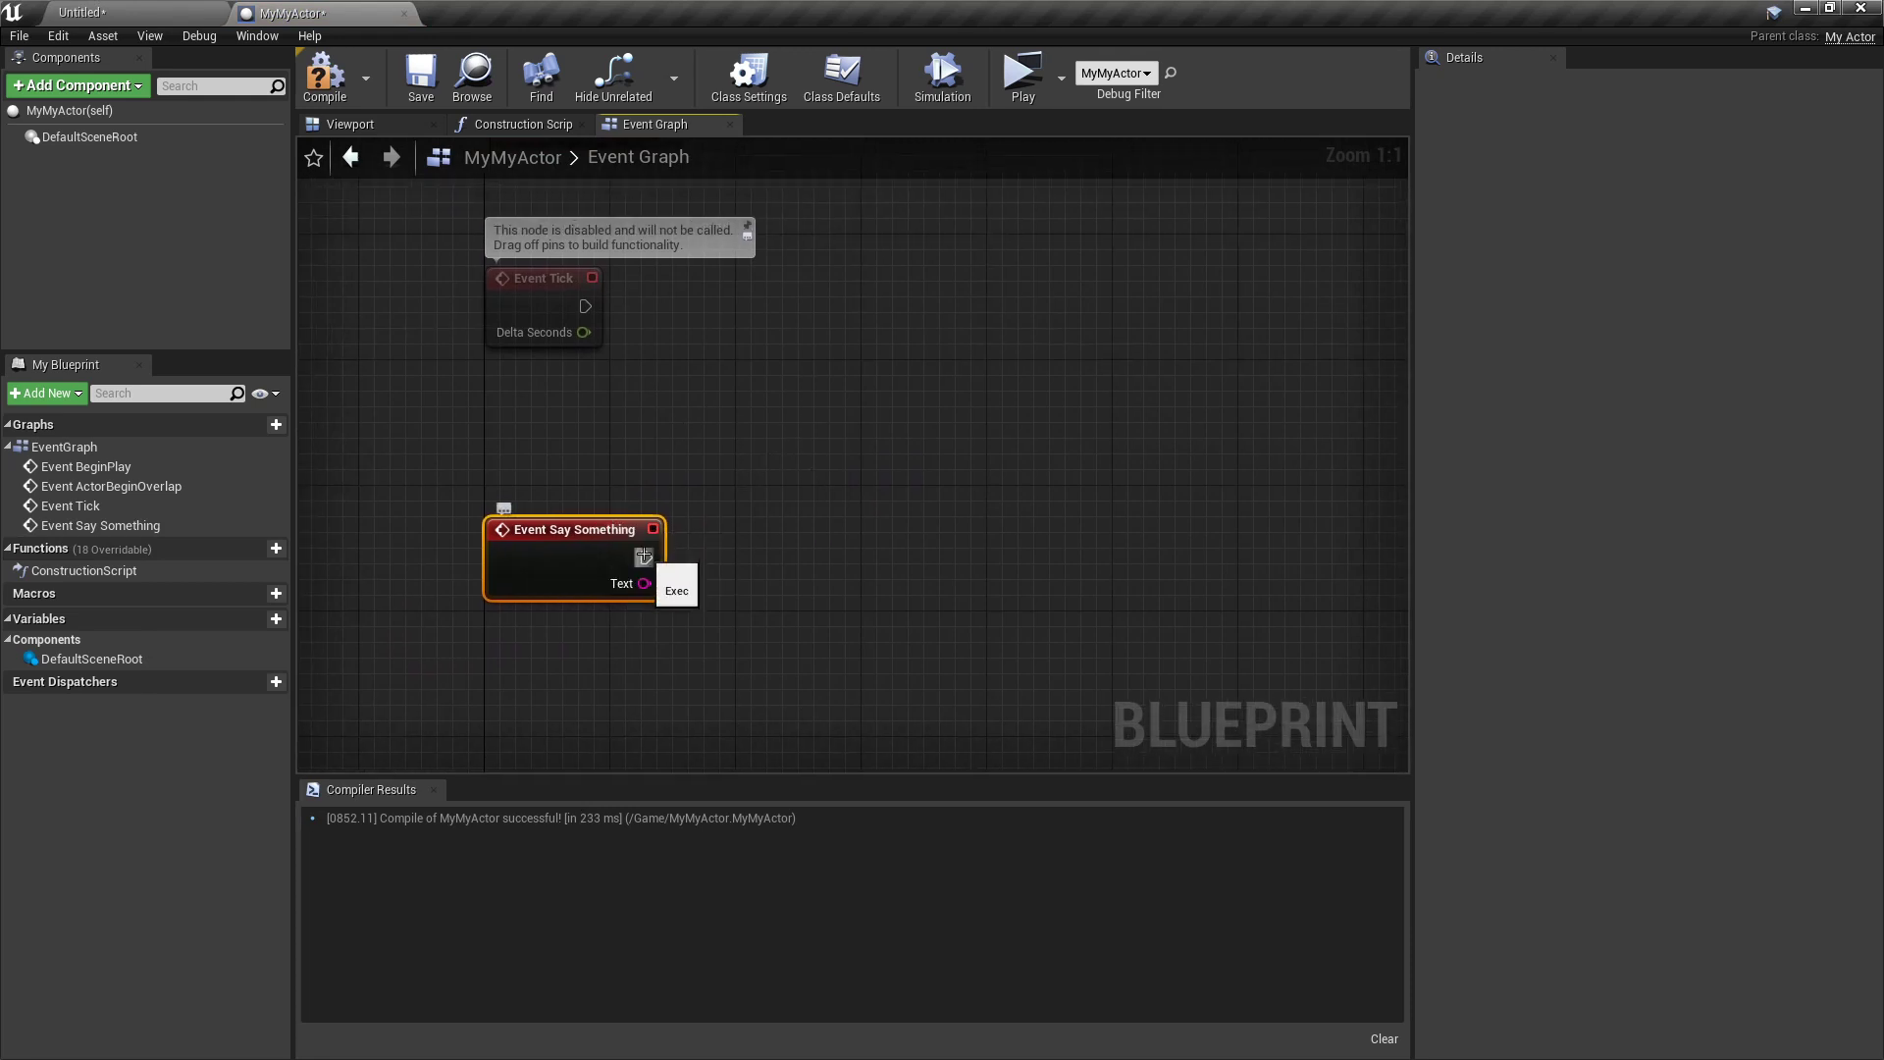
left_click_drag(652, 557, 853, 561)
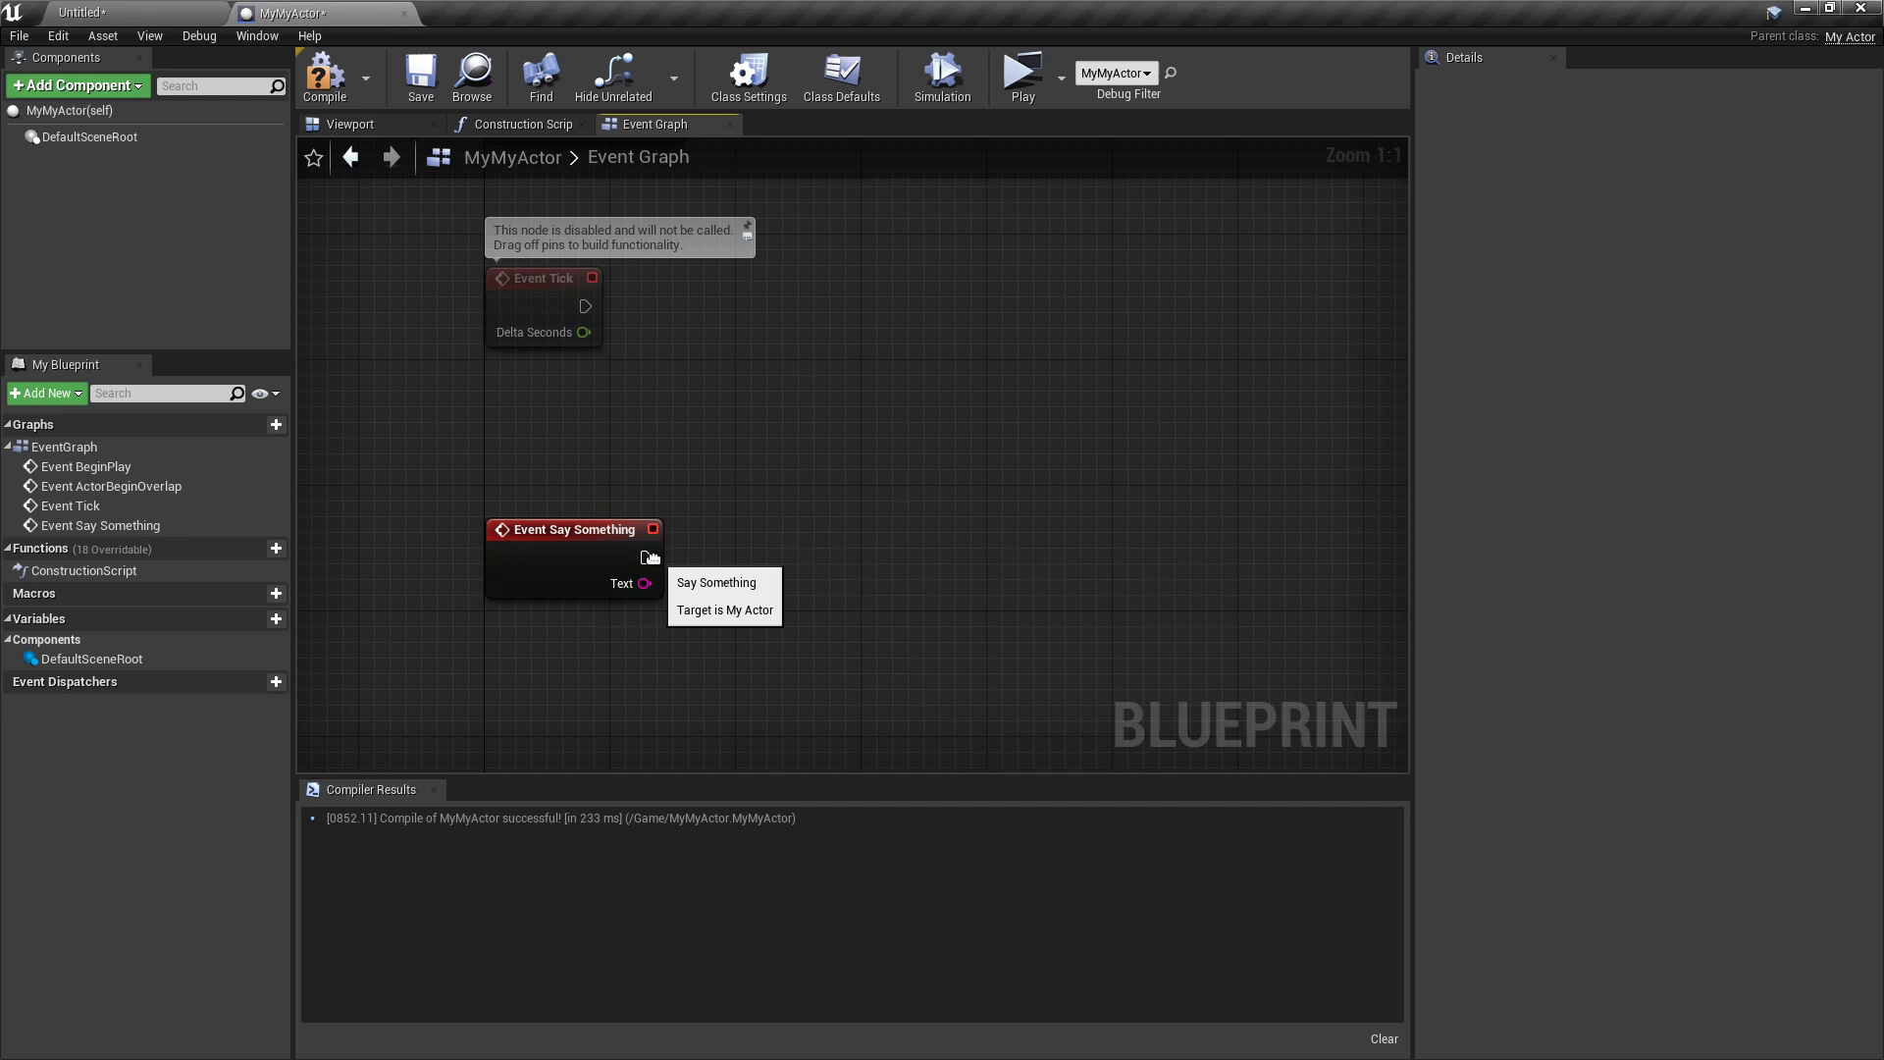
left_click_drag(645, 557, 878, 554)
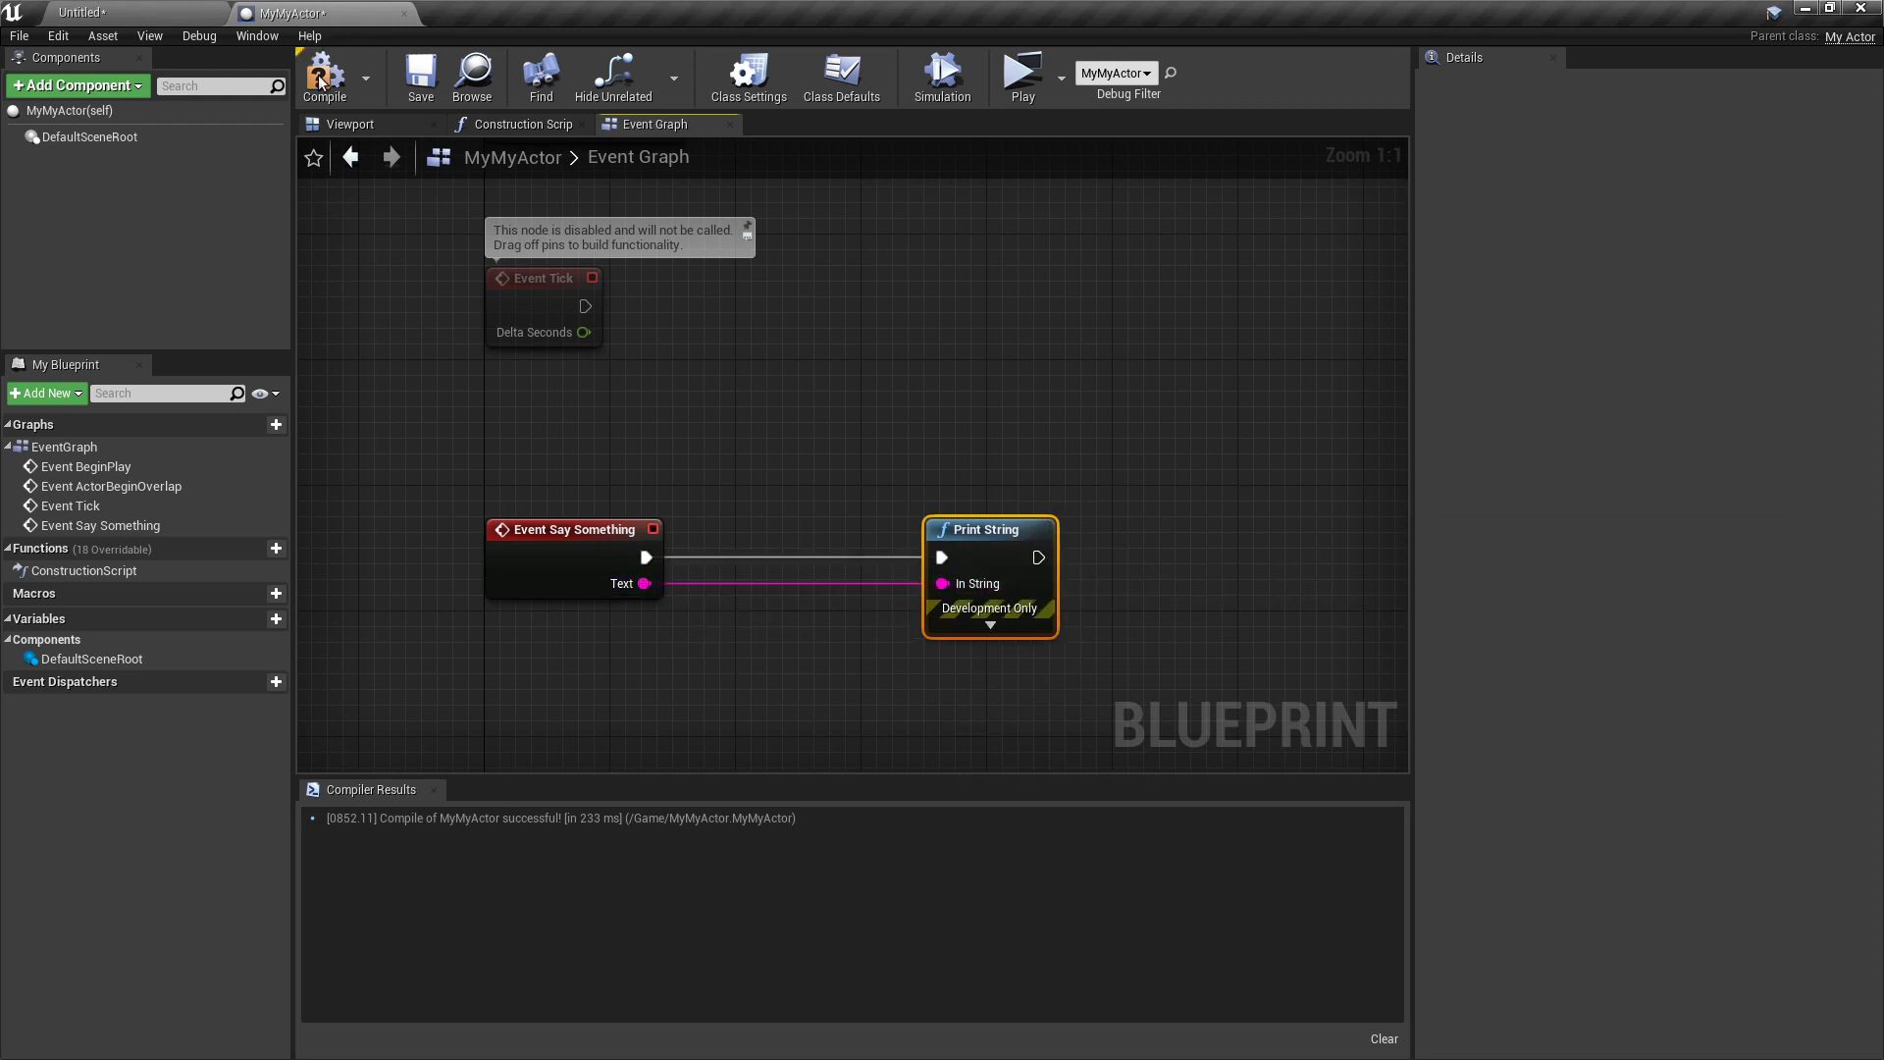
mouse_move(1022, 72)
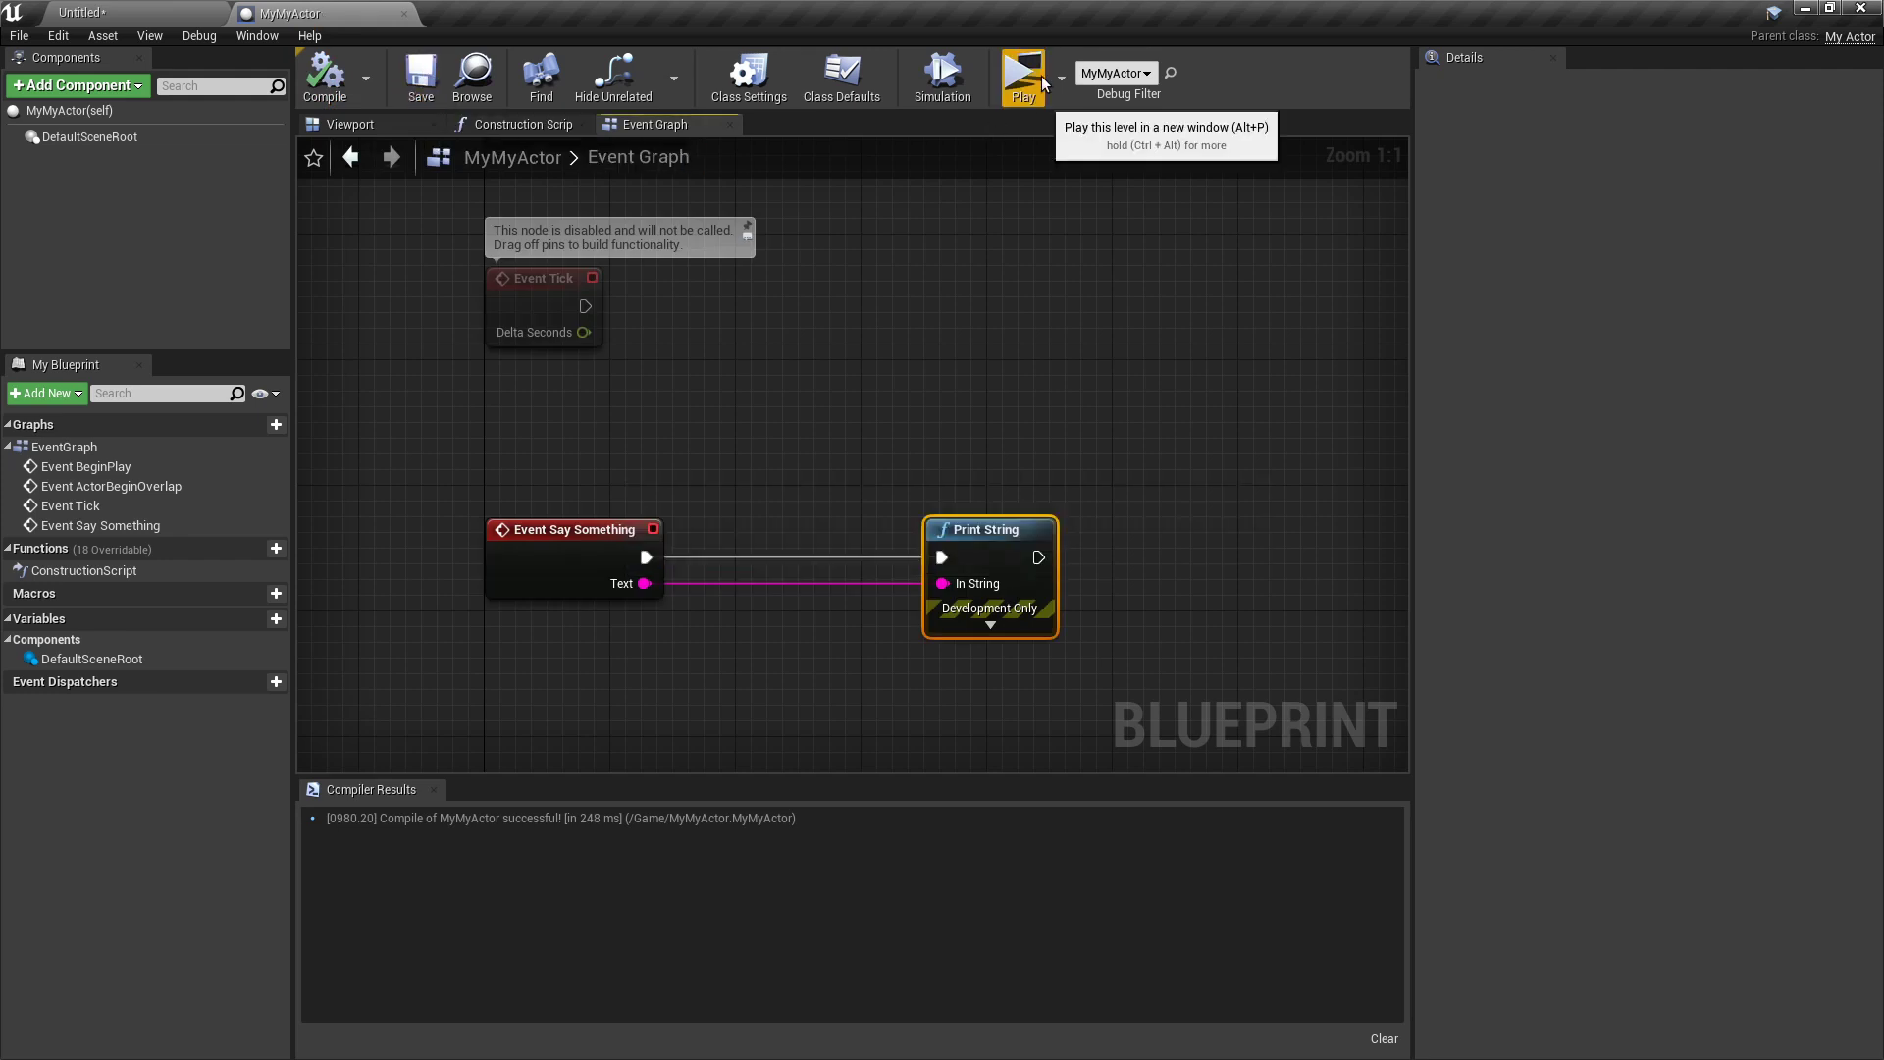
left_click(1022, 72)
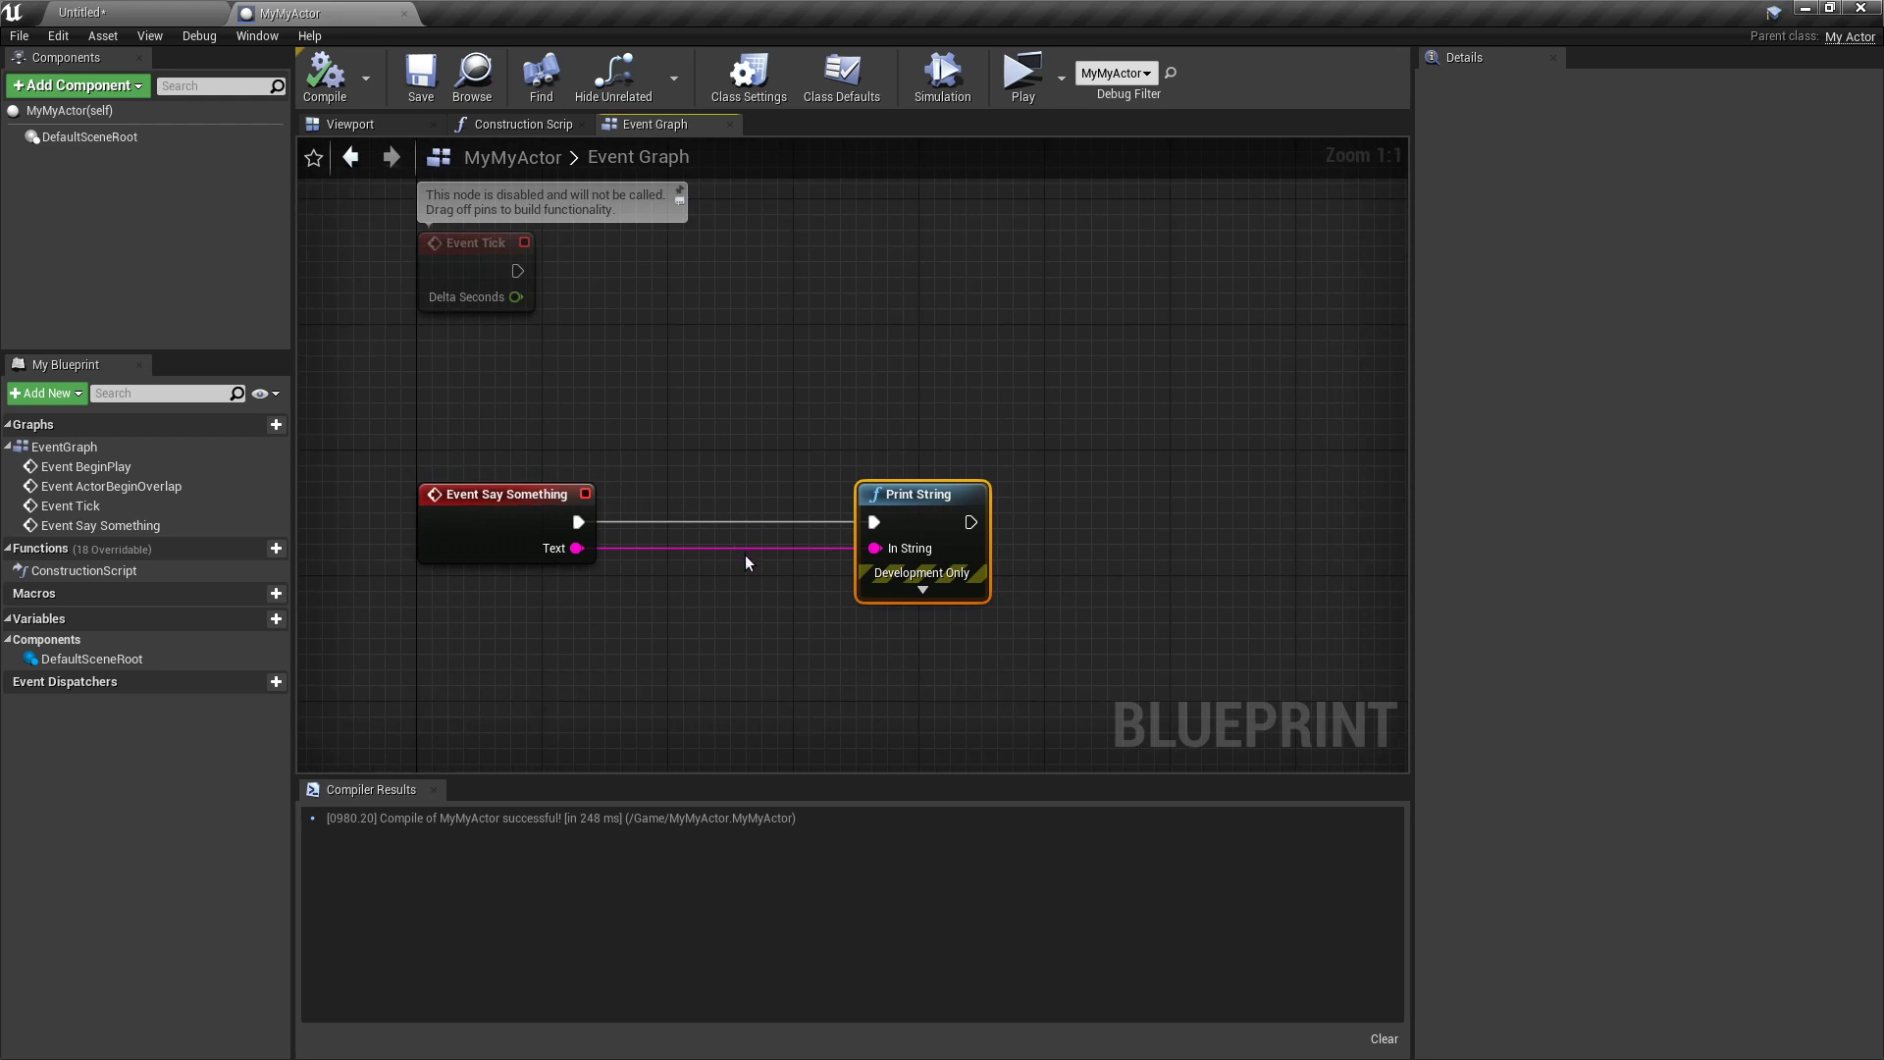
mouse_move(685, 392)
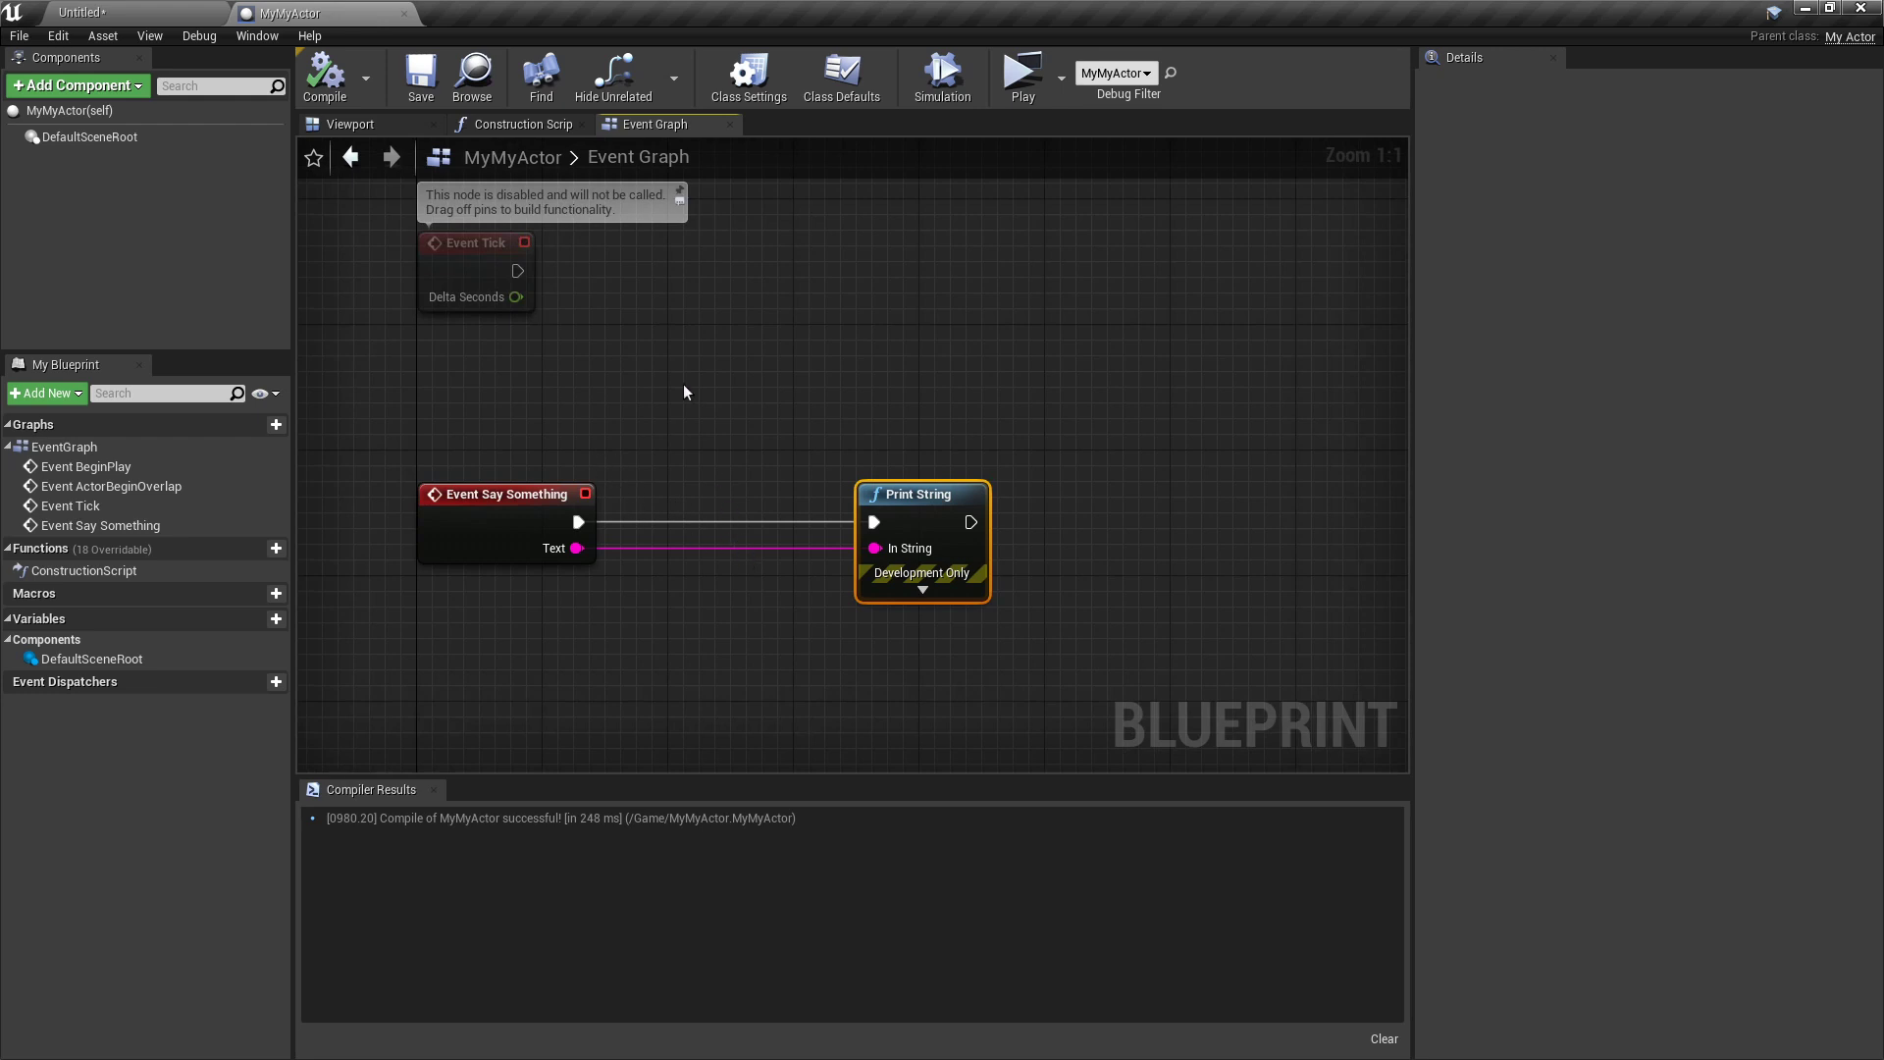